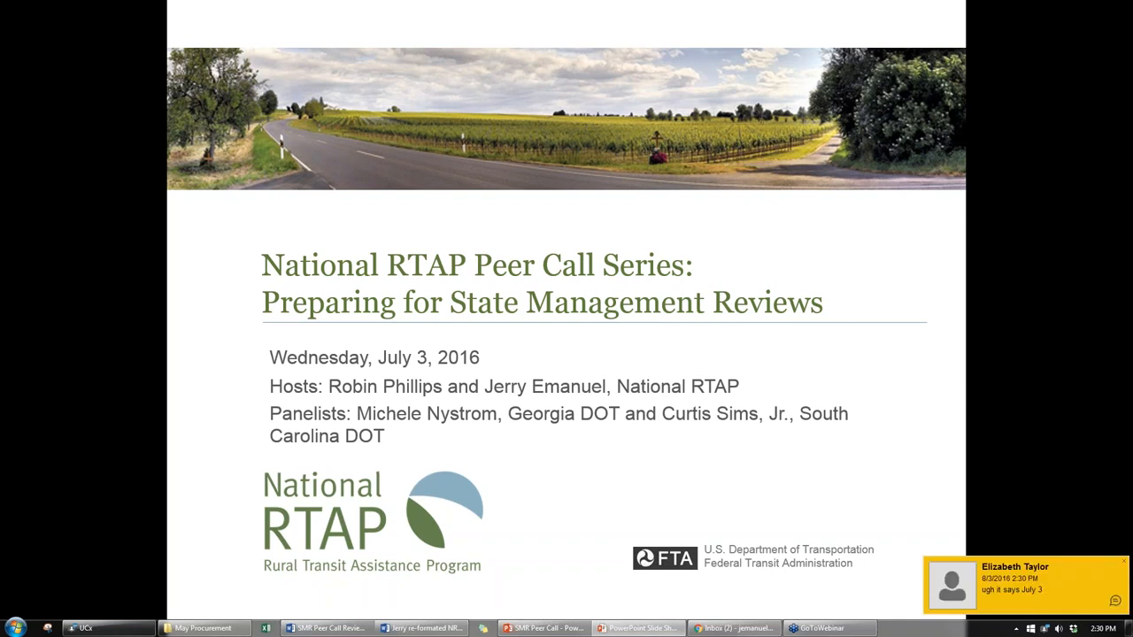
pyautogui.moveTo(798, 212)
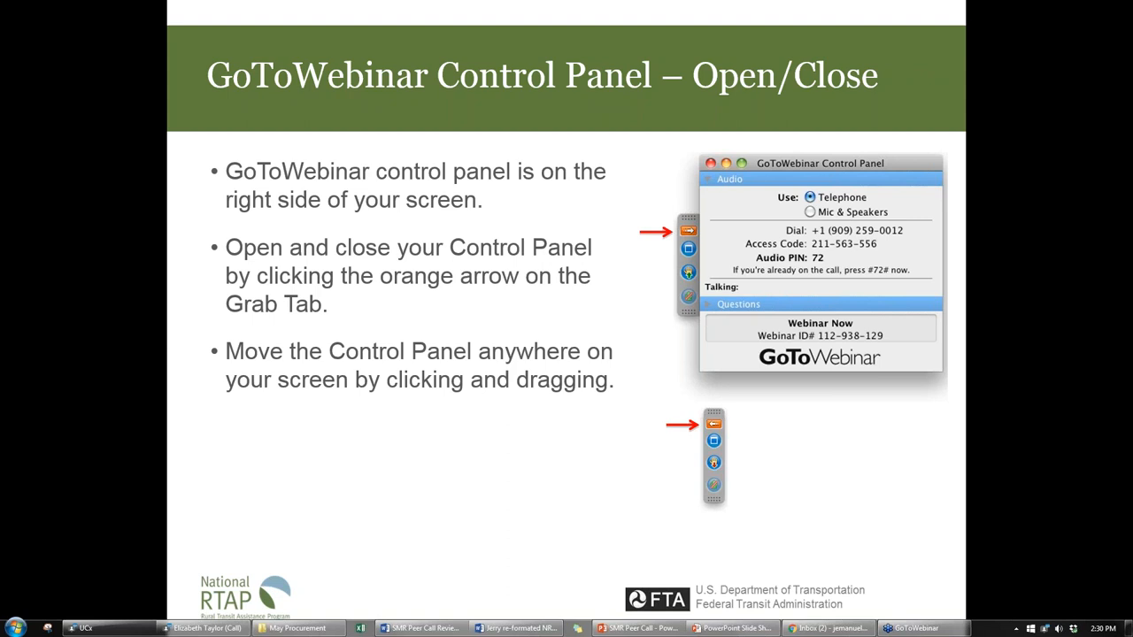
# Step: Advance the peer call slideshow to the Difficulty Hearing a Speaker slide
pyautogui.press('Right')
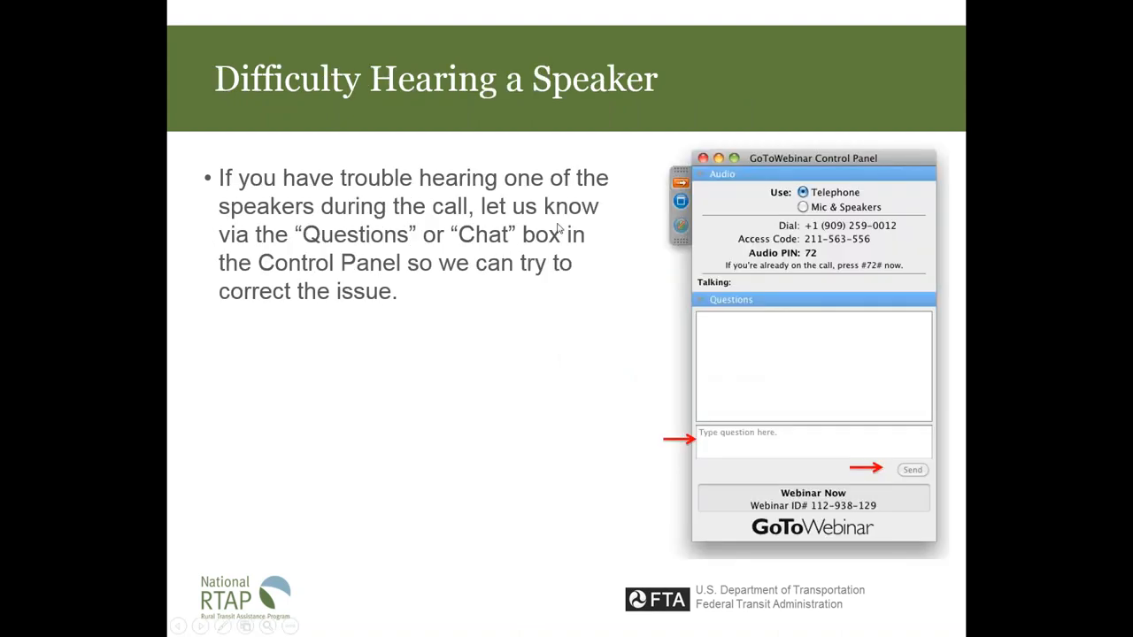
pyautogui.moveTo(609, 253)
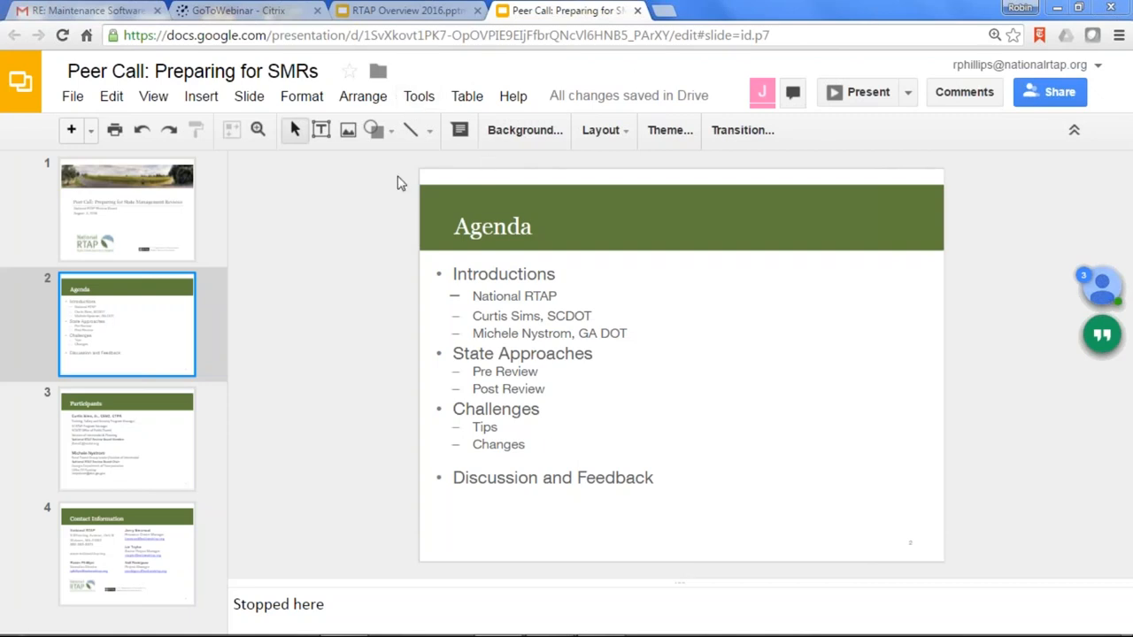
pyautogui.moveTo(441, 116)
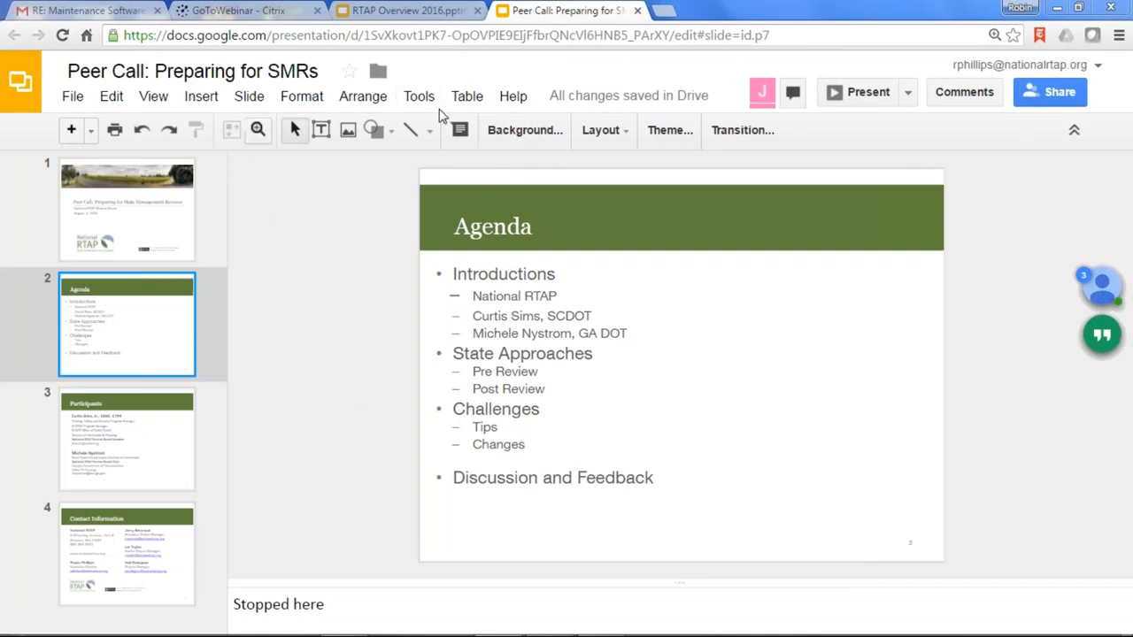
pyautogui.moveTo(763, 92)
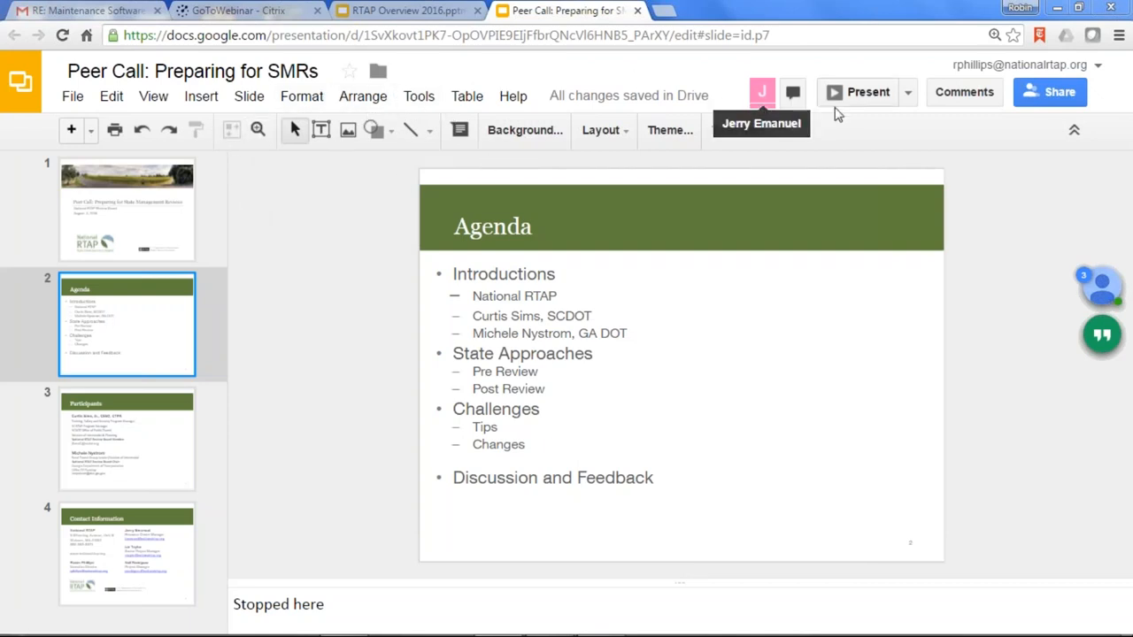
# Step: Present the Peer Call: Preparing for SMRs deck from its Agenda slide
pyautogui.click(860, 91)
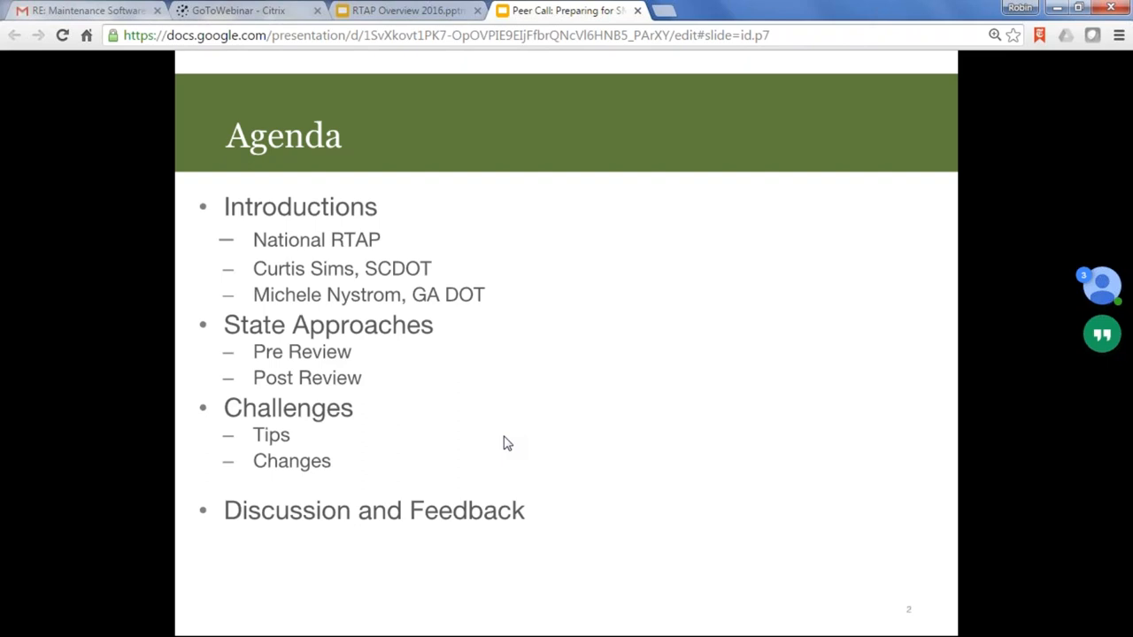
pyautogui.moveTo(941, 254)
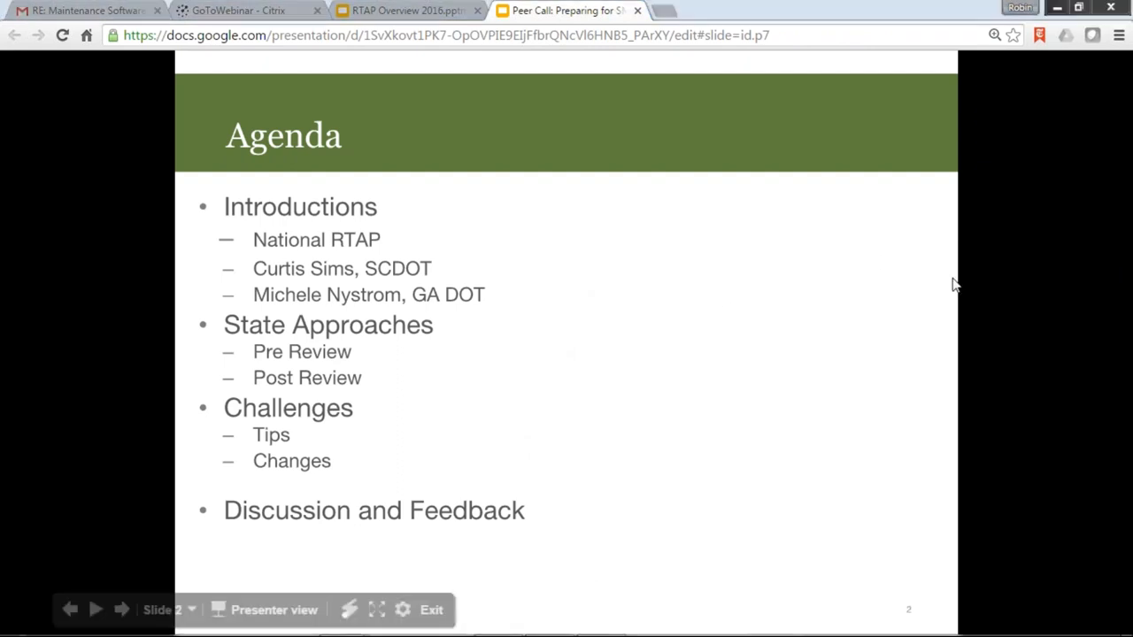
pyautogui.moveTo(1048, 285)
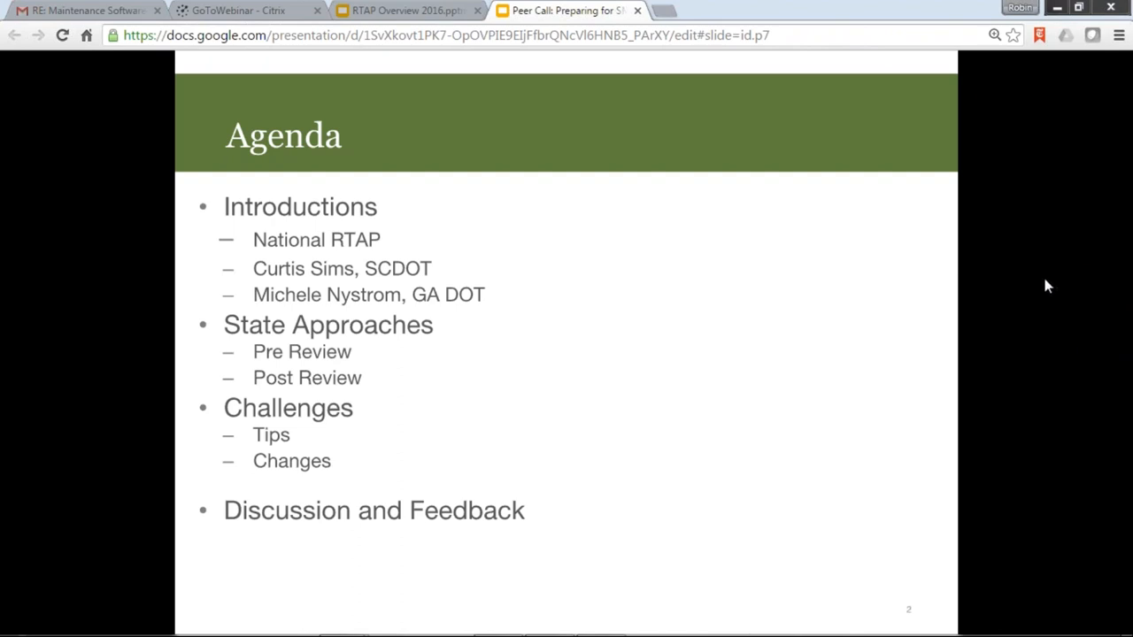
pyautogui.moveTo(567, 393)
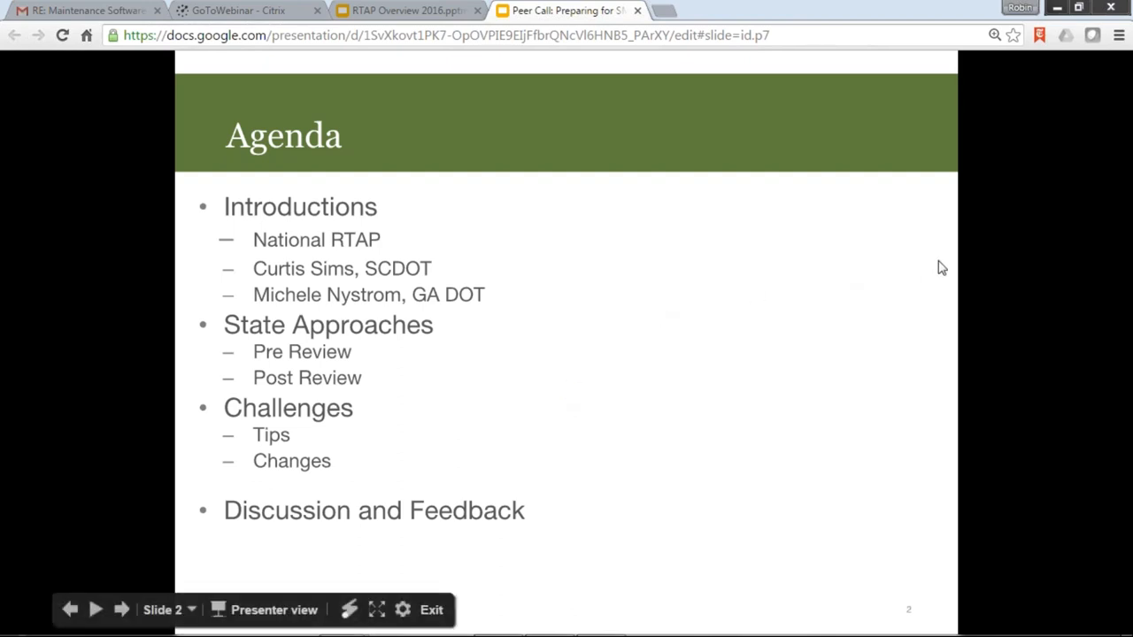
pyautogui.moveTo(950, 271)
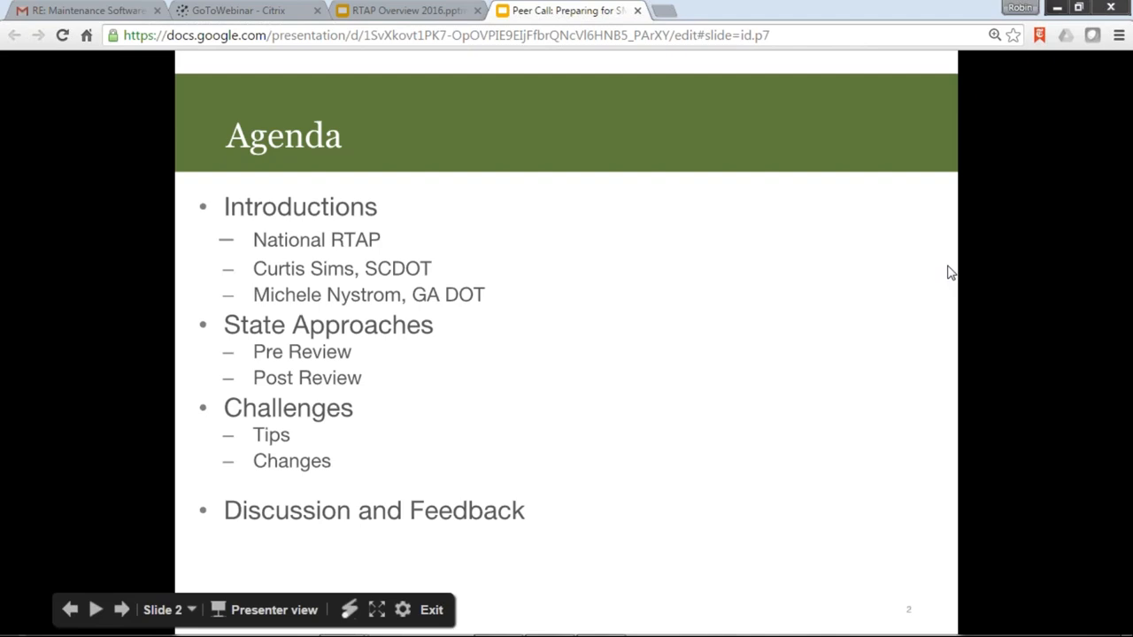
pyautogui.moveTo(1005, 277)
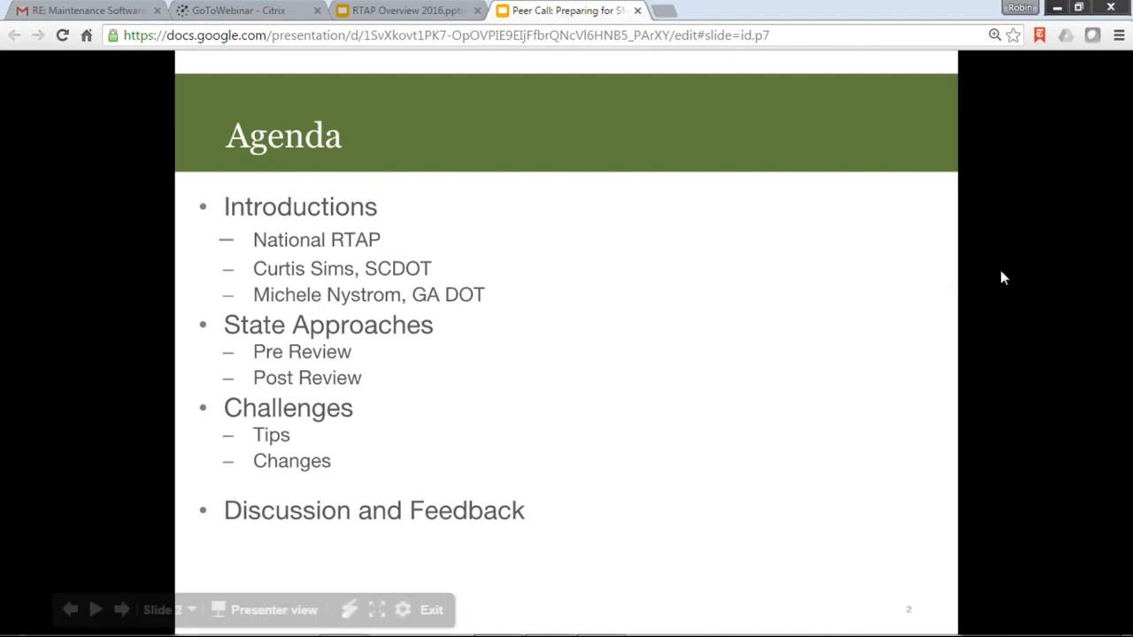
pyautogui.moveTo(1038, 278)
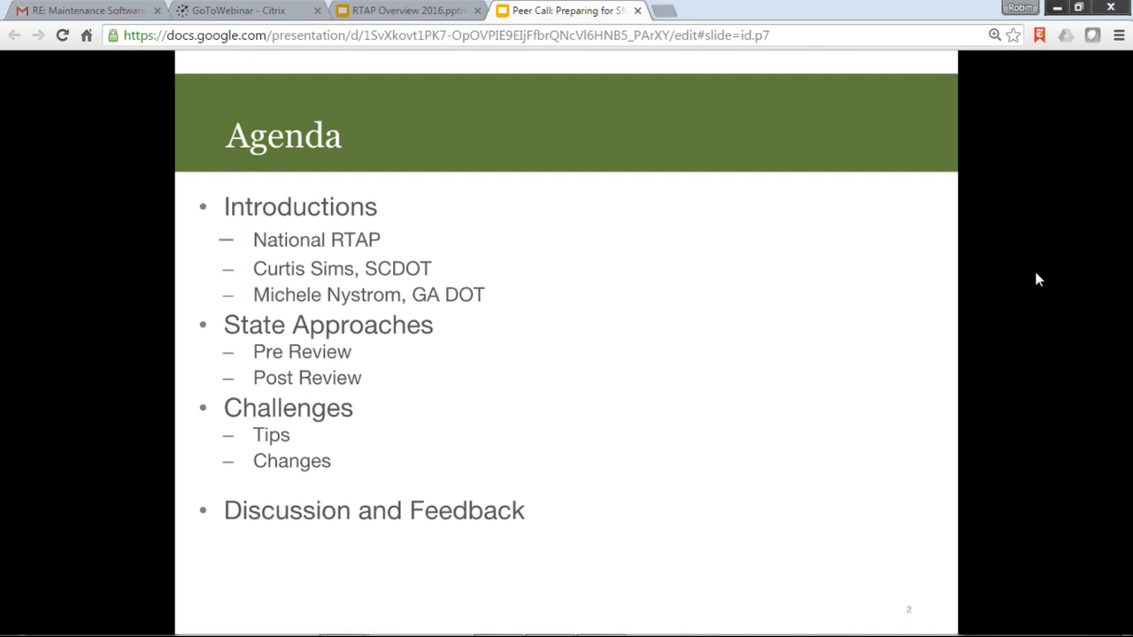
pyautogui.moveTo(965, 275)
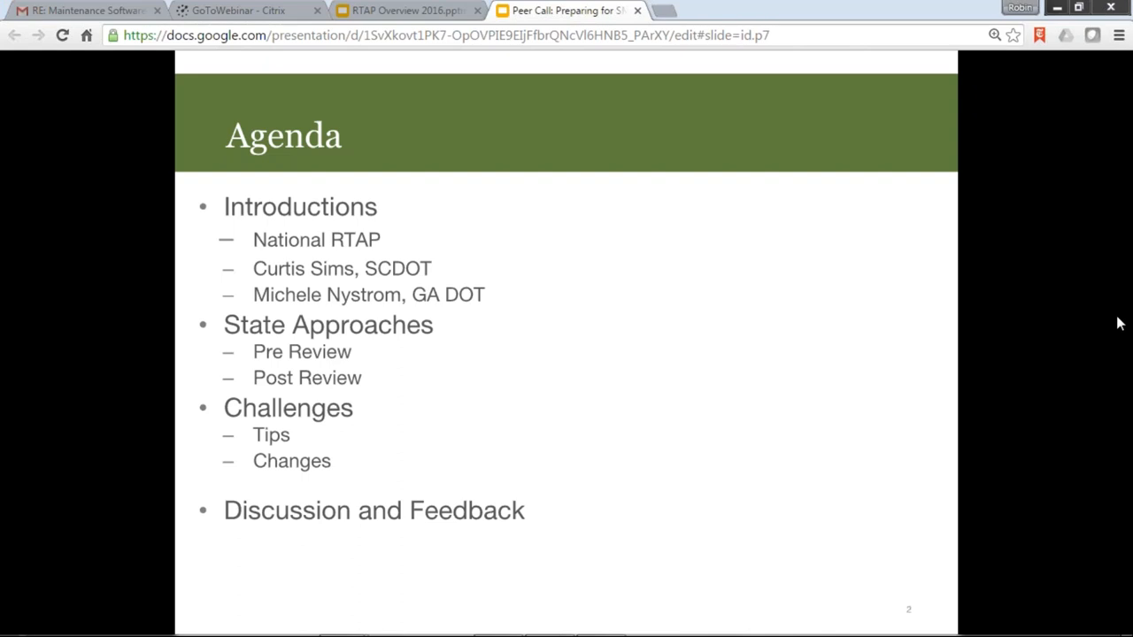
pyautogui.moveTo(1117, 339)
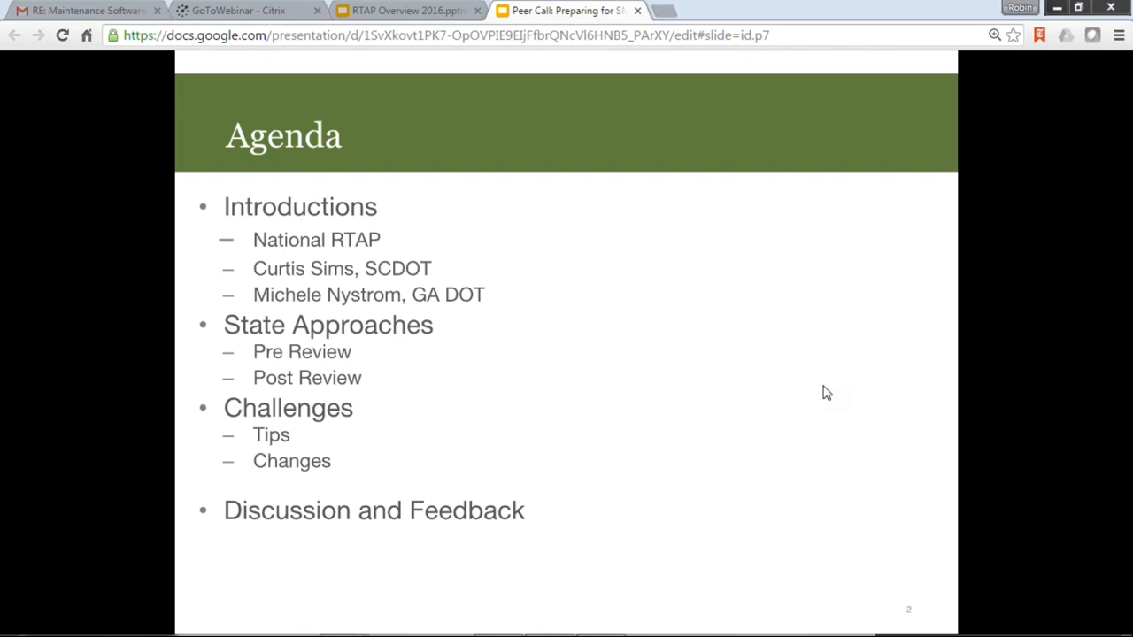
pyautogui.moveTo(960, 516)
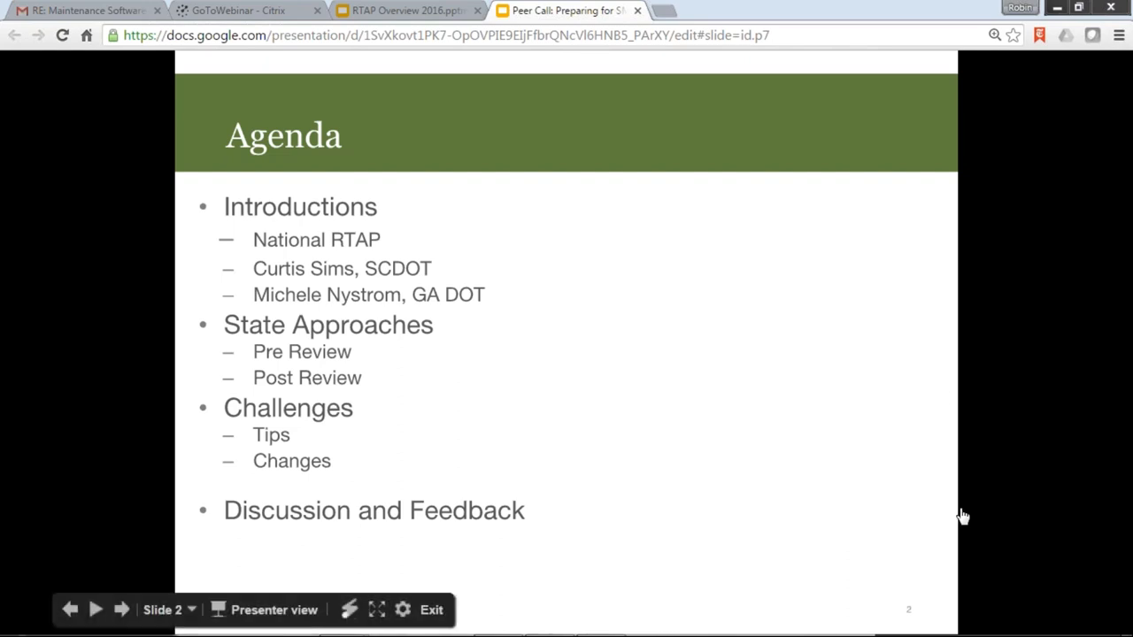
pyautogui.moveTo(808, 264)
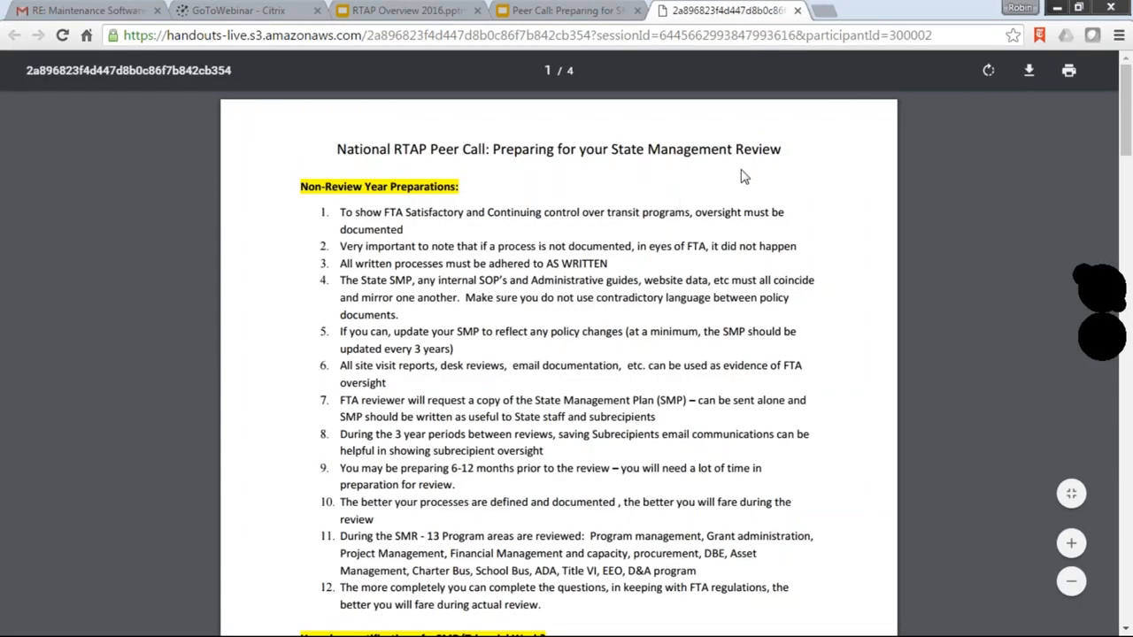
pyautogui.moveTo(818, 234)
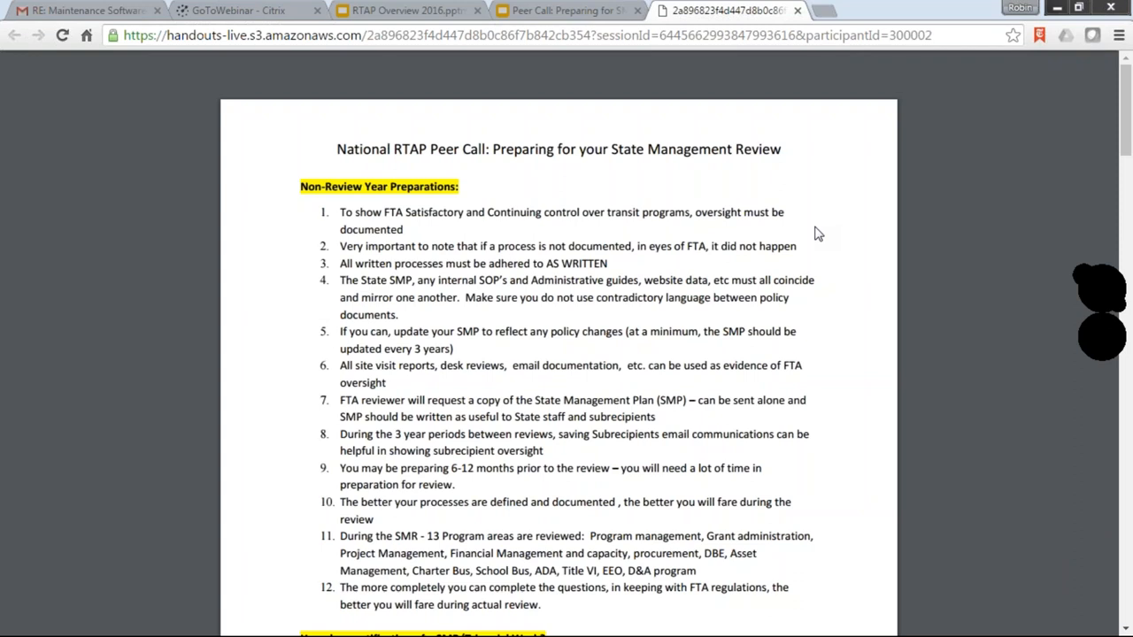
pyautogui.moveTo(891, 299)
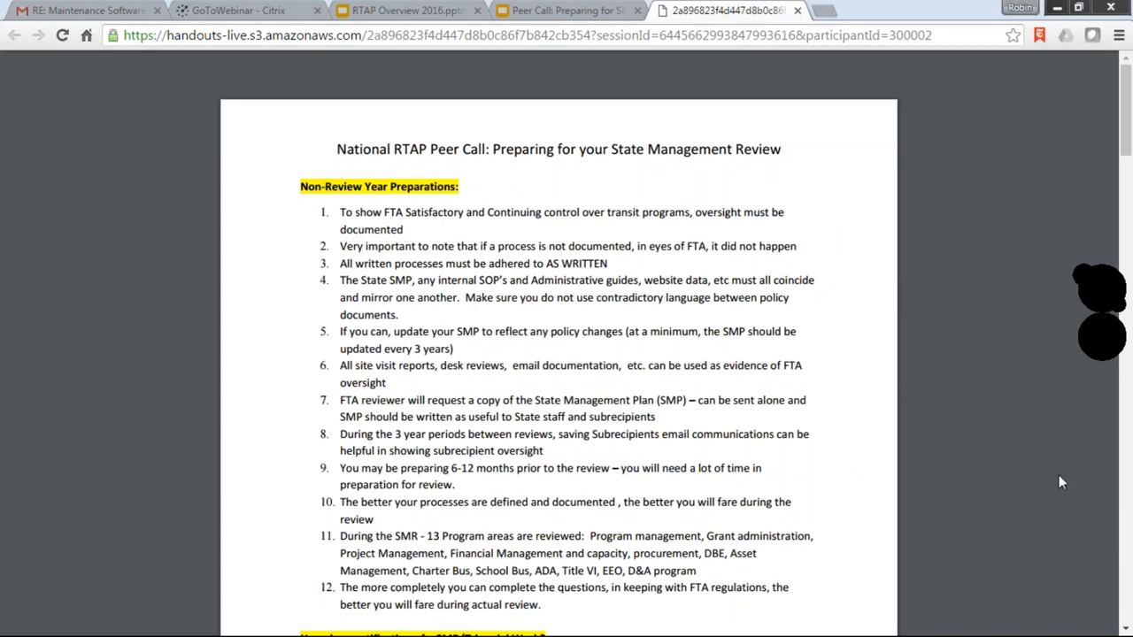
pyautogui.moveTo(1095, 377)
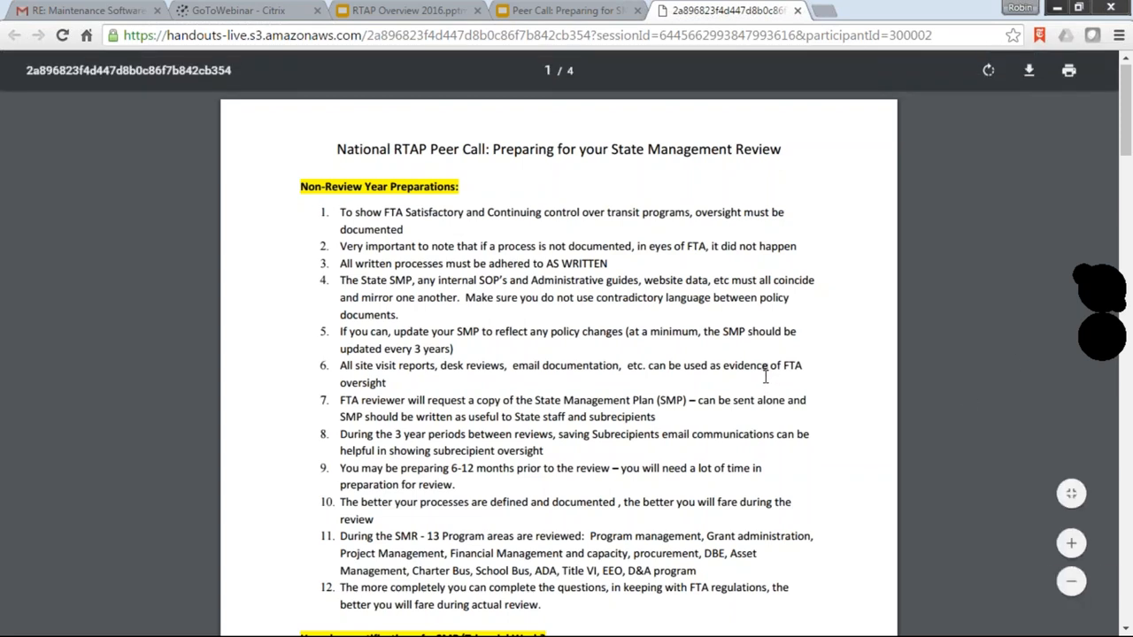
# Step: Scroll the handout to 'How does notification of a SMR/Triennial Work?'
pyautogui.scroll(-3)
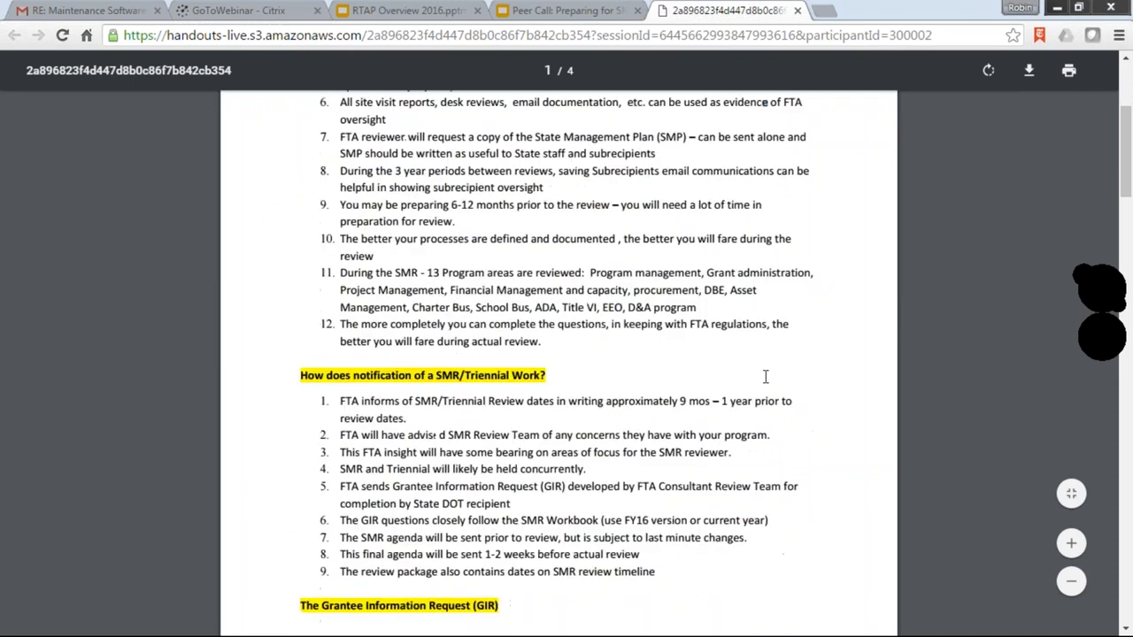
pyautogui.scroll(-3)
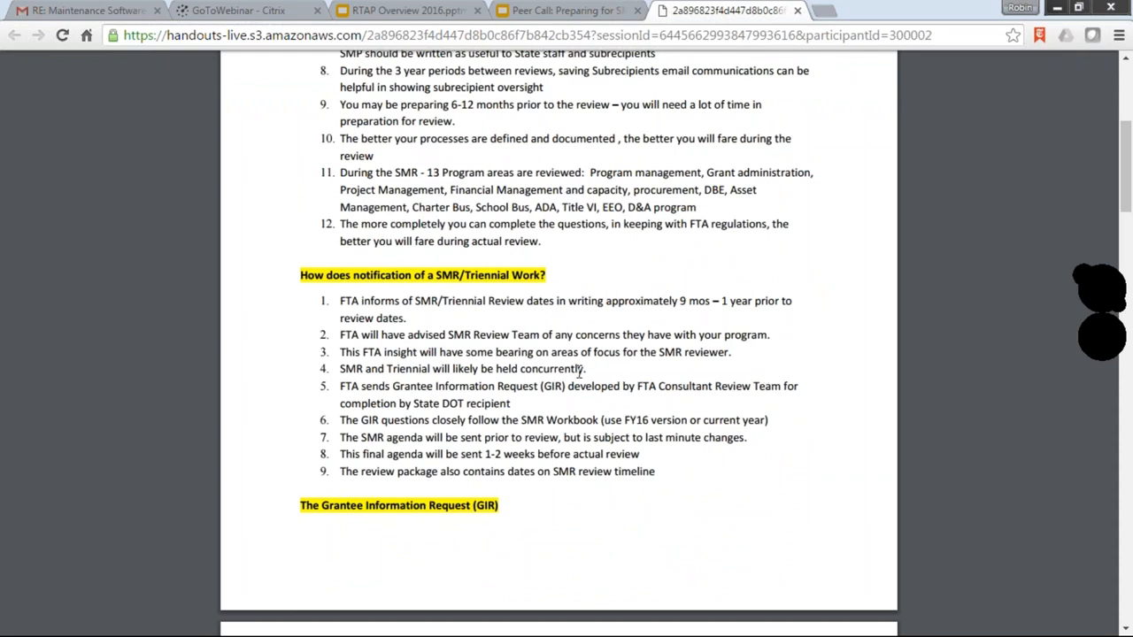
pyautogui.moveTo(319, 216)
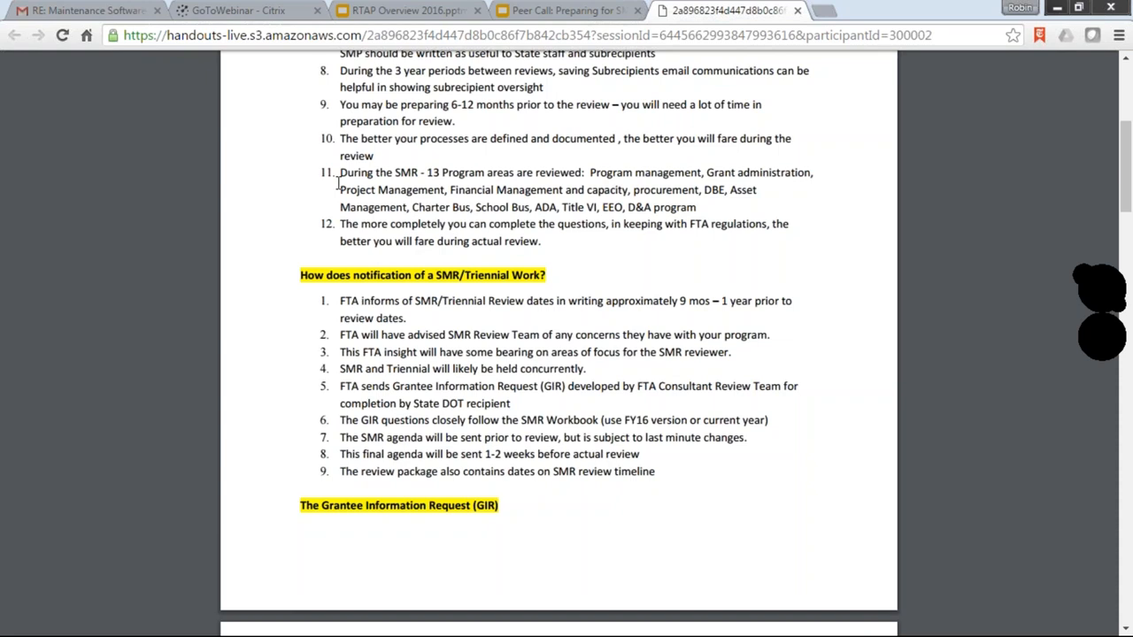
pyautogui.moveTo(329, 195)
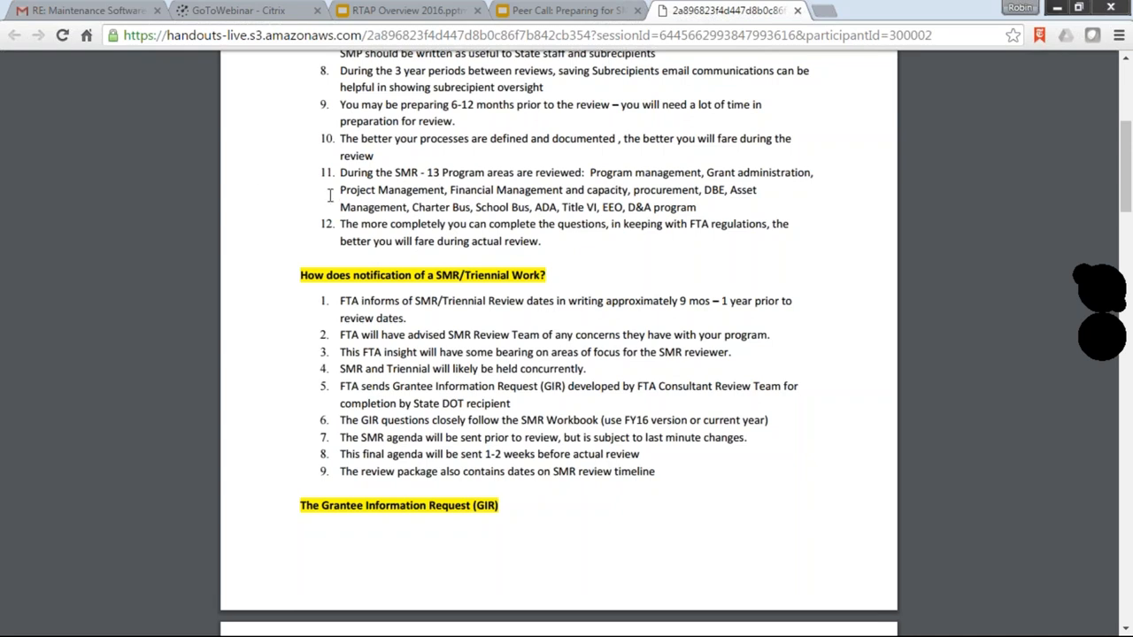
pyautogui.moveTo(535, 406)
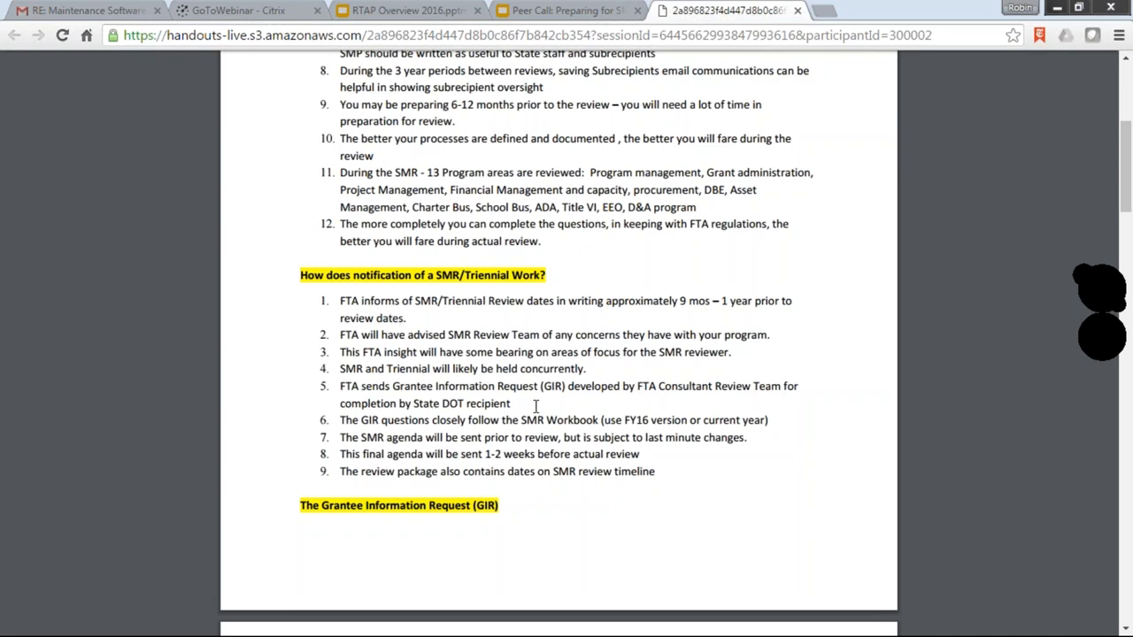
pyautogui.moveTo(713, 390)
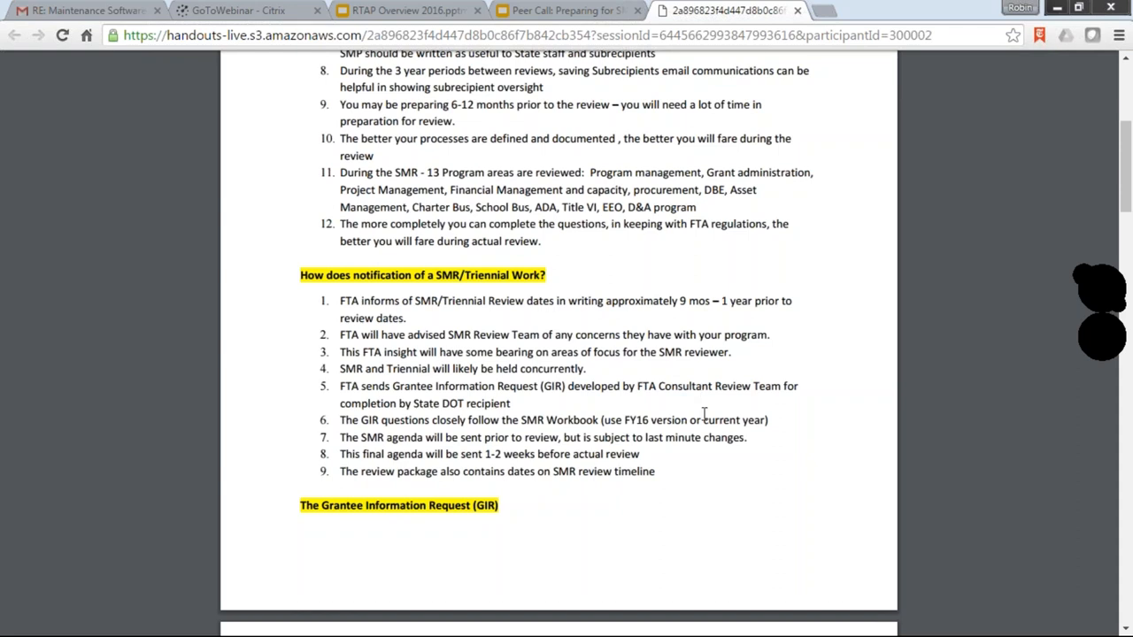
pyautogui.moveTo(680, 451)
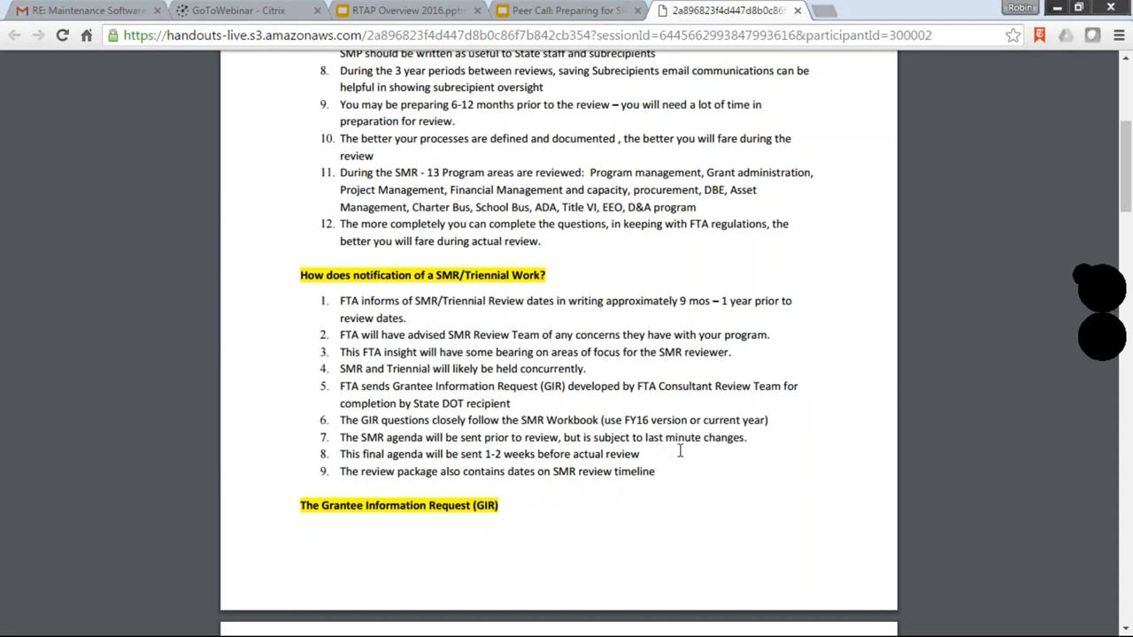
pyautogui.moveTo(908, 280)
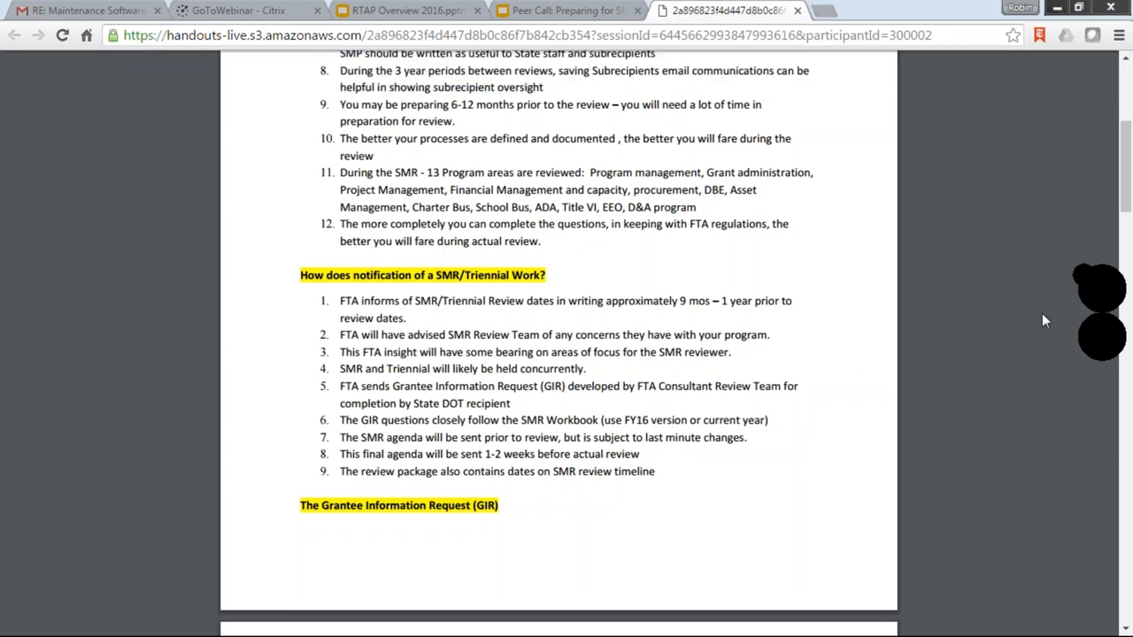
pyautogui.moveTo(1119, 330)
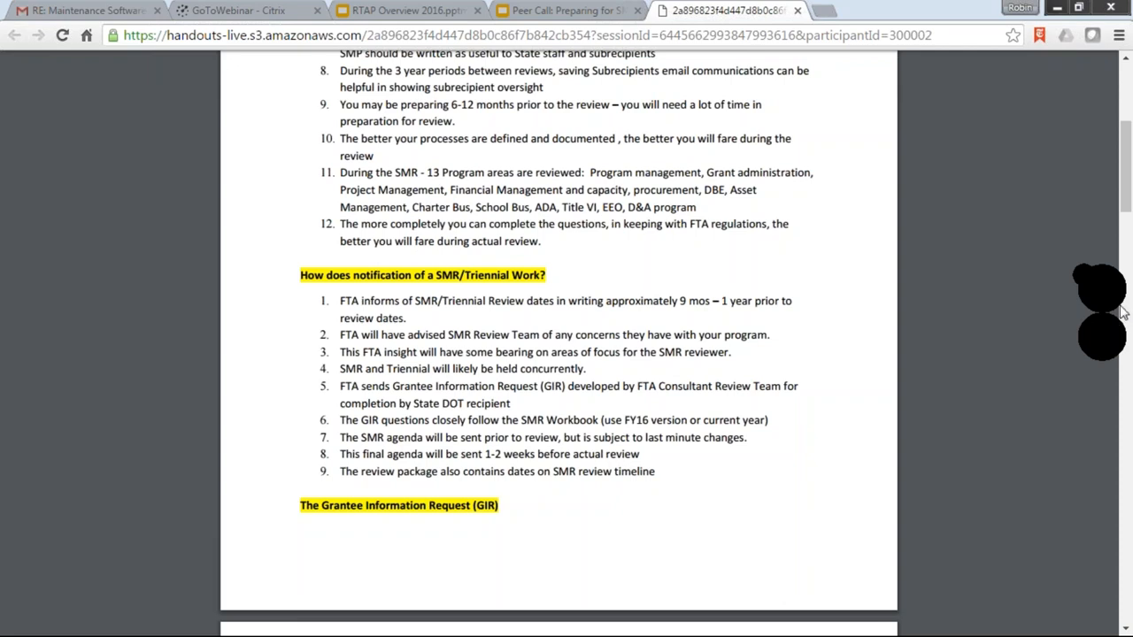
pyautogui.moveTo(1120, 344)
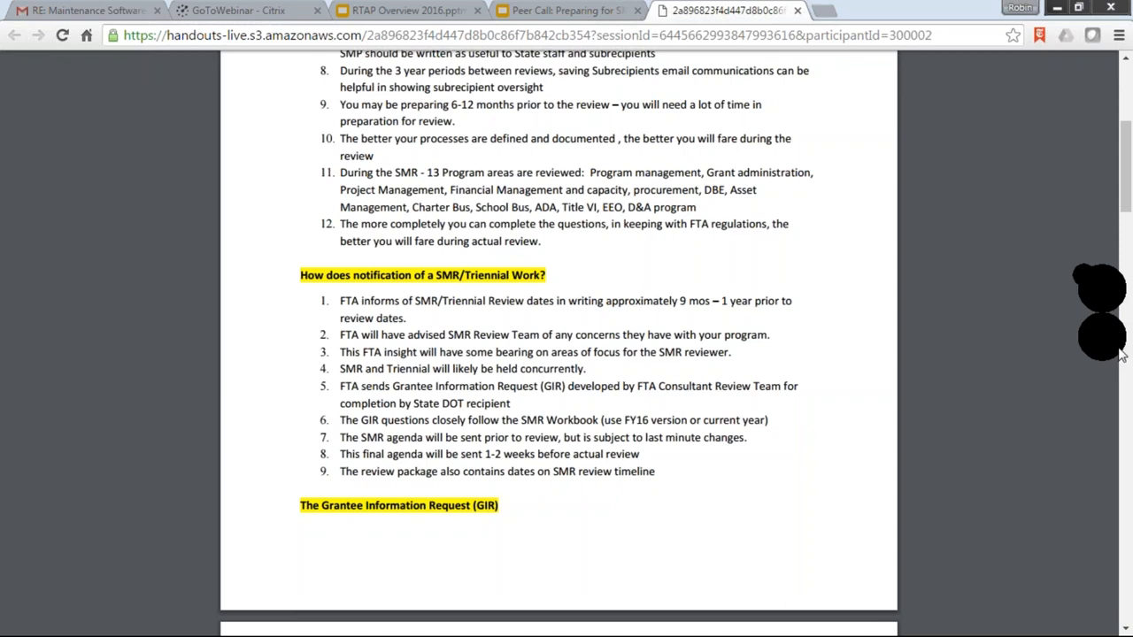
pyautogui.moveTo(1117, 332)
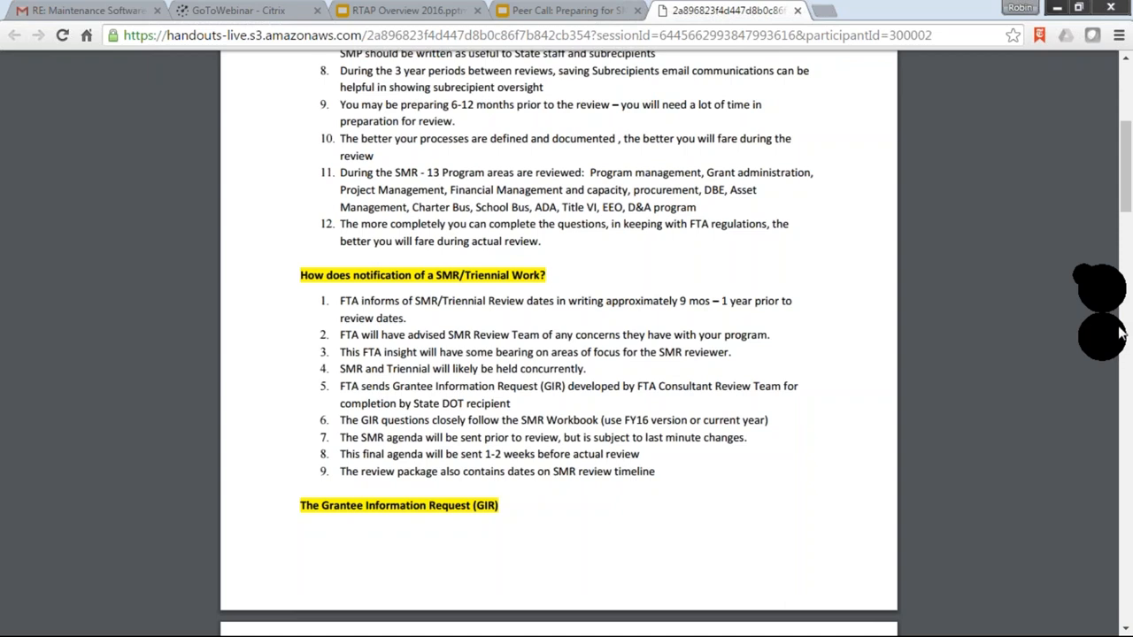
pyautogui.moveTo(1109, 314)
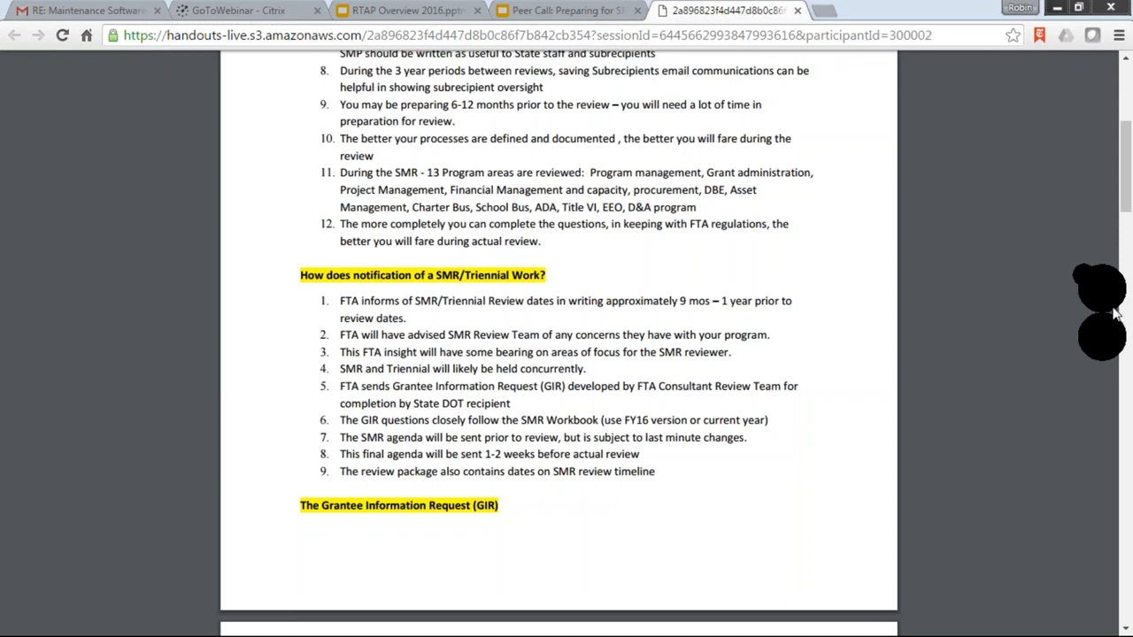
pyautogui.moveTo(1047, 273)
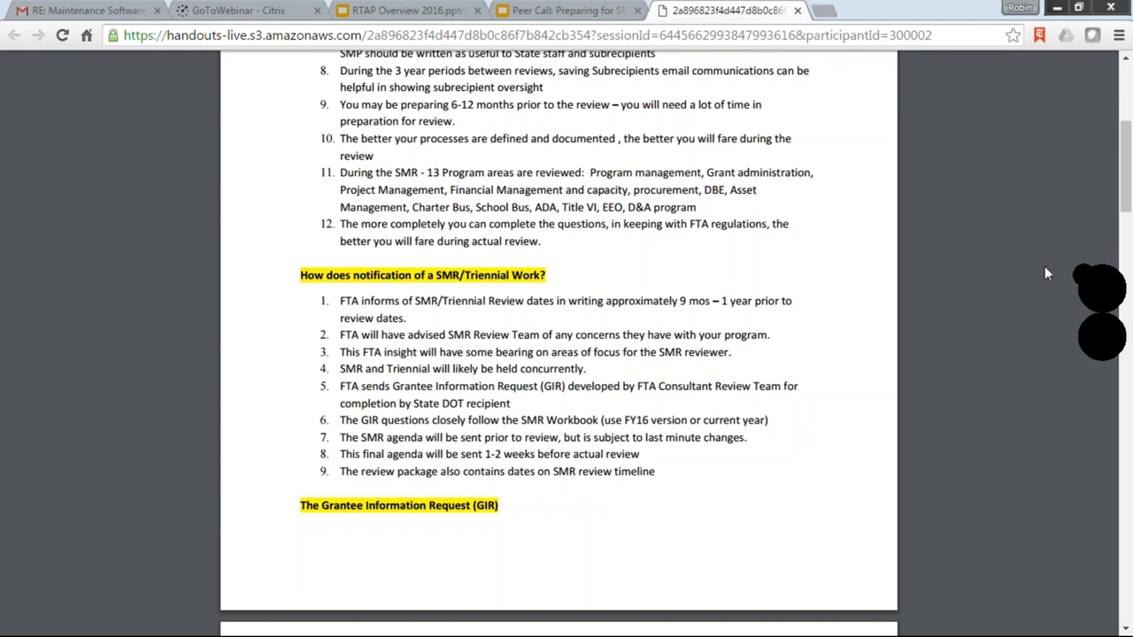
pyautogui.moveTo(952, 398)
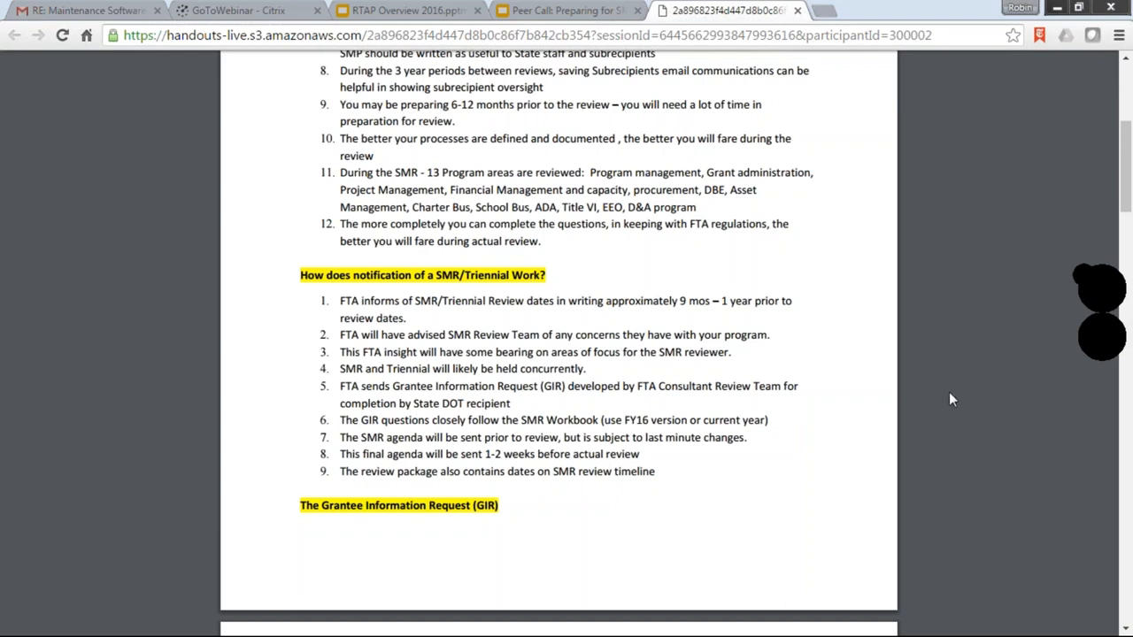
pyautogui.moveTo(769, 582)
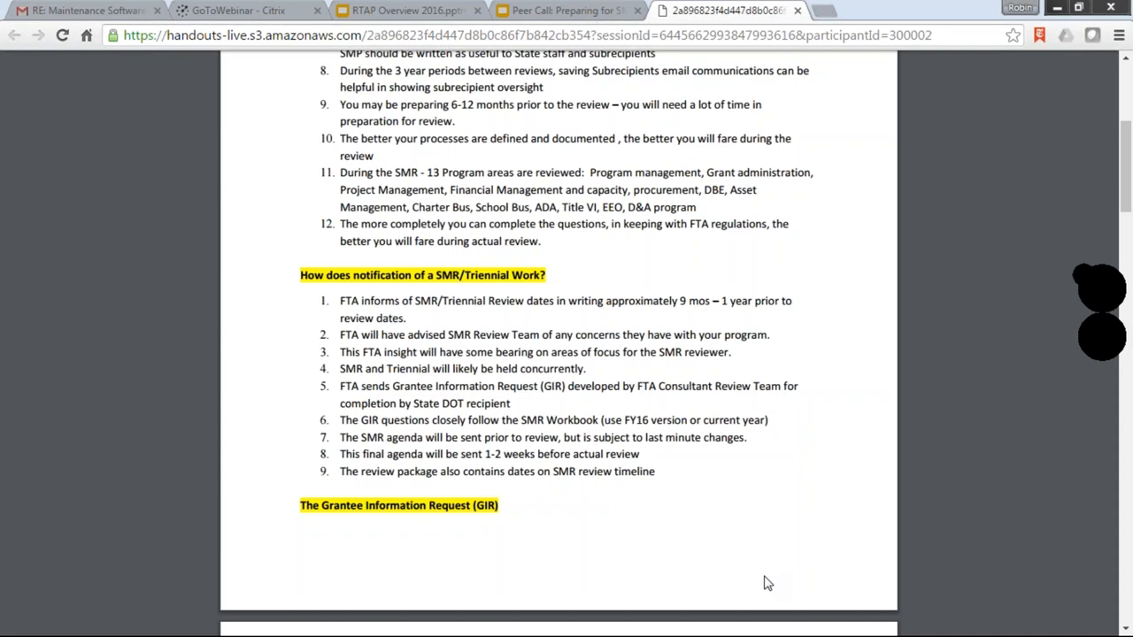
pyautogui.moveTo(685, 516)
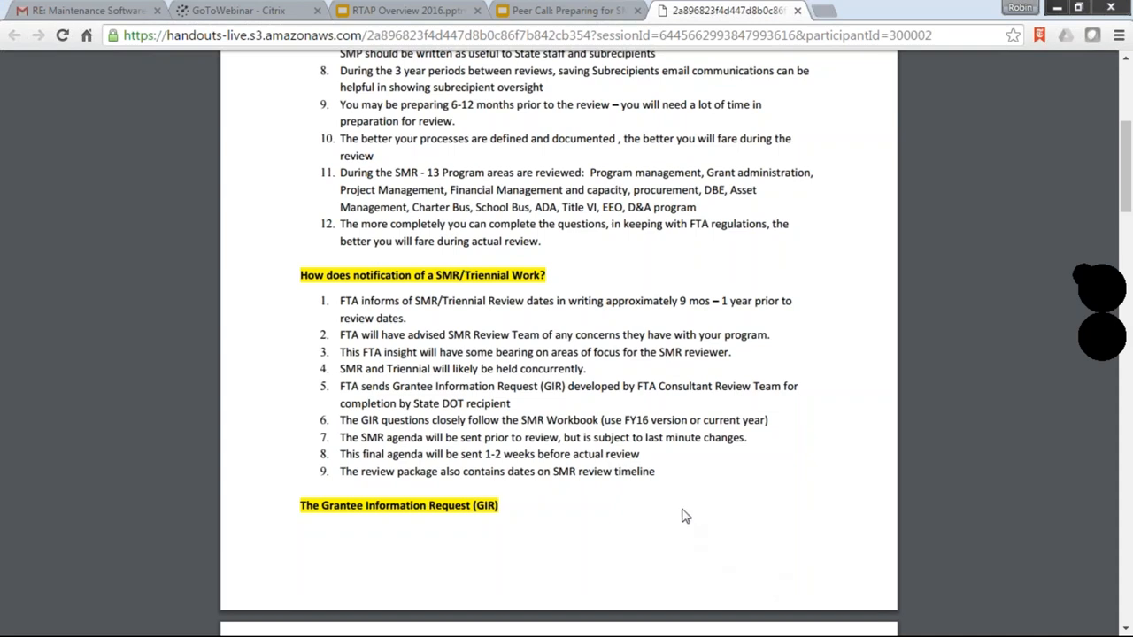
pyautogui.moveTo(678, 511)
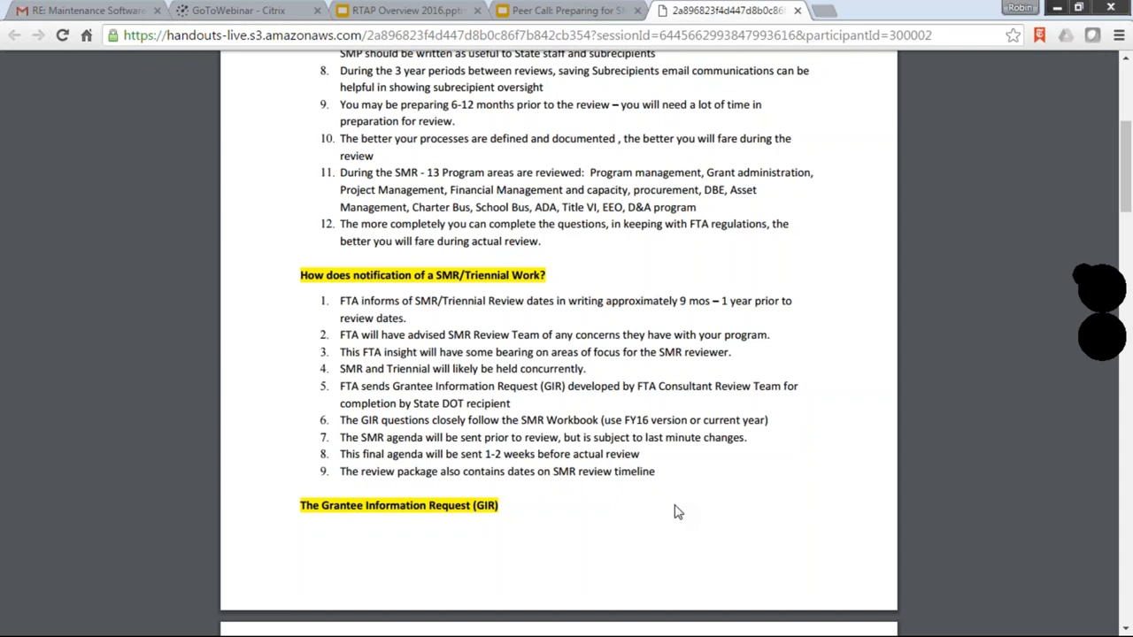
# Step: Scroll the handout through 'What is the GIR?' to 'Assembling and Sending the GIR'
pyautogui.scroll(-3)
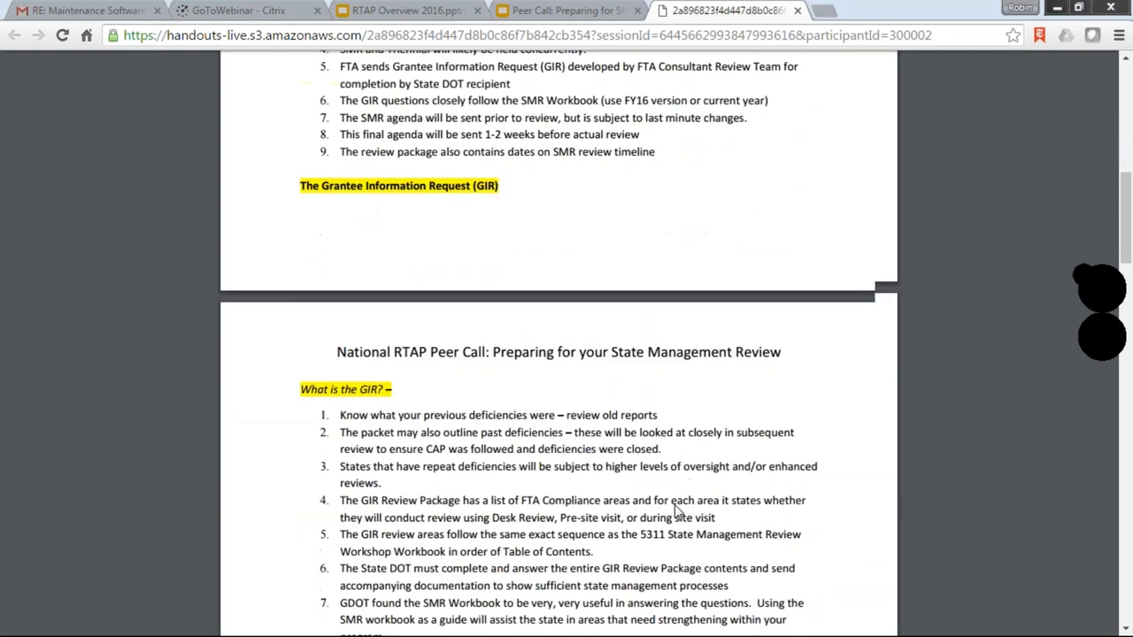
pyautogui.scroll(-3)
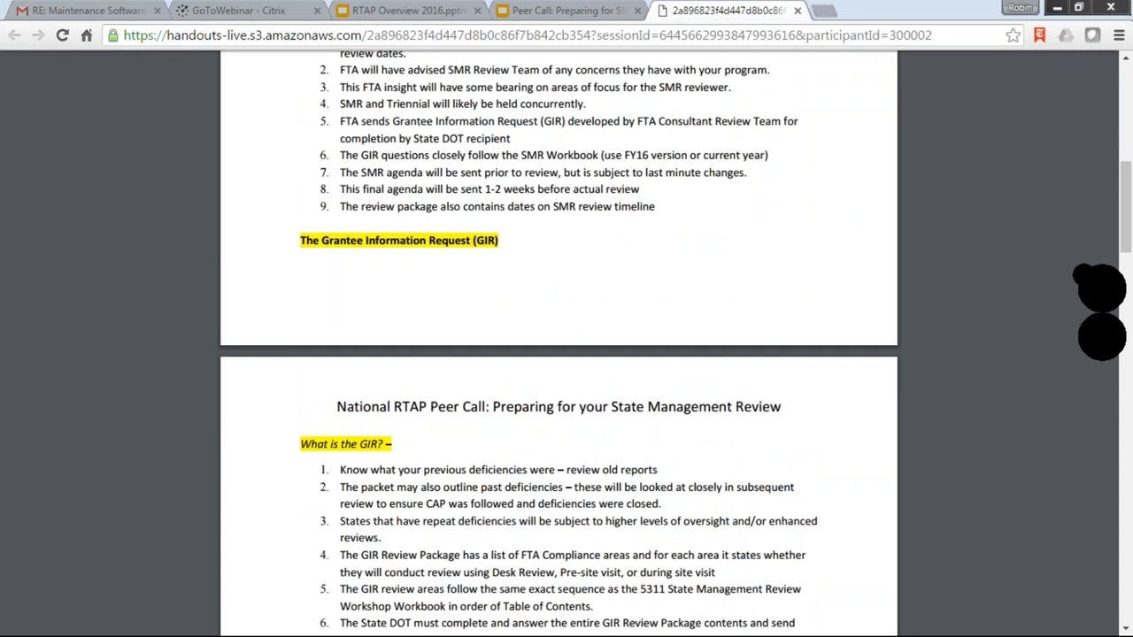
pyautogui.scroll(-3)
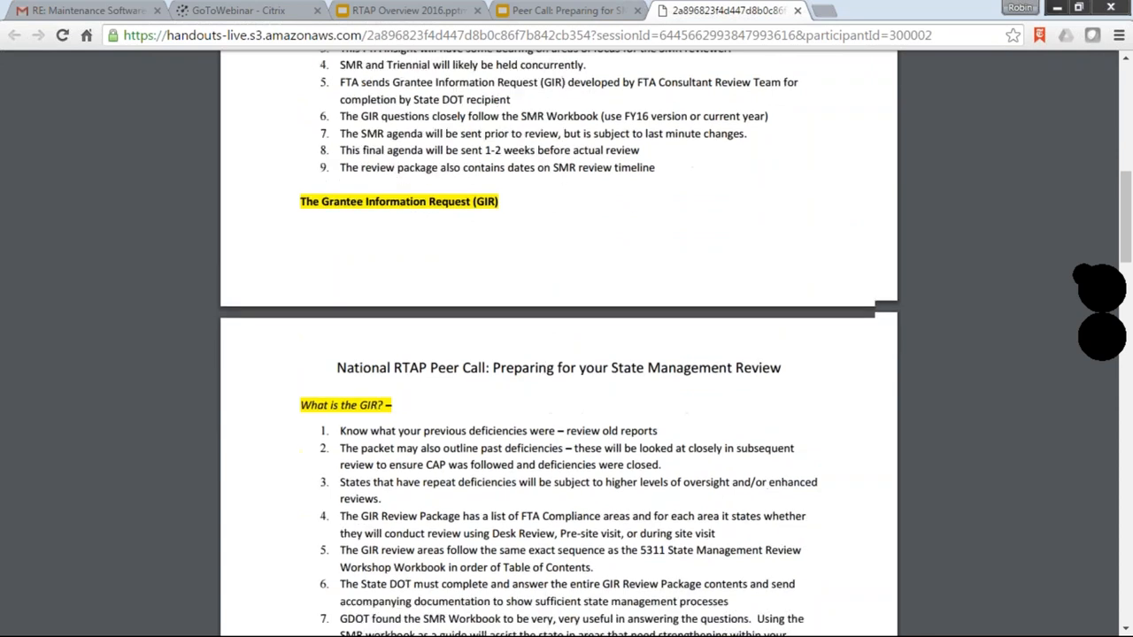
pyautogui.scroll(-3)
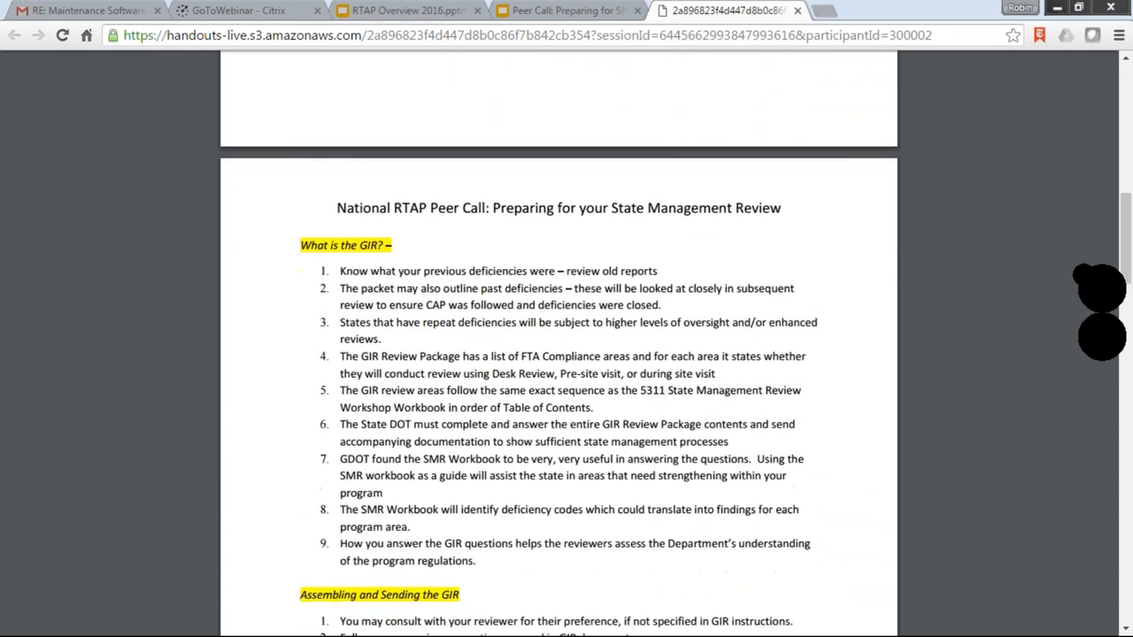
pyautogui.scroll(-3)
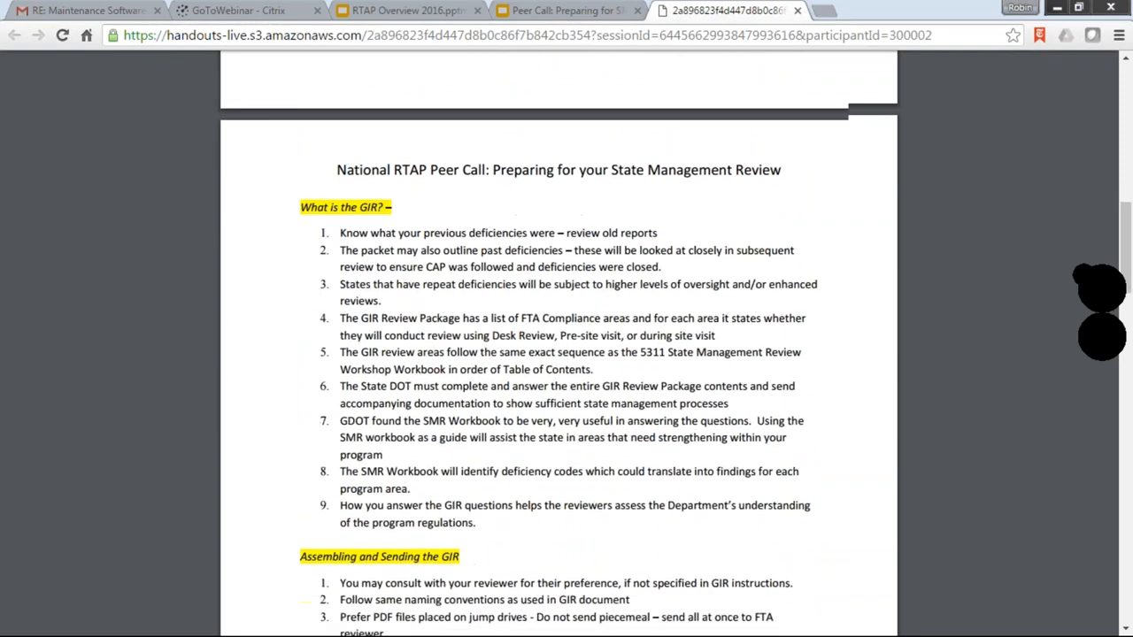
pyautogui.scroll(-3)
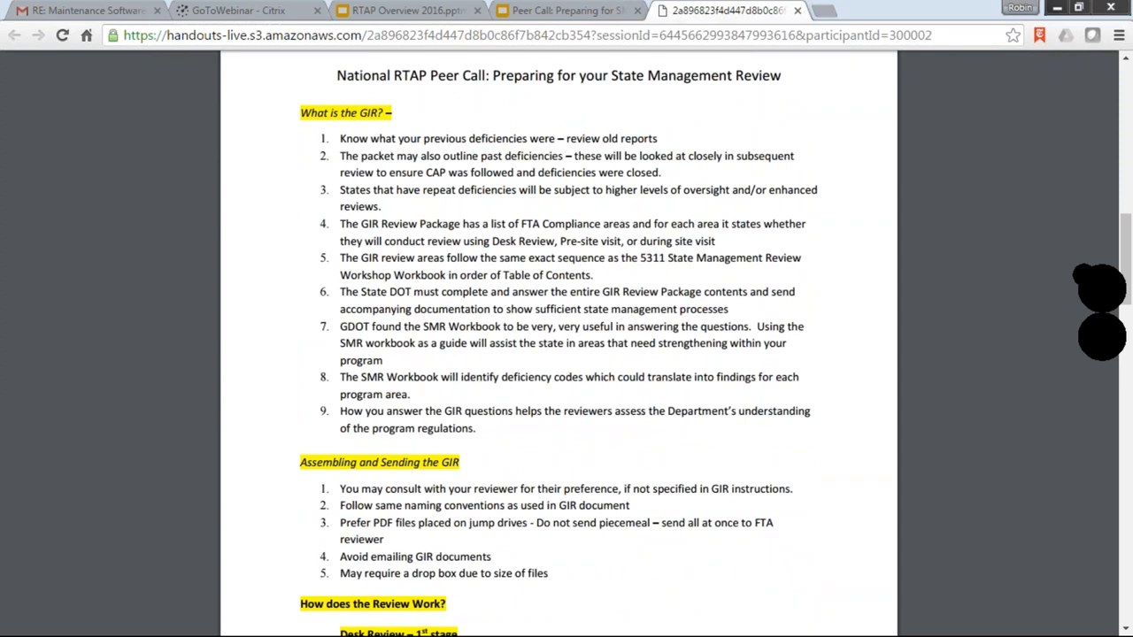
pyautogui.scroll(-3)
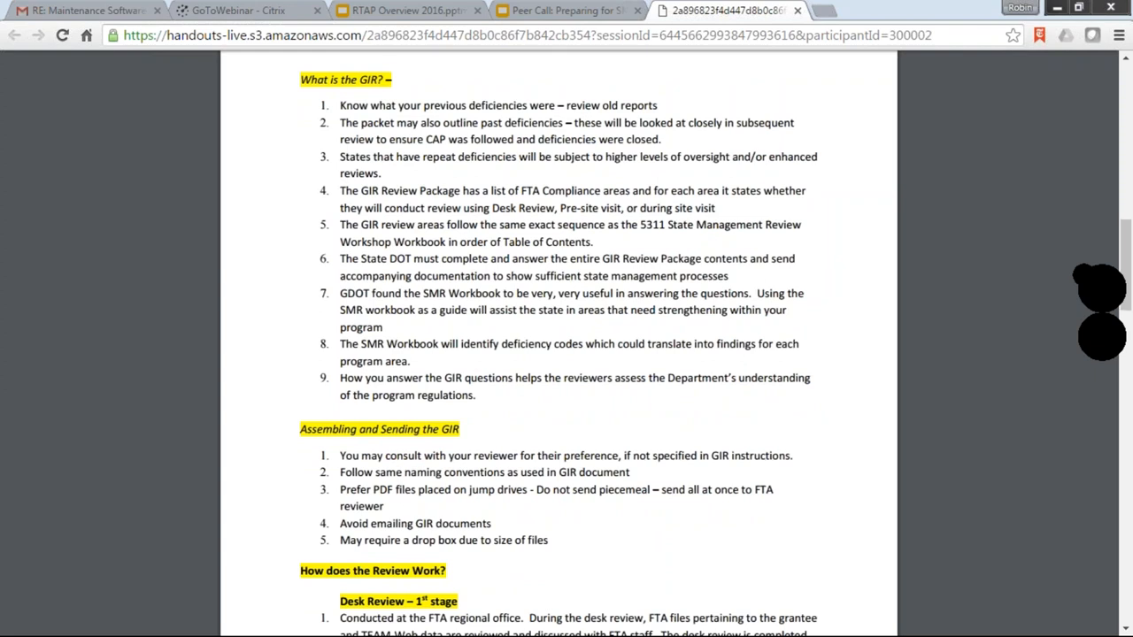
pyautogui.scroll(-3)
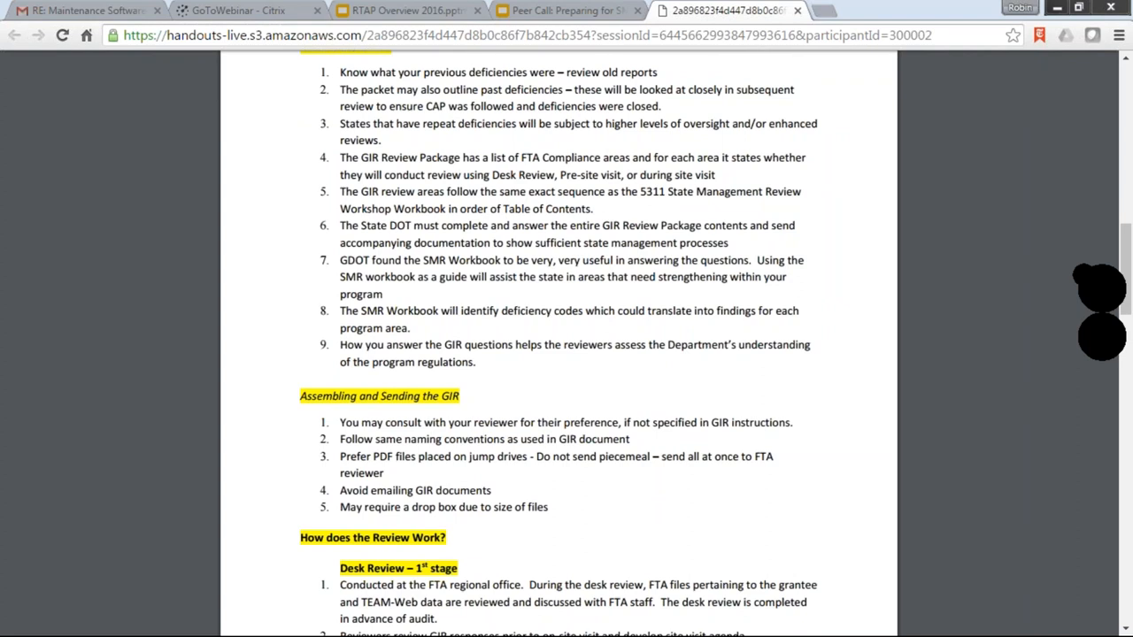
pyautogui.moveTo(626, 440)
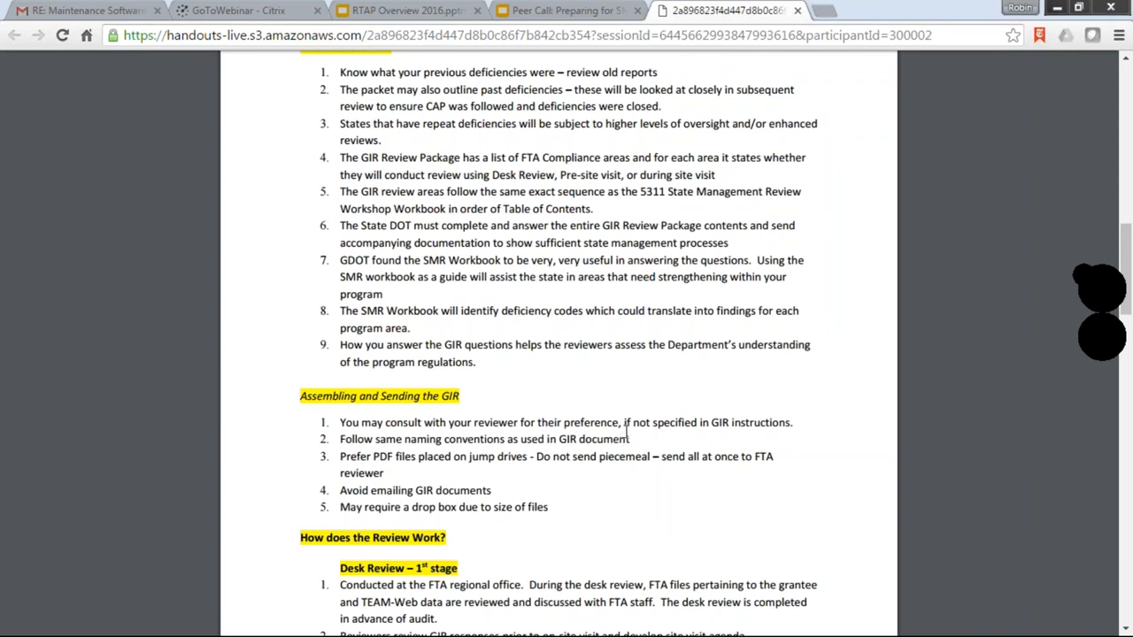
pyautogui.moveTo(673, 410)
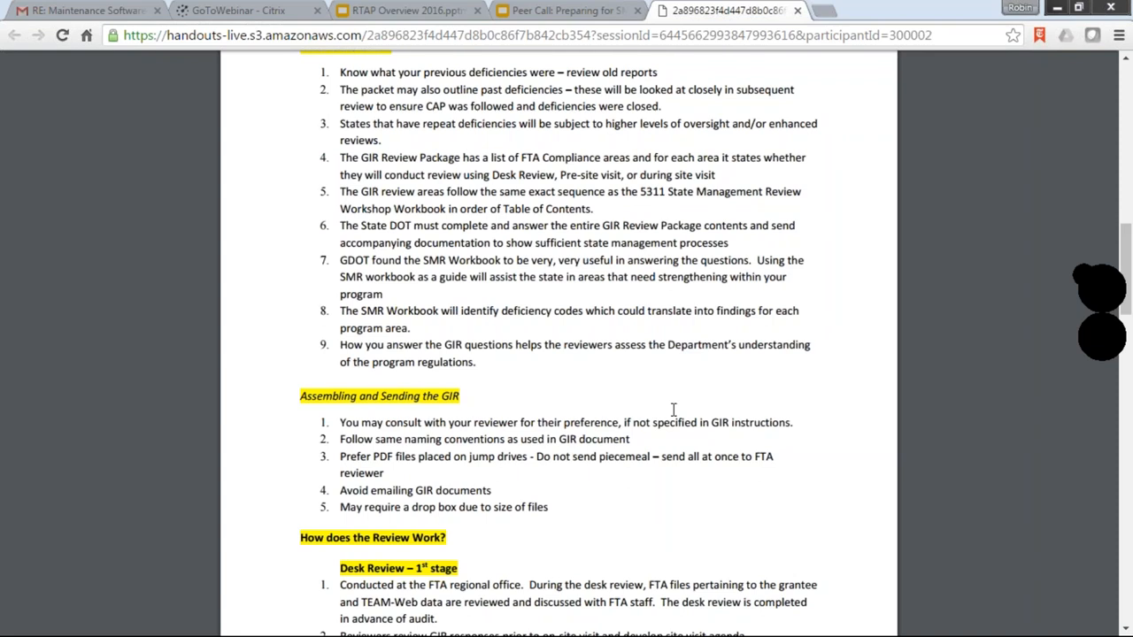
pyautogui.moveTo(579, 486)
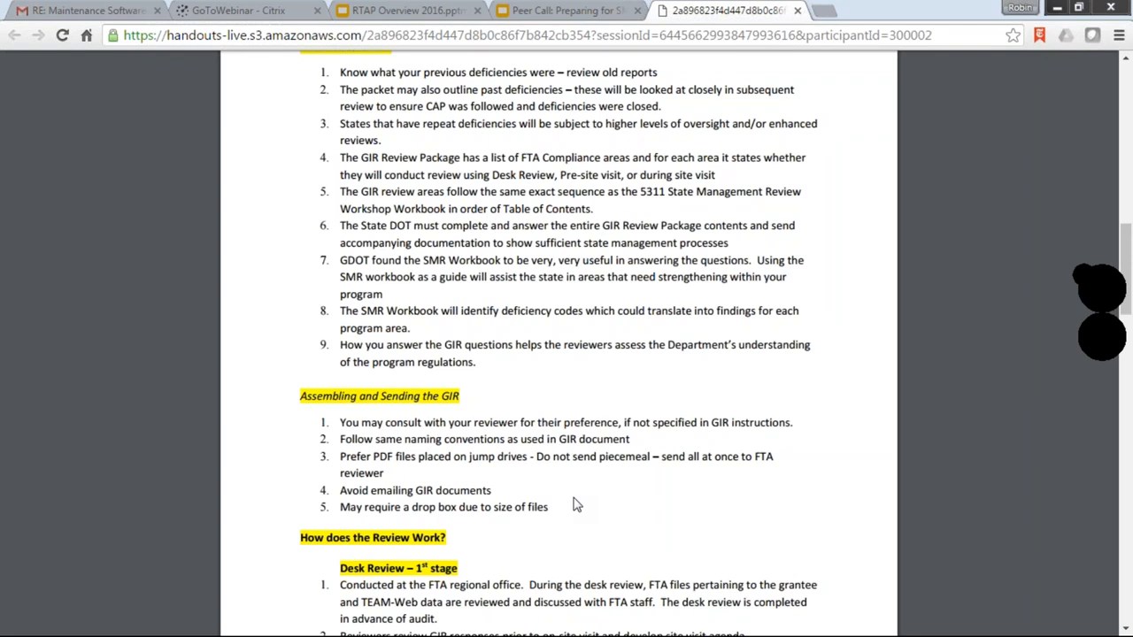
pyautogui.moveTo(564, 485)
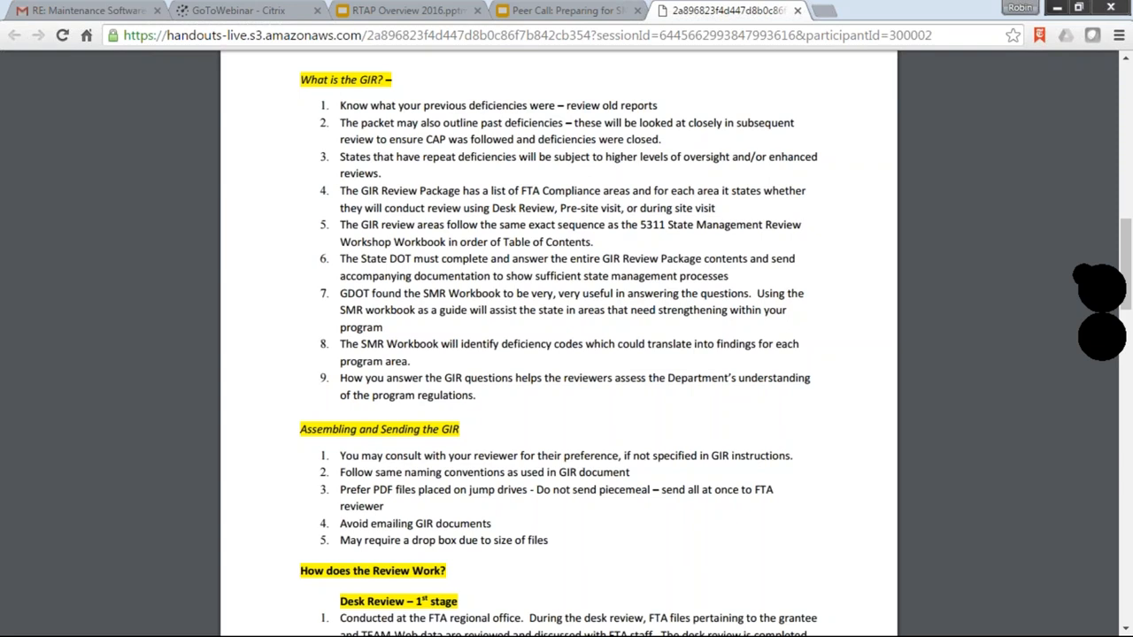
pyautogui.moveTo(703, 391)
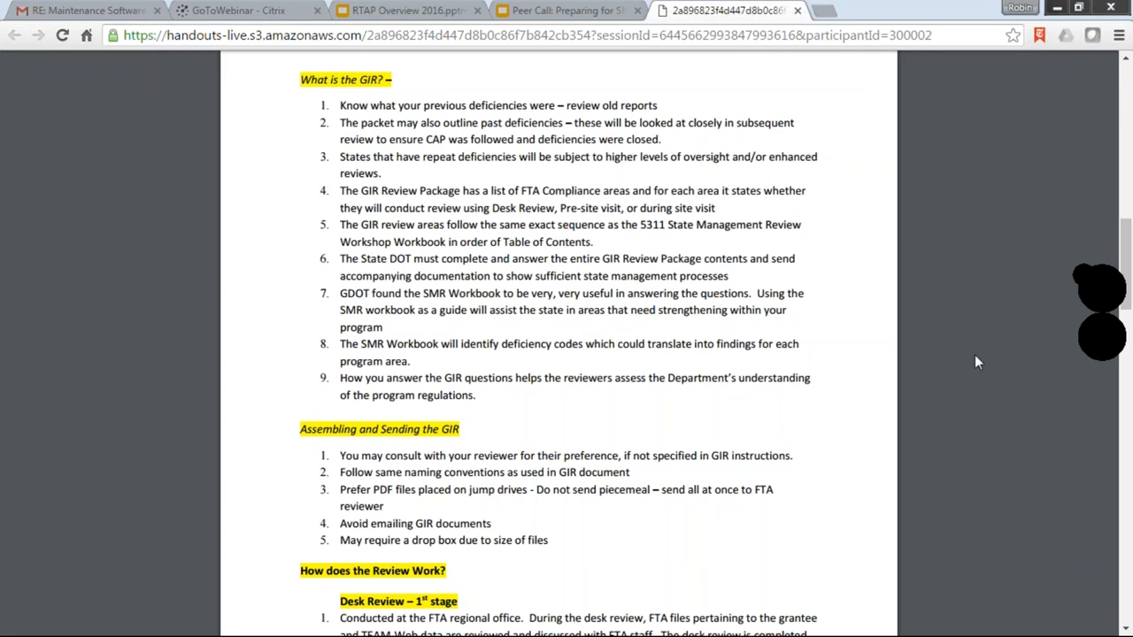
pyautogui.moveTo(733, 421)
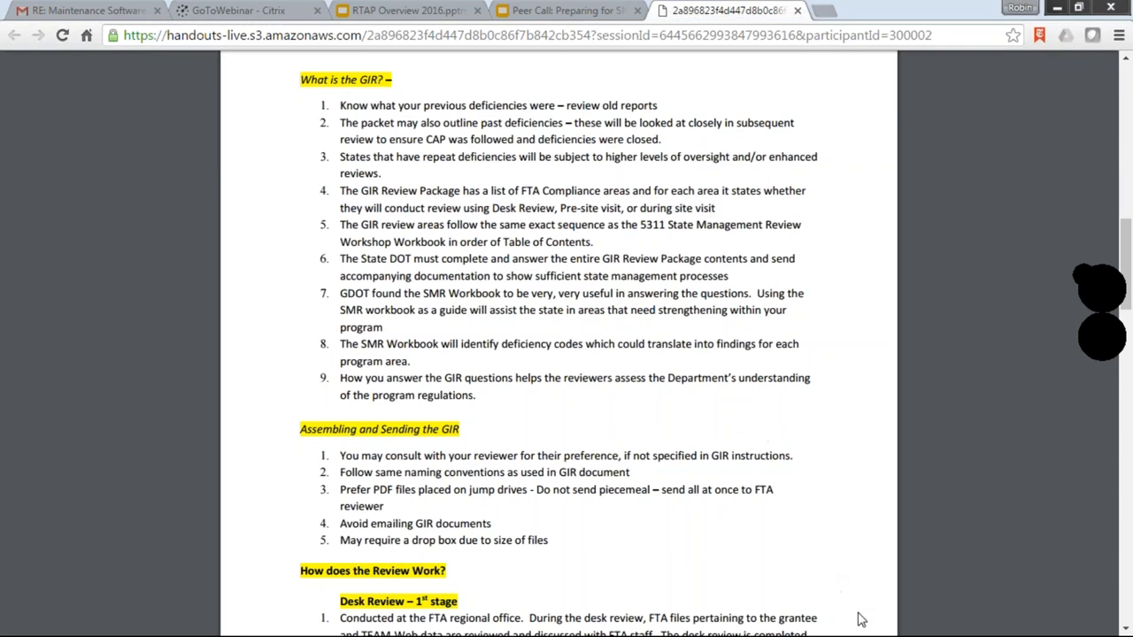
pyautogui.moveTo(866, 616)
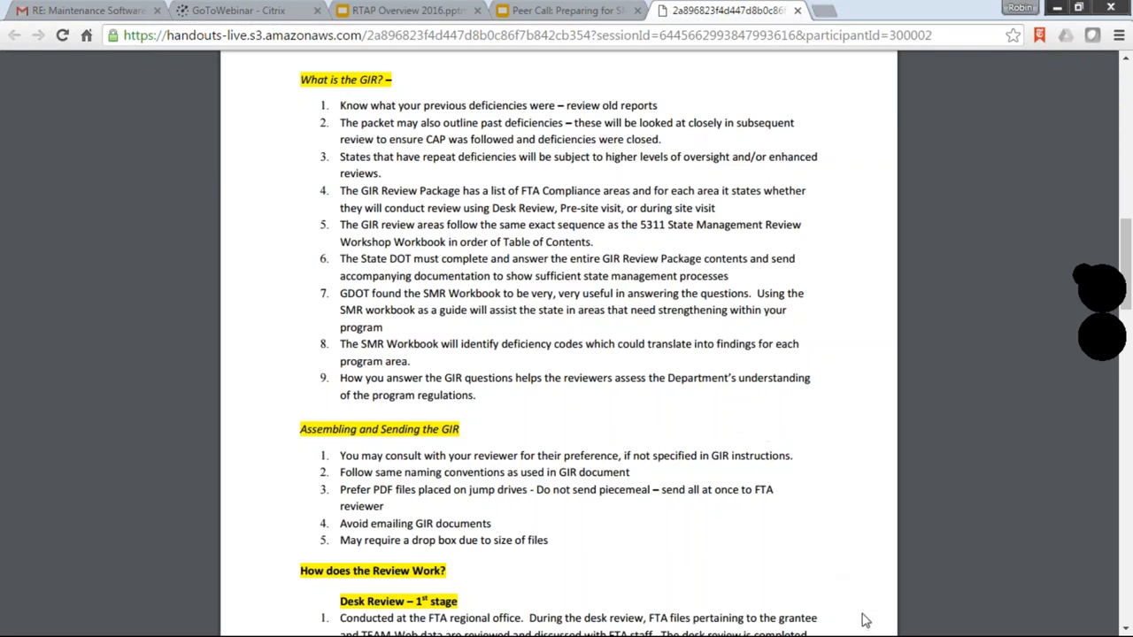
pyautogui.moveTo(867, 599)
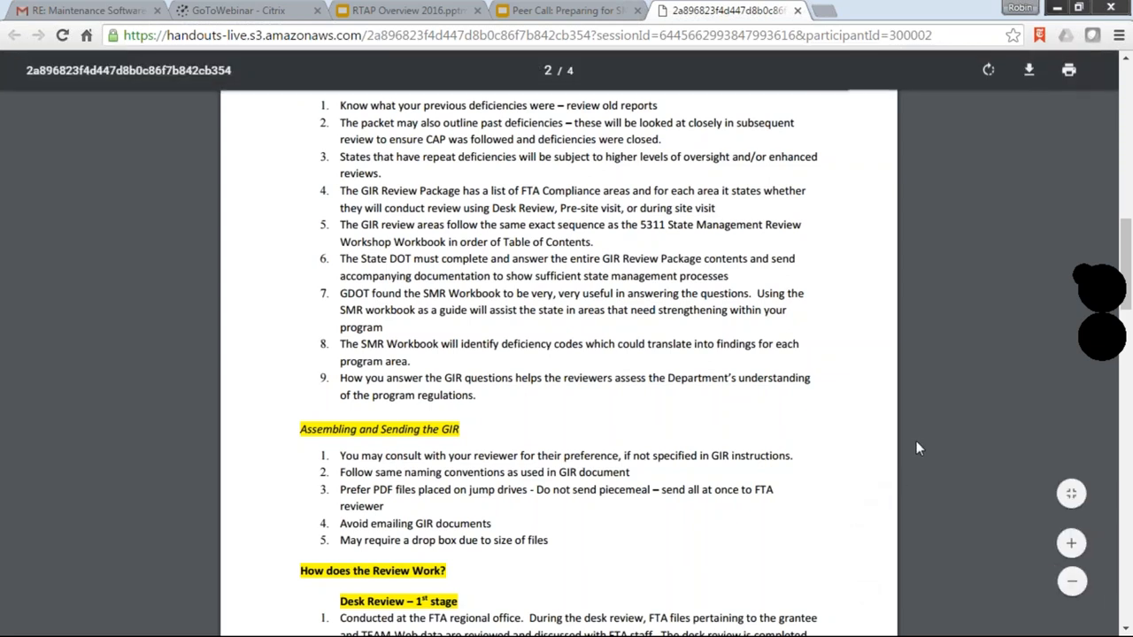
pyautogui.moveTo(992, 364)
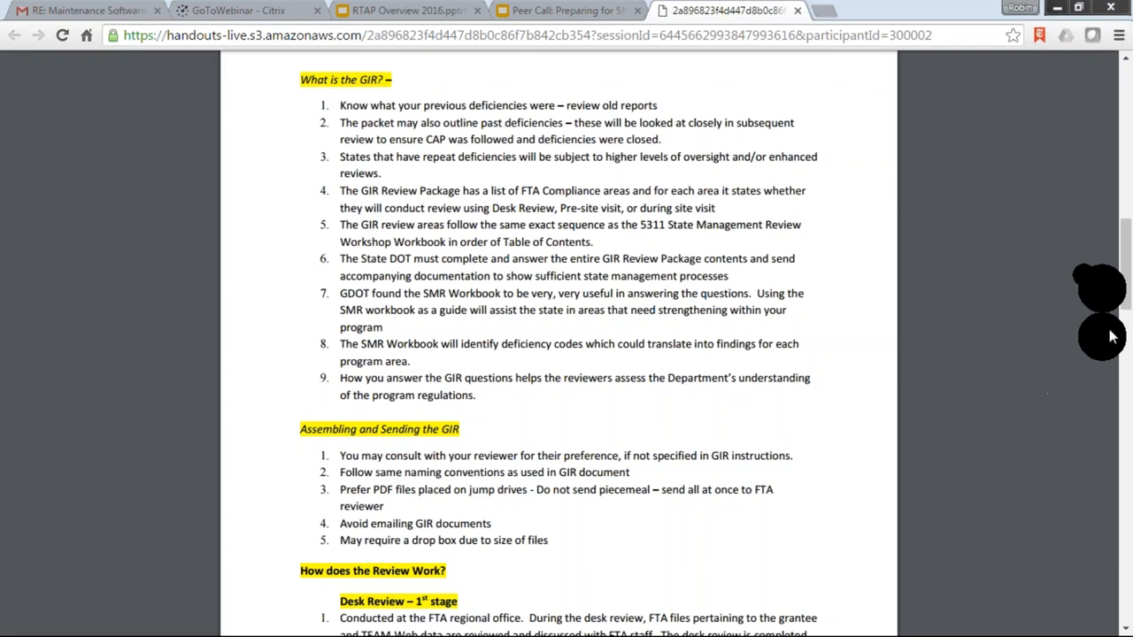
pyautogui.moveTo(955, 306)
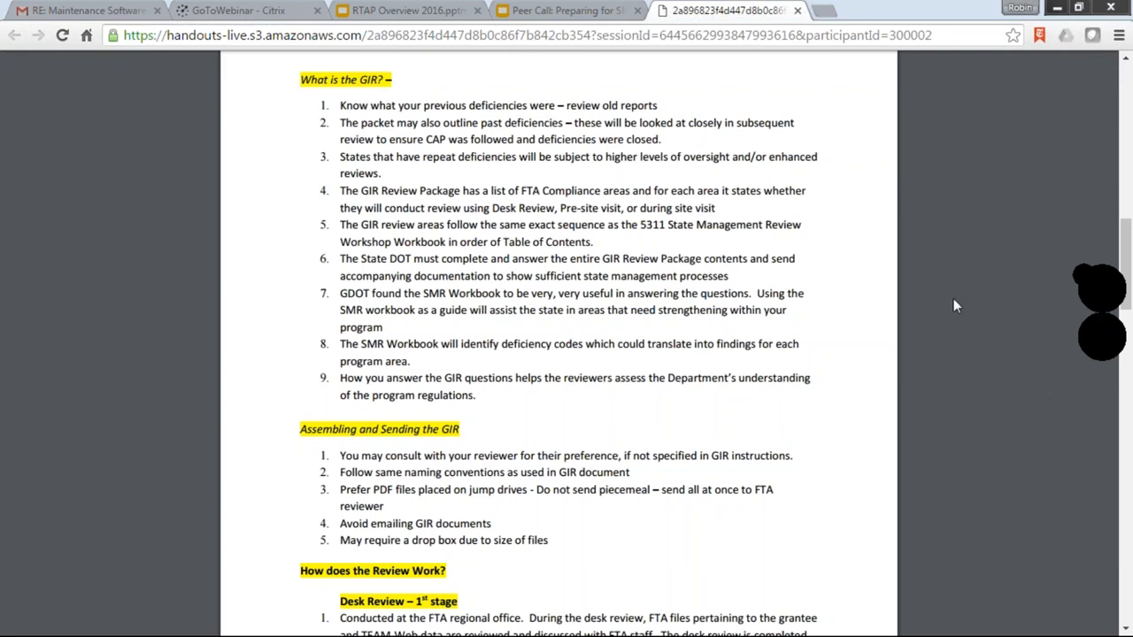
pyautogui.moveTo(982, 317)
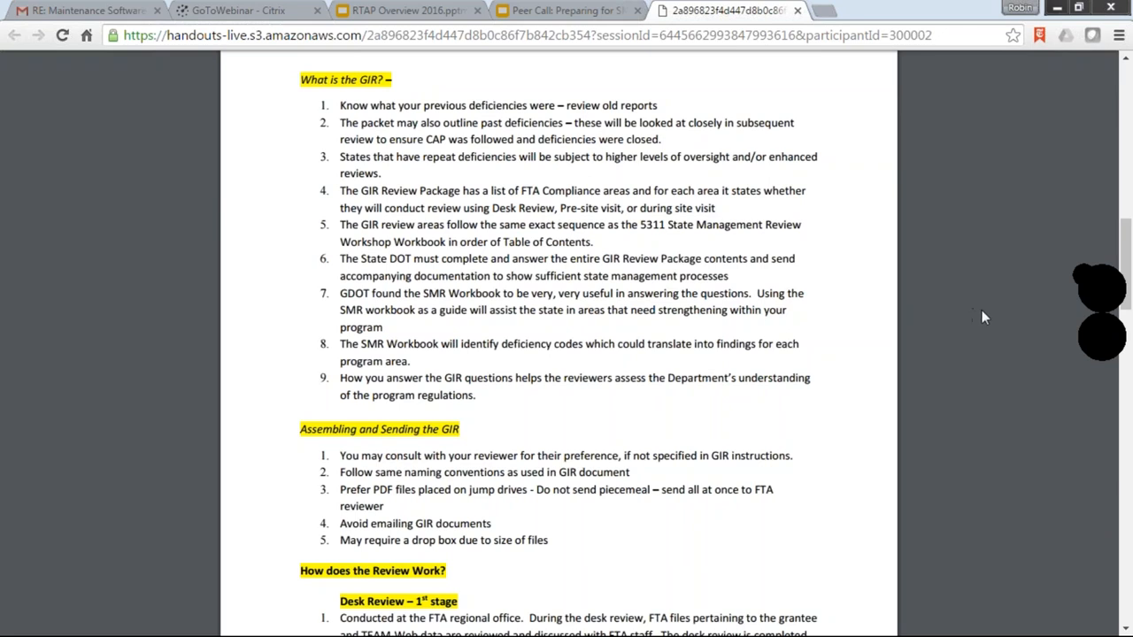
pyautogui.moveTo(973, 326)
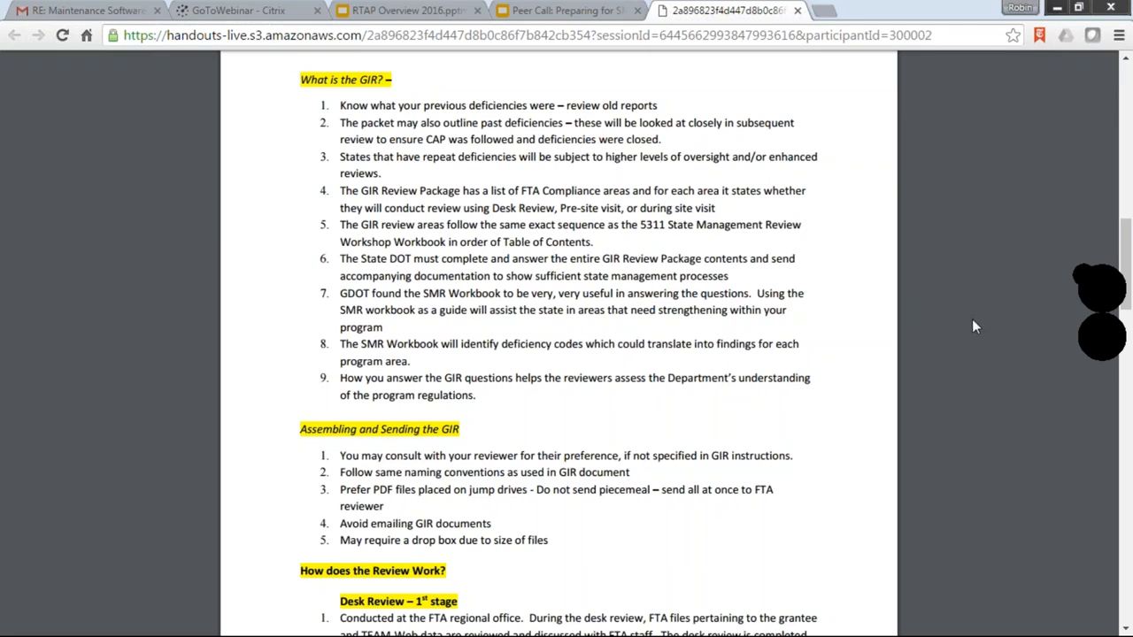
pyautogui.moveTo(977, 285)
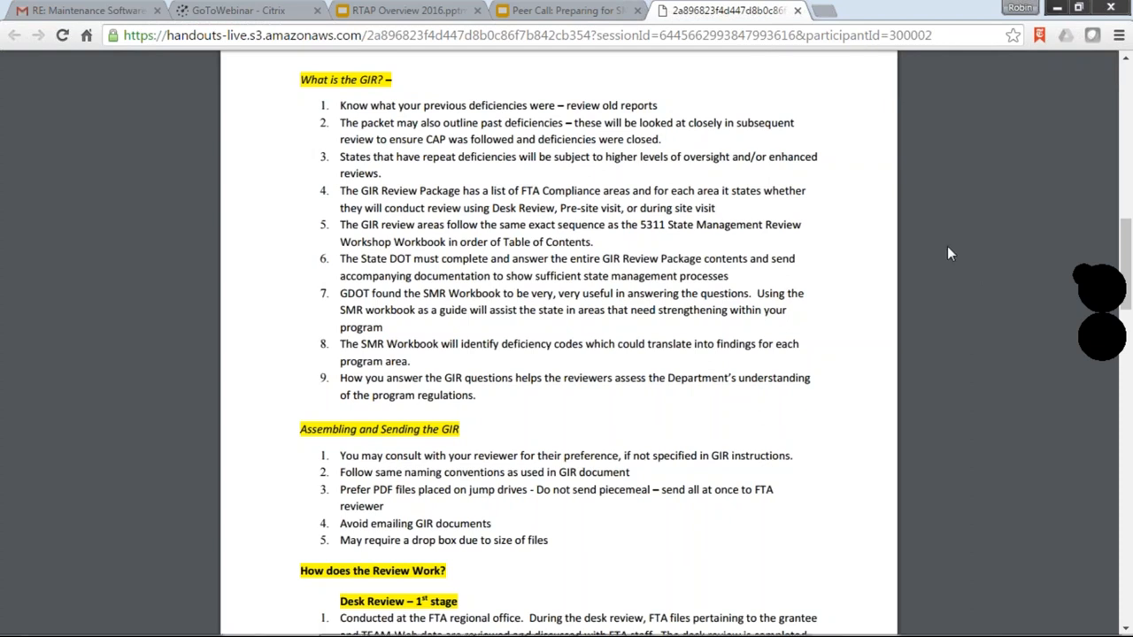
pyautogui.moveTo(917, 255)
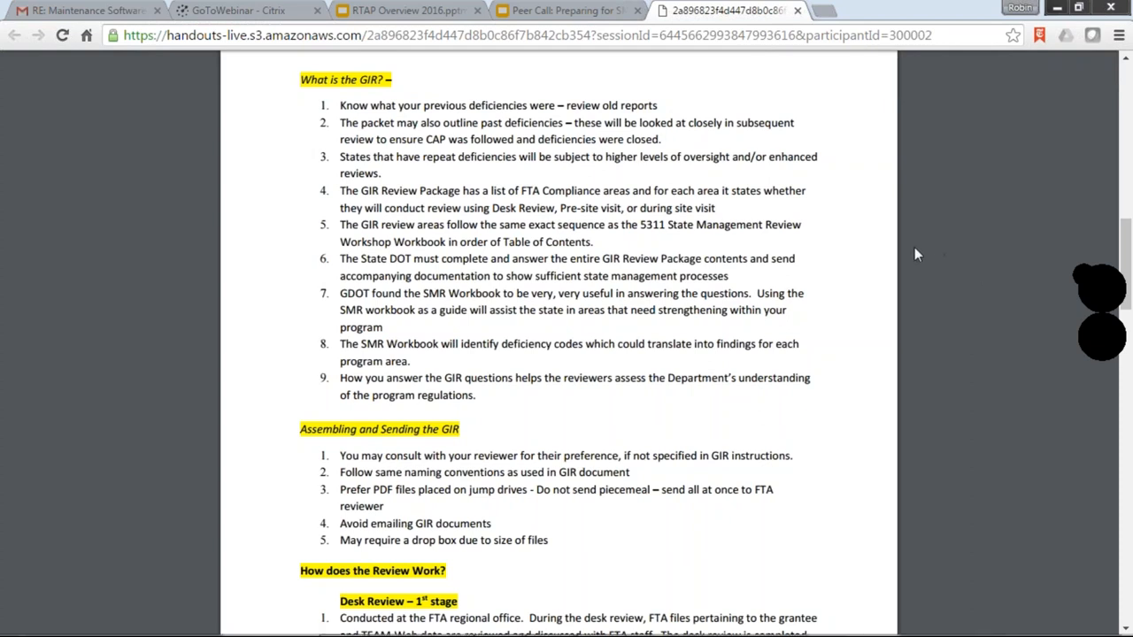
pyautogui.moveTo(936, 265)
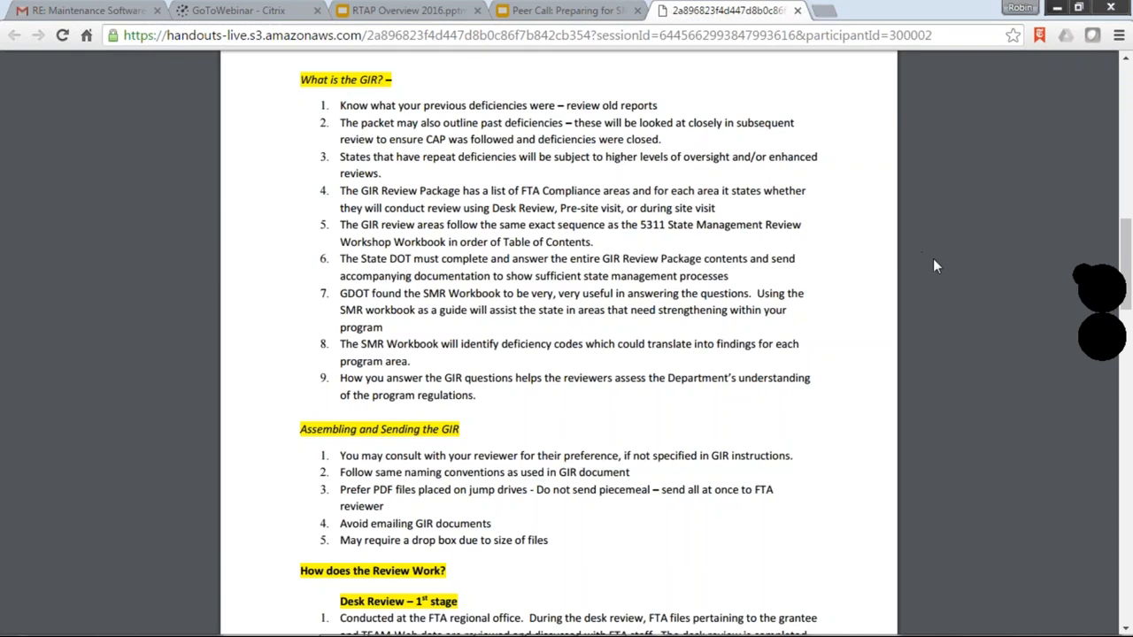
pyautogui.moveTo(1003, 344)
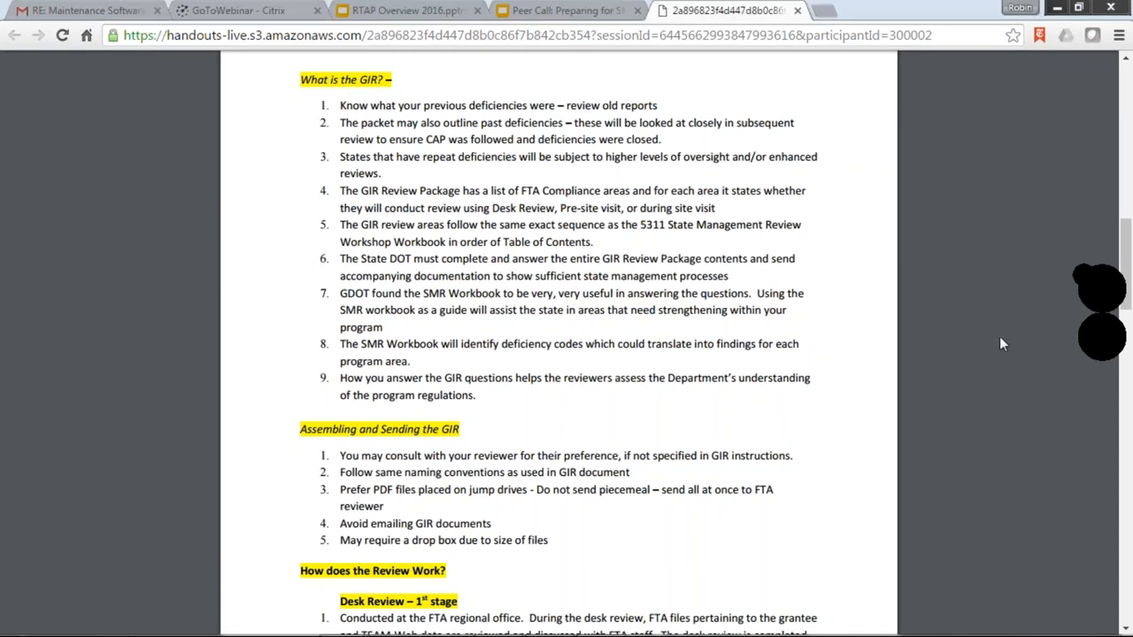
pyautogui.moveTo(1011, 345)
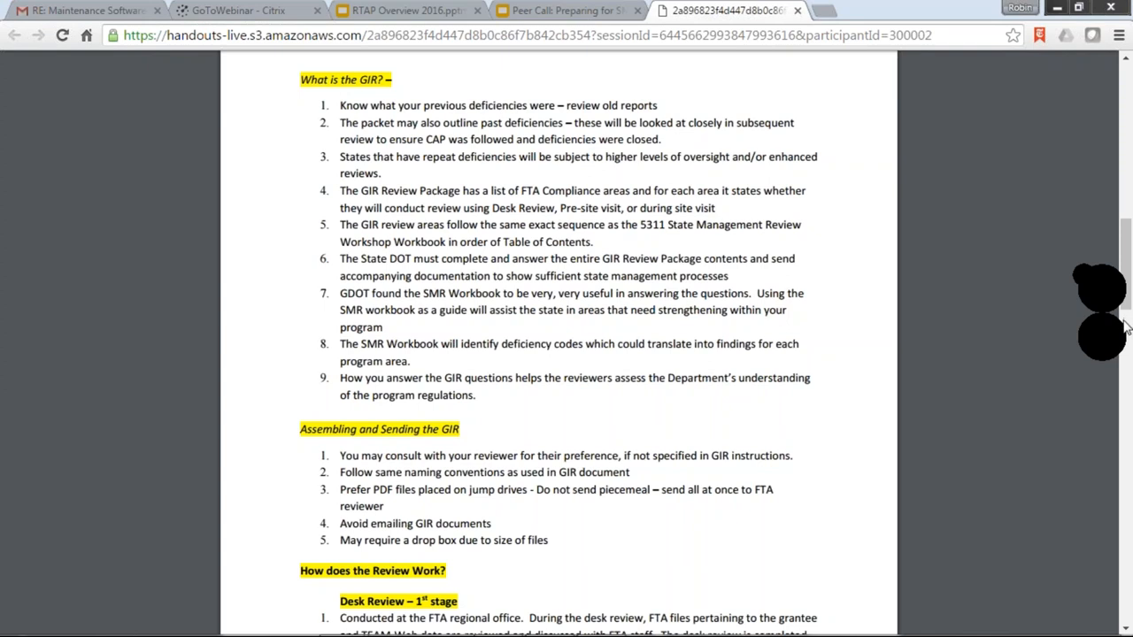
pyautogui.moveTo(1127, 345)
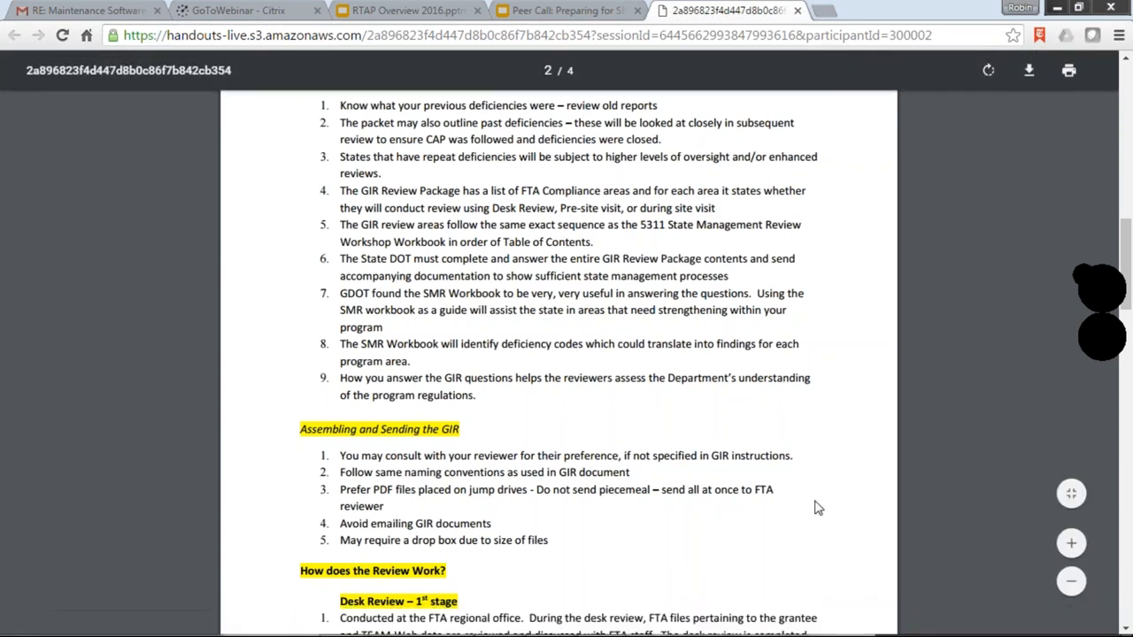
pyautogui.moveTo(1058, 137)
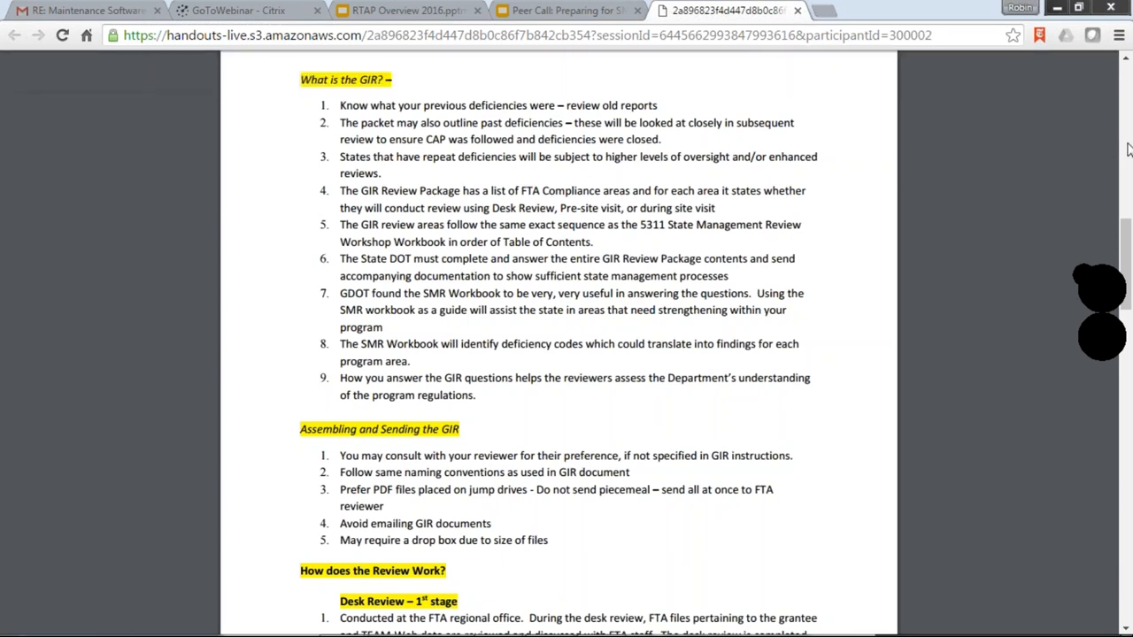
pyautogui.moveTo(1043, 416)
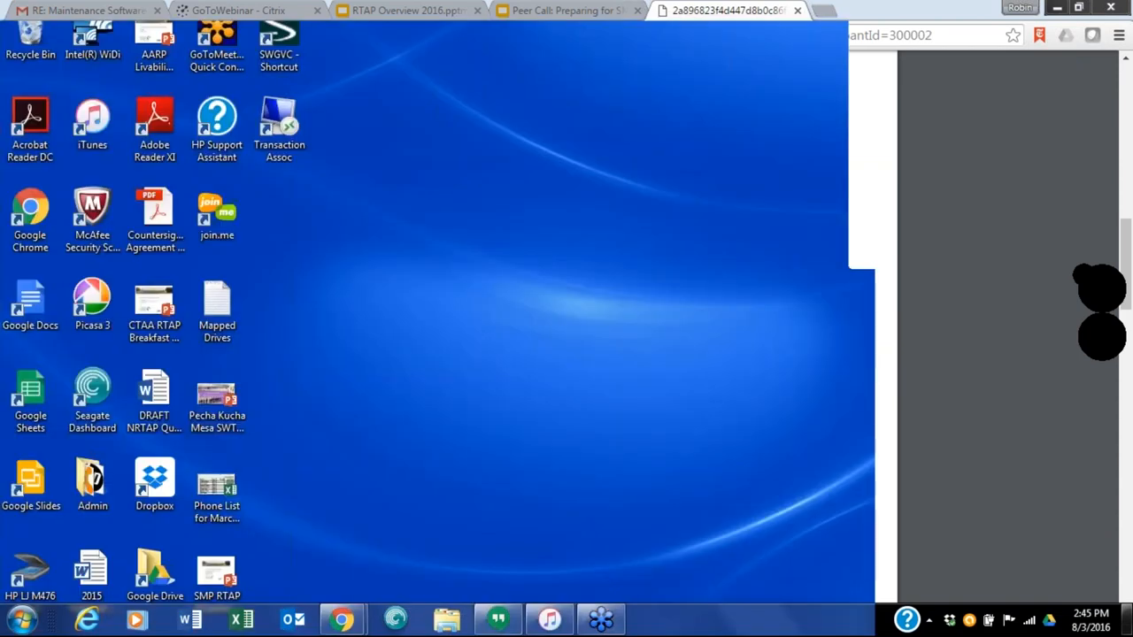
pyautogui.click(735, 12)
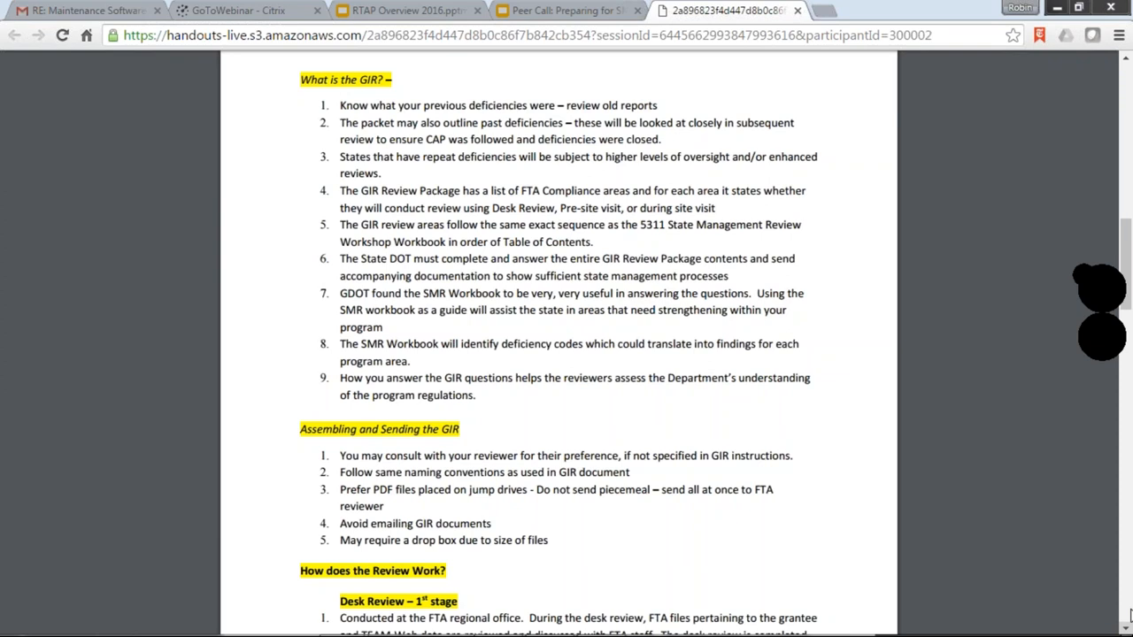
pyautogui.moveTo(1091, 440)
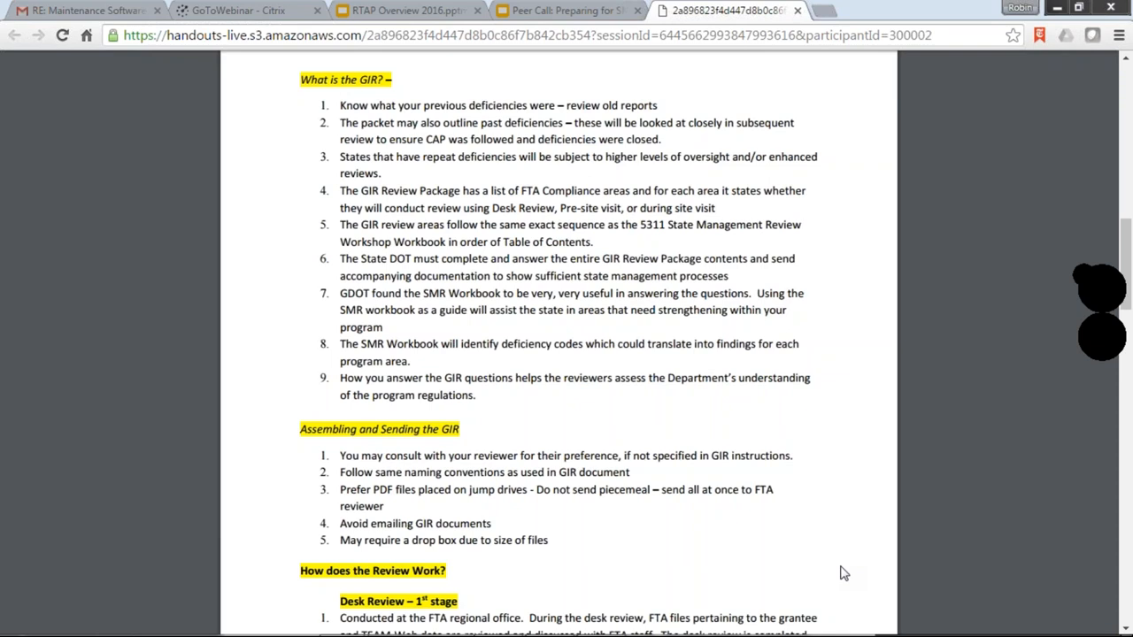
pyautogui.moveTo(786, 555)
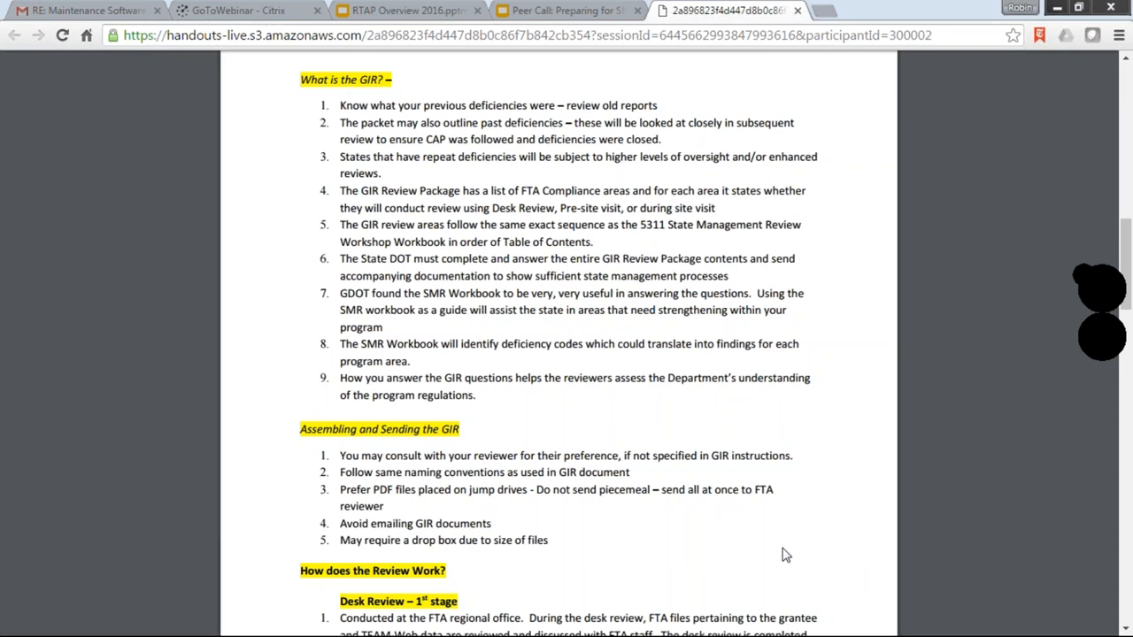
# Step: Scroll to show the full 'How does the Review Work?' section and page 3's top
pyautogui.scroll(-3)
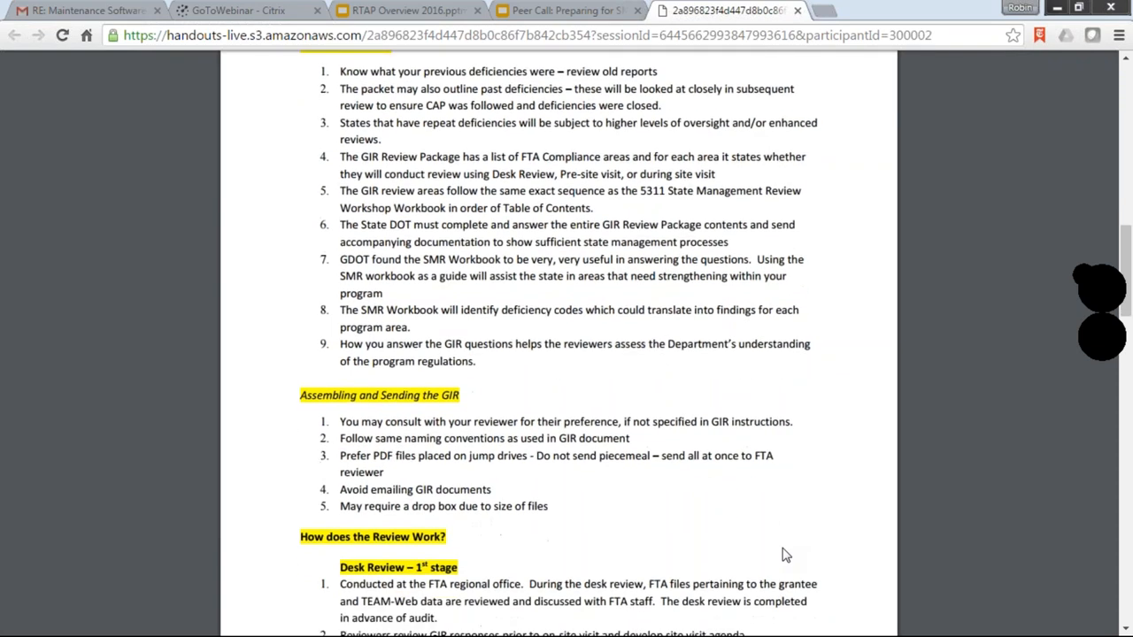
pyautogui.scroll(-3)
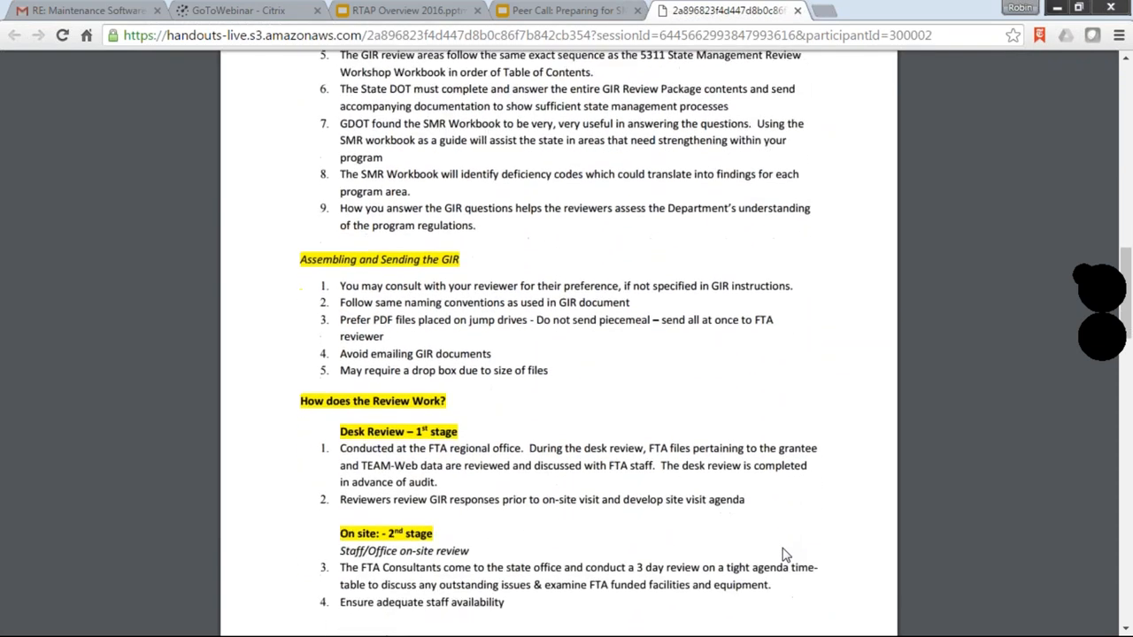
pyautogui.scroll(-3)
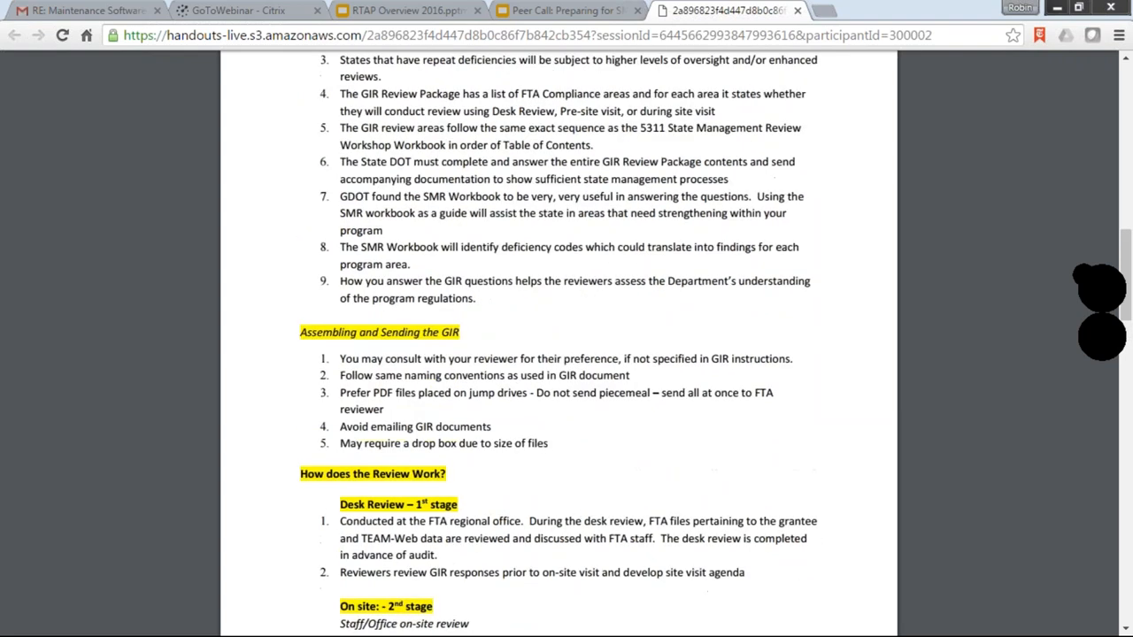
pyautogui.scroll(3)
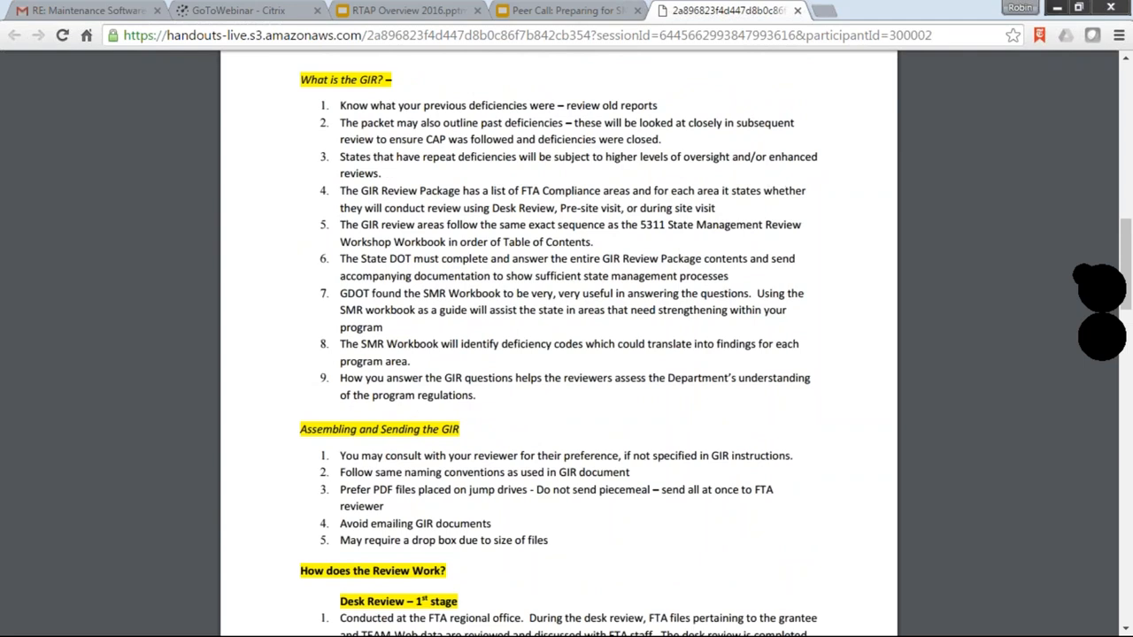
pyautogui.scroll(-3)
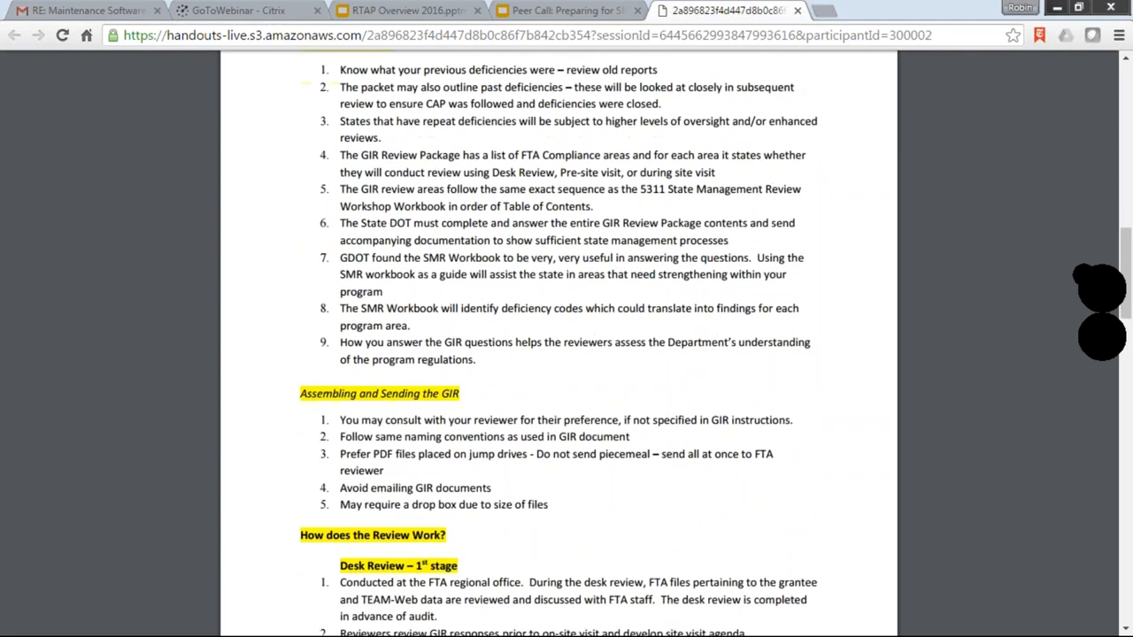
pyautogui.scroll(-3)
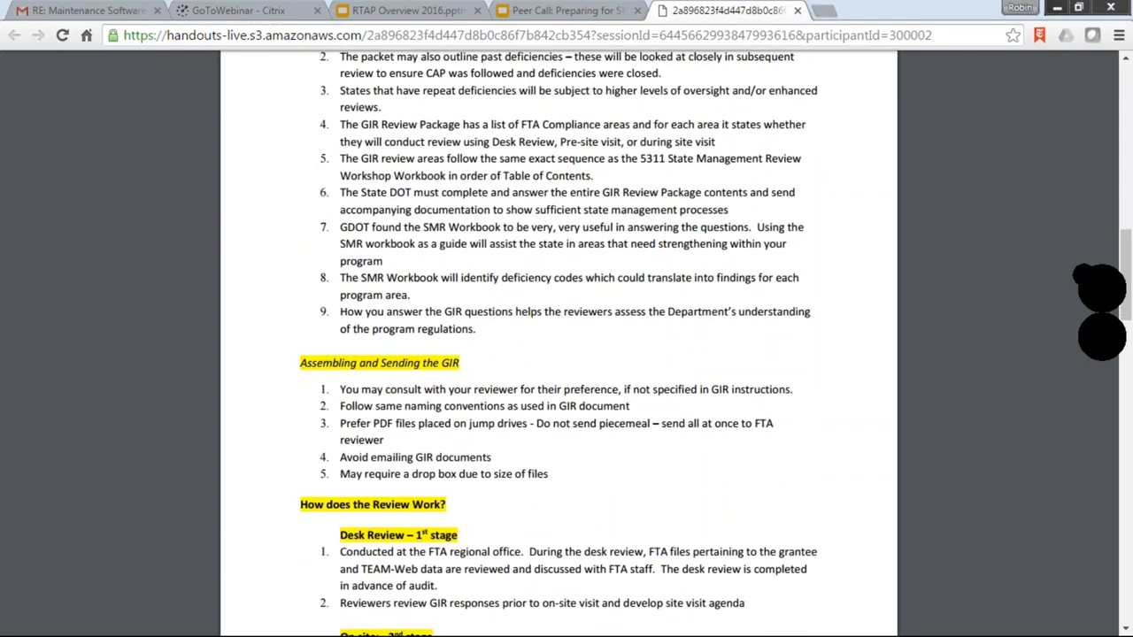
pyautogui.scroll(-3)
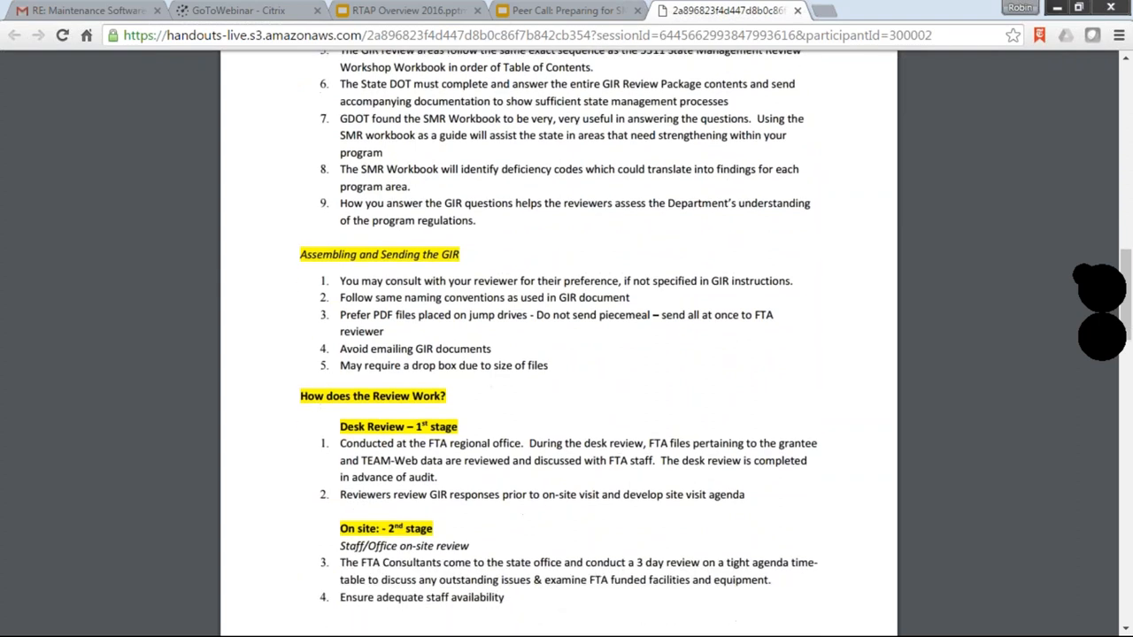
pyautogui.scroll(-3)
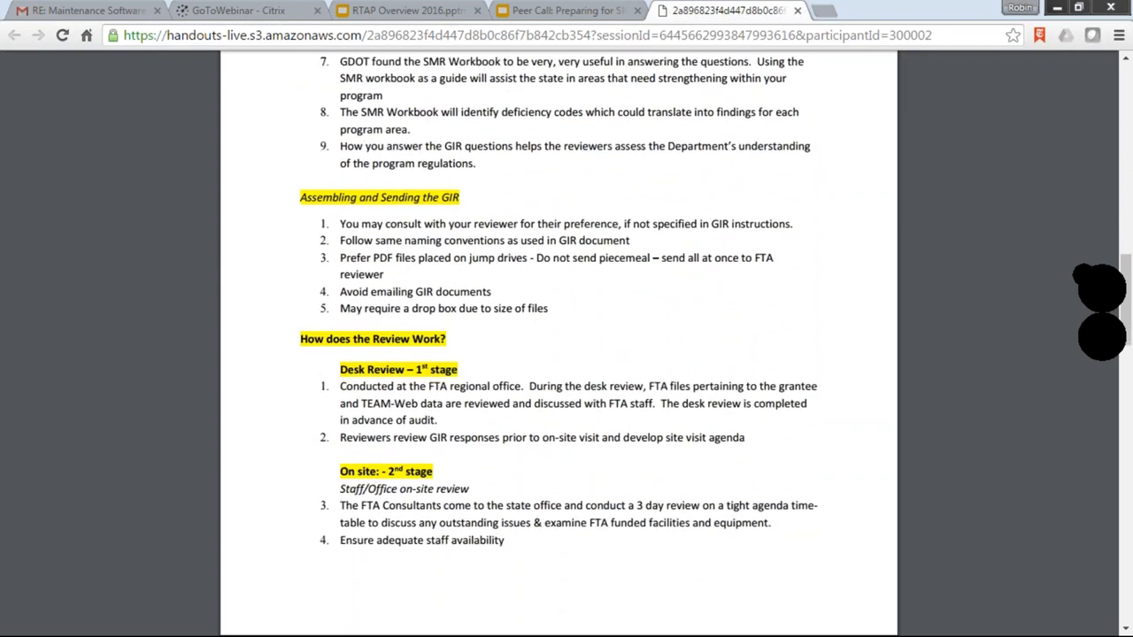
pyautogui.scroll(-3)
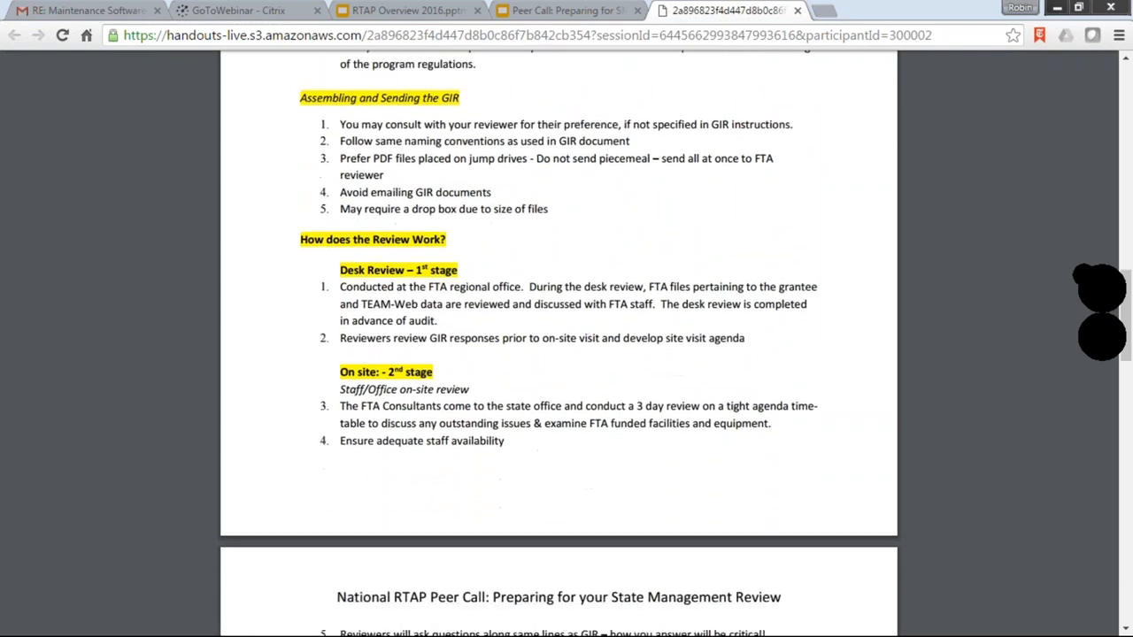
pyautogui.scroll(-3)
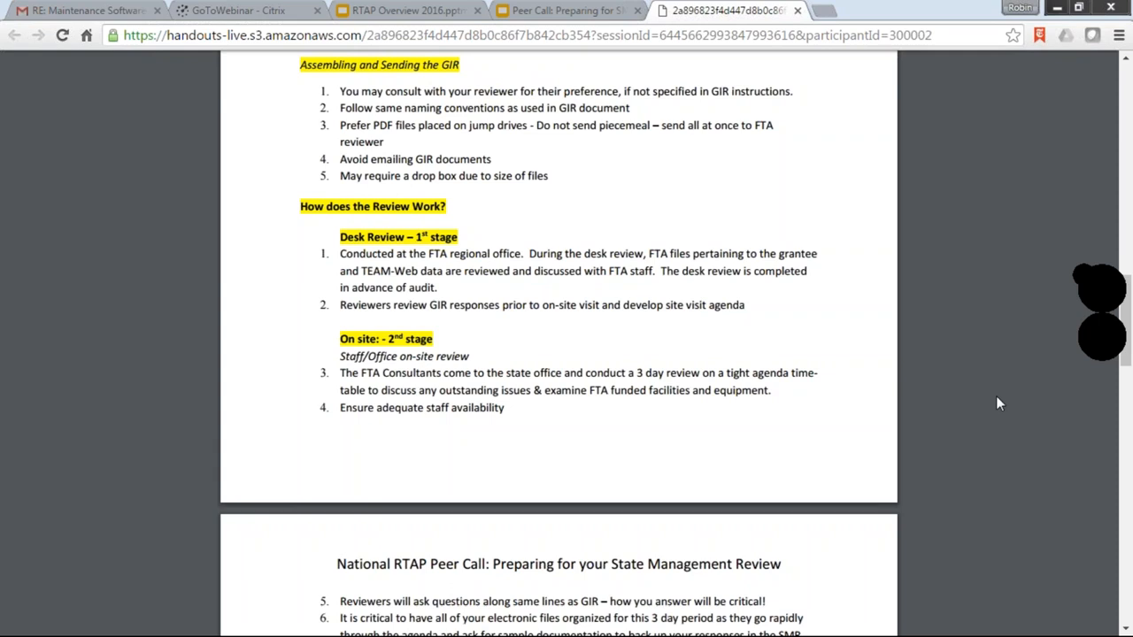
pyautogui.moveTo(871, 374)
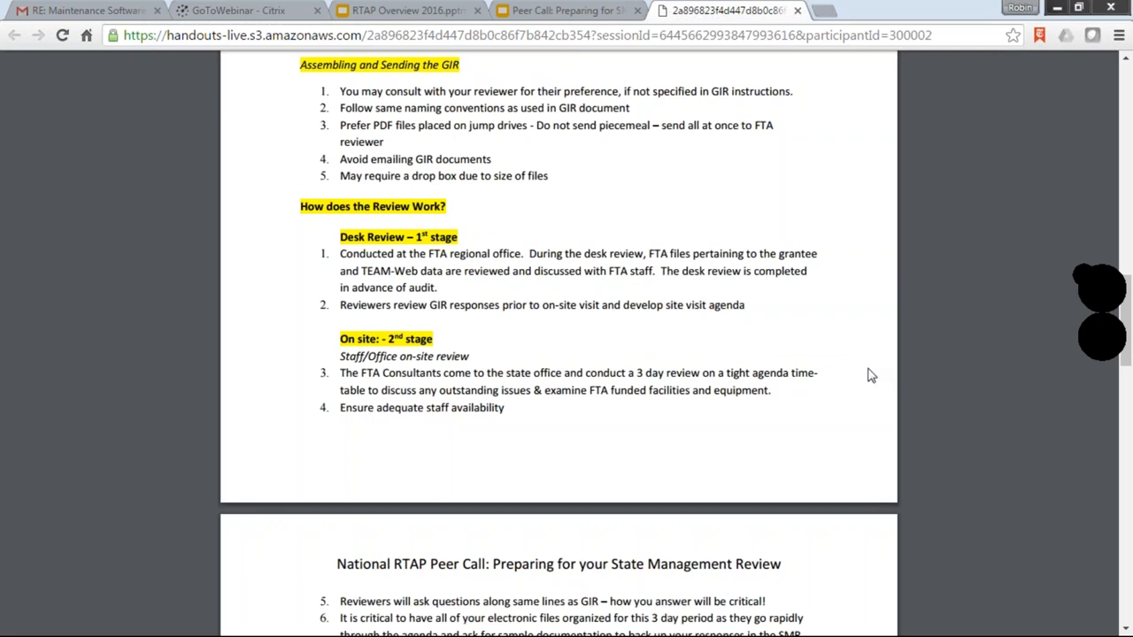
pyautogui.moveTo(860, 385)
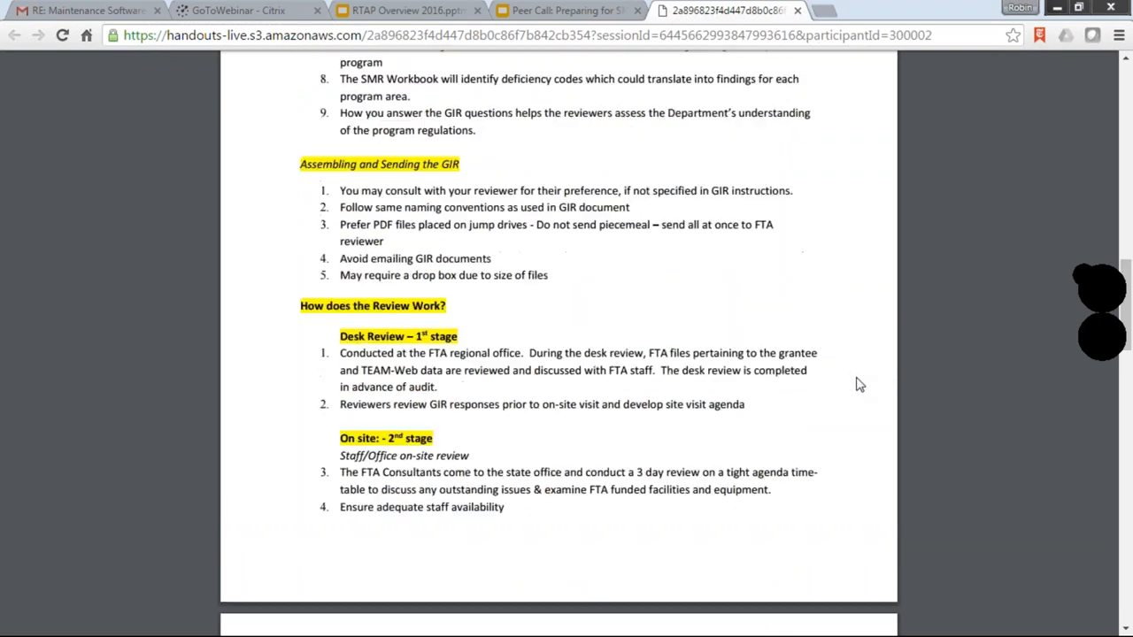
# Step: Scroll back up to the 'What is the GIR?' list
pyautogui.scroll(3)
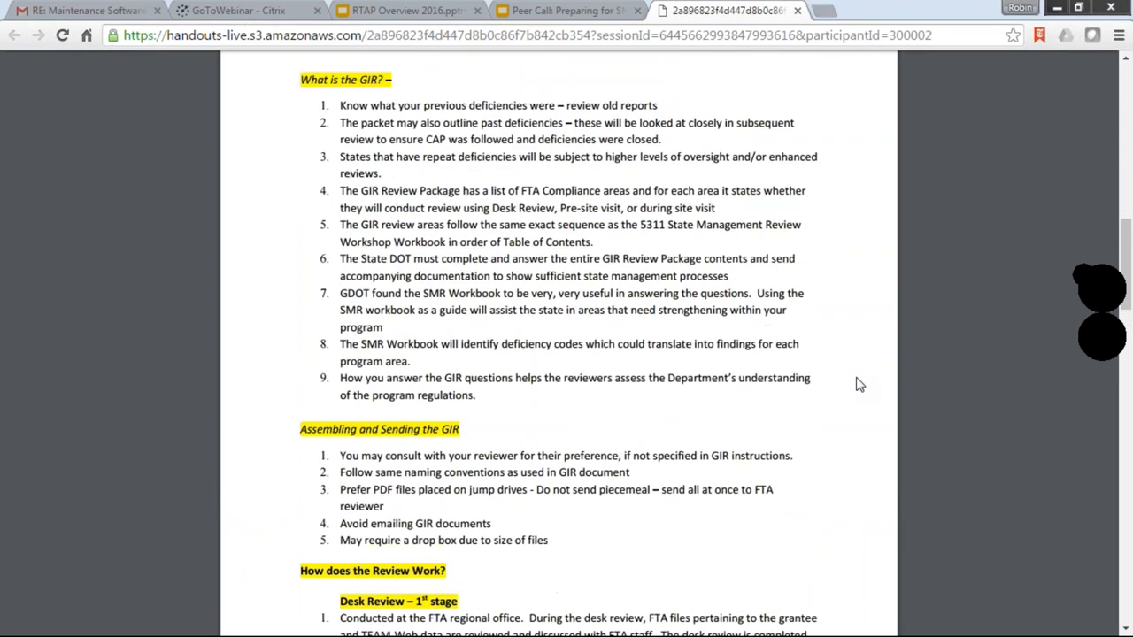
pyautogui.moveTo(392, 136)
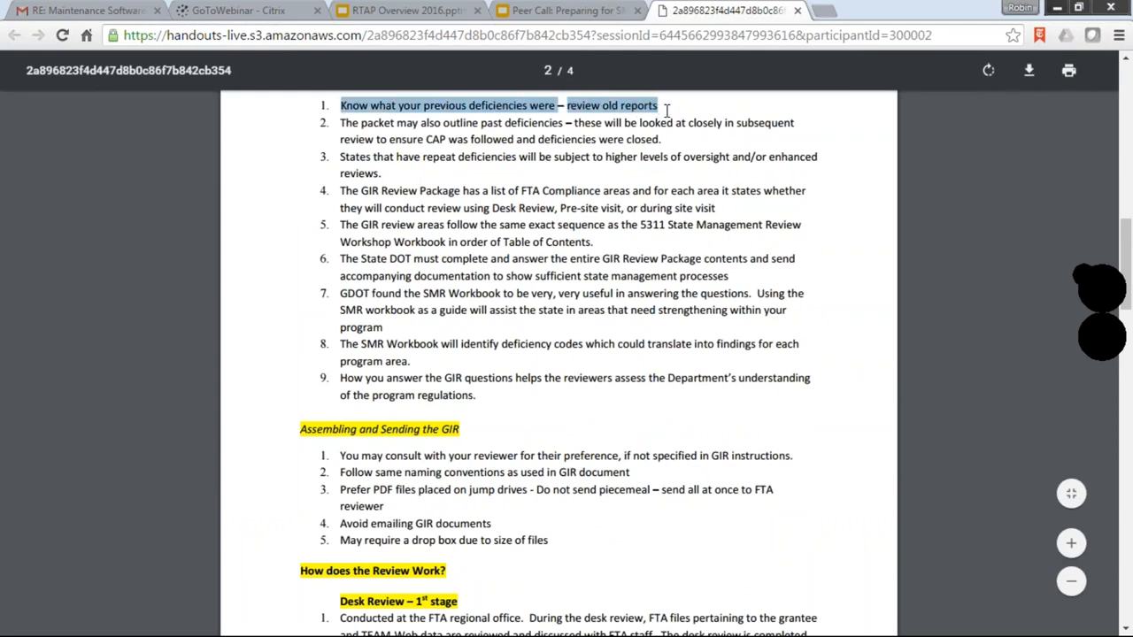
pyautogui.moveTo(876, 225)
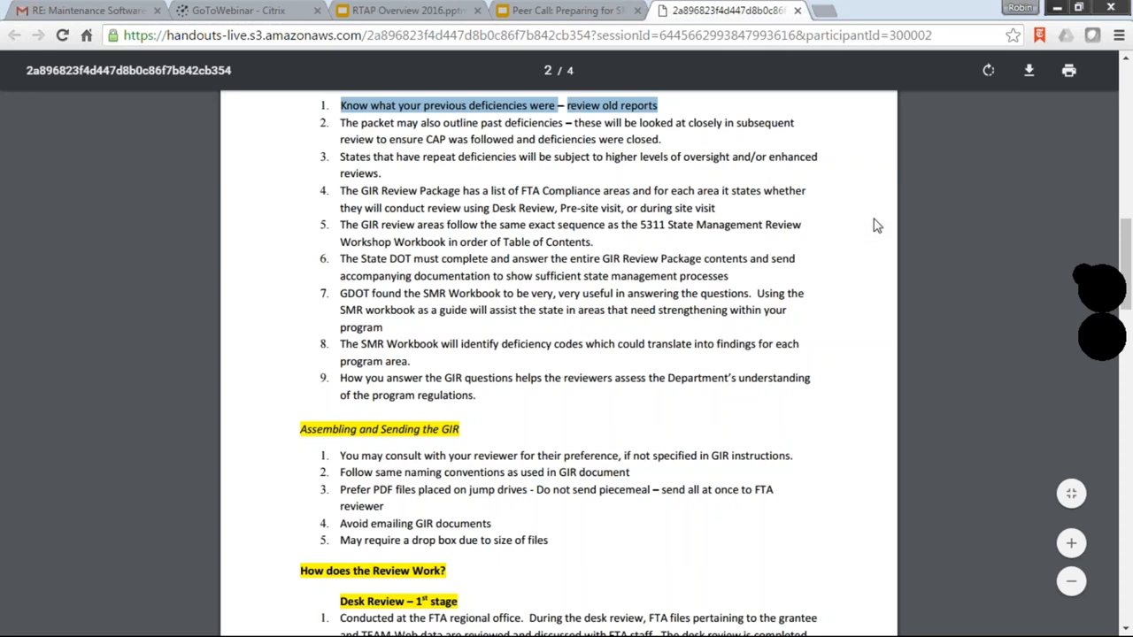
pyautogui.moveTo(892, 220)
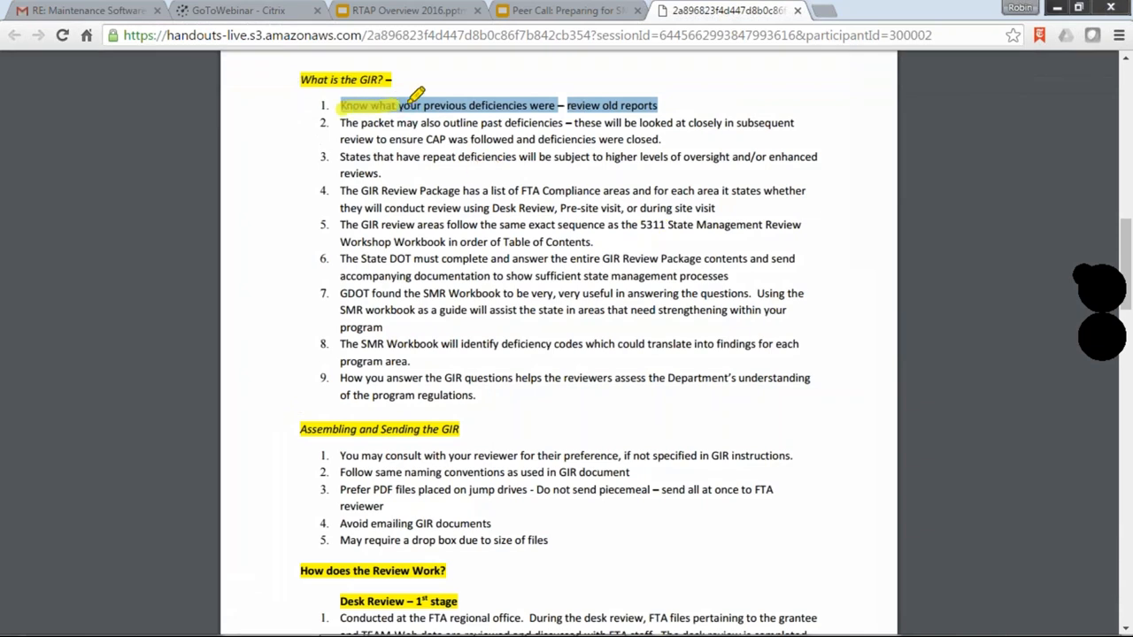
# Step: Highlight the first GIR point about reviewing old reports in yellow
pyautogui.moveTo(420, 104); pyautogui.dragTo(637, 105)
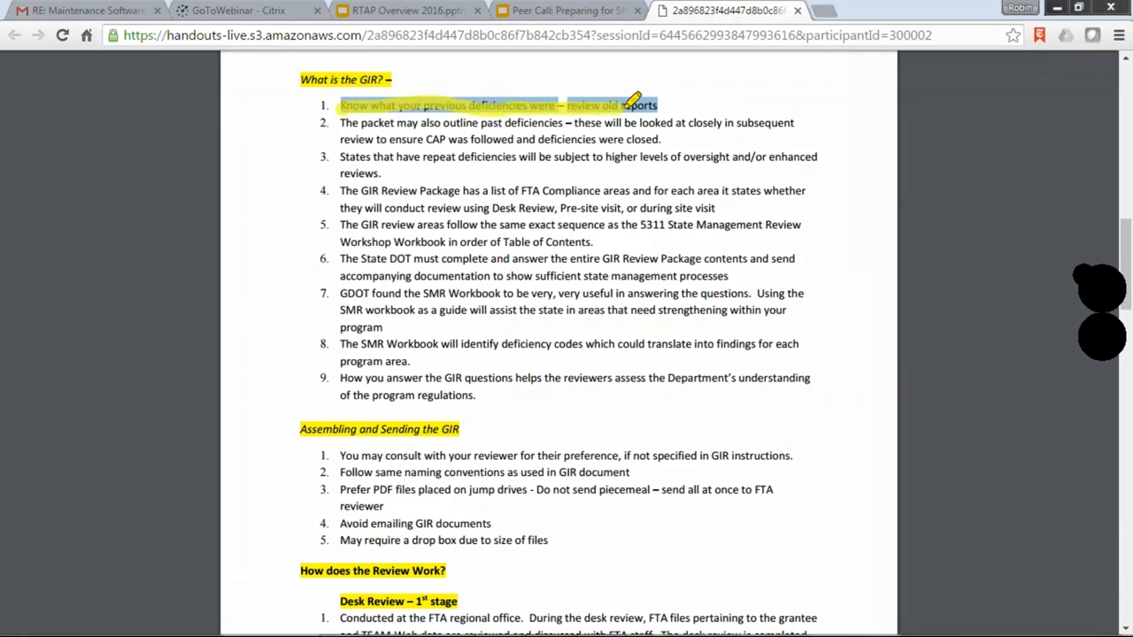
pyautogui.moveTo(810, 141)
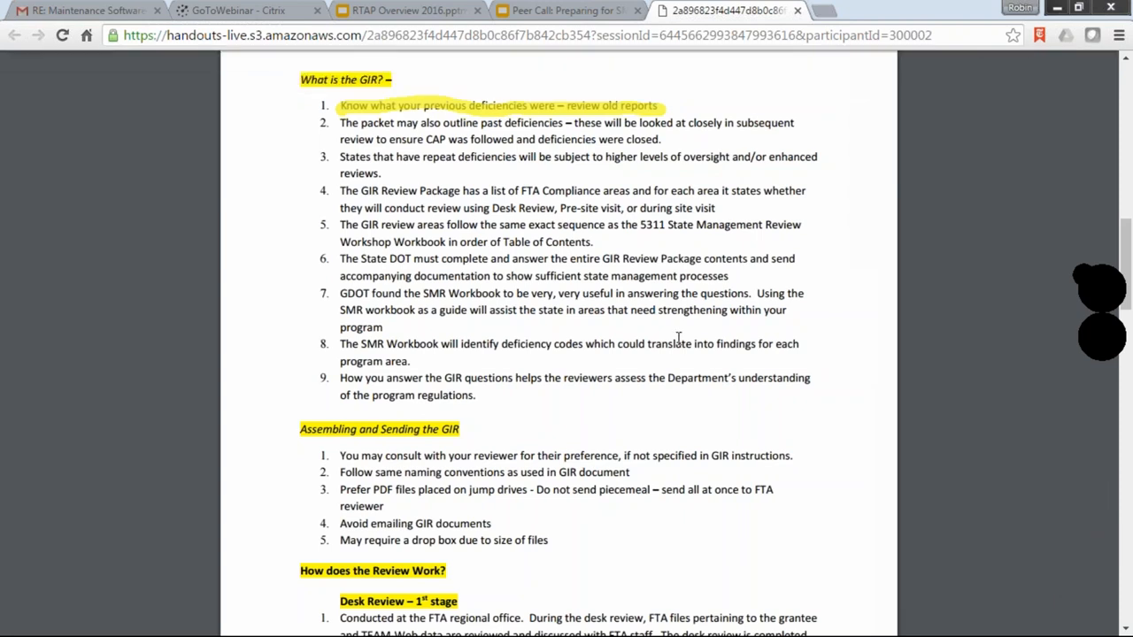
pyautogui.moveTo(569, 427)
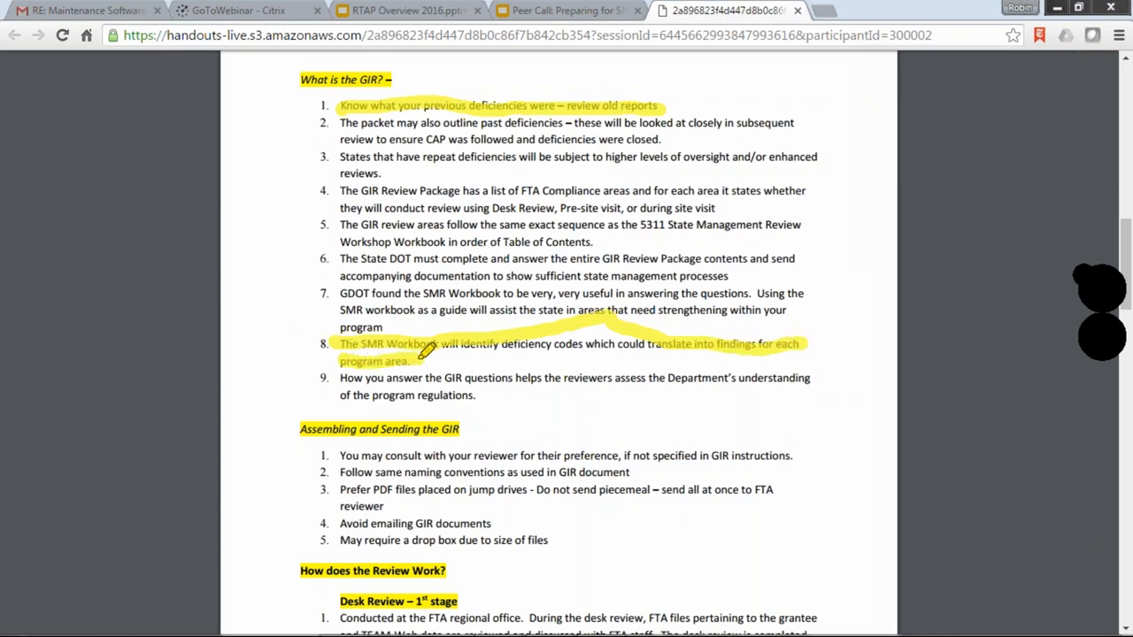
pyautogui.moveTo(894, 218)
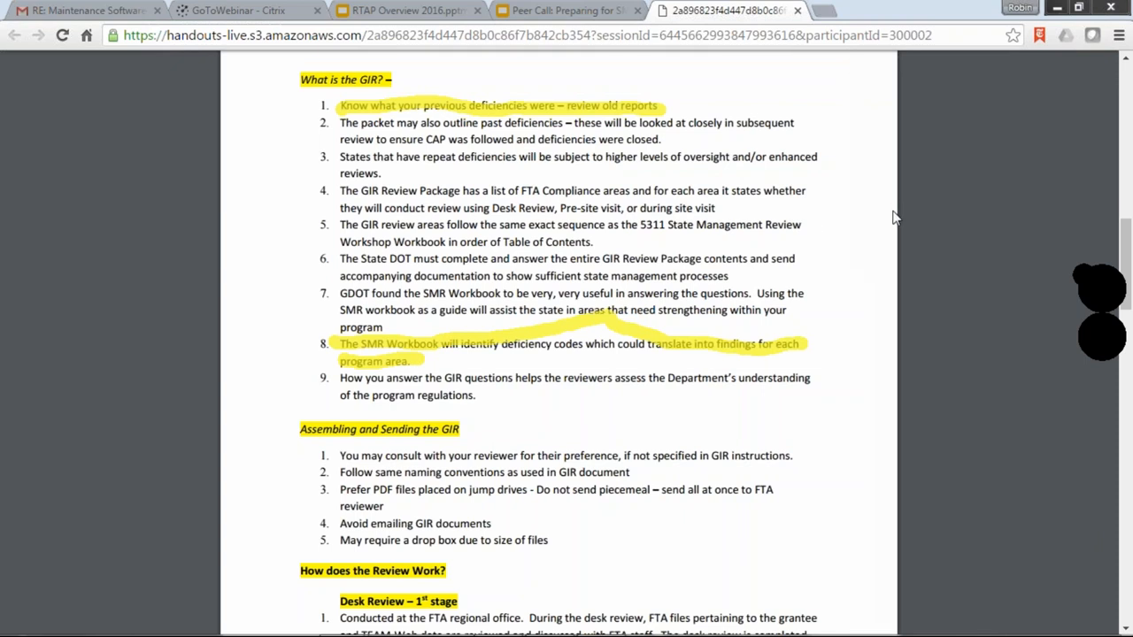
pyautogui.moveTo(901, 237)
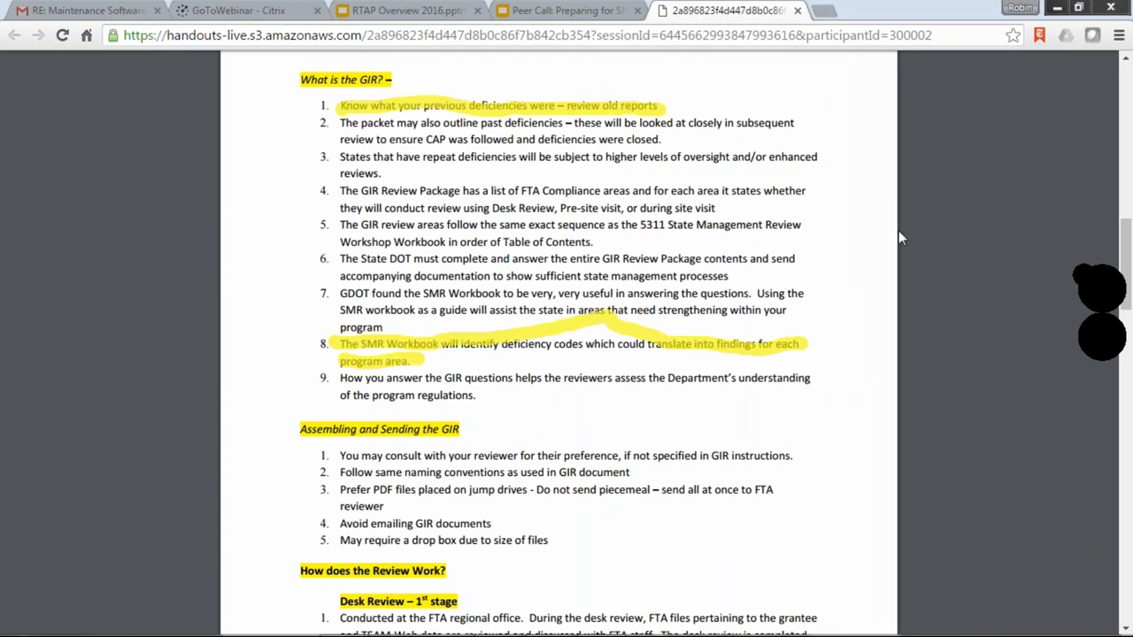
pyautogui.moveTo(864, 520)
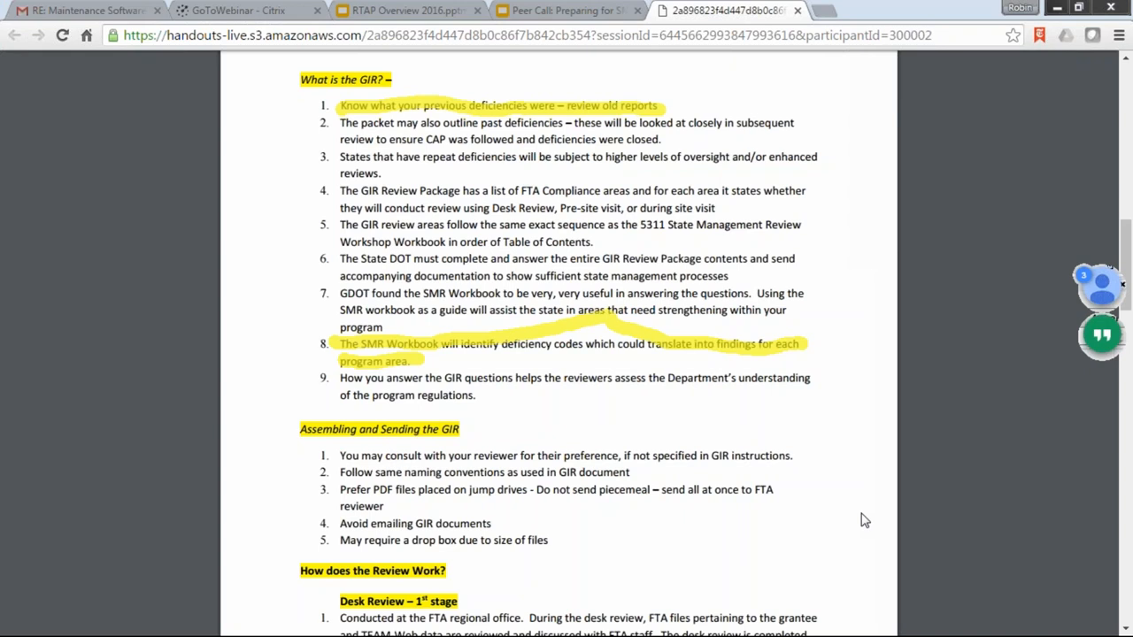
pyautogui.scroll(-3)
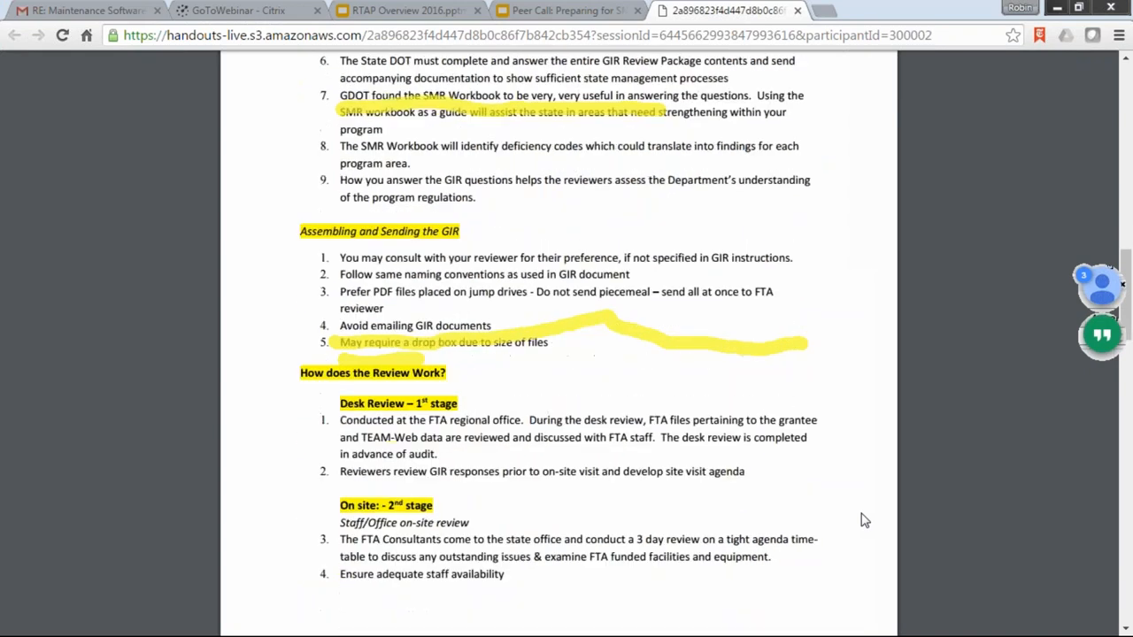
pyautogui.scroll(-3)
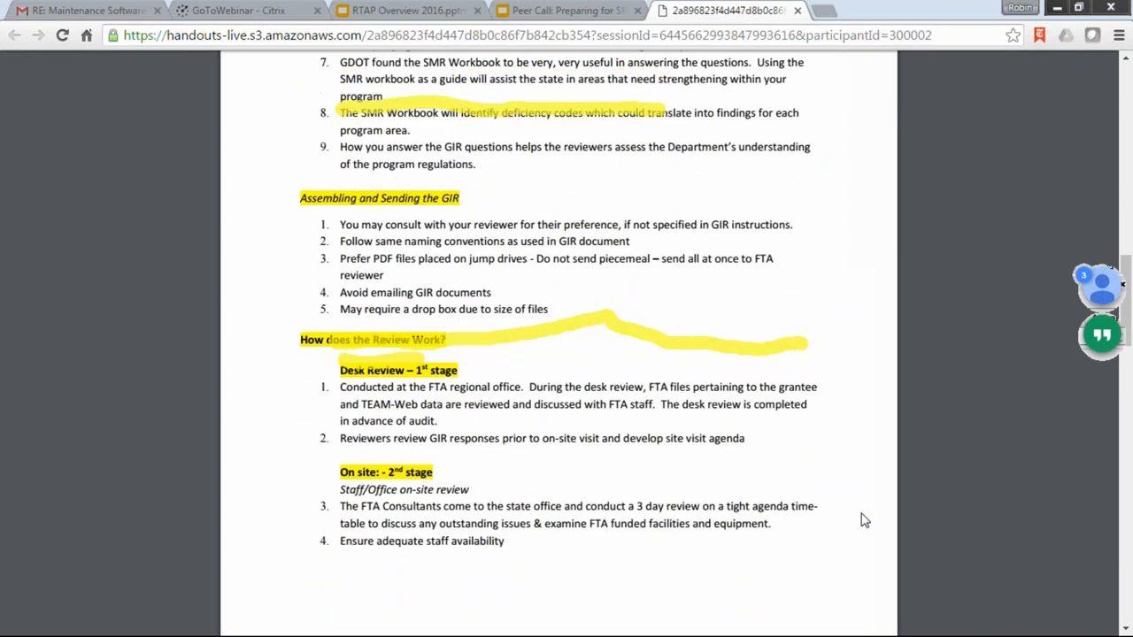
pyautogui.scroll(-3)
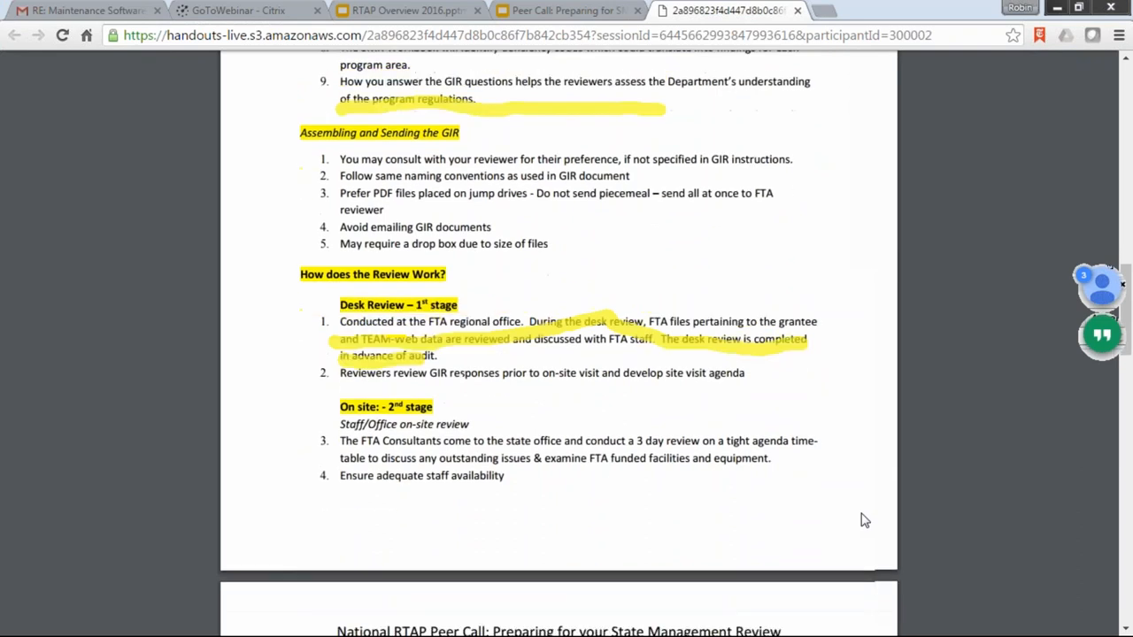
pyautogui.scroll(-3)
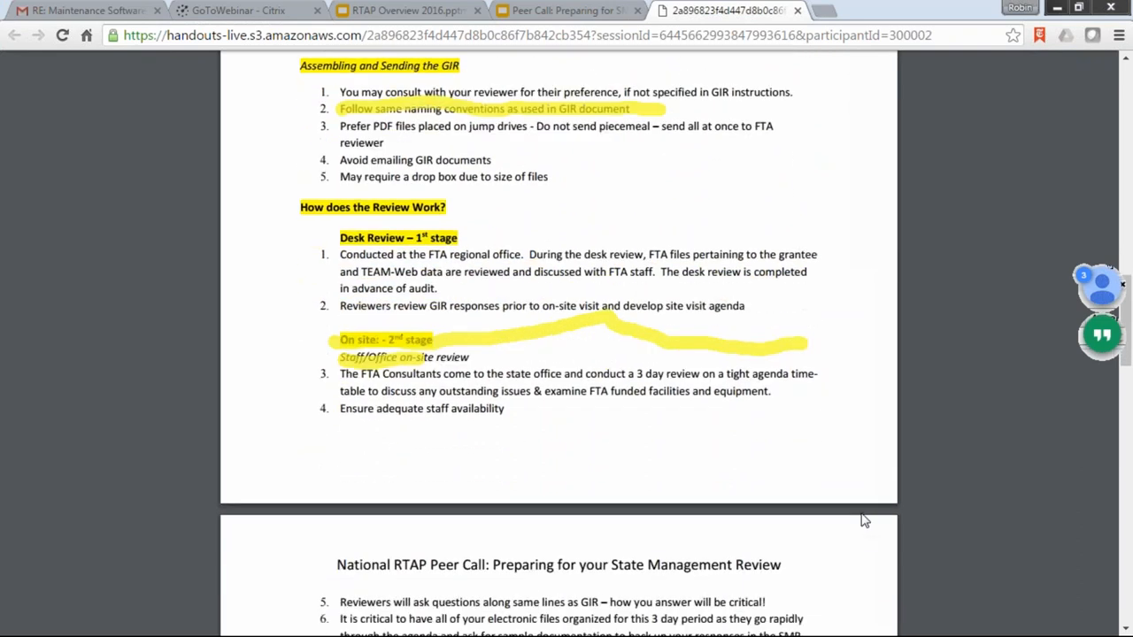
pyautogui.scroll(-3)
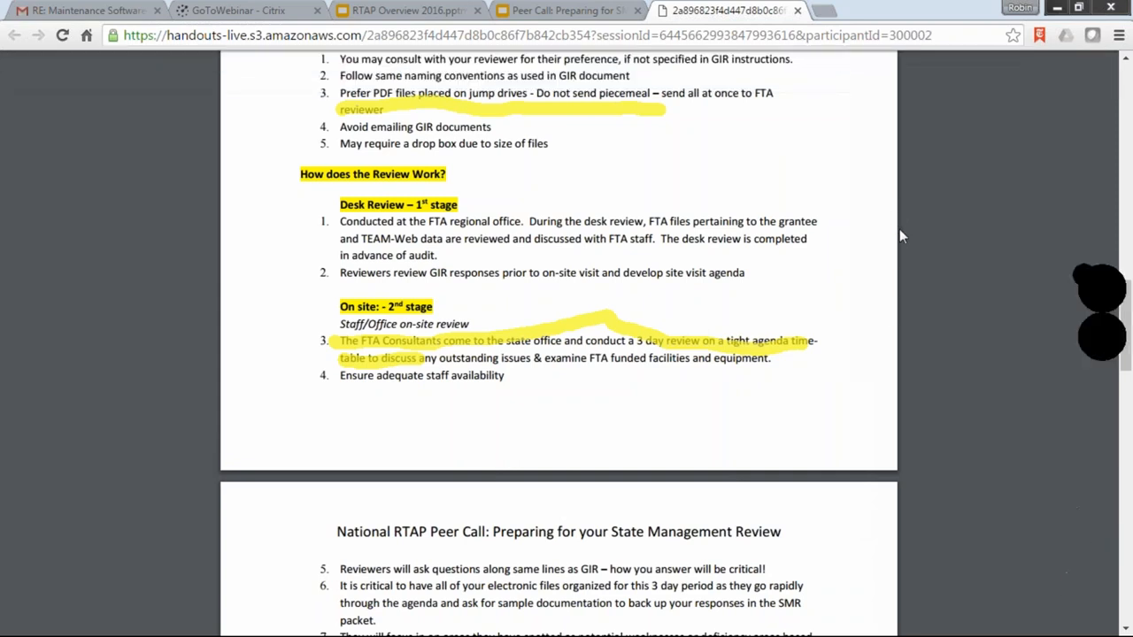
pyautogui.moveTo(935, 321)
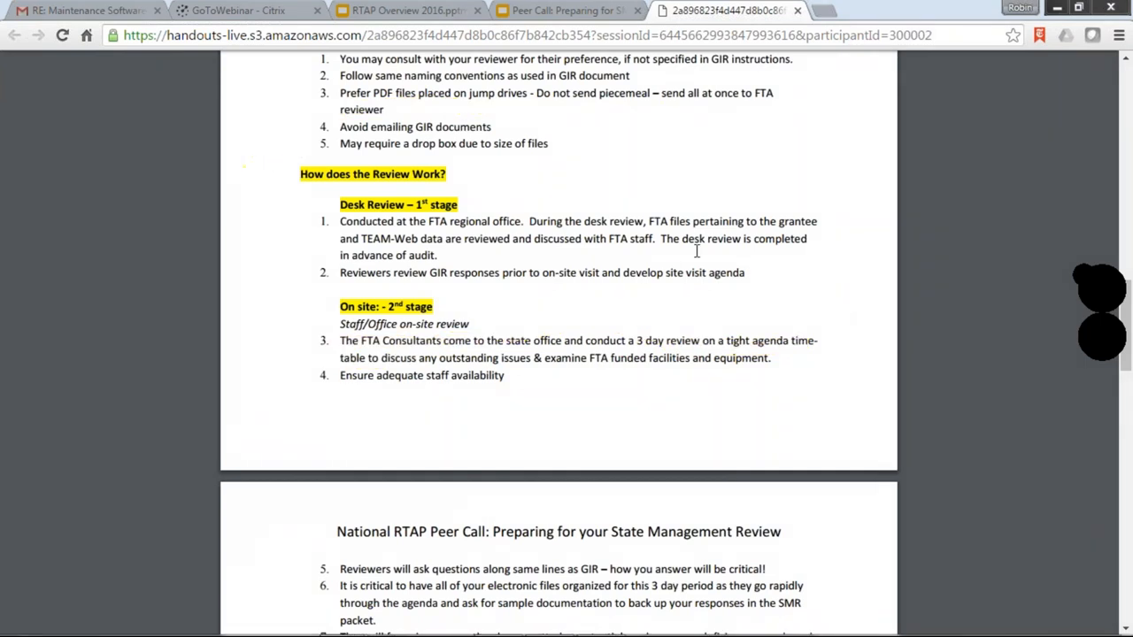
pyautogui.moveTo(697, 272)
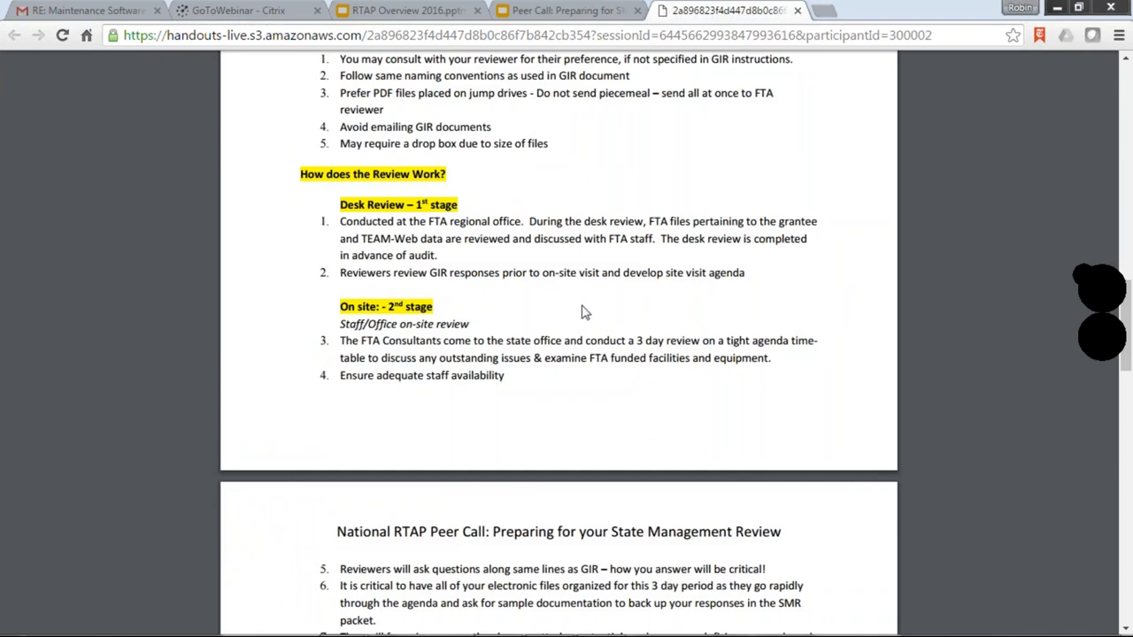
pyautogui.moveTo(527, 307)
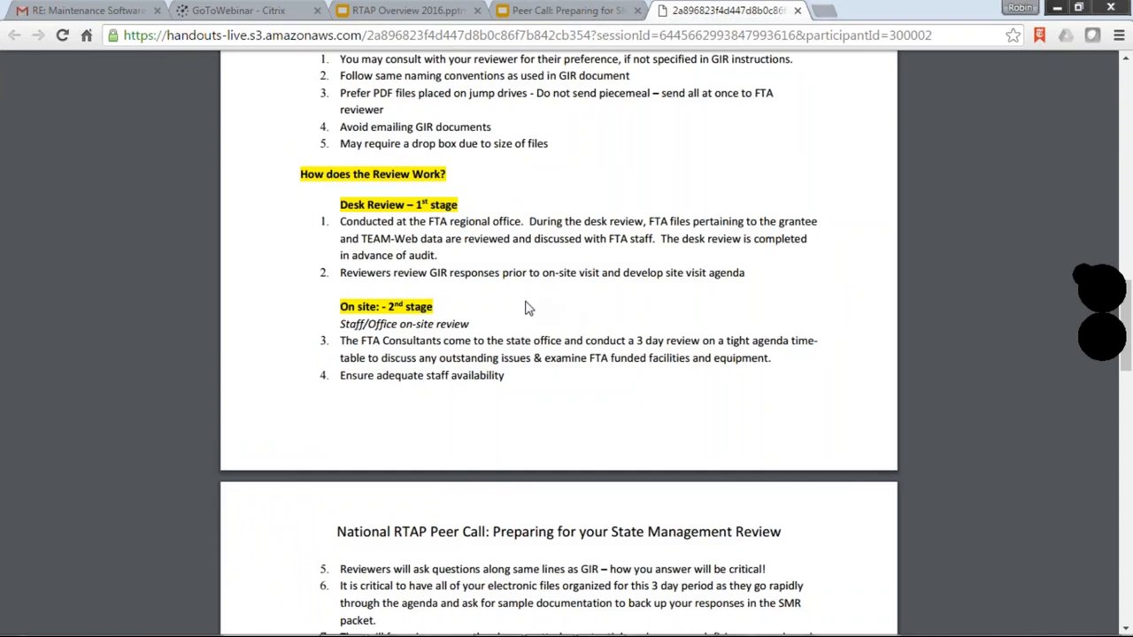
pyautogui.moveTo(501, 351)
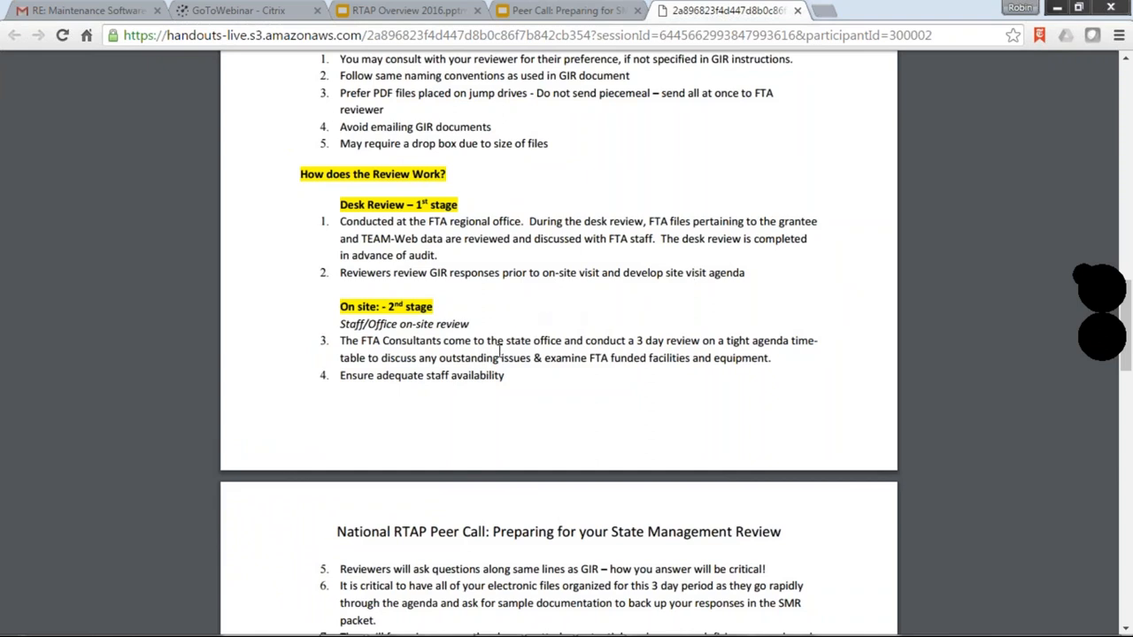
pyautogui.moveTo(566, 360)
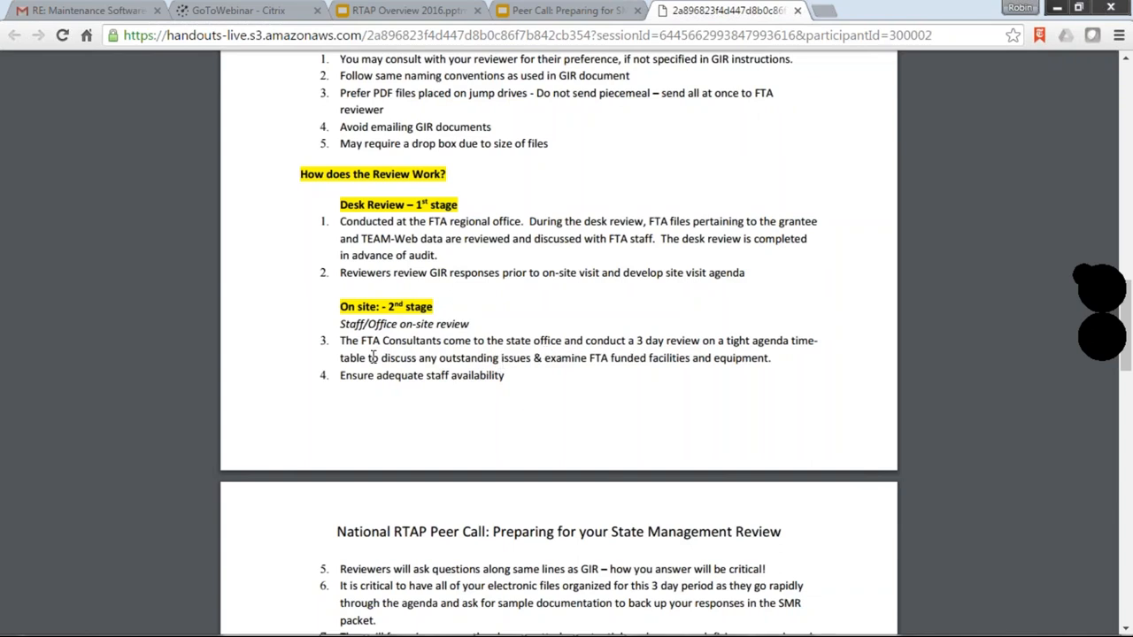
pyautogui.moveTo(602, 342)
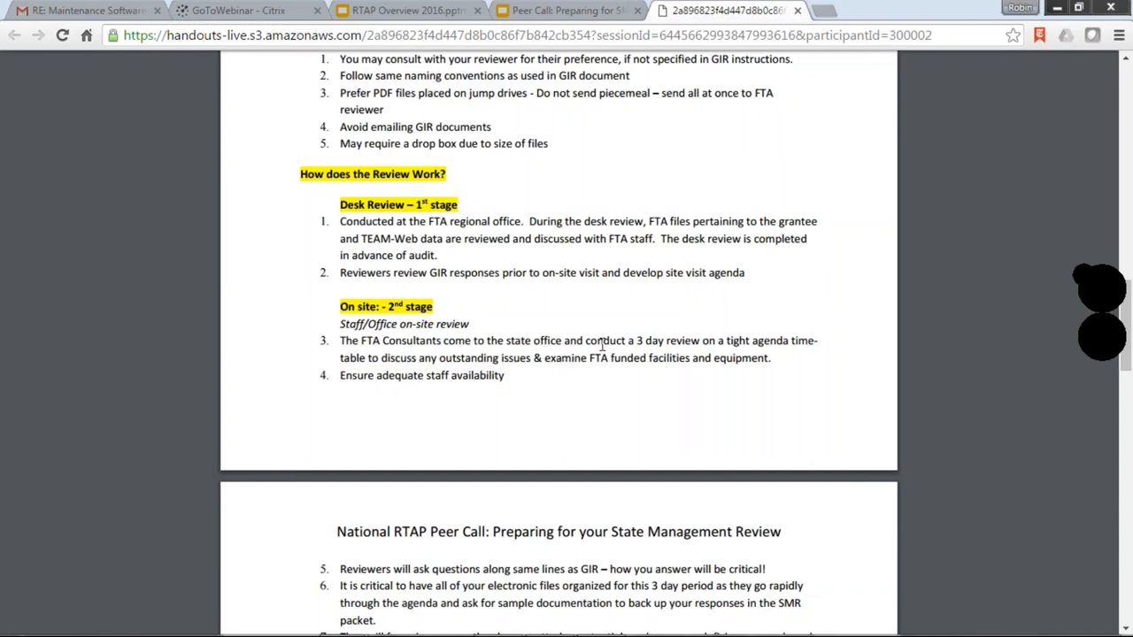
pyautogui.moveTo(700, 362)
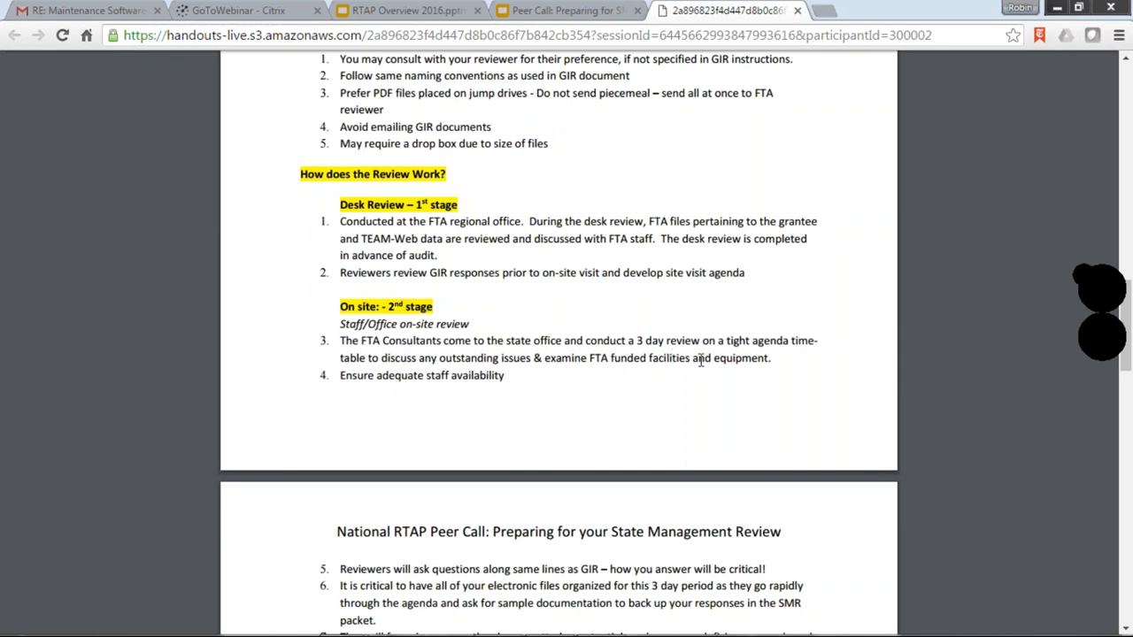
pyautogui.moveTo(362, 383)
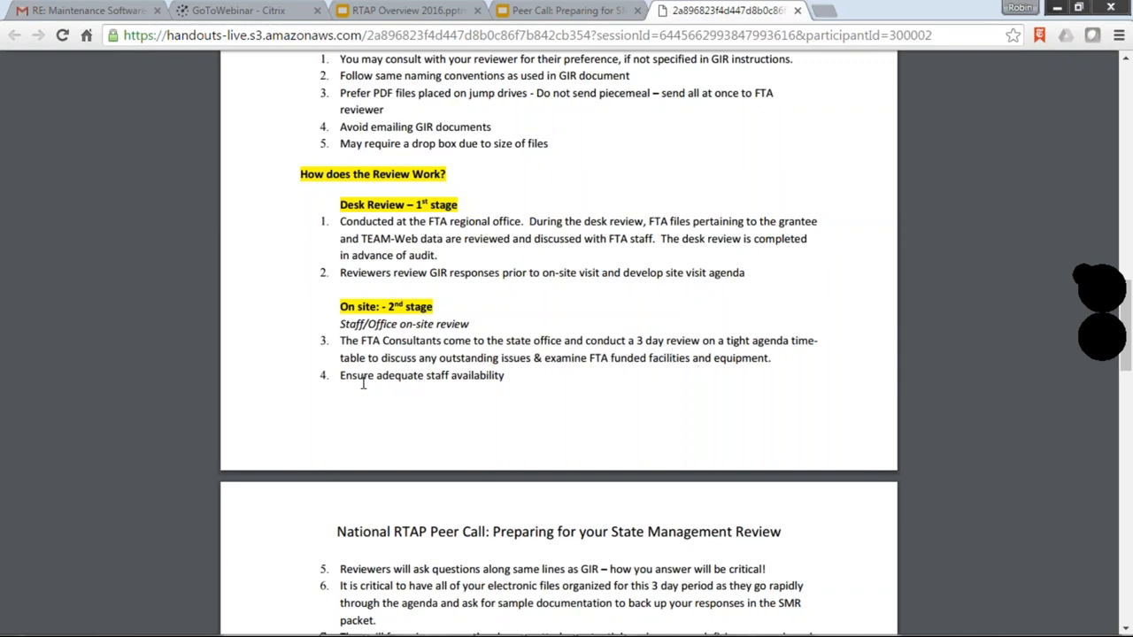
pyautogui.moveTo(406, 389)
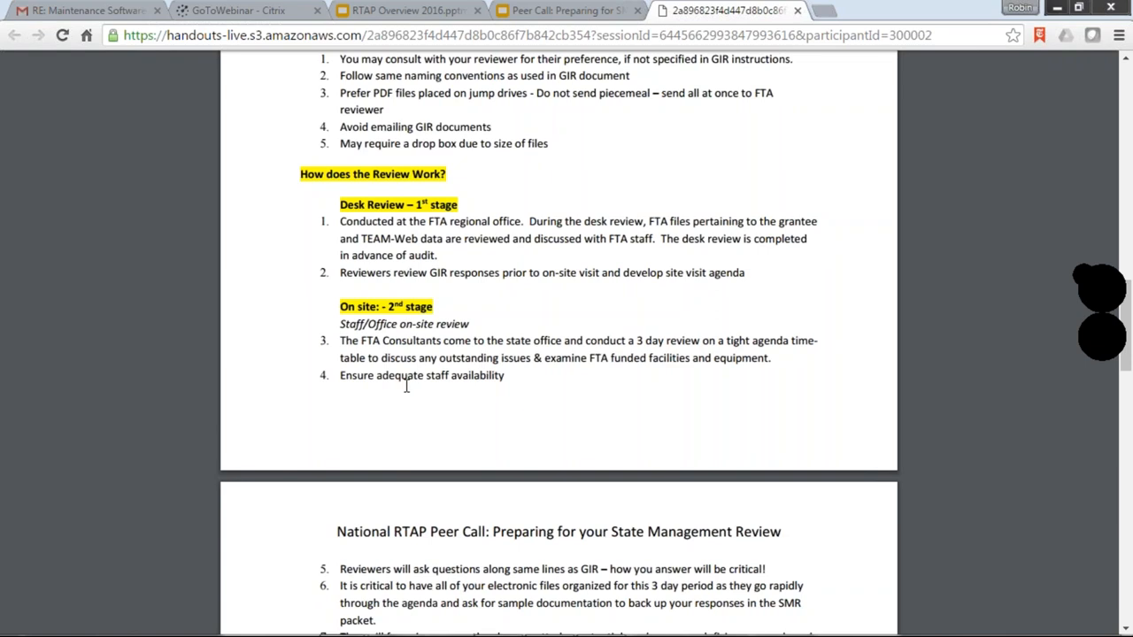
pyautogui.moveTo(367, 382)
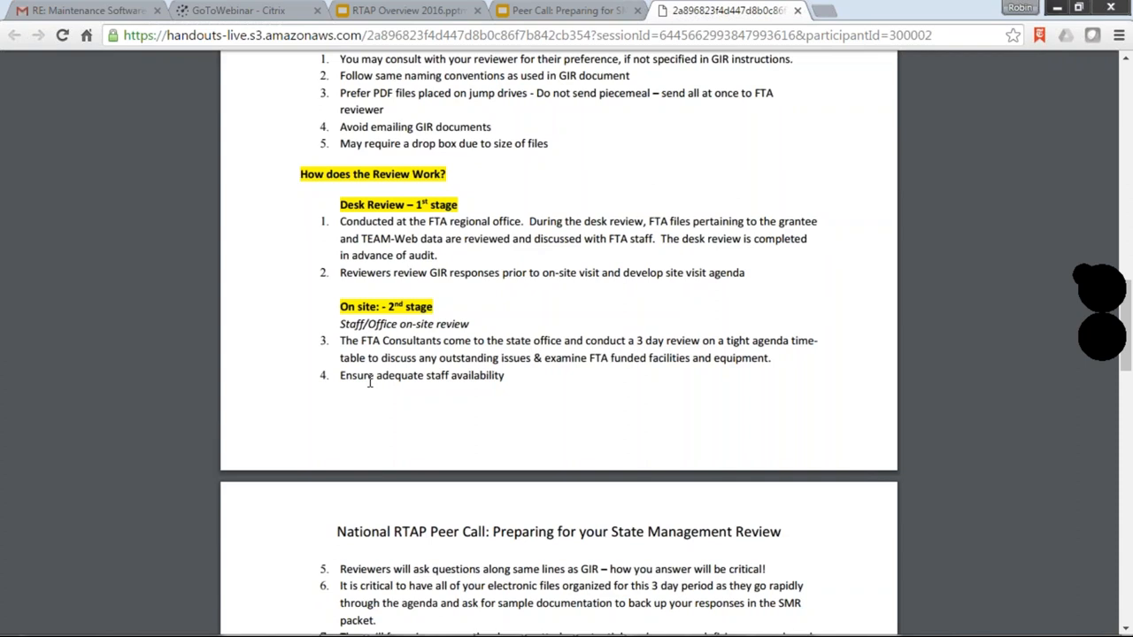
pyautogui.moveTo(384, 370)
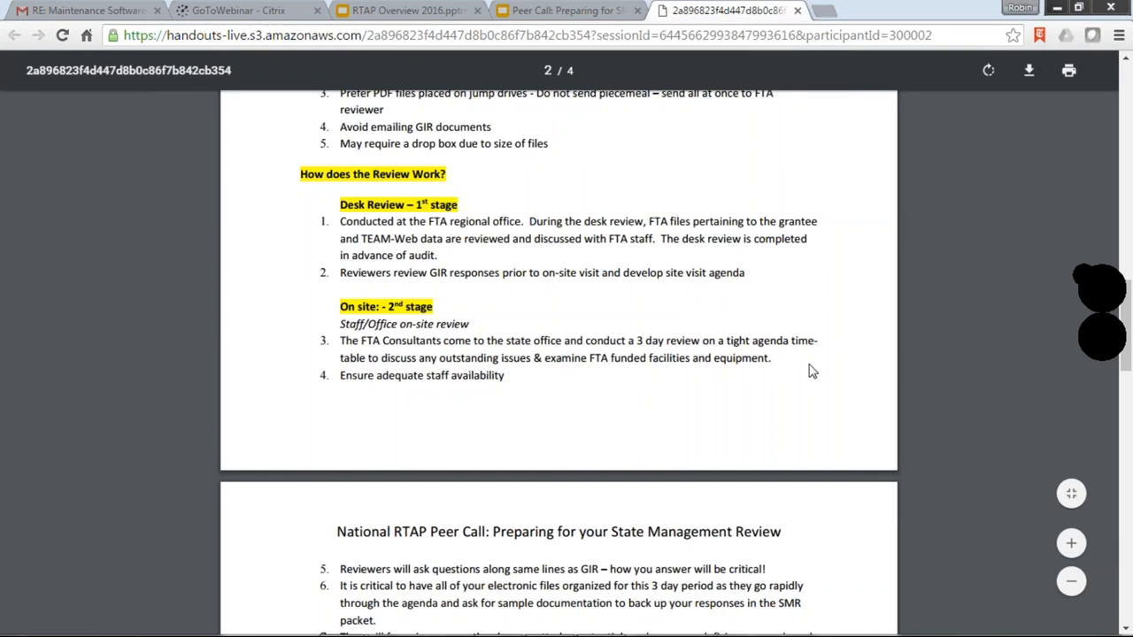
pyautogui.moveTo(813, 369)
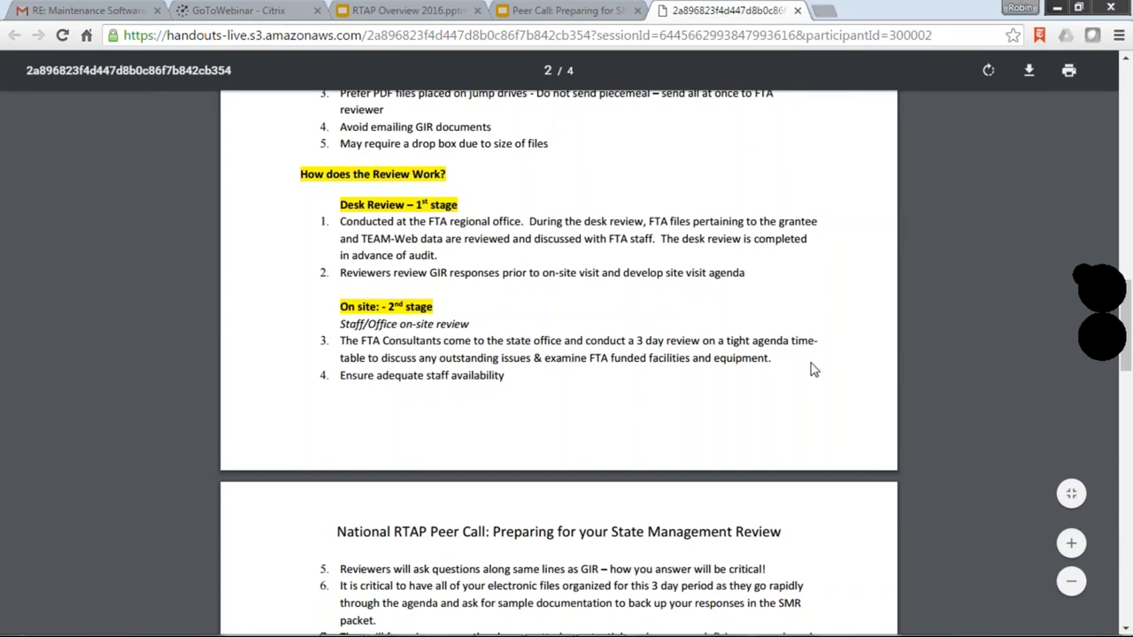
pyautogui.moveTo(818, 386)
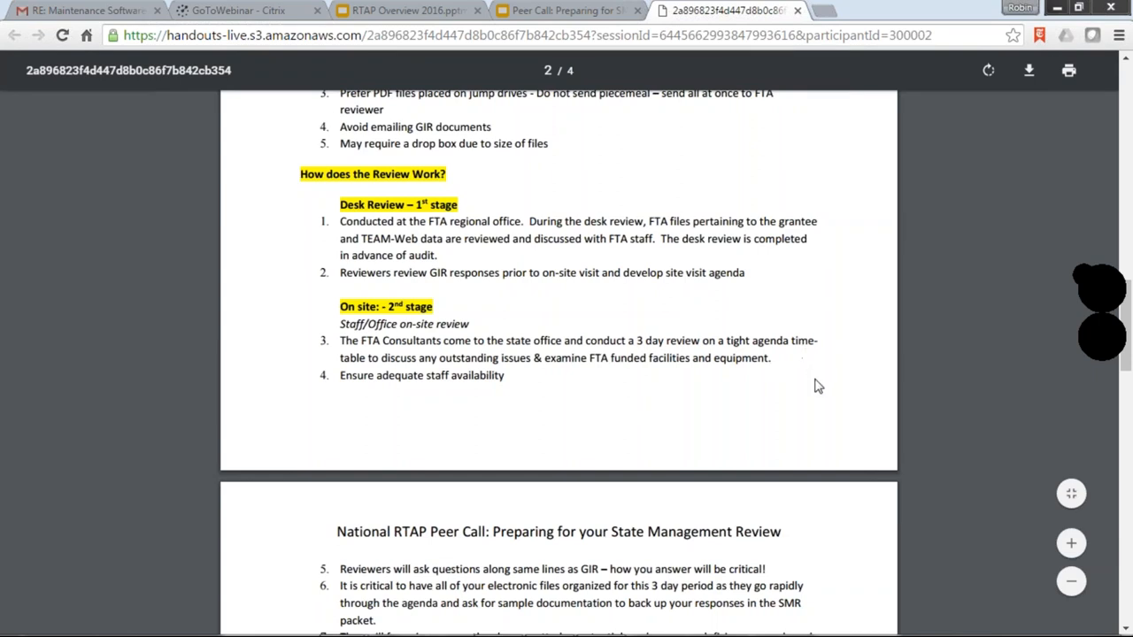
pyautogui.moveTo(774, 415)
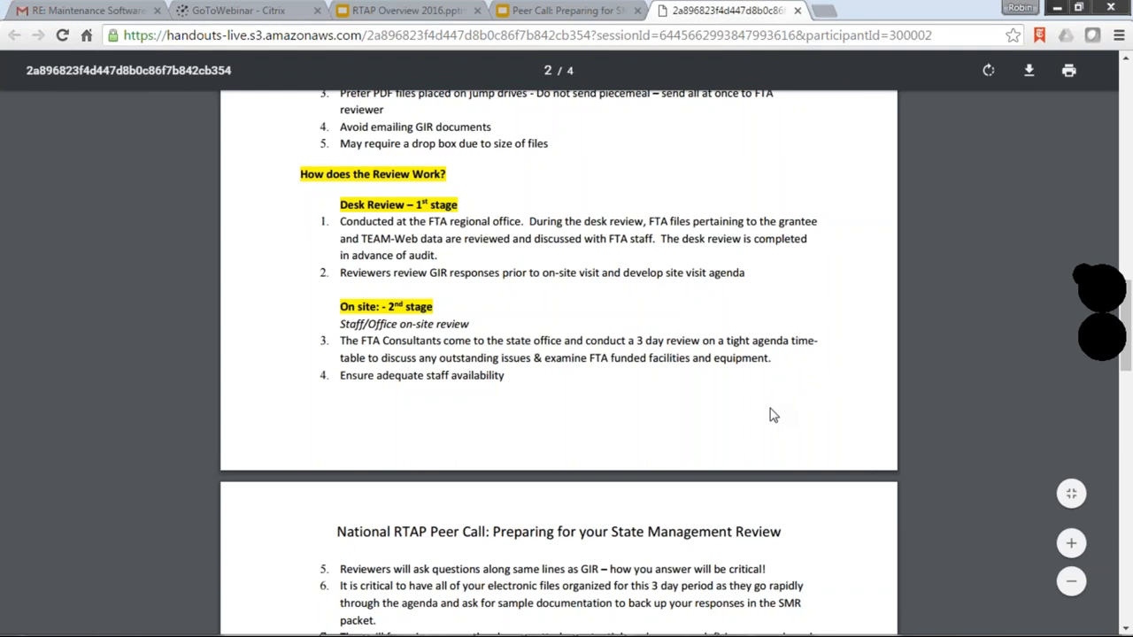
pyautogui.moveTo(918, 255)
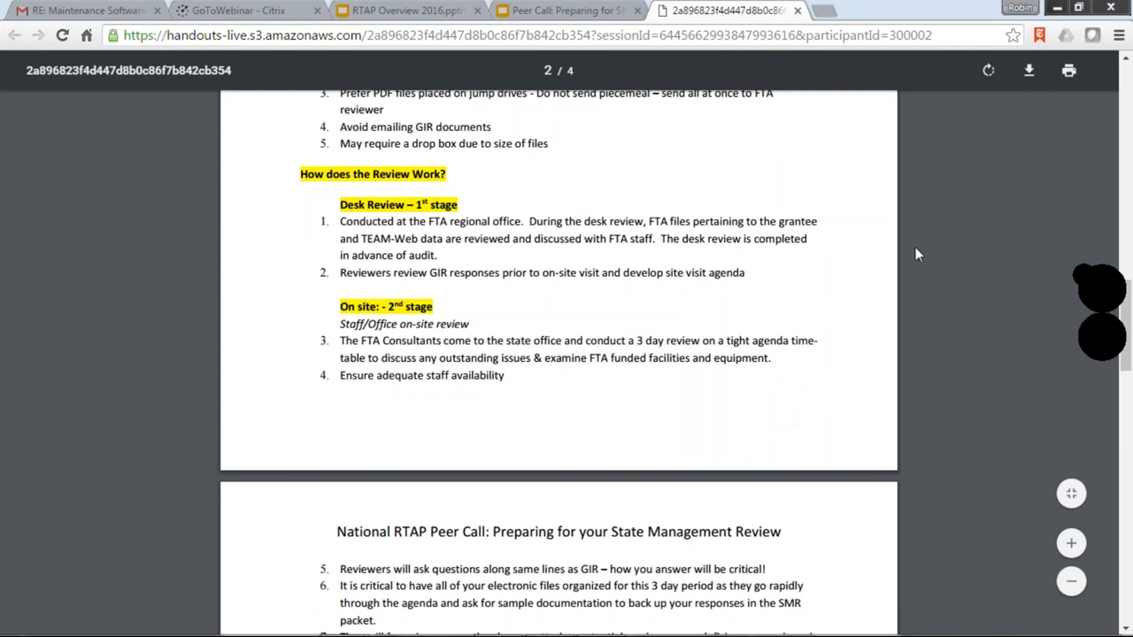
pyautogui.scroll(3)
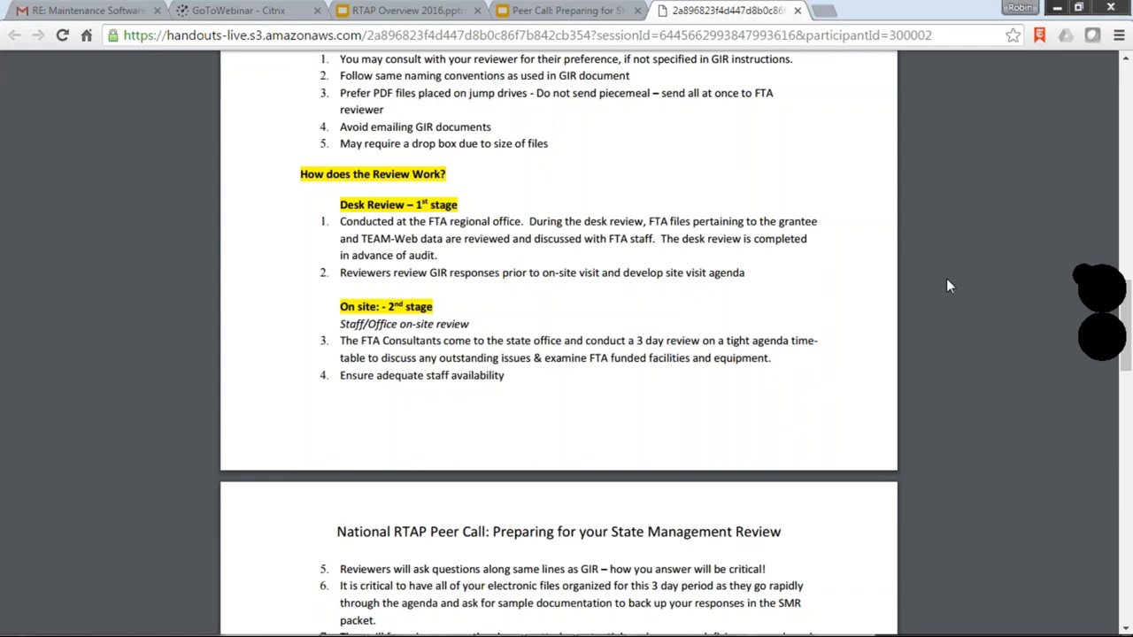
pyautogui.moveTo(1109, 330)
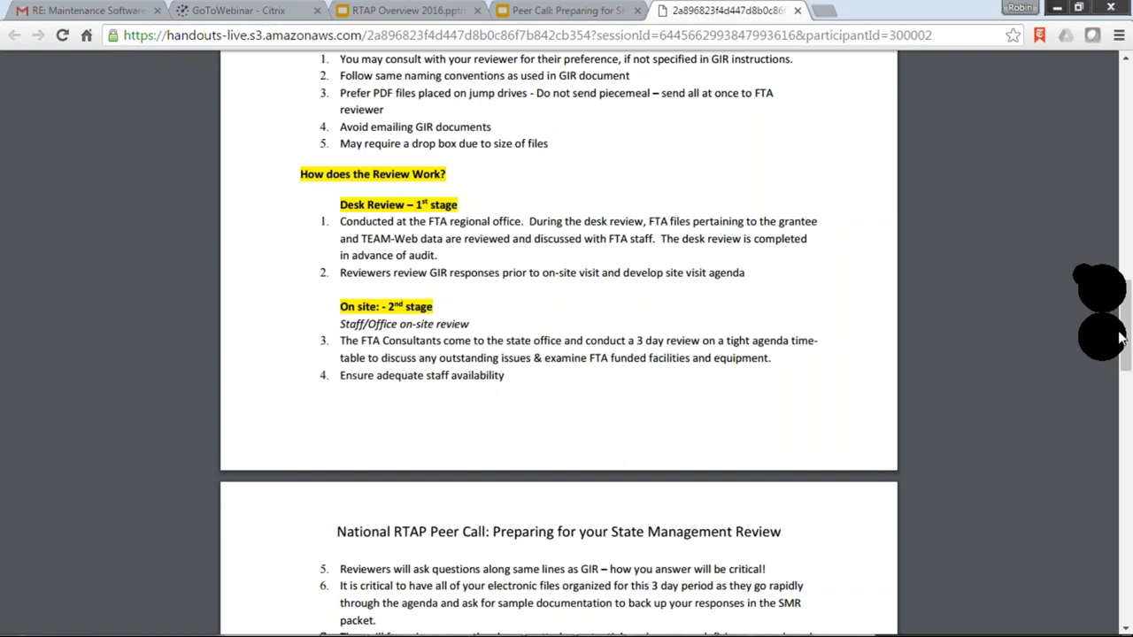
pyautogui.moveTo(1117, 321)
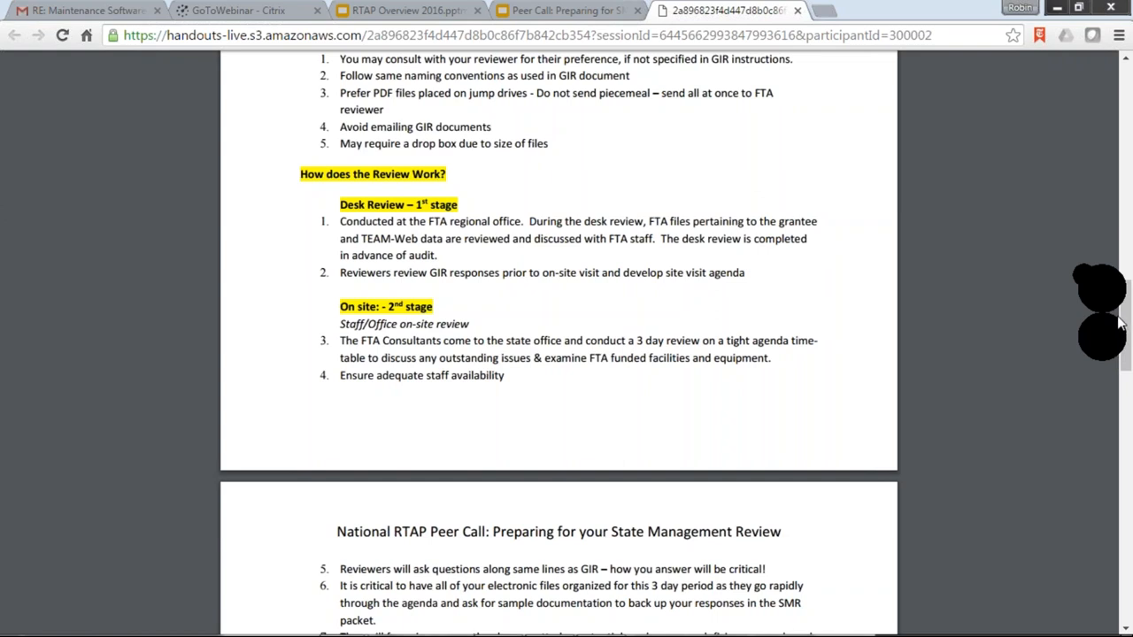
pyautogui.moveTo(1125, 326)
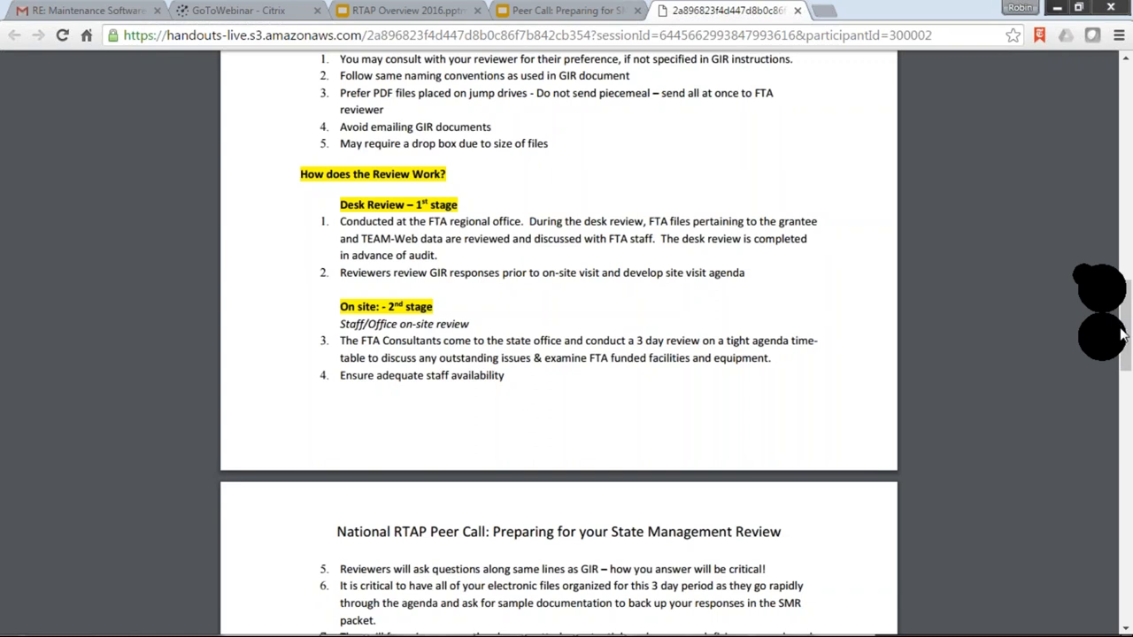
pyautogui.moveTo(1124, 363)
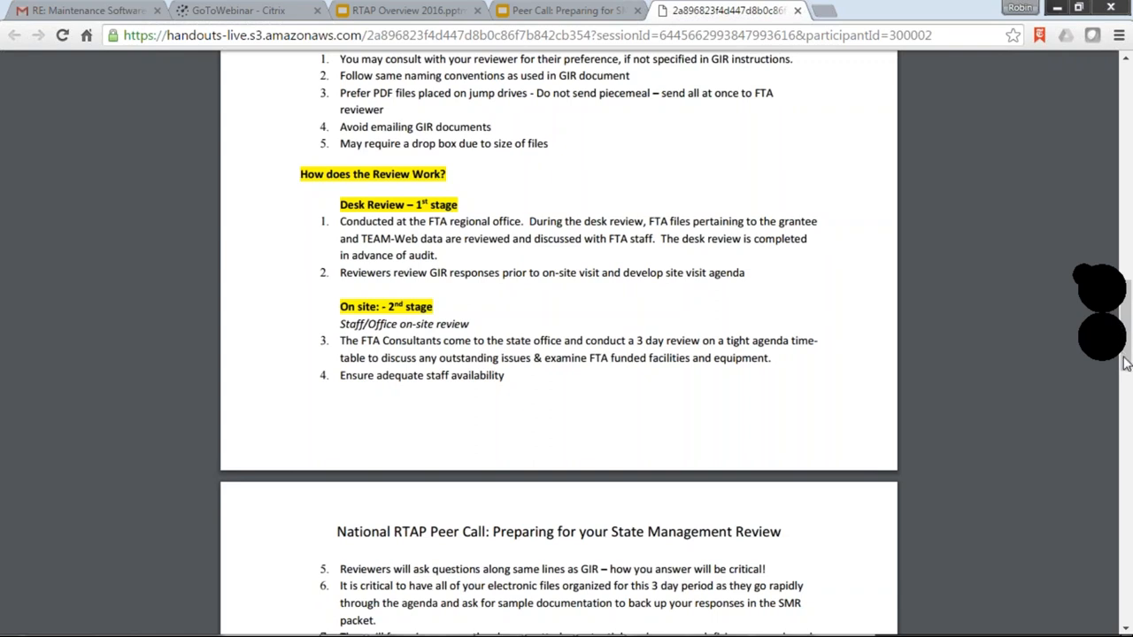
pyautogui.moveTo(793, 459)
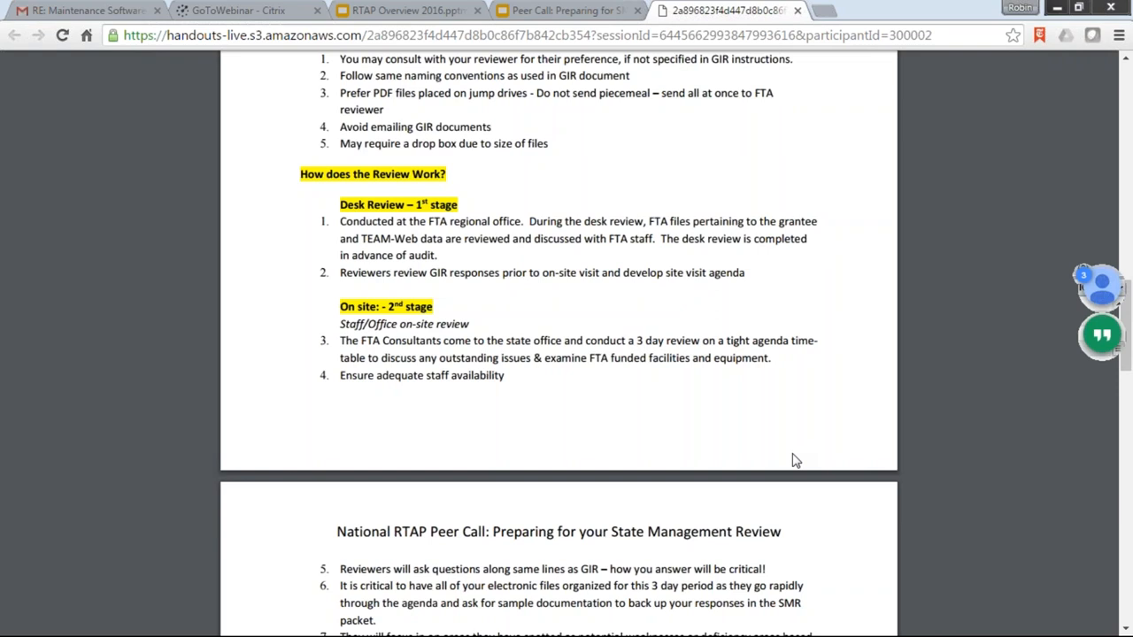
pyautogui.scroll(-3)
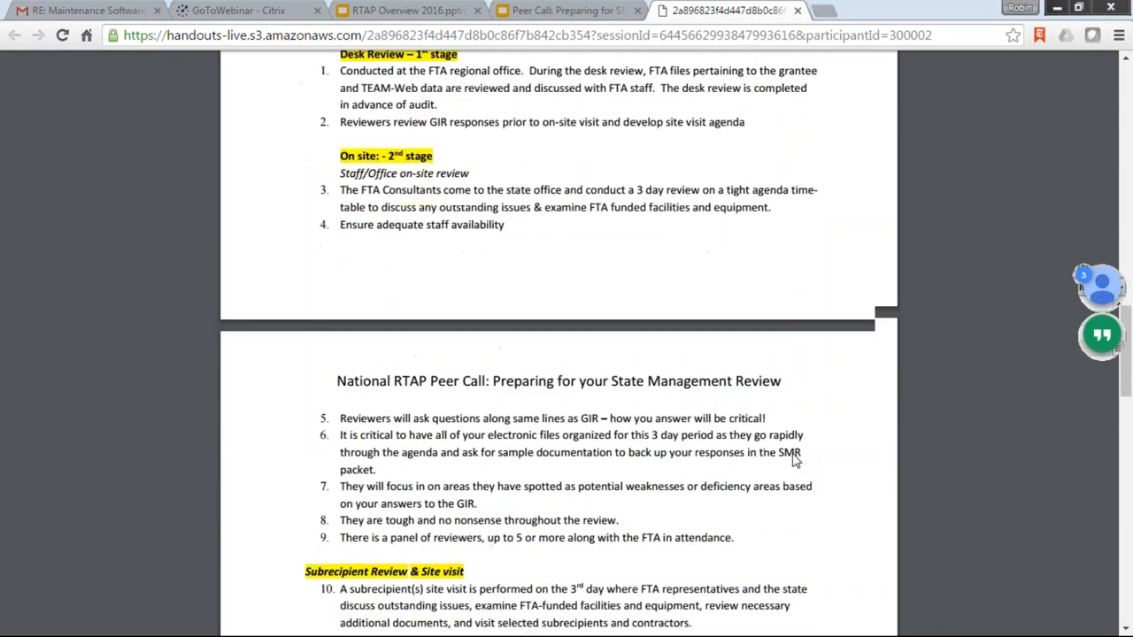
pyautogui.scroll(-3)
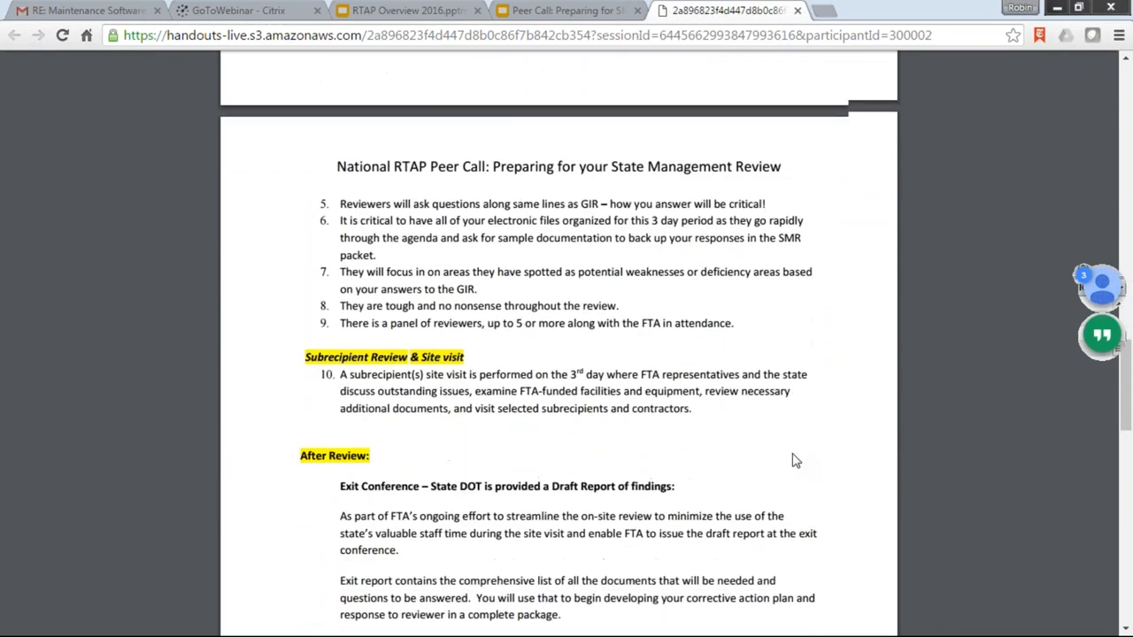
pyautogui.scroll(-3)
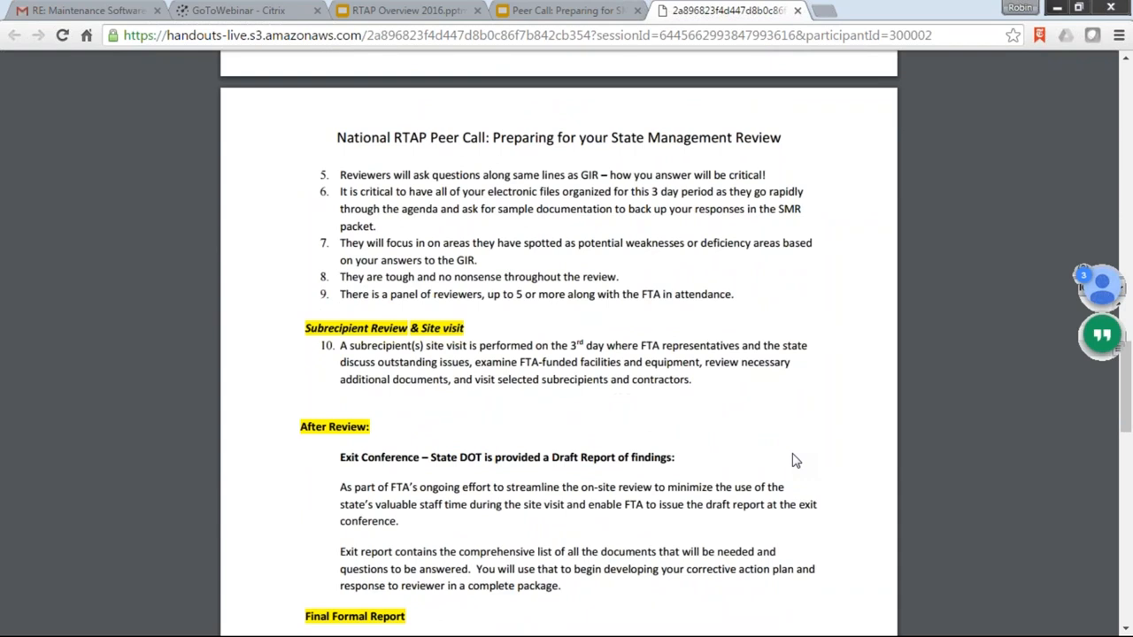
pyautogui.moveTo(832, 406)
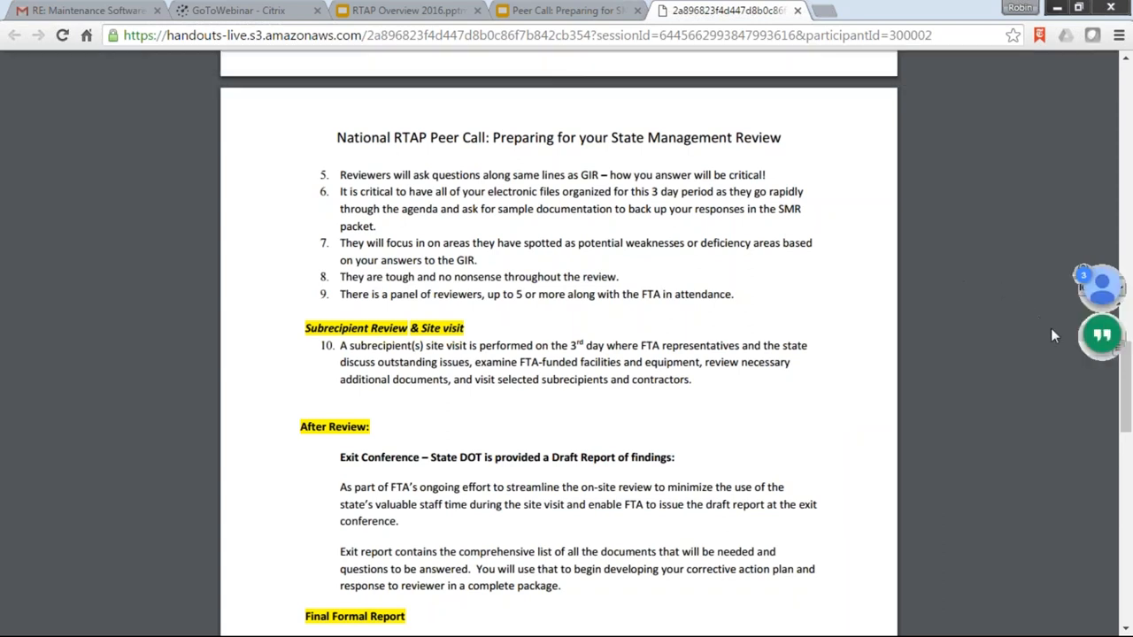
pyautogui.moveTo(1063, 429)
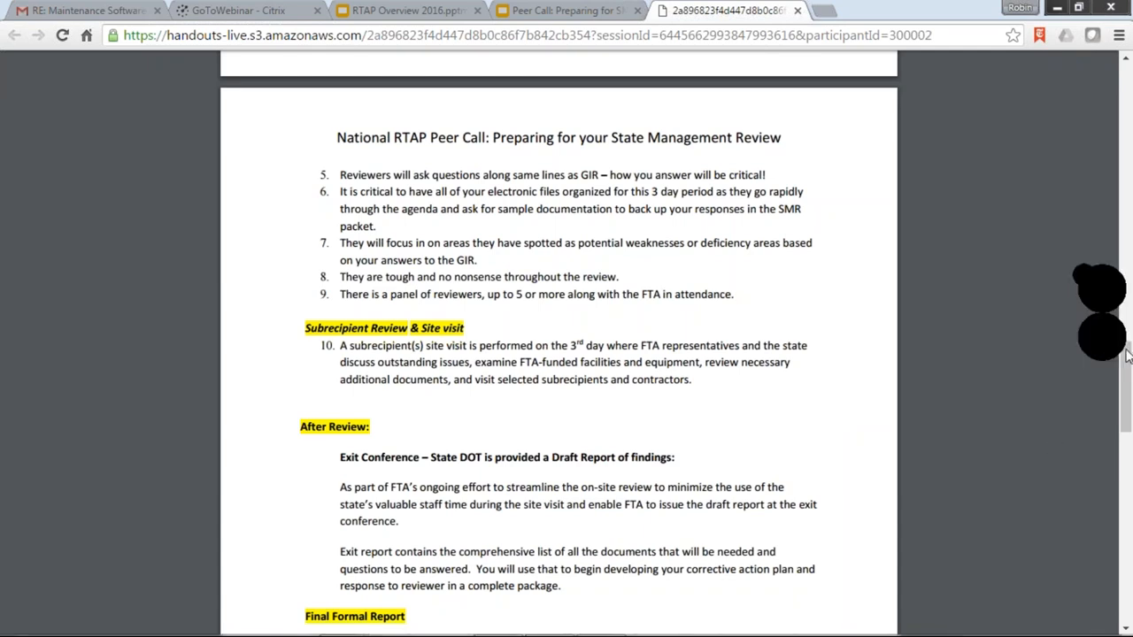
pyautogui.moveTo(1124, 337)
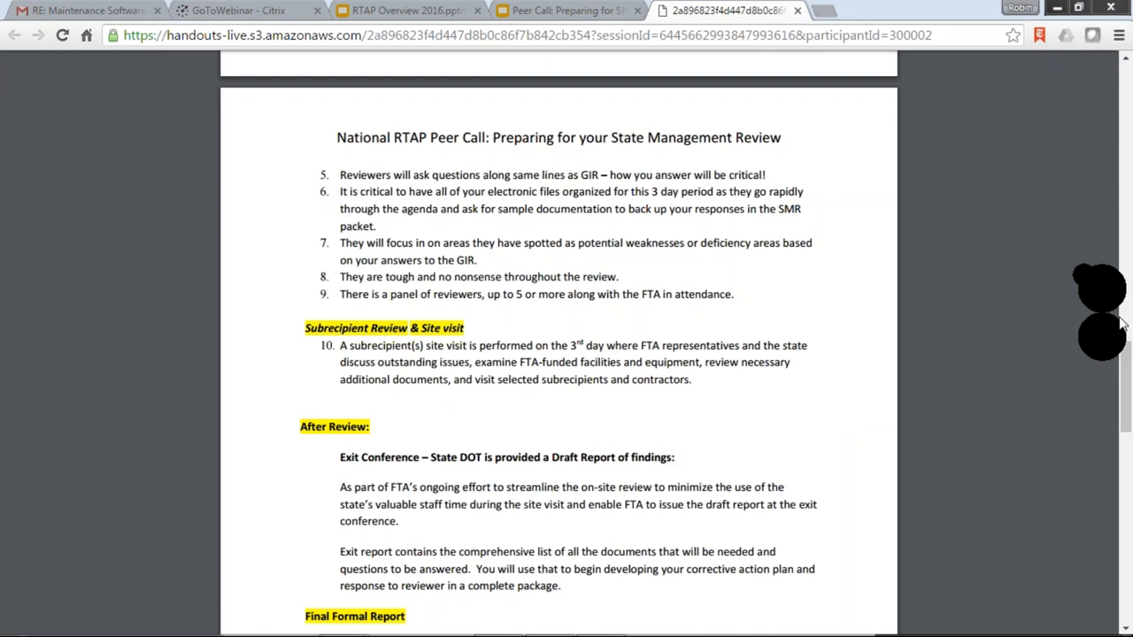
pyautogui.moveTo(1125, 357)
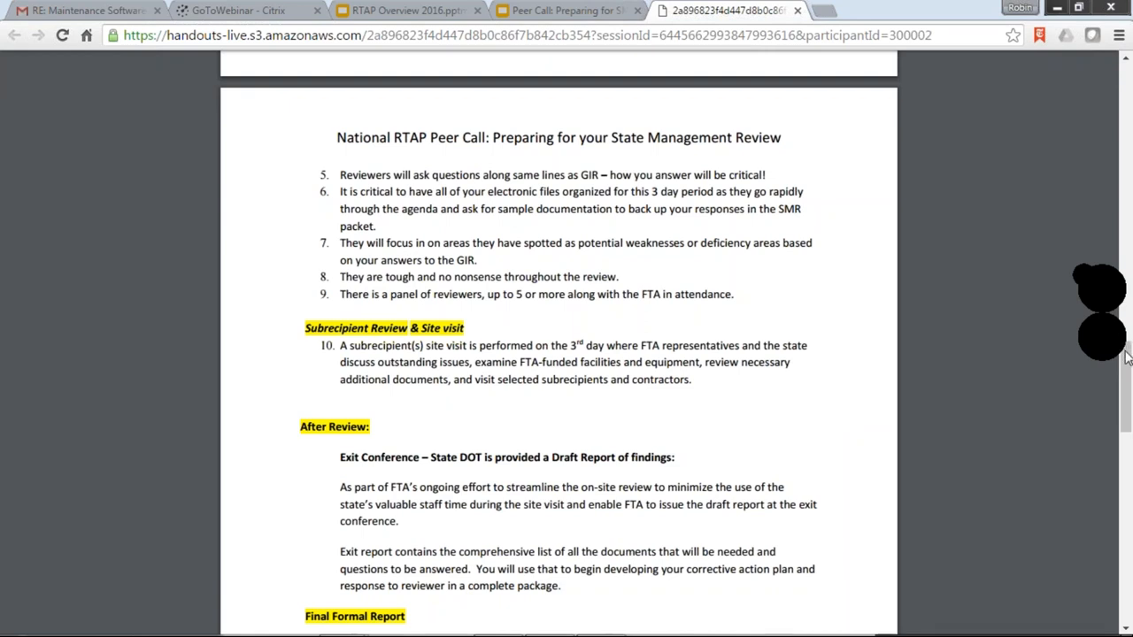
pyautogui.moveTo(1124, 323)
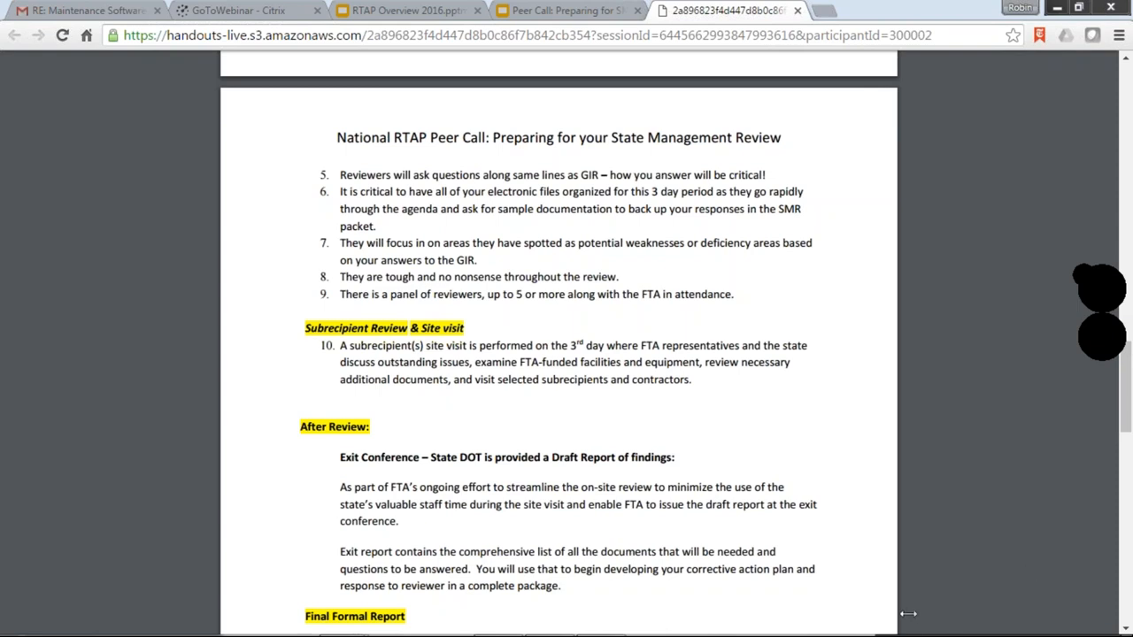
pyautogui.moveTo(919, 624)
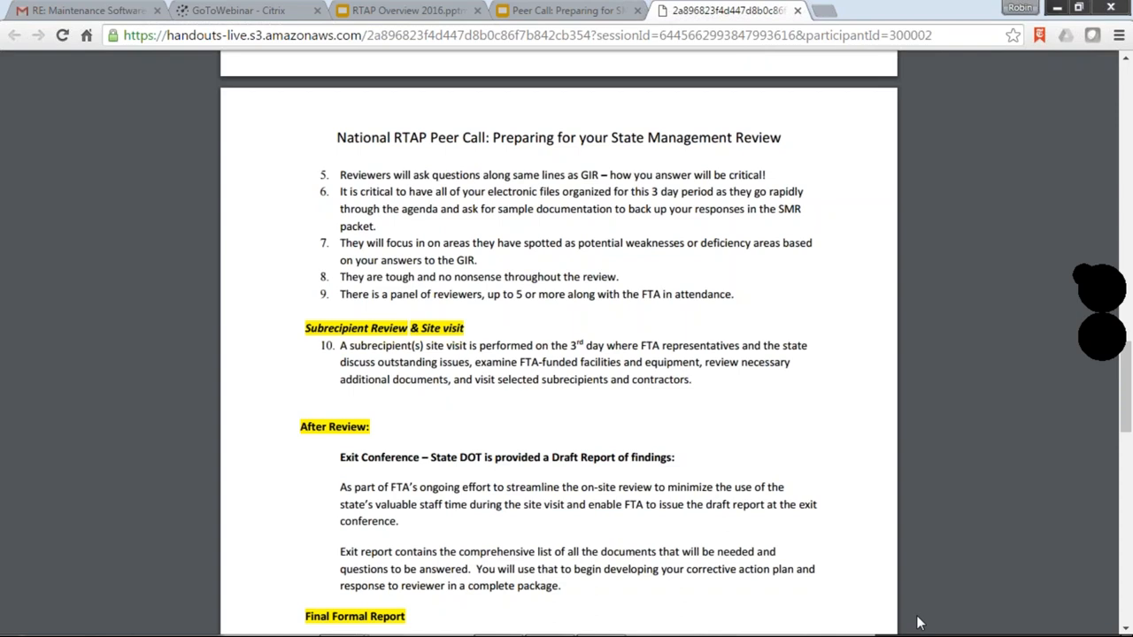
pyautogui.moveTo(965, 557)
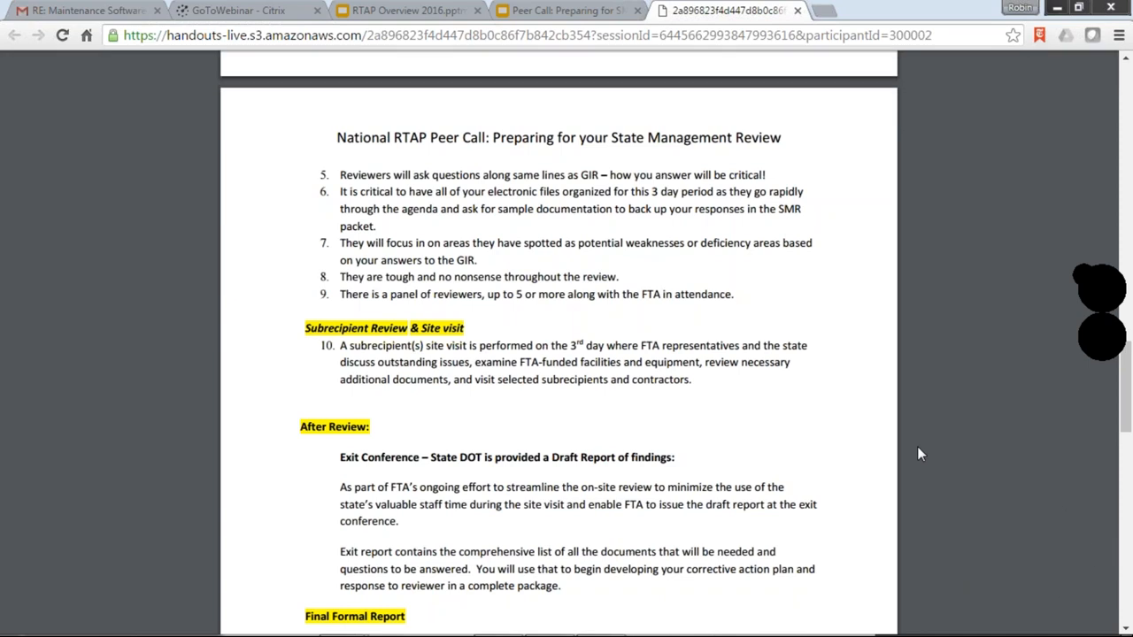
pyautogui.moveTo(782, 466)
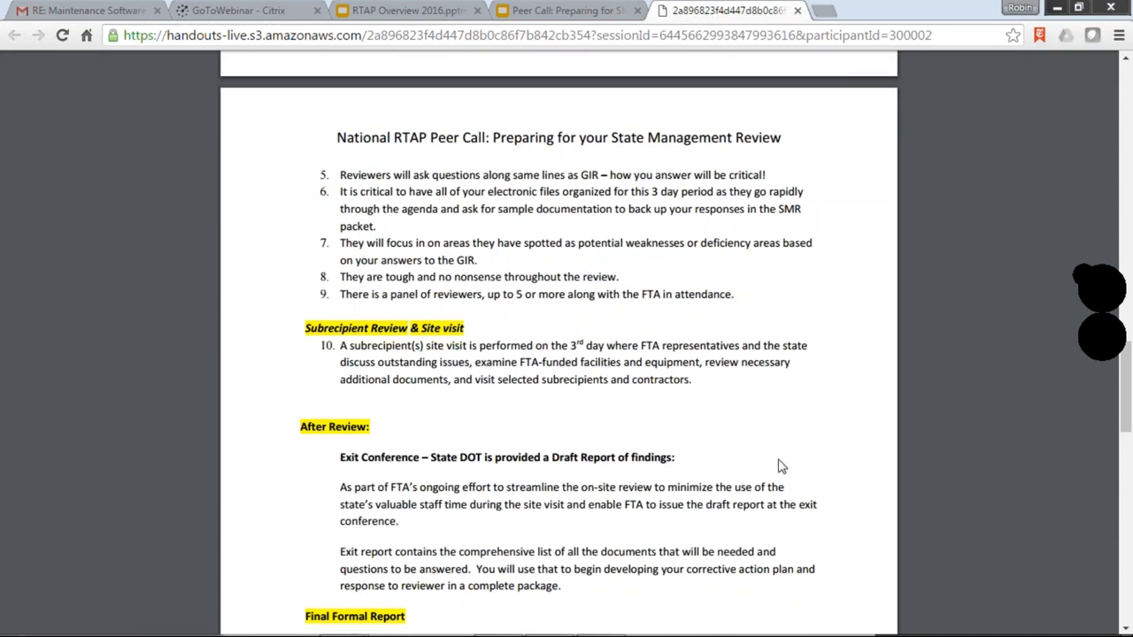
pyautogui.moveTo(781, 605)
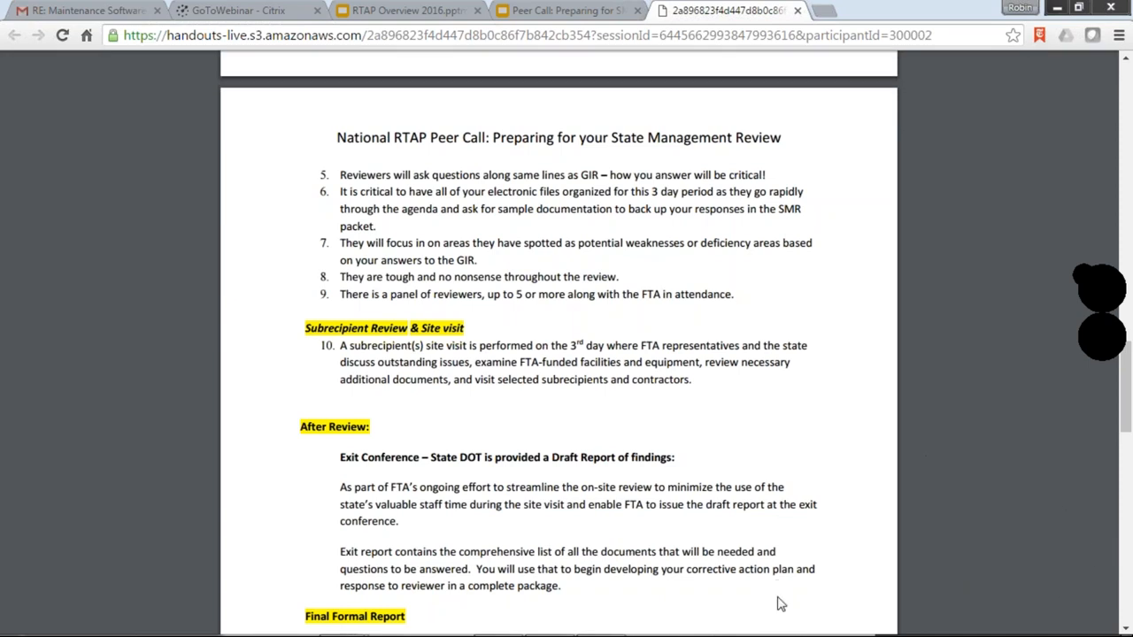
pyautogui.moveTo(788, 617)
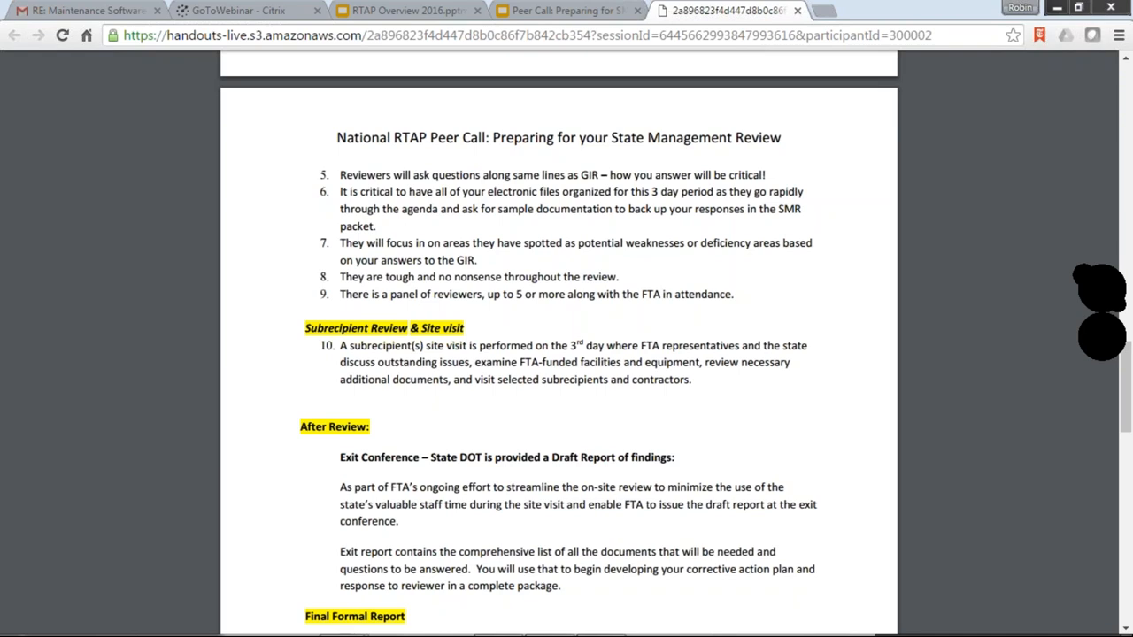
pyautogui.moveTo(764, 604)
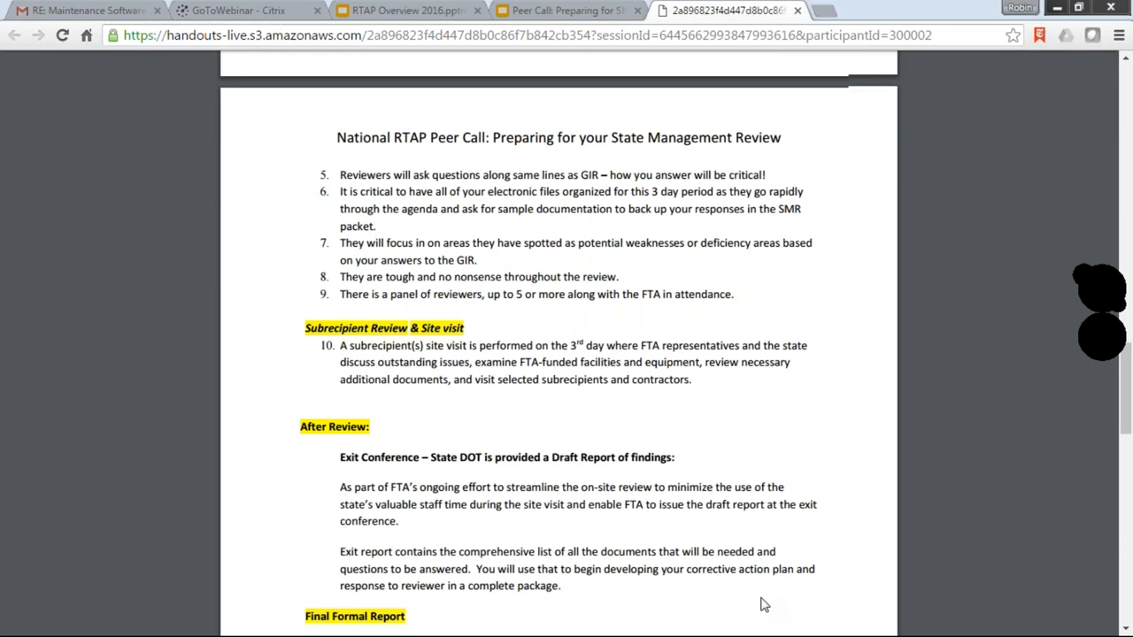
pyautogui.scroll(-3)
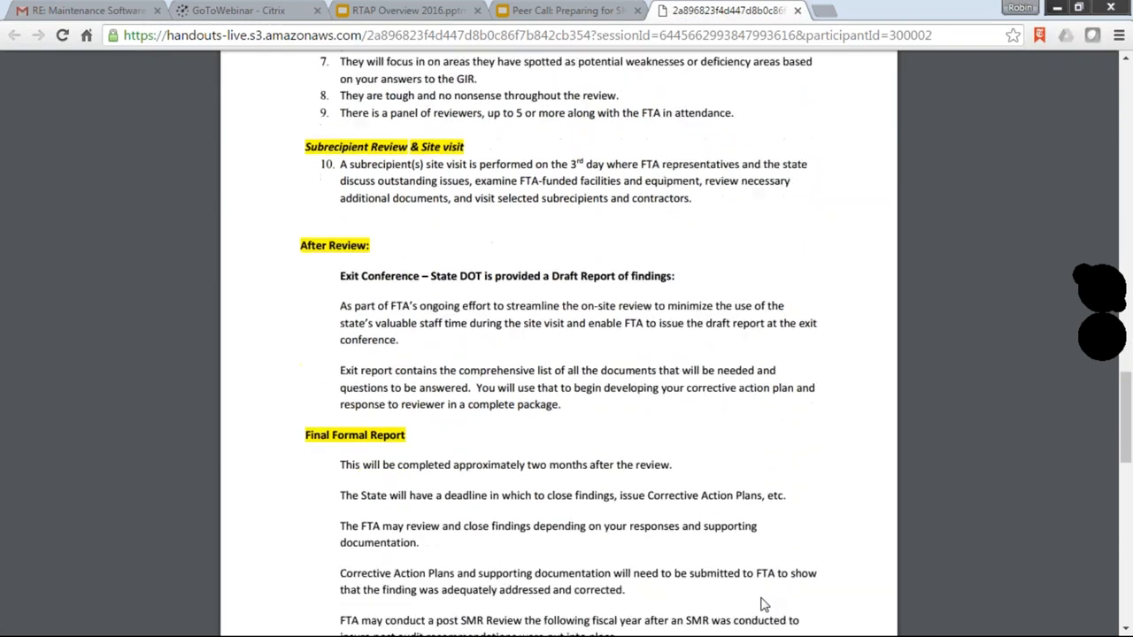
pyautogui.scroll(-3)
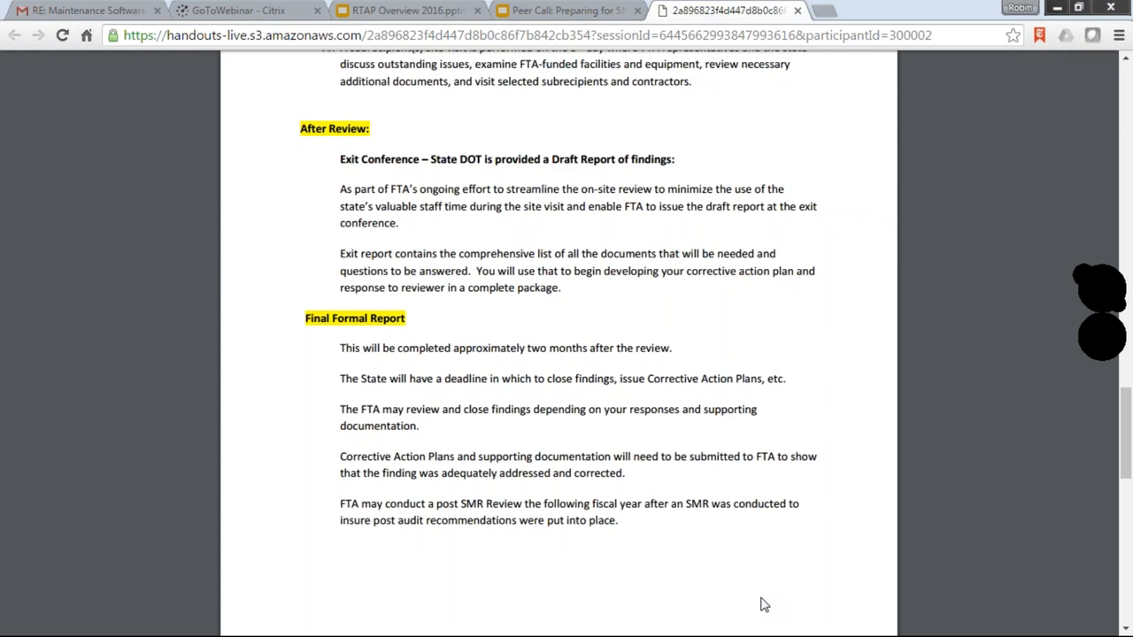
pyautogui.moveTo(761, 615)
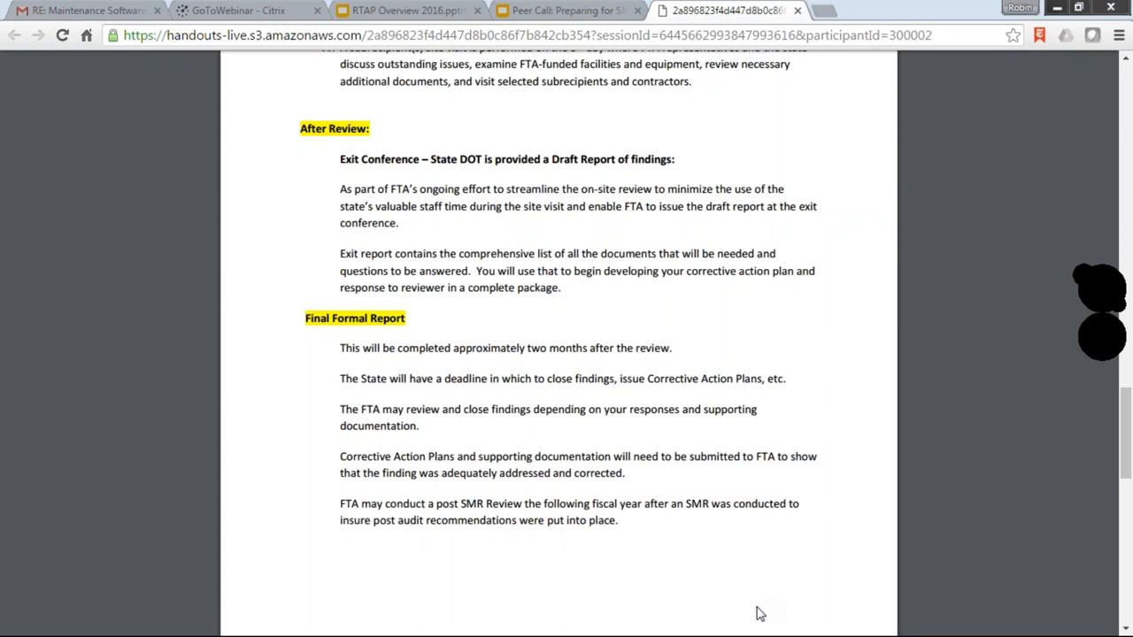
pyautogui.moveTo(762, 590)
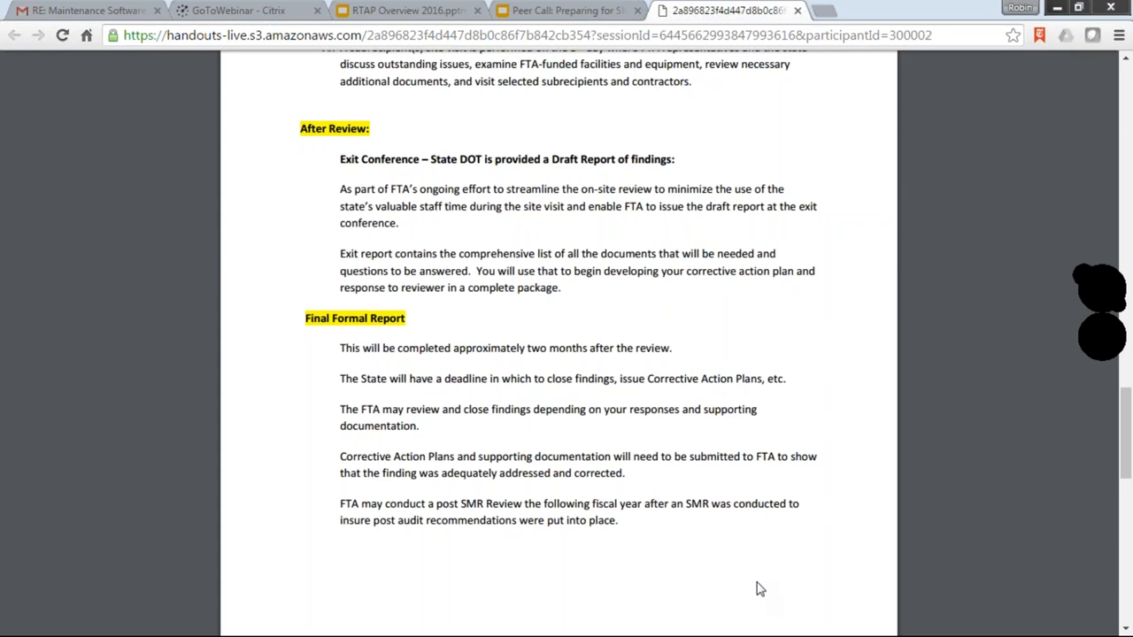
pyautogui.moveTo(696, 581)
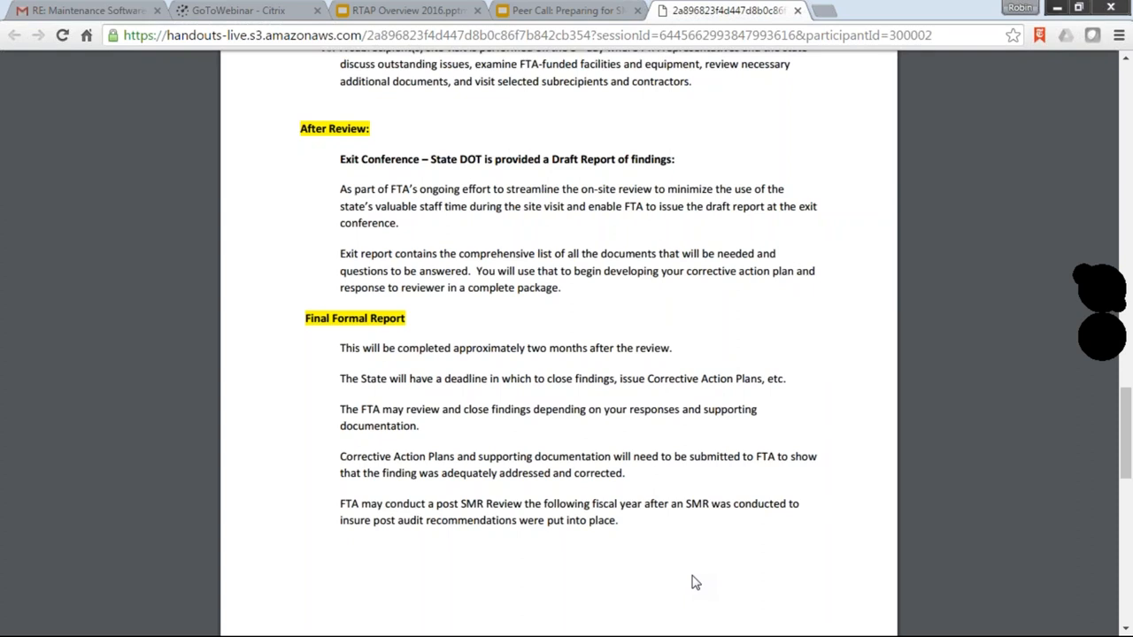
pyautogui.scroll(-3)
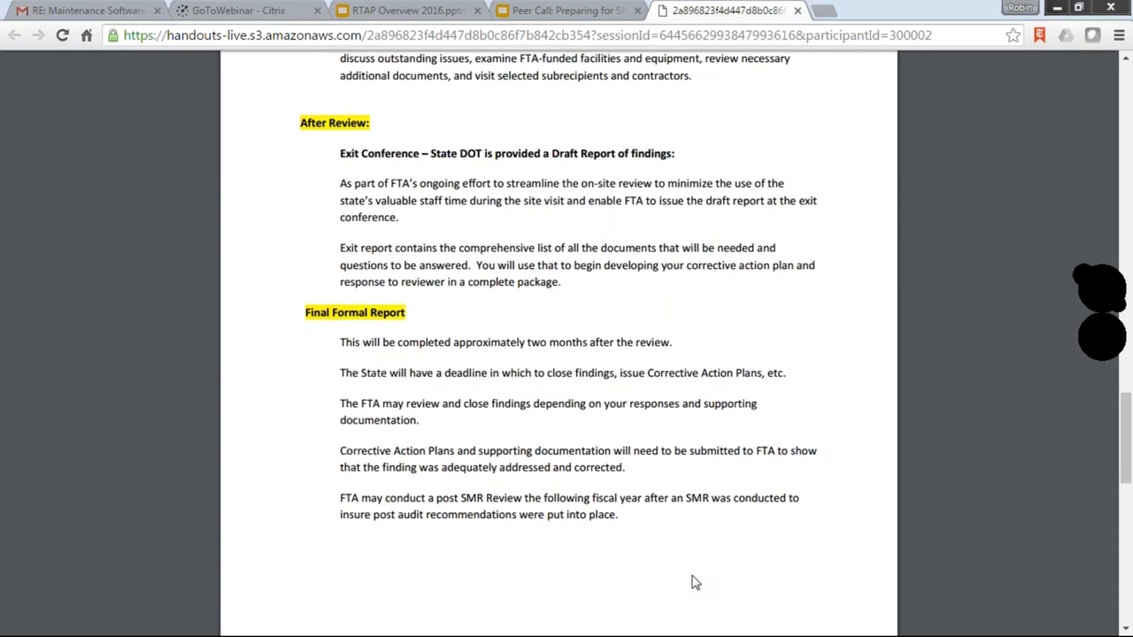
pyautogui.scroll(-3)
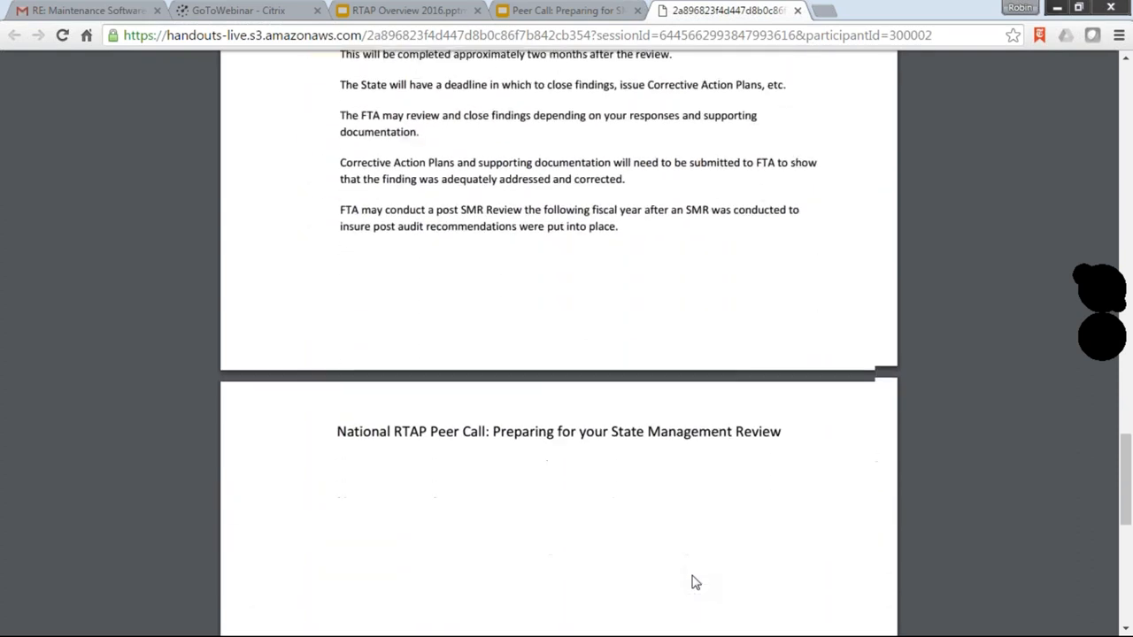
pyautogui.scroll(-3)
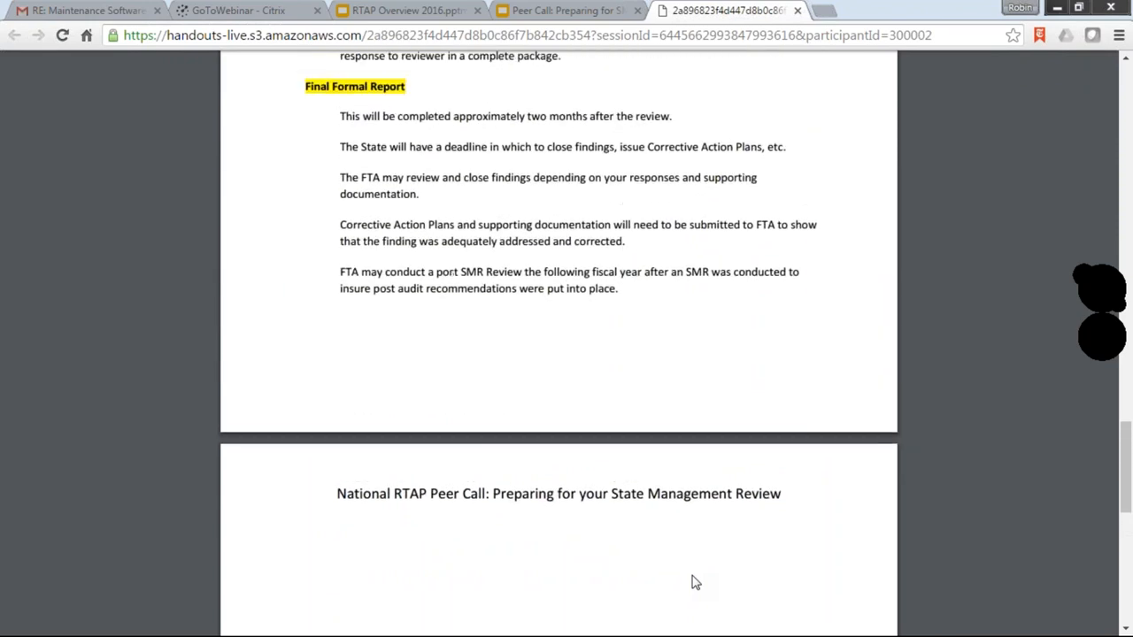
pyautogui.scroll(3)
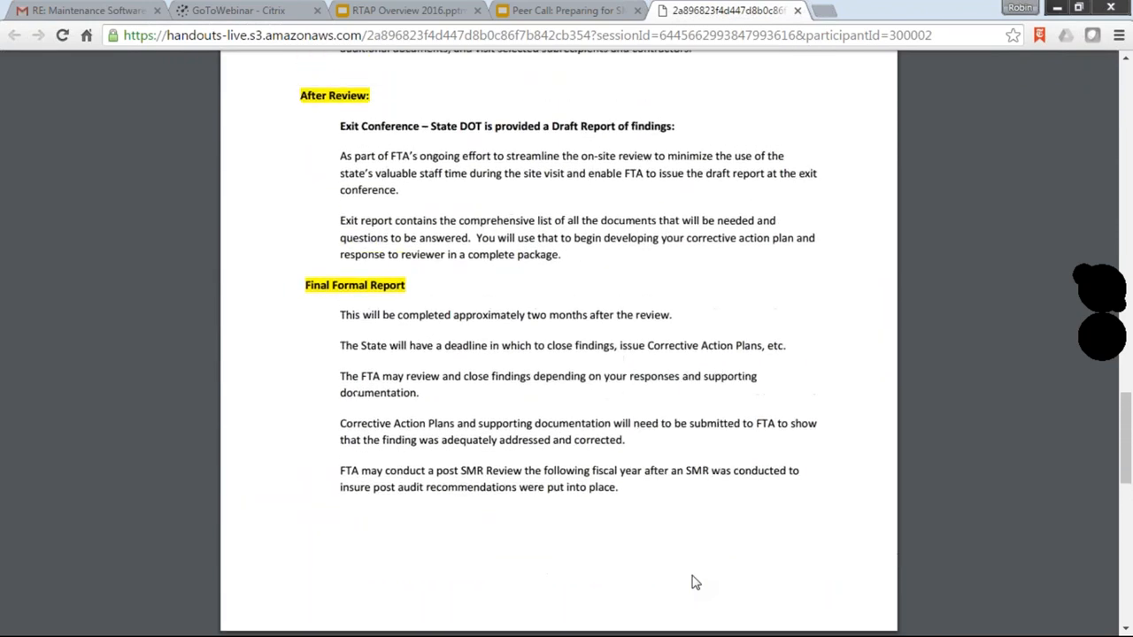
pyautogui.scroll(3)
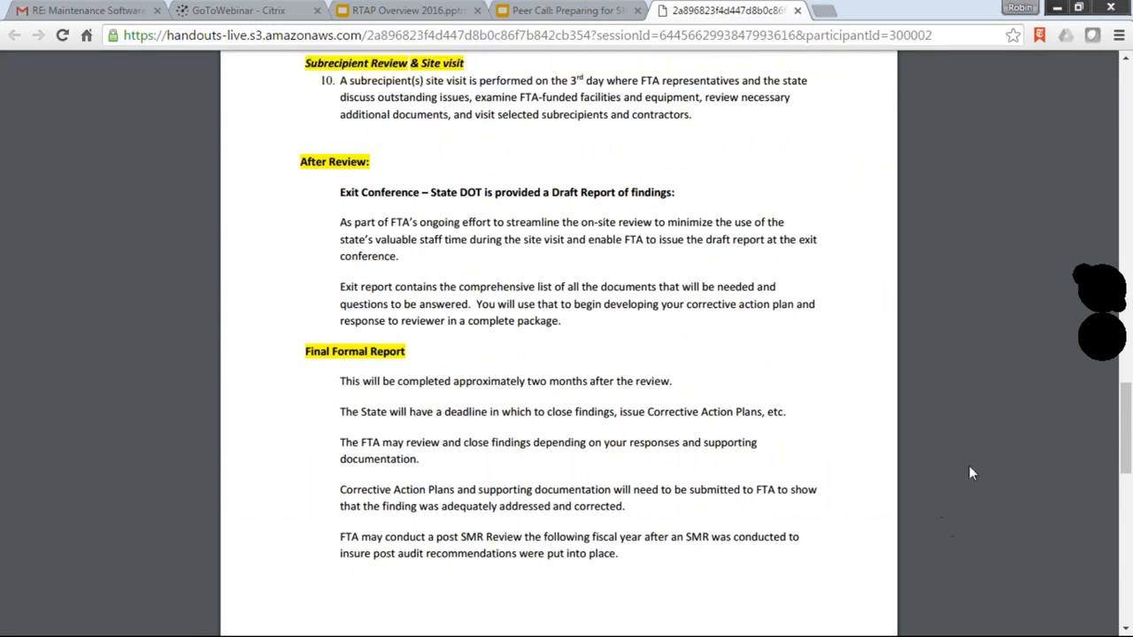
pyautogui.moveTo(1044, 400)
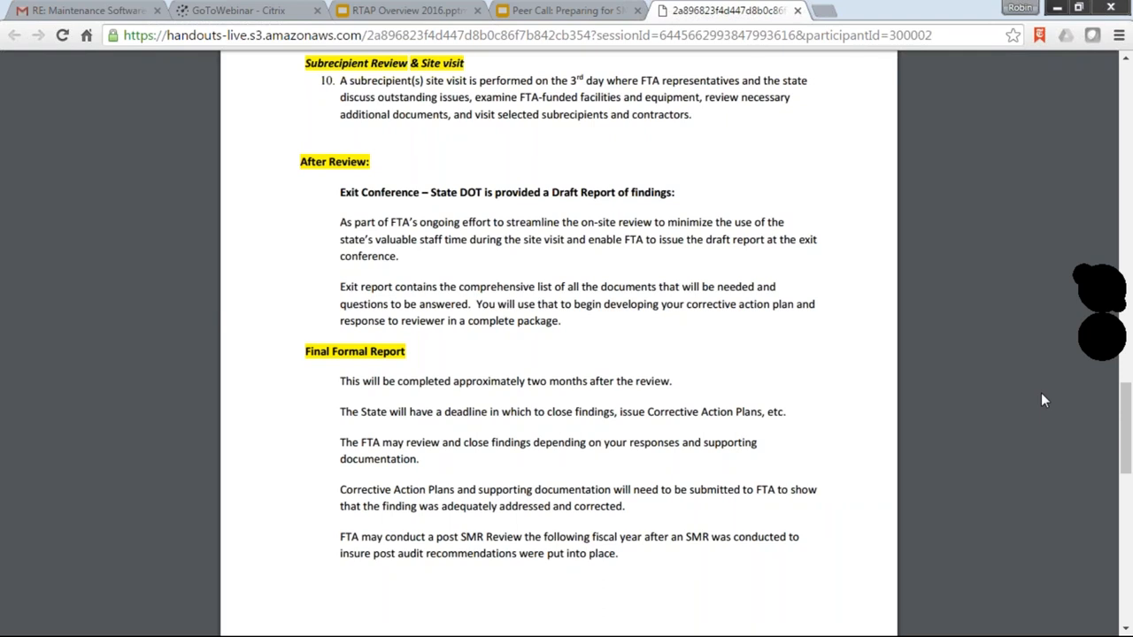
pyautogui.moveTo(925, 265)
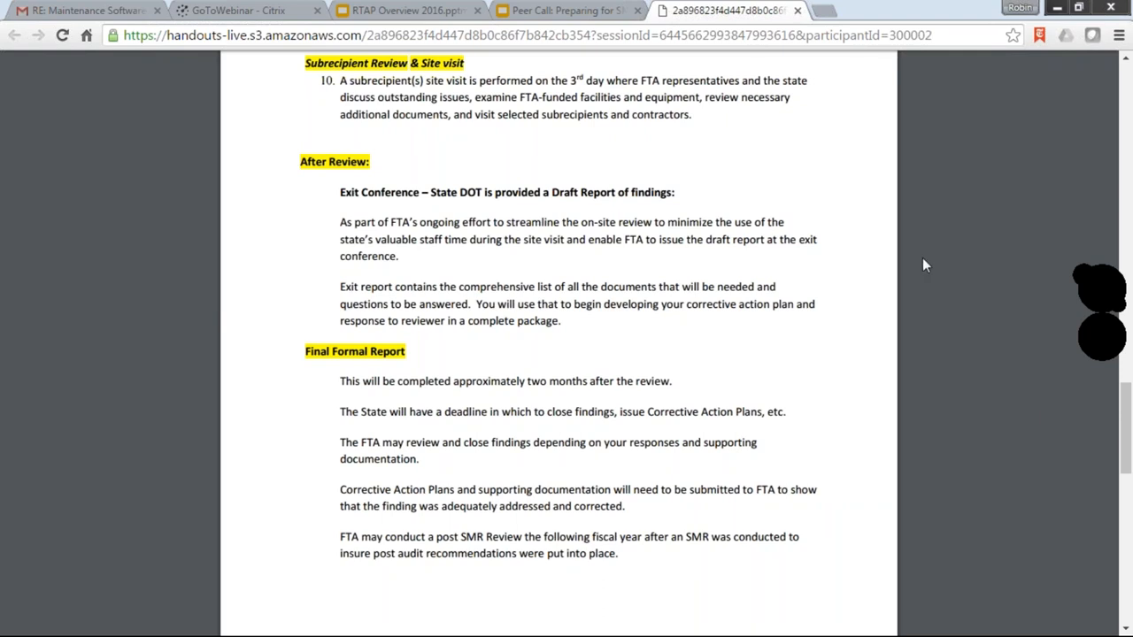
pyautogui.moveTo(919, 255)
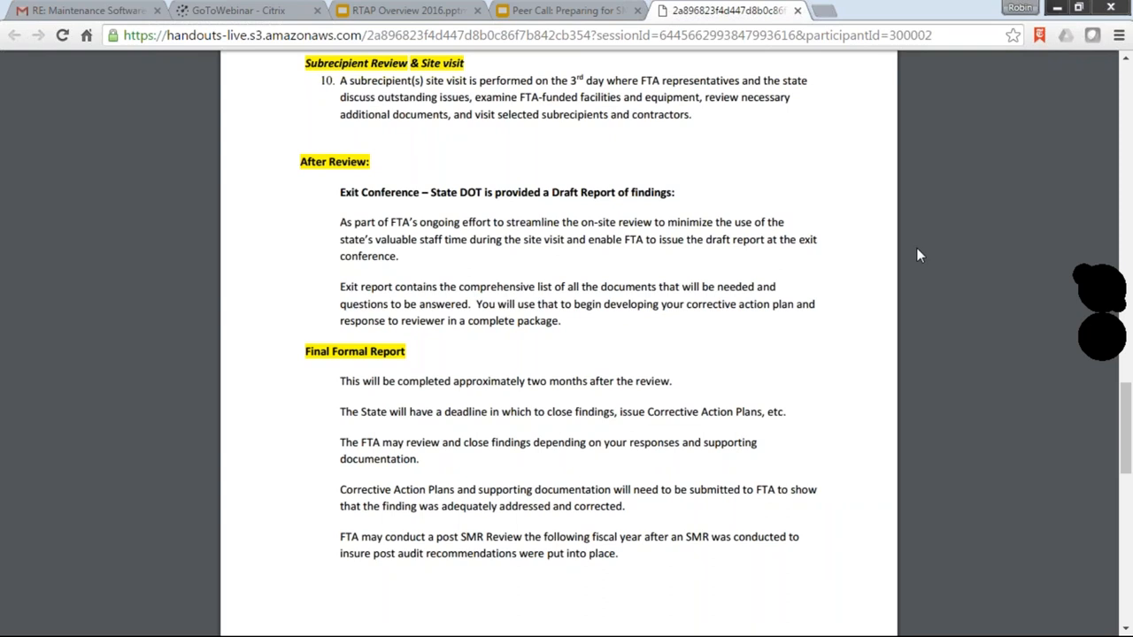
pyautogui.moveTo(1023, 338)
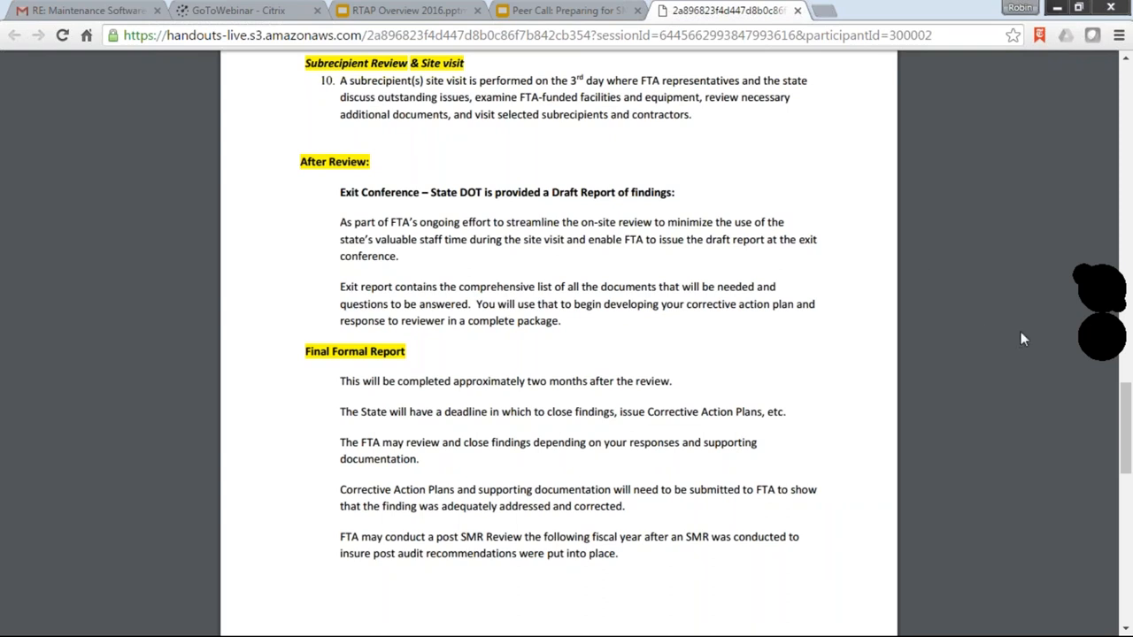
pyautogui.moveTo(1016, 454)
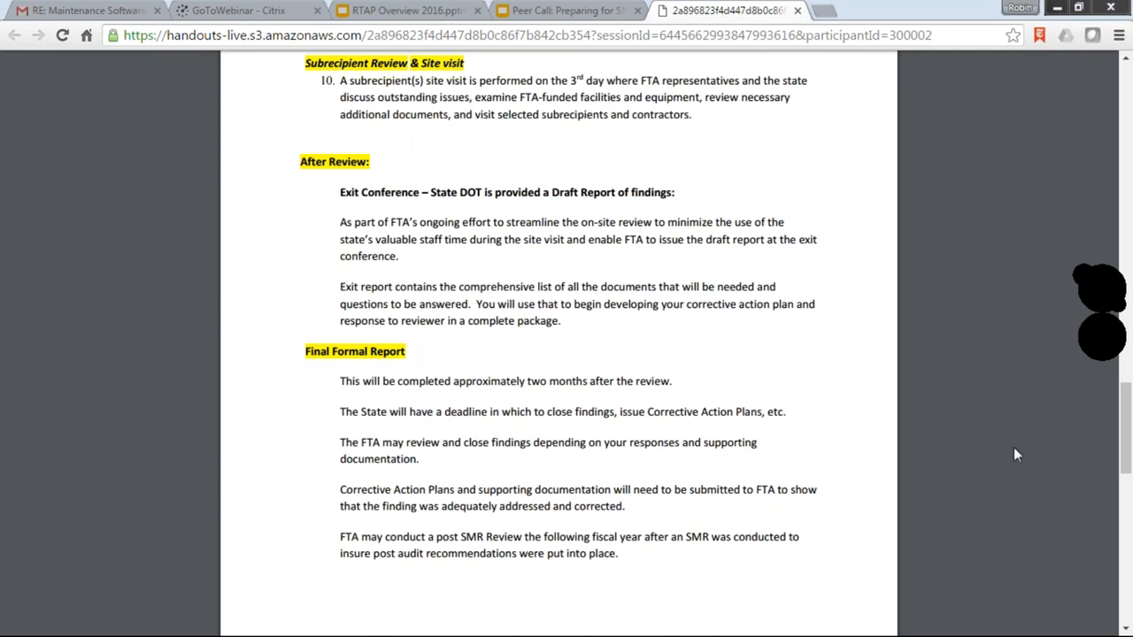
pyautogui.moveTo(997, 473)
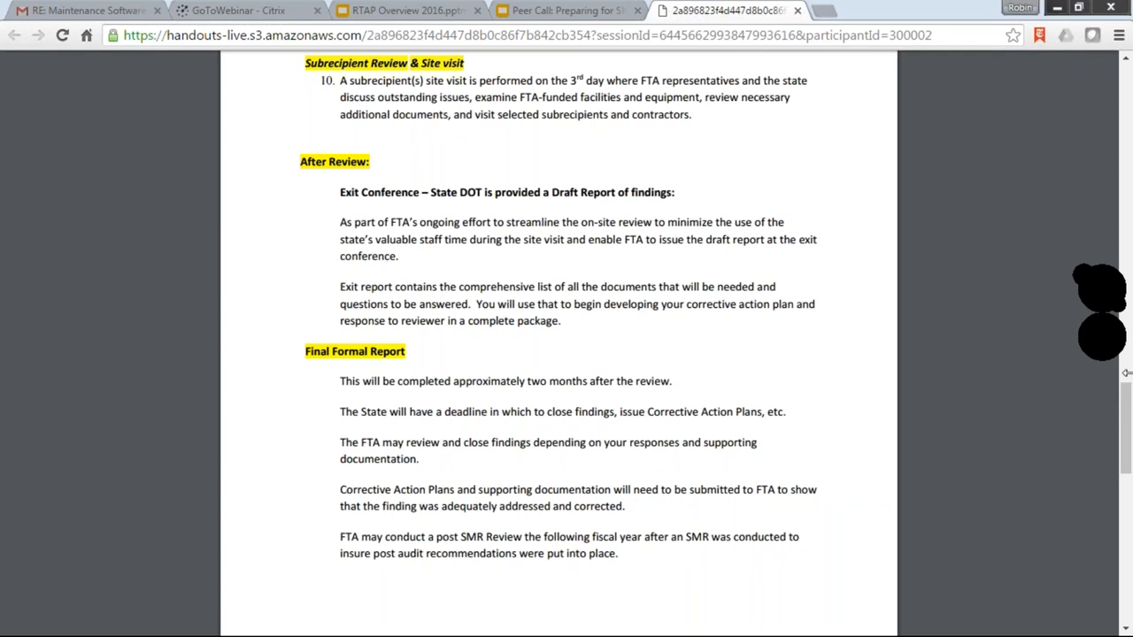
pyautogui.moveTo(1124, 319)
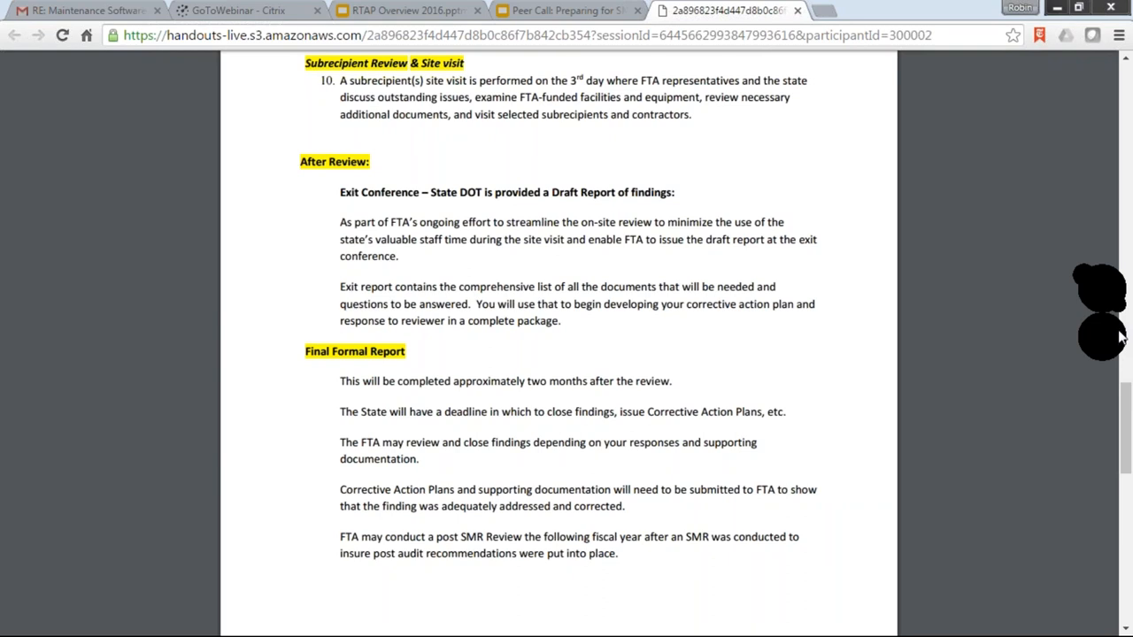
pyautogui.moveTo(1126, 354)
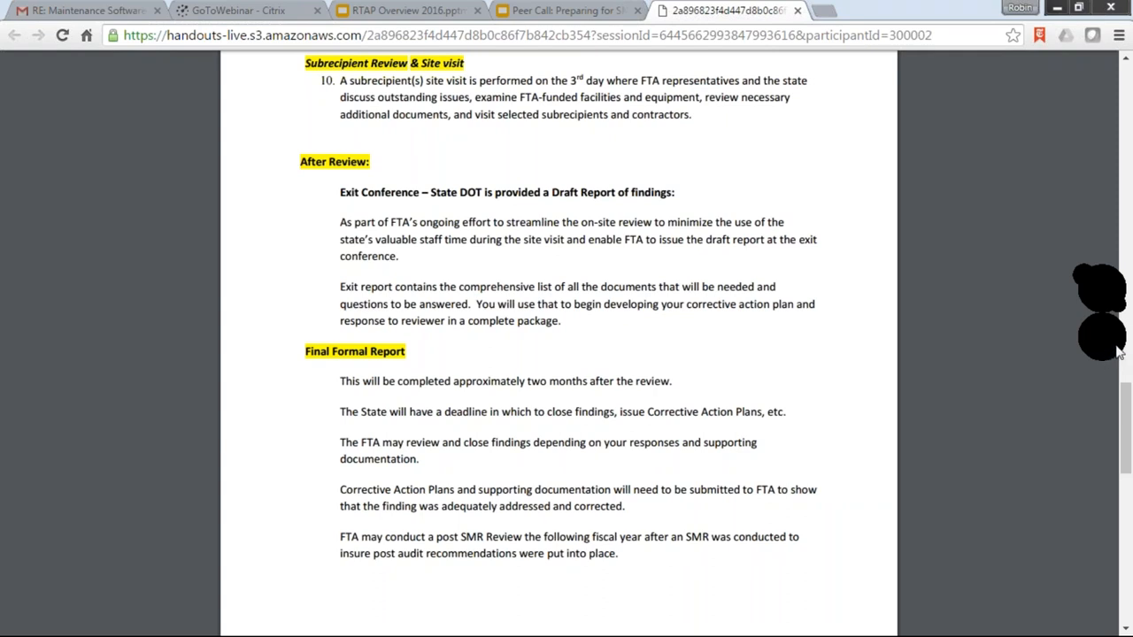
pyautogui.moveTo(1120, 340)
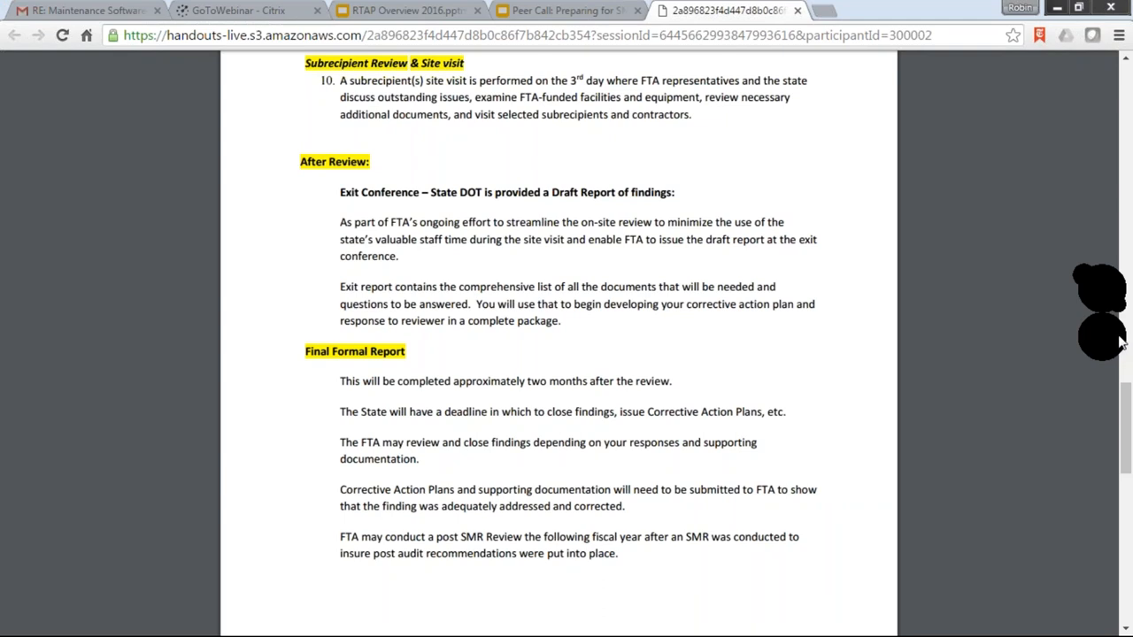
pyautogui.moveTo(1119, 323)
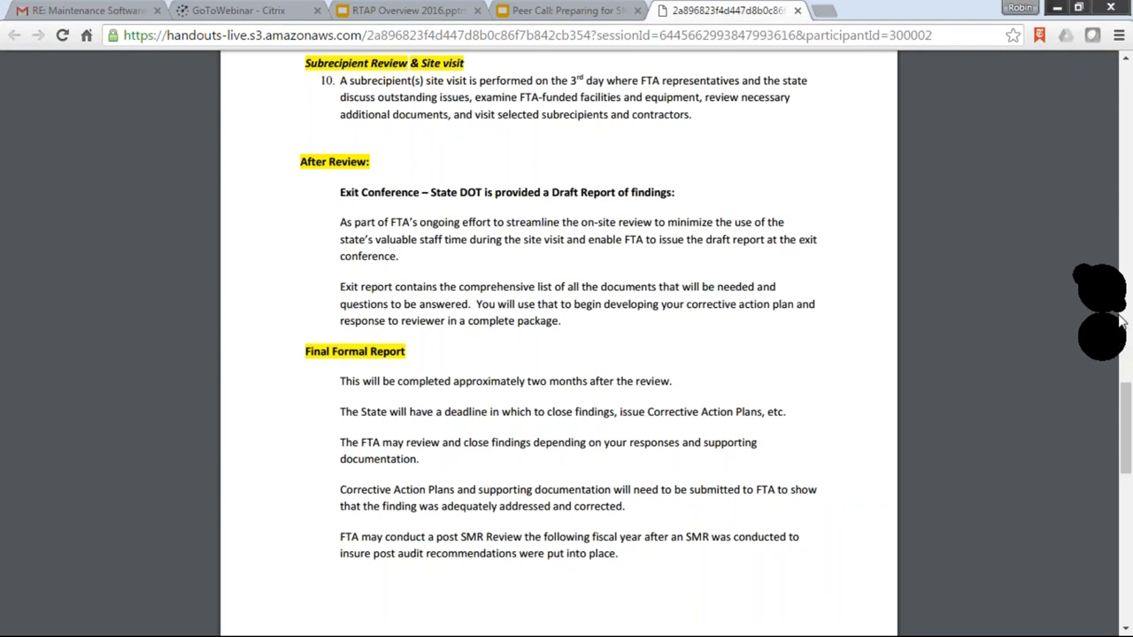
pyautogui.moveTo(1121, 344)
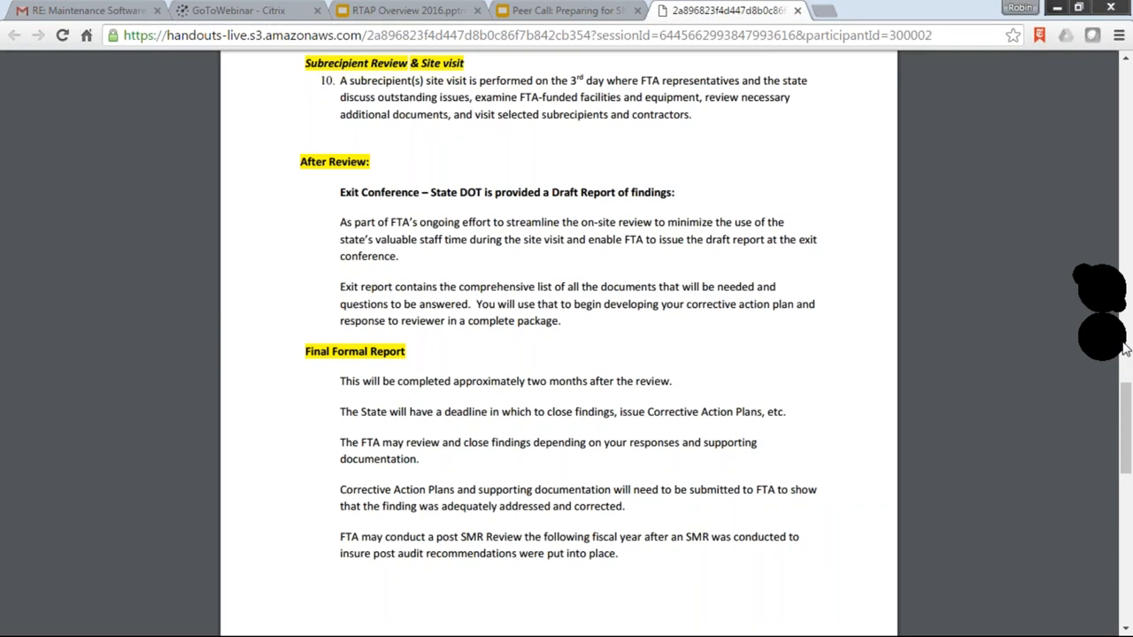
pyautogui.moveTo(1115, 332)
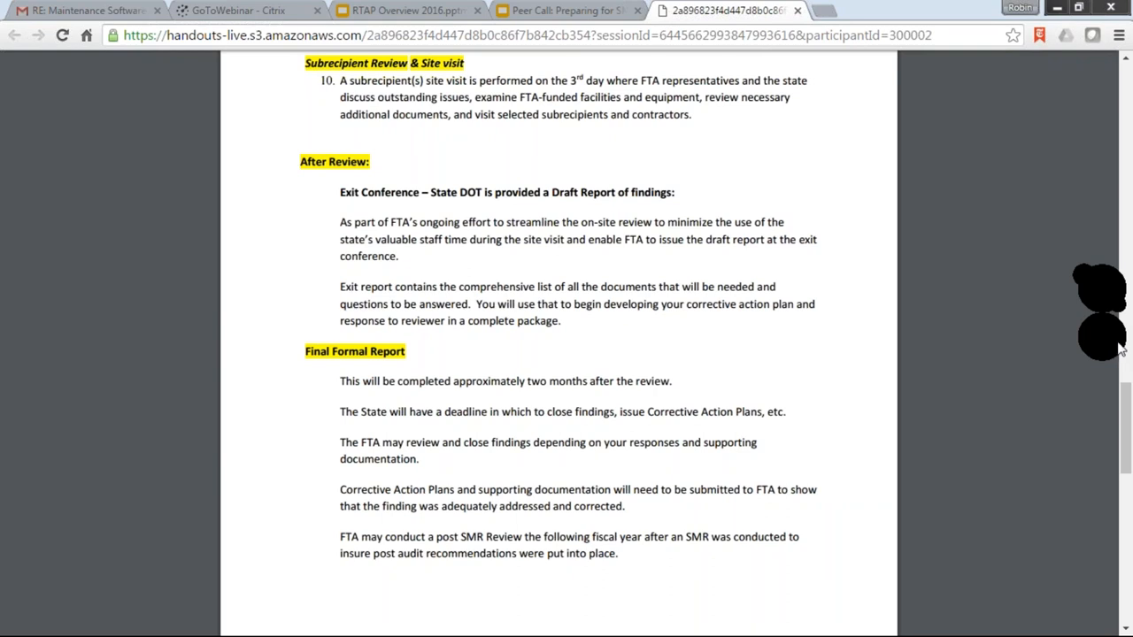
pyautogui.moveTo(1121, 333)
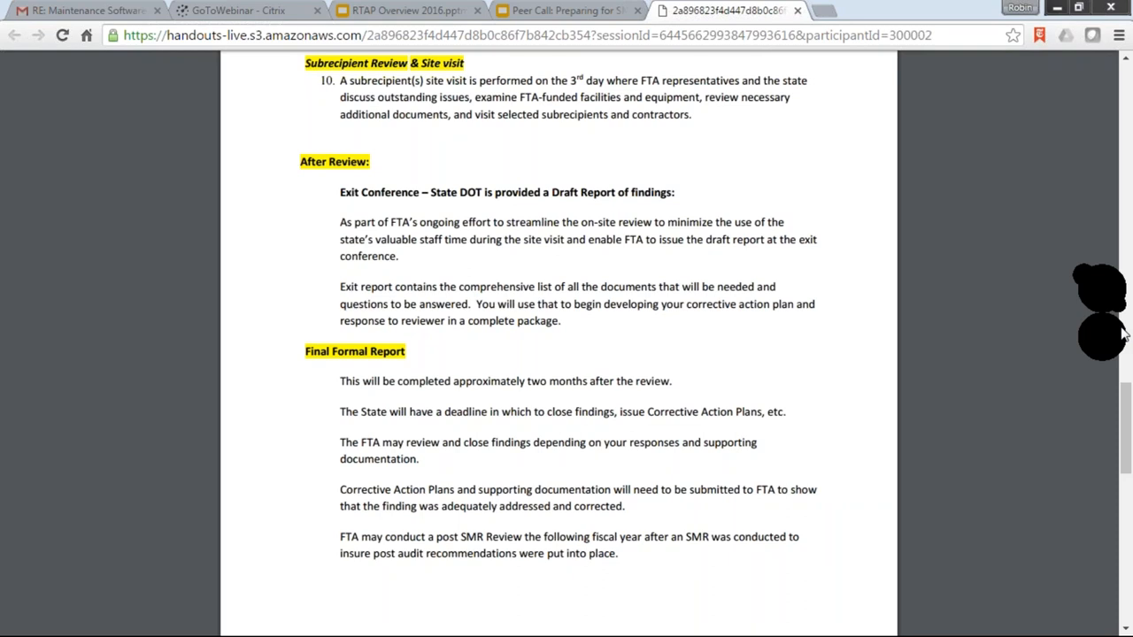
pyautogui.moveTo(1051, 339)
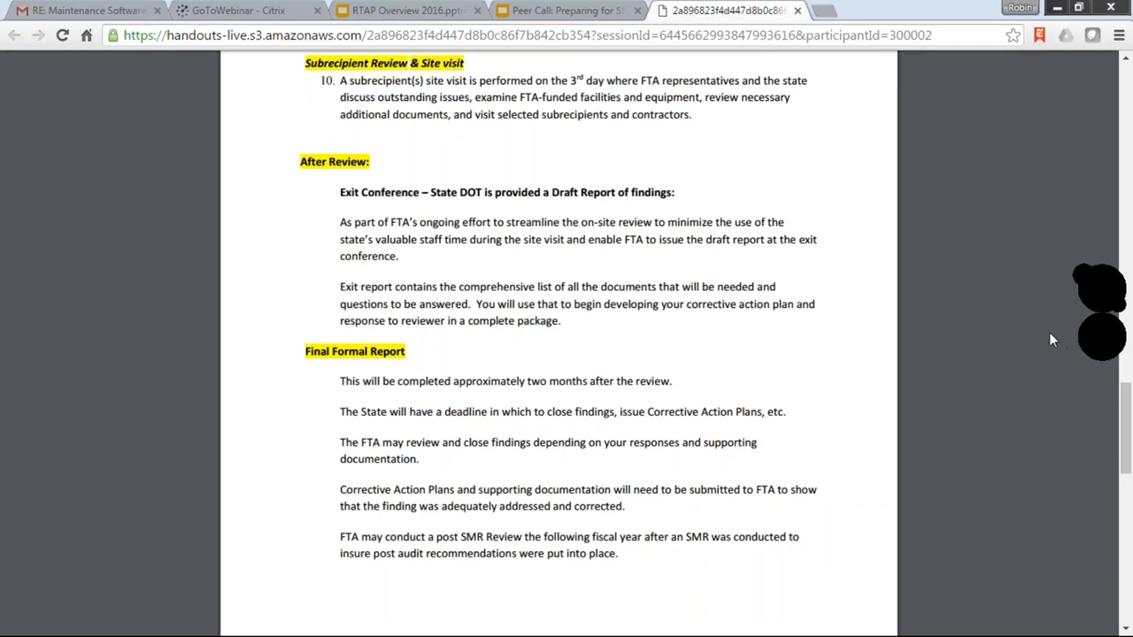
pyautogui.moveTo(958, 340)
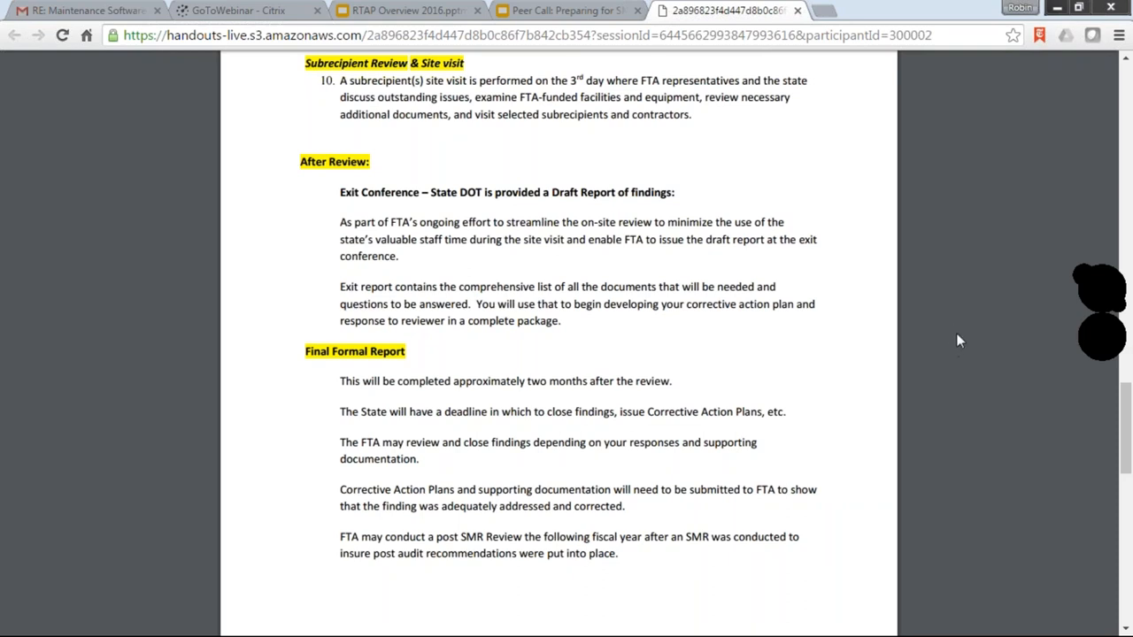
pyautogui.moveTo(963, 324)
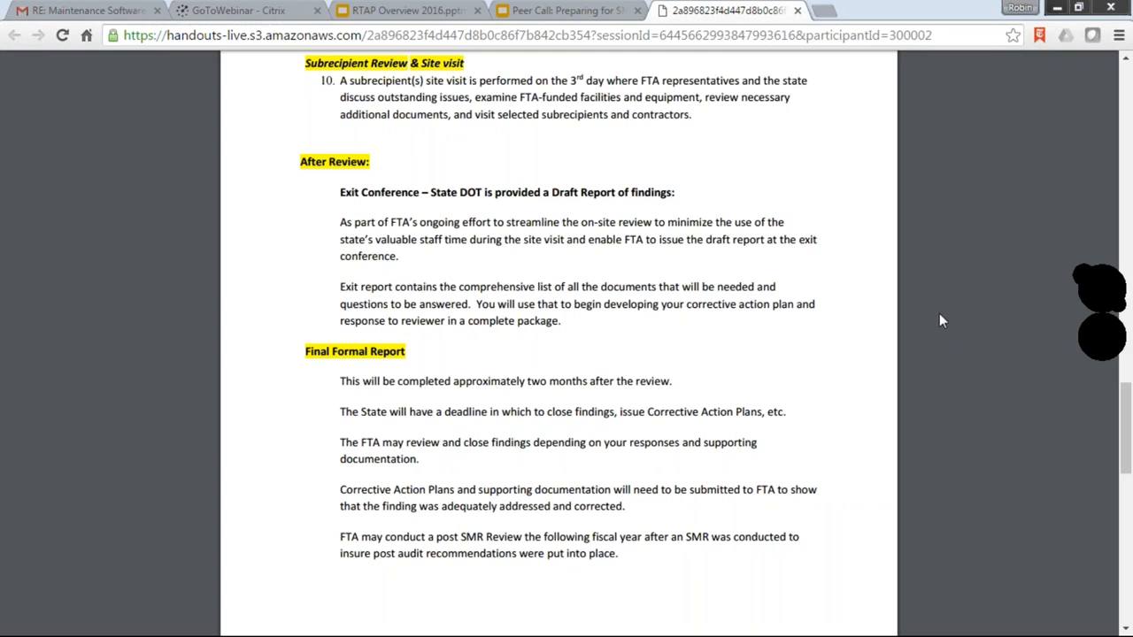
pyautogui.moveTo(933, 318)
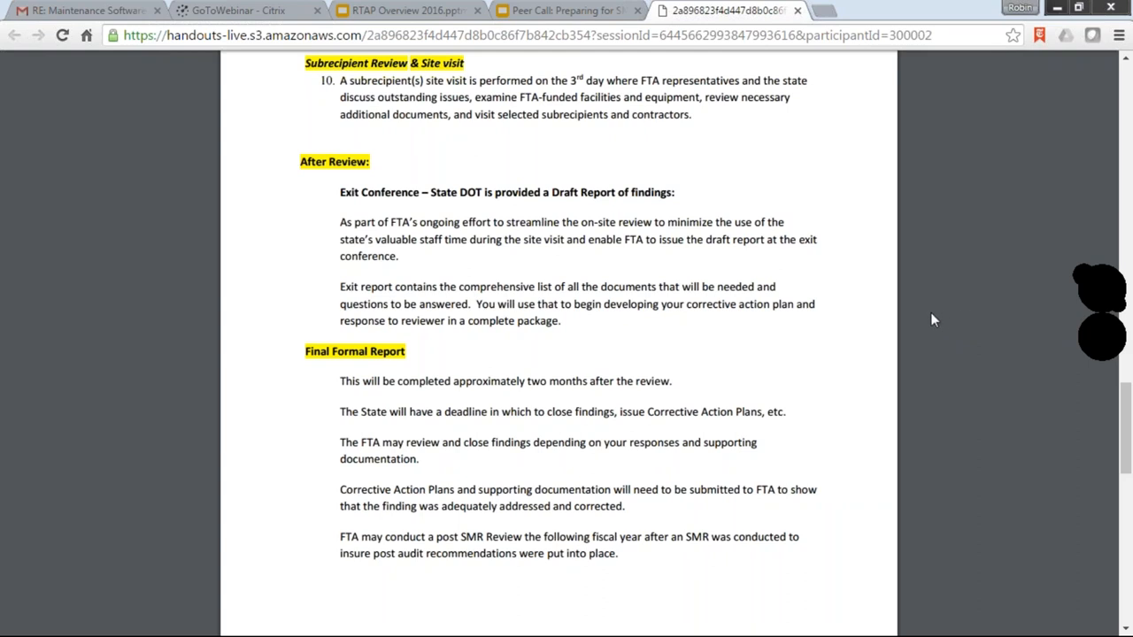
pyautogui.moveTo(926, 333)
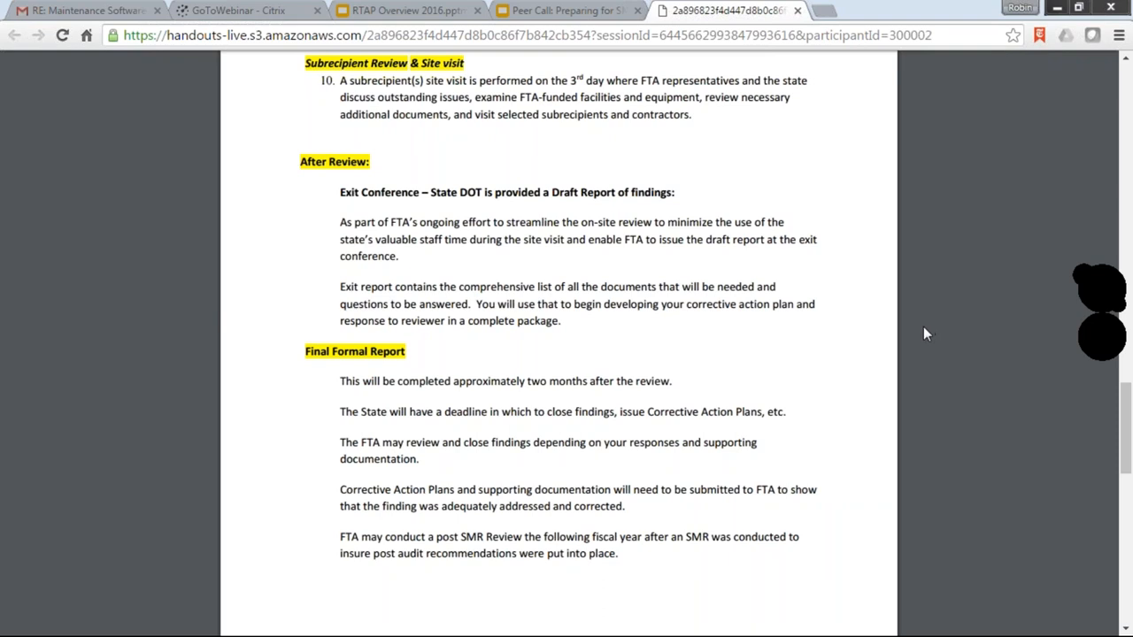
pyautogui.moveTo(929, 320)
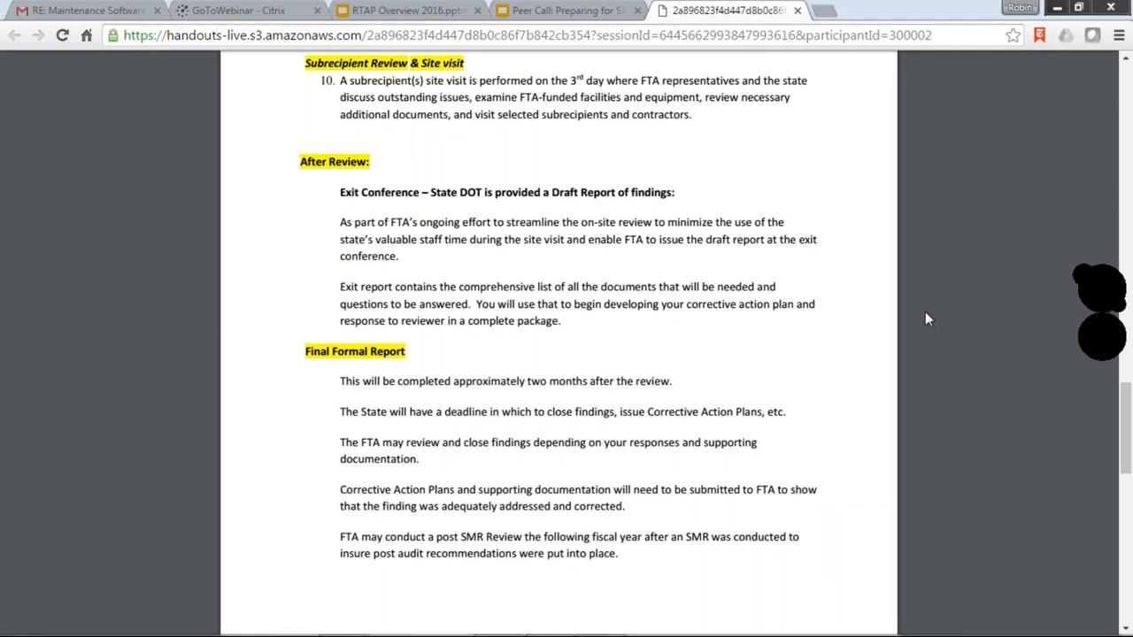
pyautogui.moveTo(1015, 342)
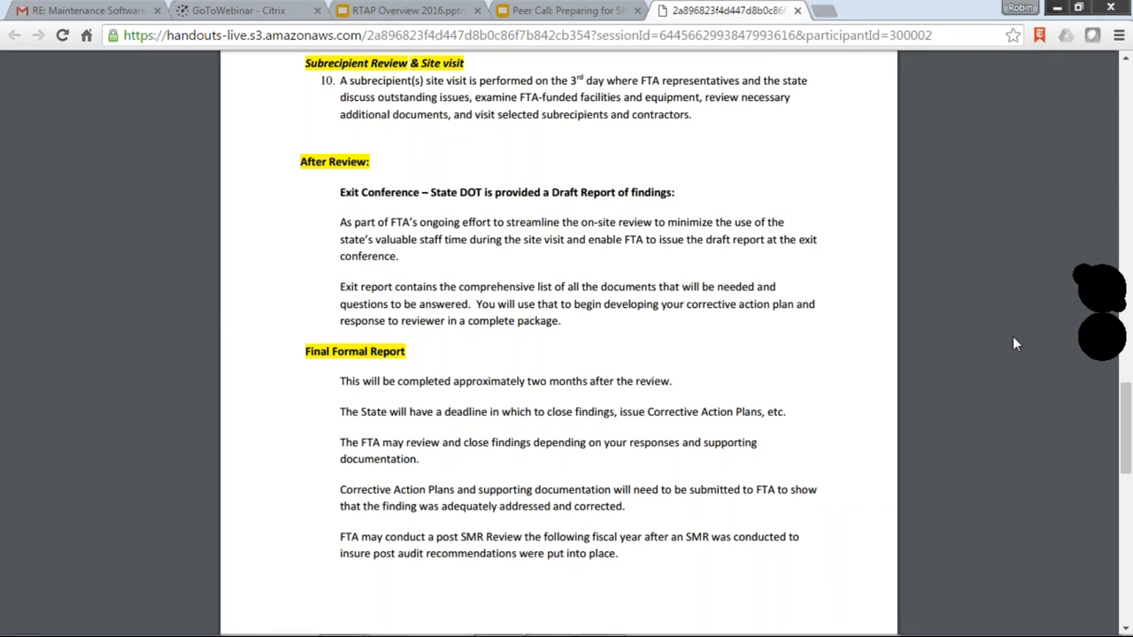
pyautogui.moveTo(1122, 332)
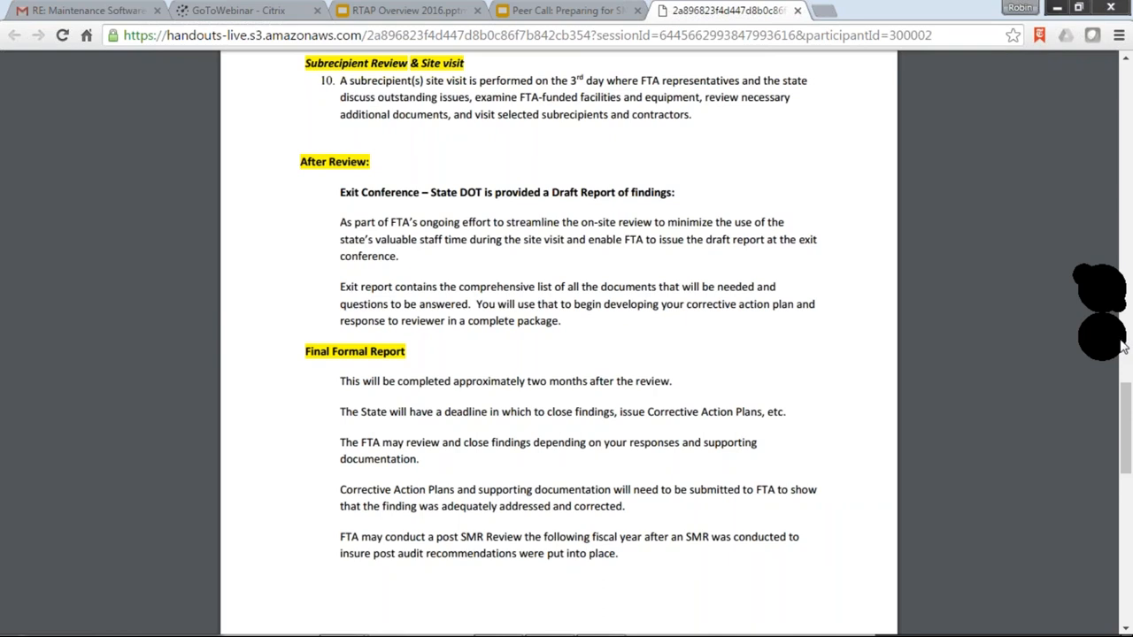
pyautogui.moveTo(1125, 356)
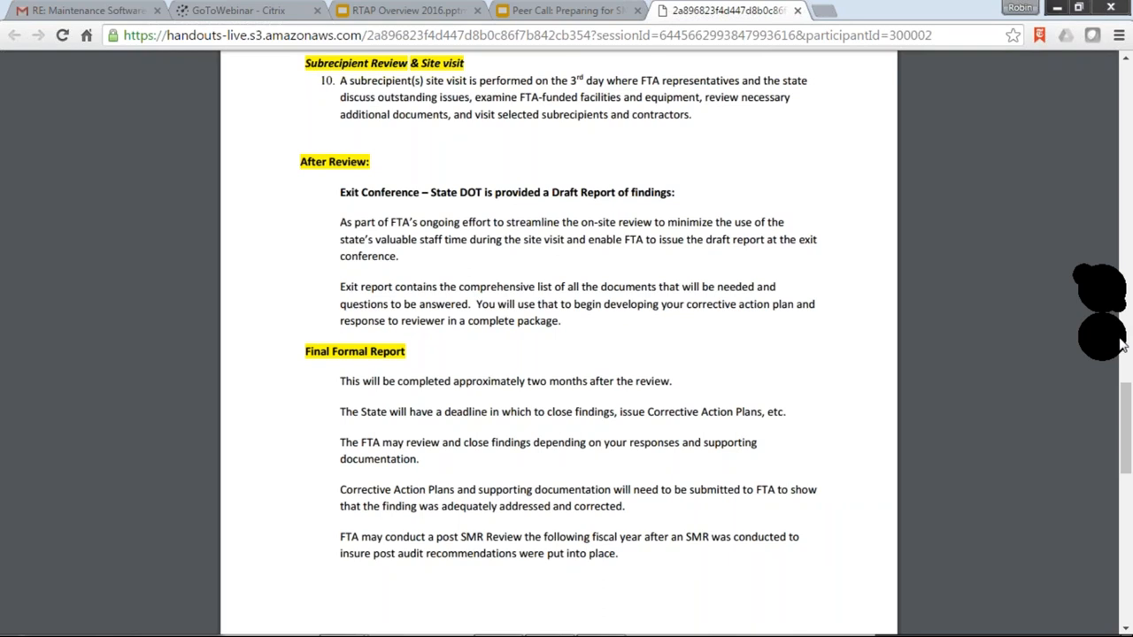
pyautogui.moveTo(1122, 367)
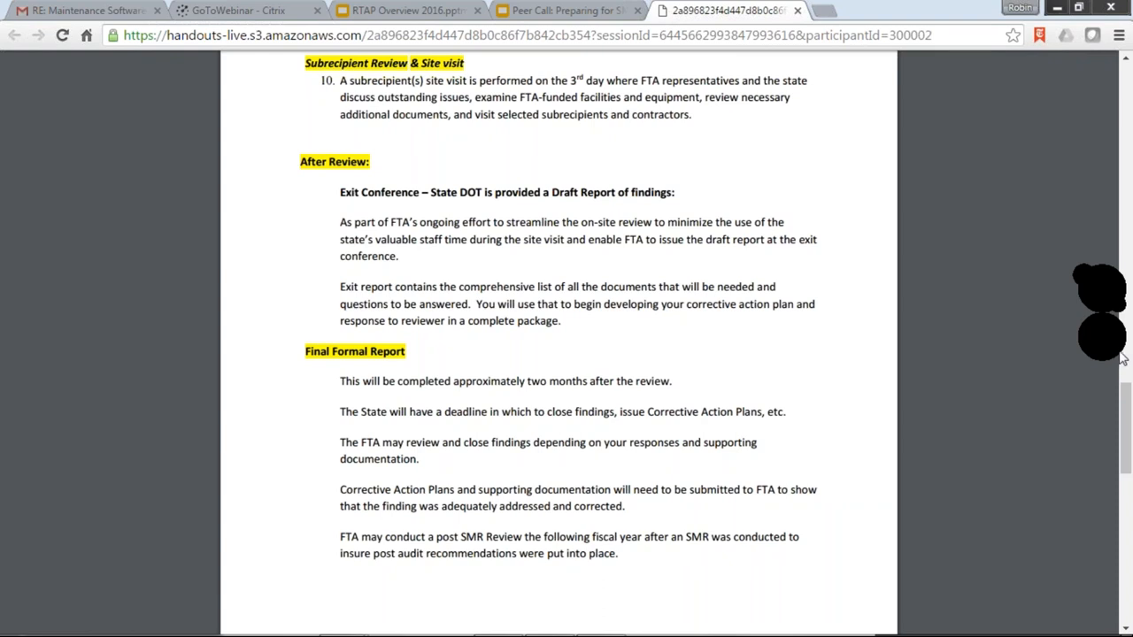
pyautogui.moveTo(1124, 338)
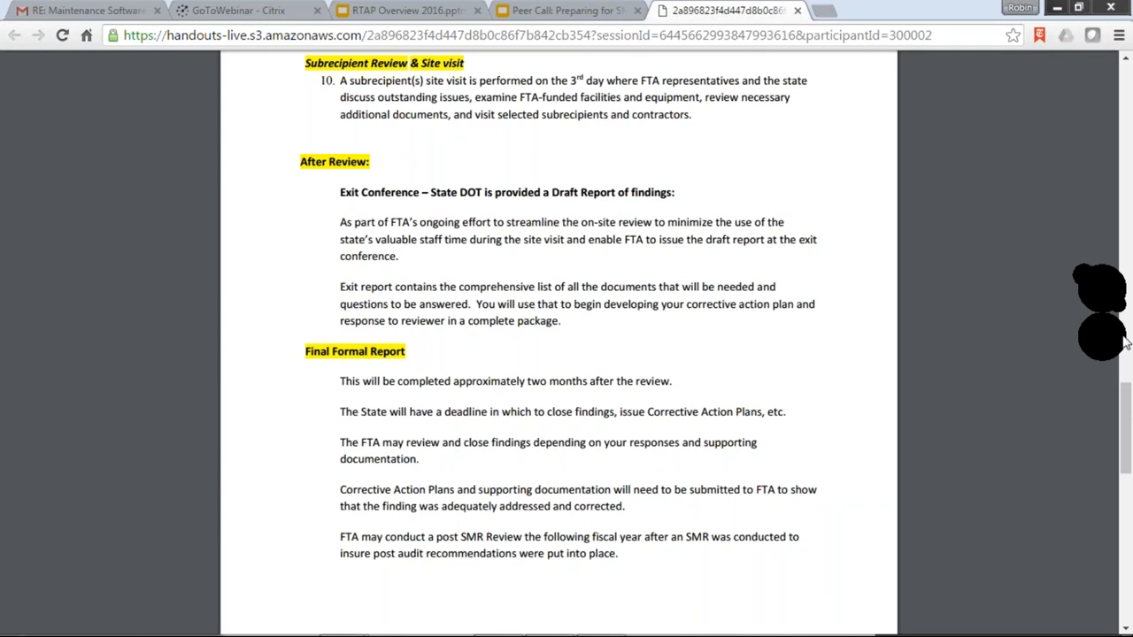
pyautogui.moveTo(1122, 321)
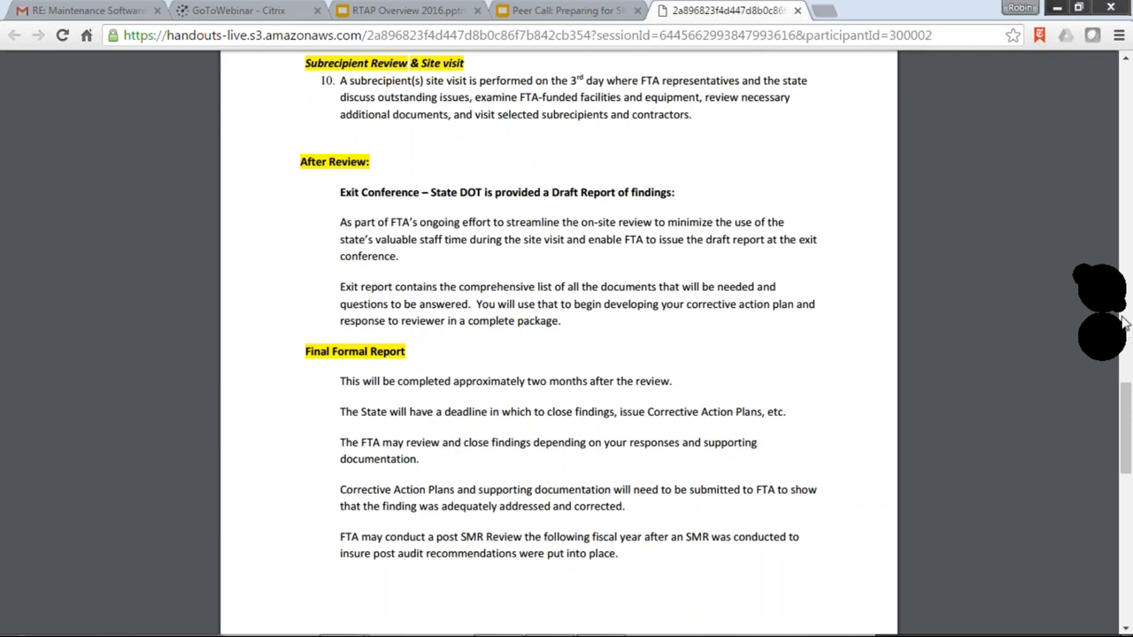
pyautogui.moveTo(1123, 331)
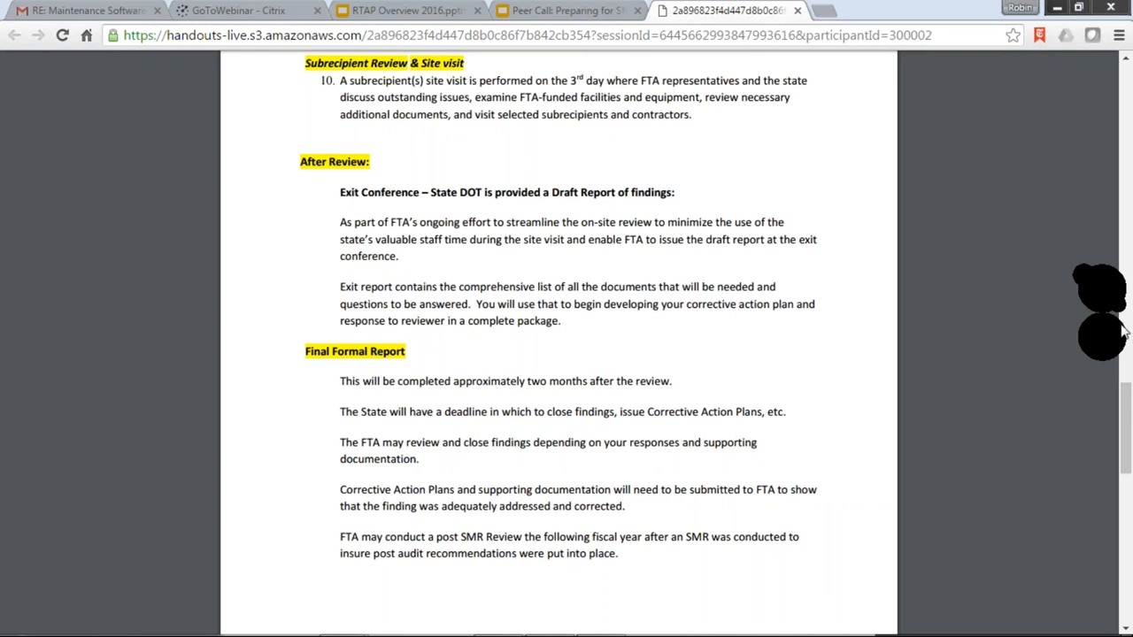
pyautogui.moveTo(1125, 349)
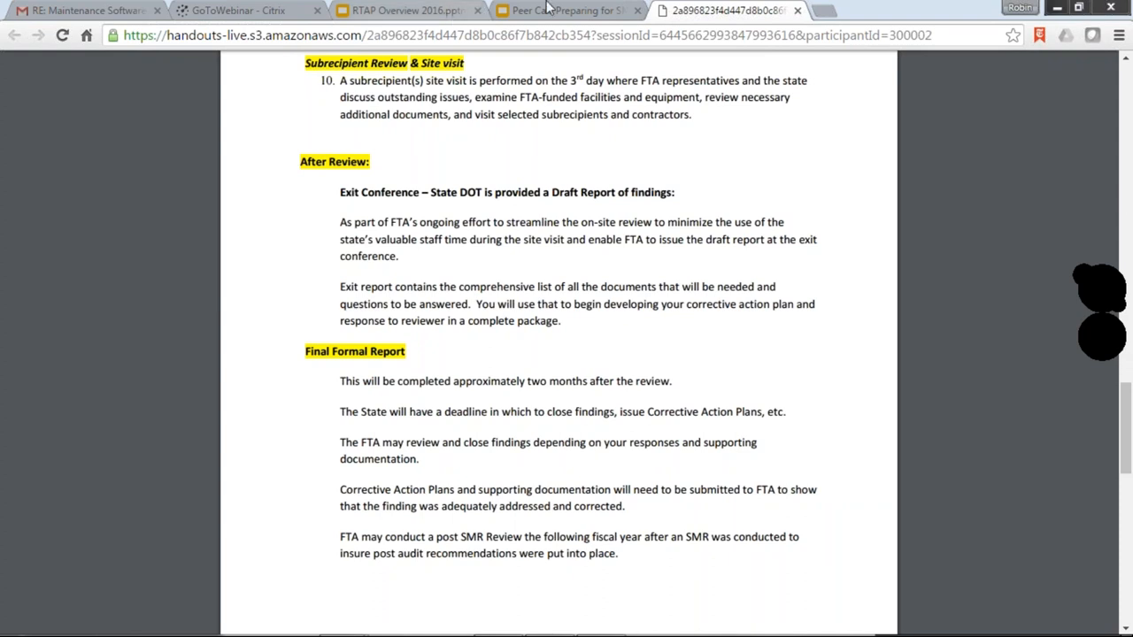
# Step: Return to the Peer Call presentation and advance to slide 3, Participants
pyautogui.click(575, 9)
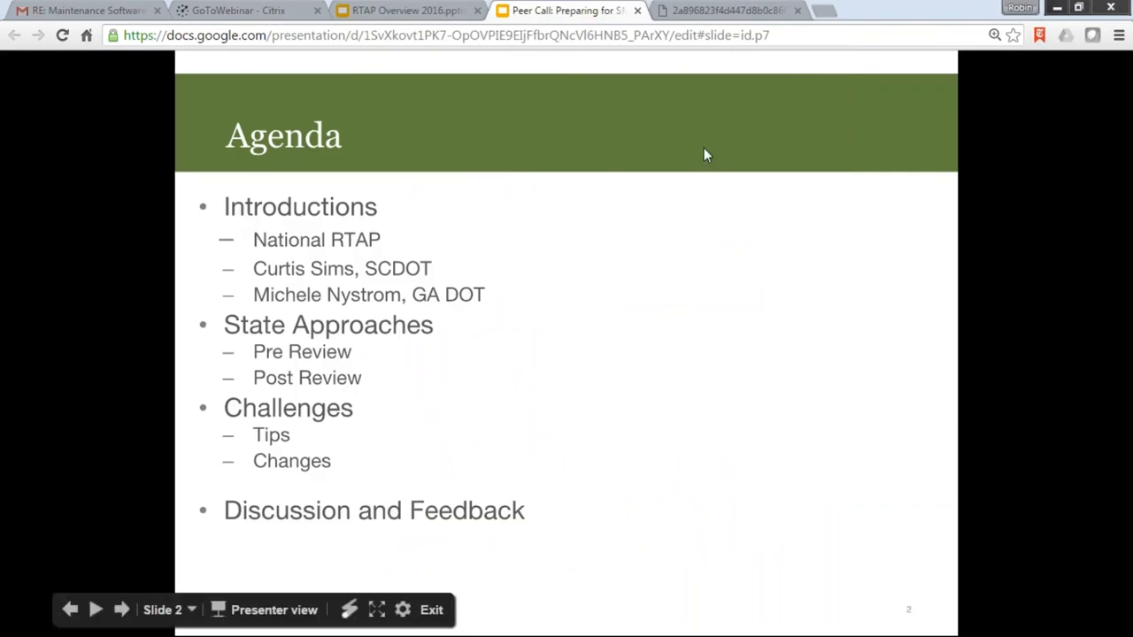
pyautogui.moveTo(637, 352)
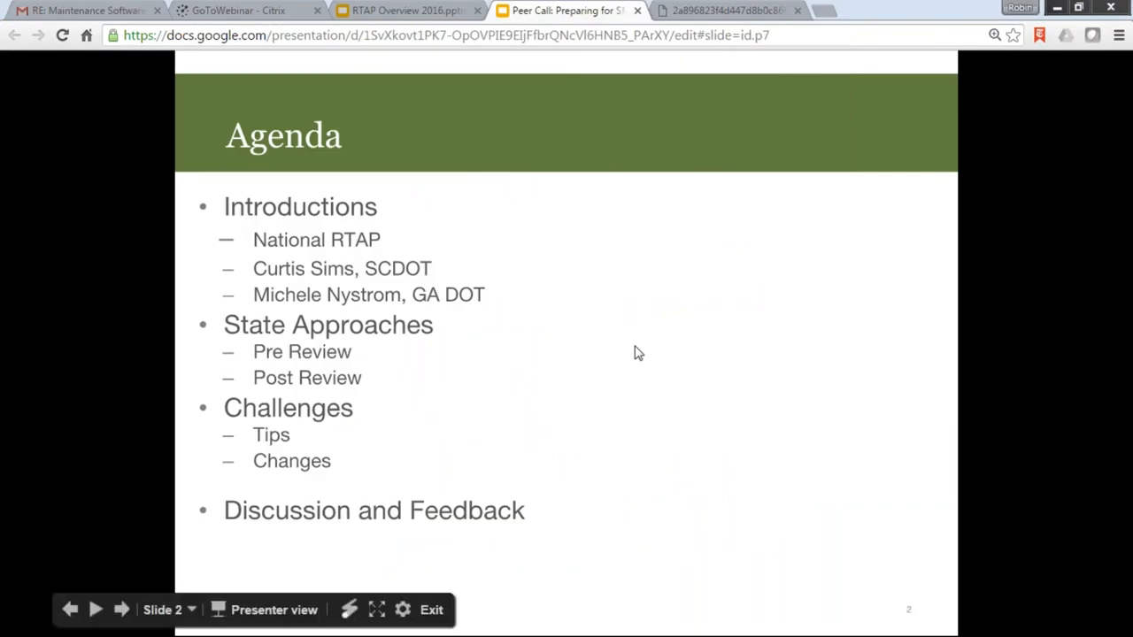
pyautogui.moveTo(119, 611)
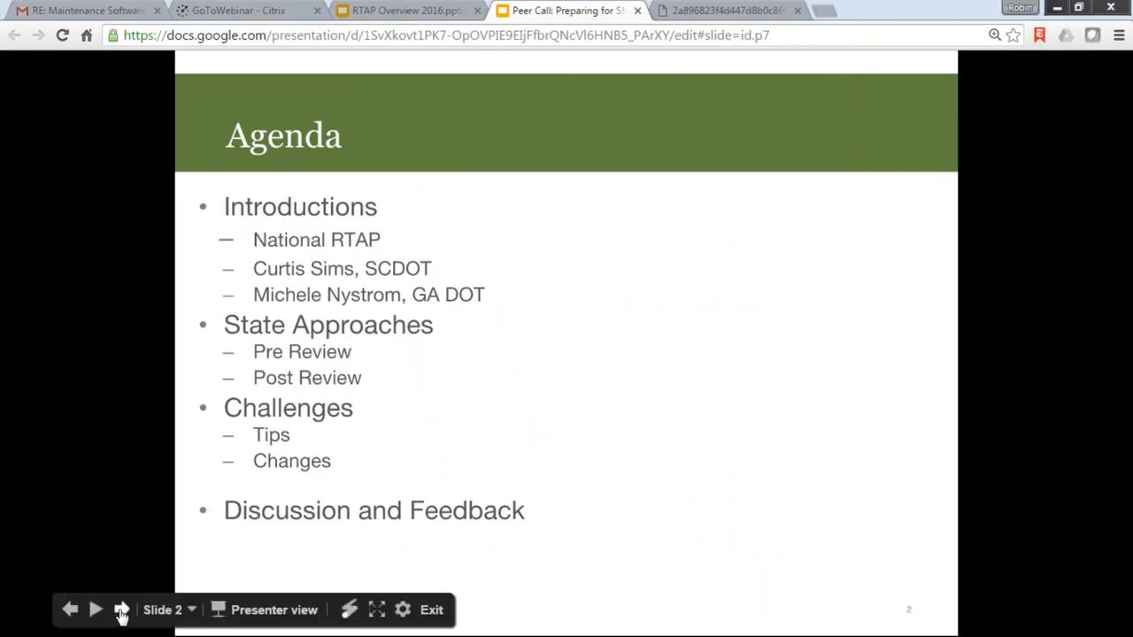
pyautogui.click(119, 608)
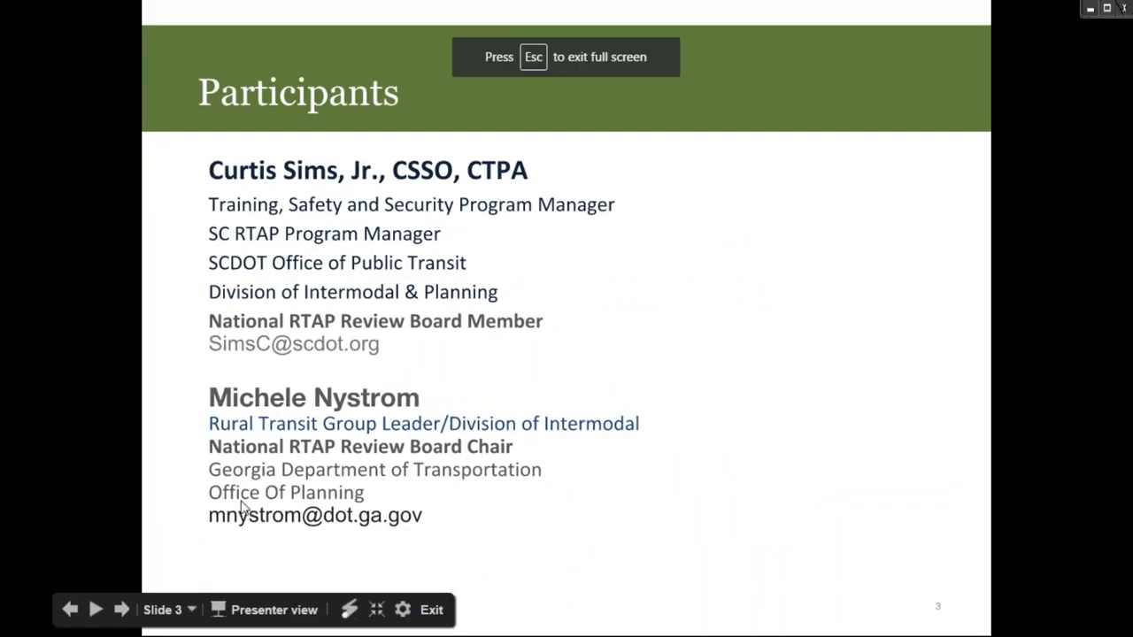
pyautogui.moveTo(119, 610)
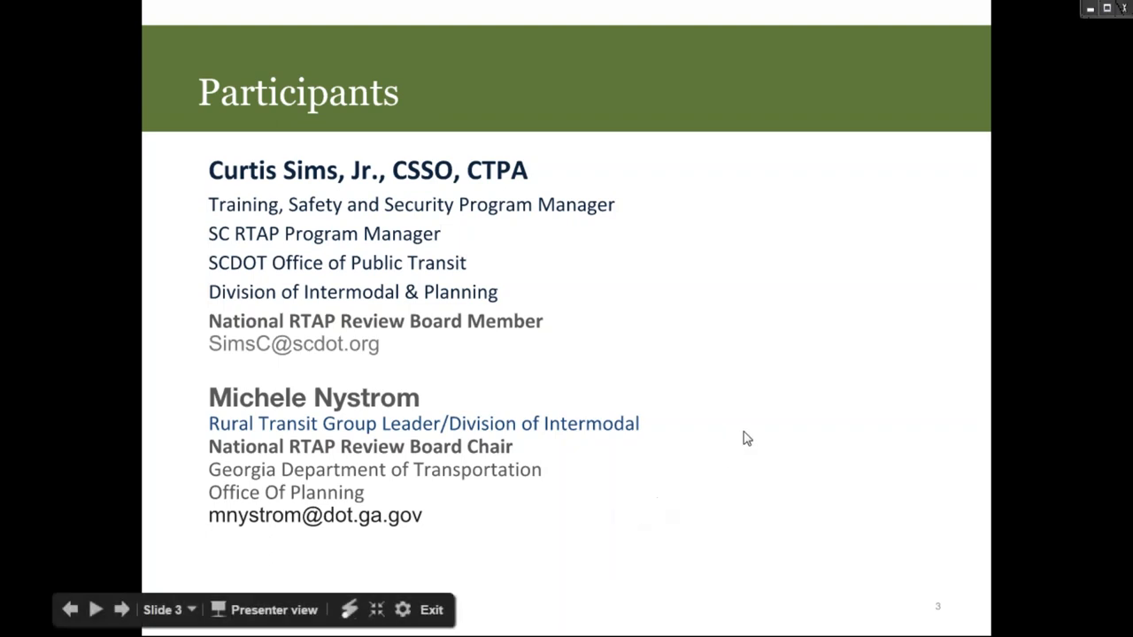
pyautogui.moveTo(810, 386)
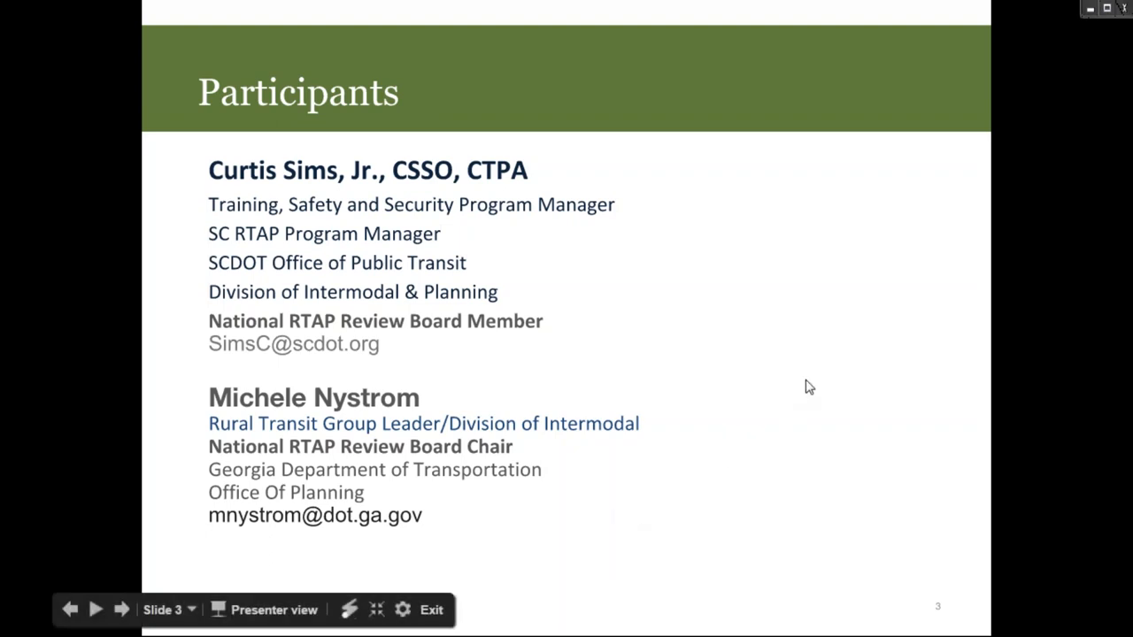
pyautogui.moveTo(808, 386)
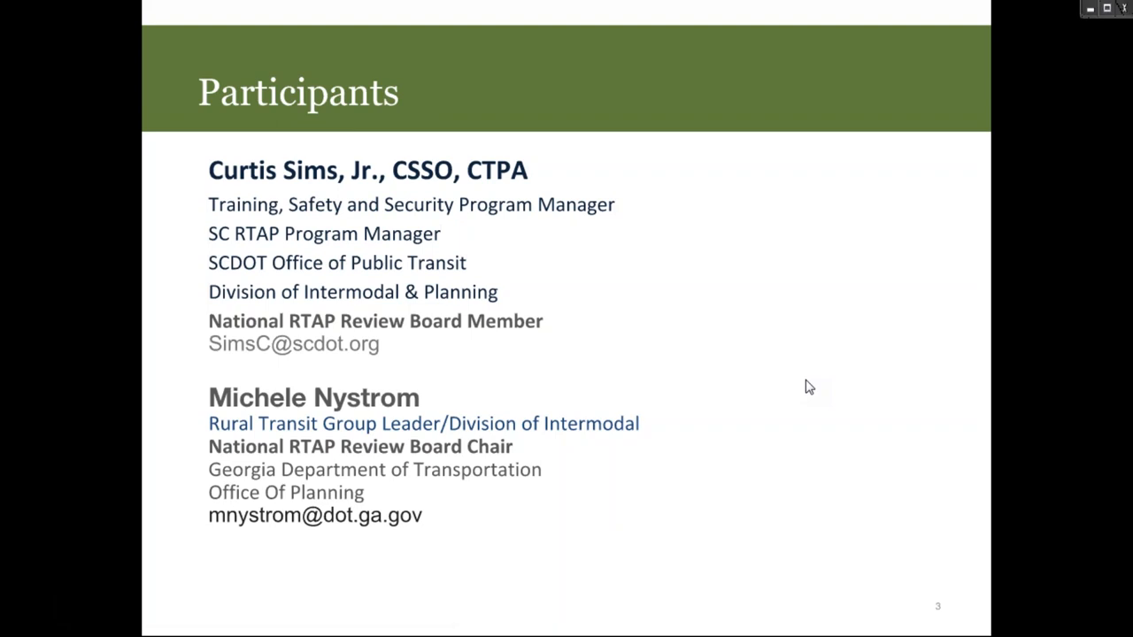
pyautogui.moveTo(1112, 565)
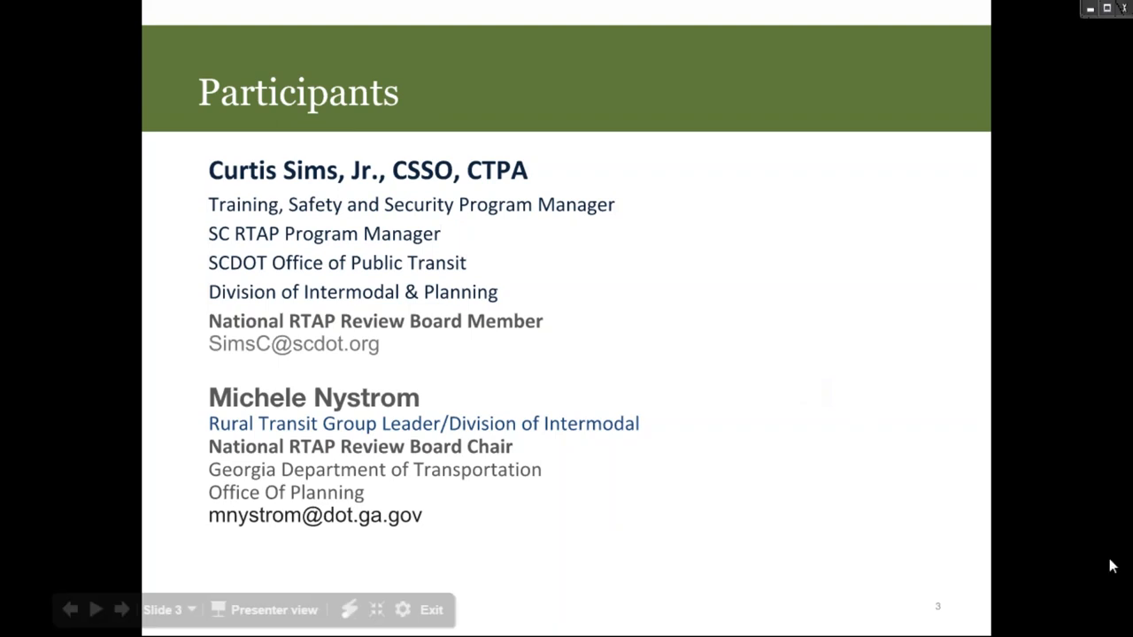
pyautogui.moveTo(876, 547)
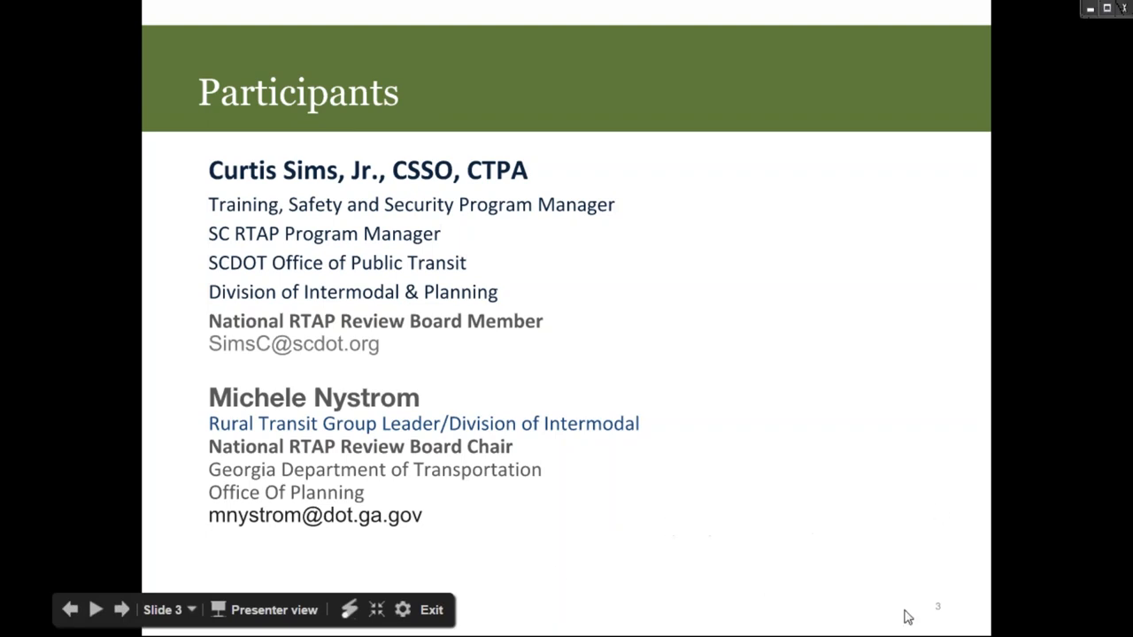
pyautogui.moveTo(1107, 628)
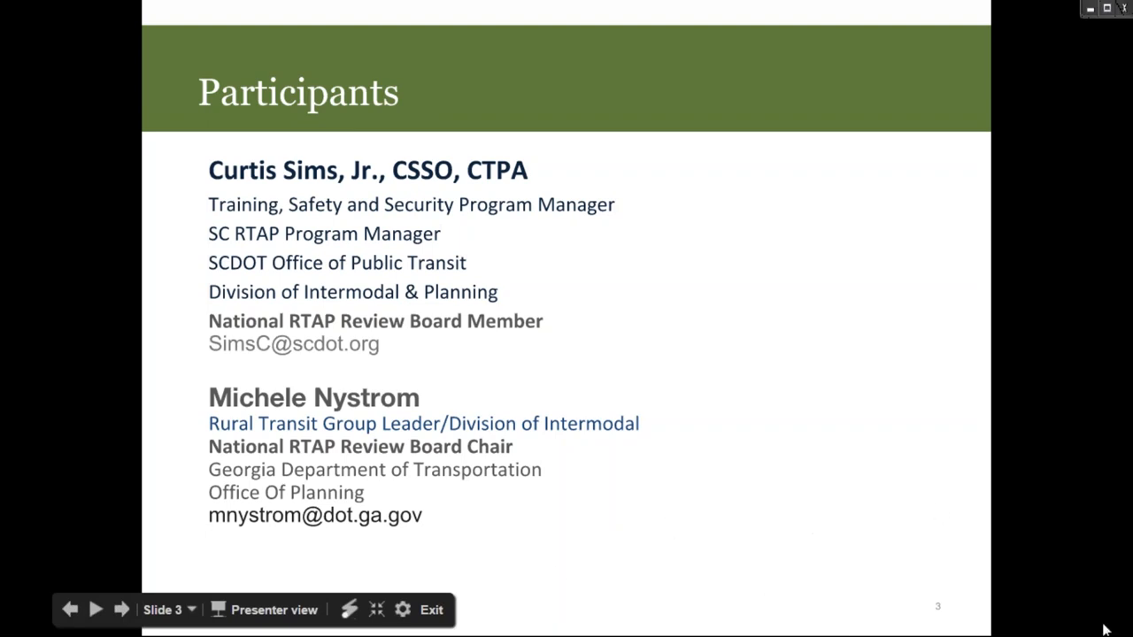
pyautogui.moveTo(1107, 628)
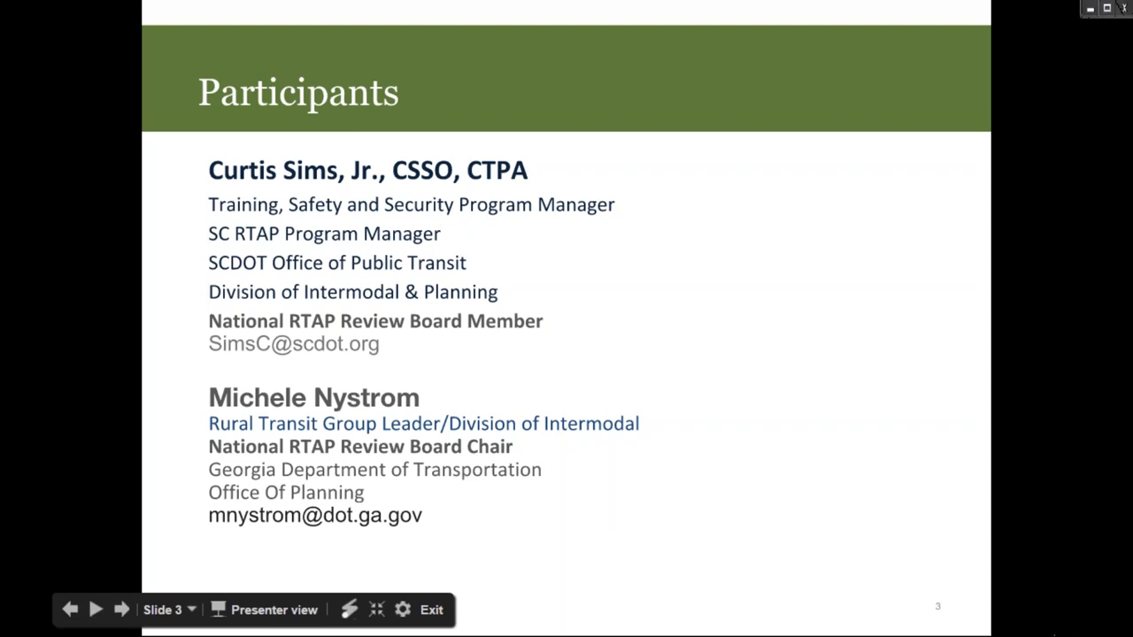
pyautogui.moveTo(609, 579)
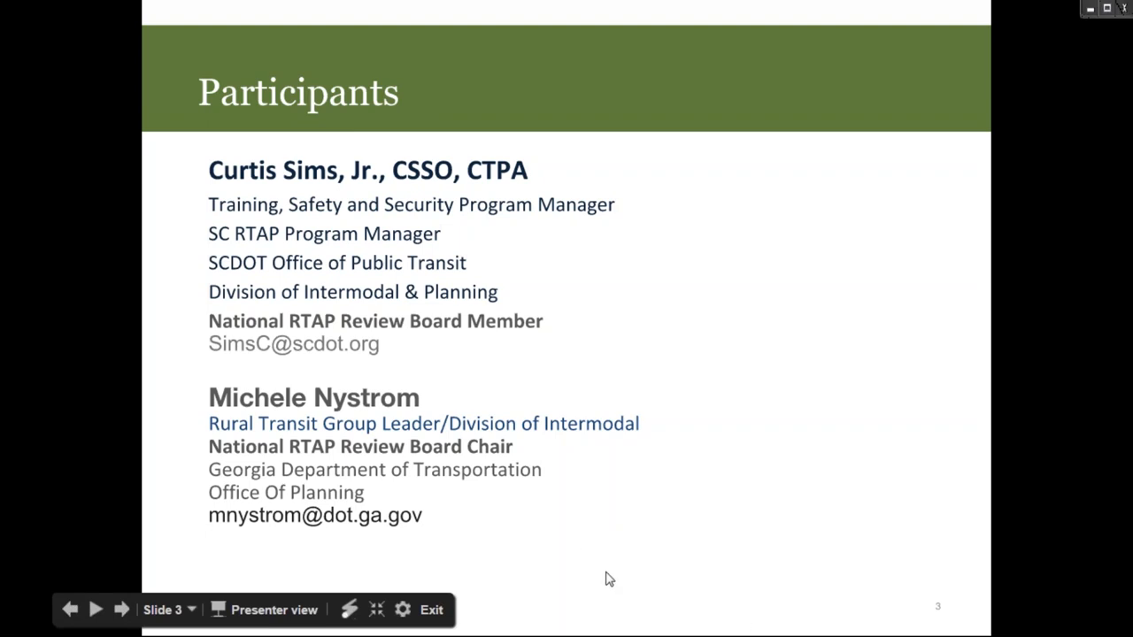
pyautogui.moveTo(417, 470)
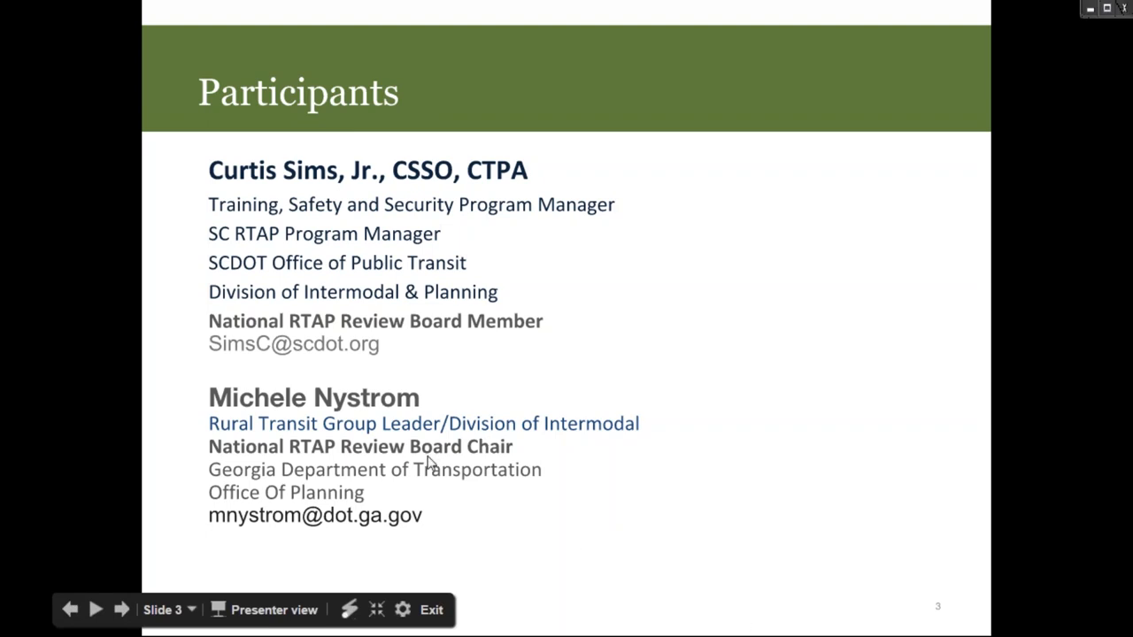
pyautogui.moveTo(115, 609)
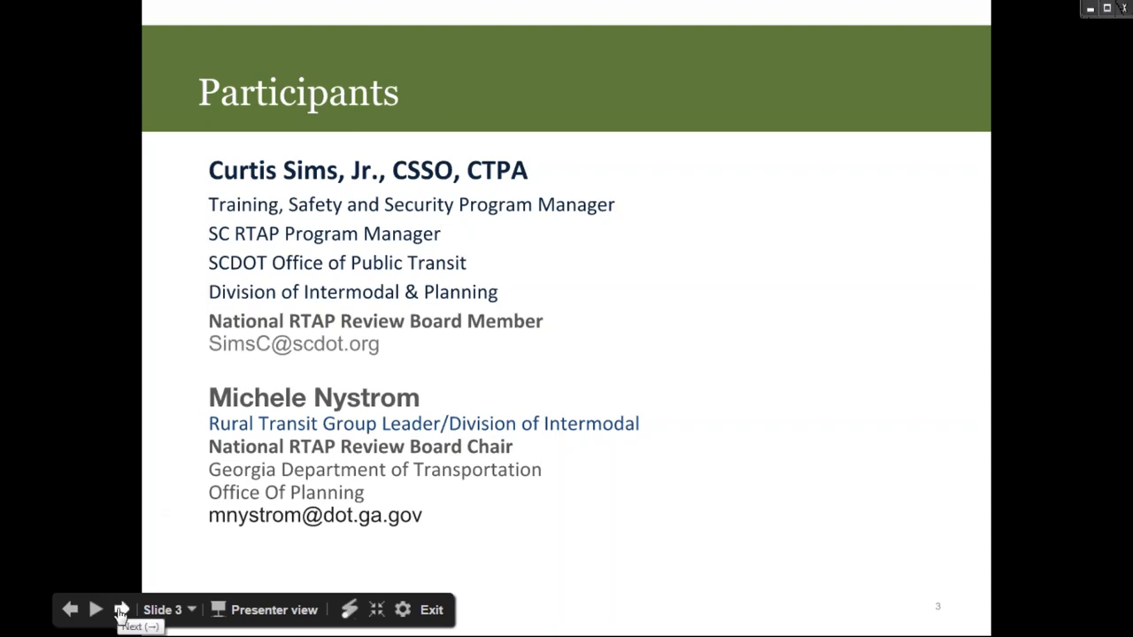
pyautogui.click(115, 610)
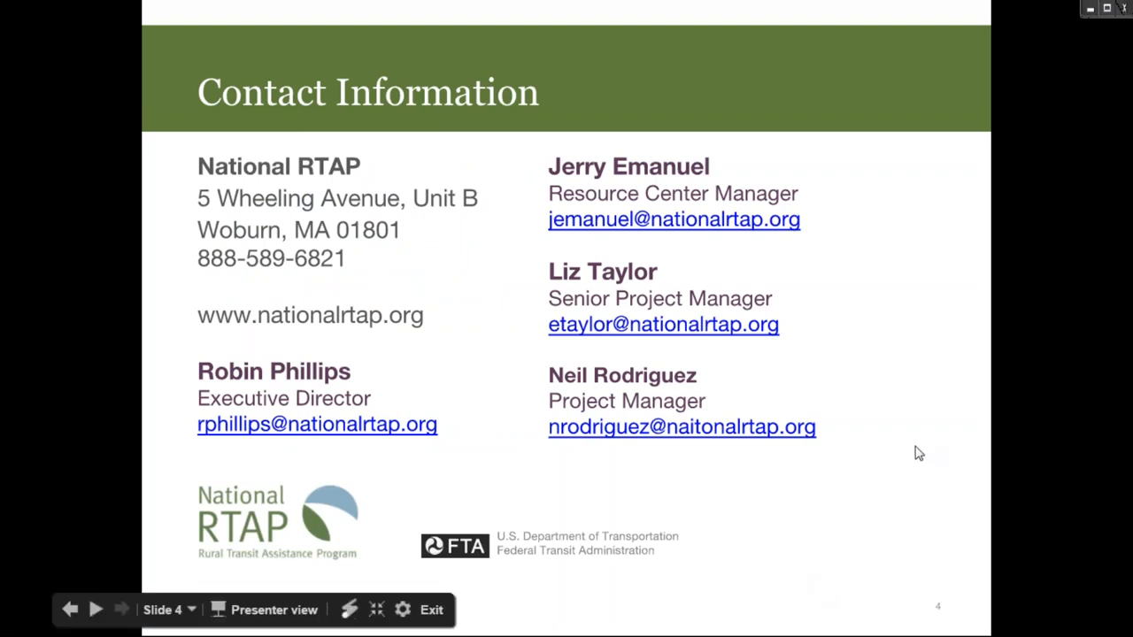
pyautogui.moveTo(1024, 546)
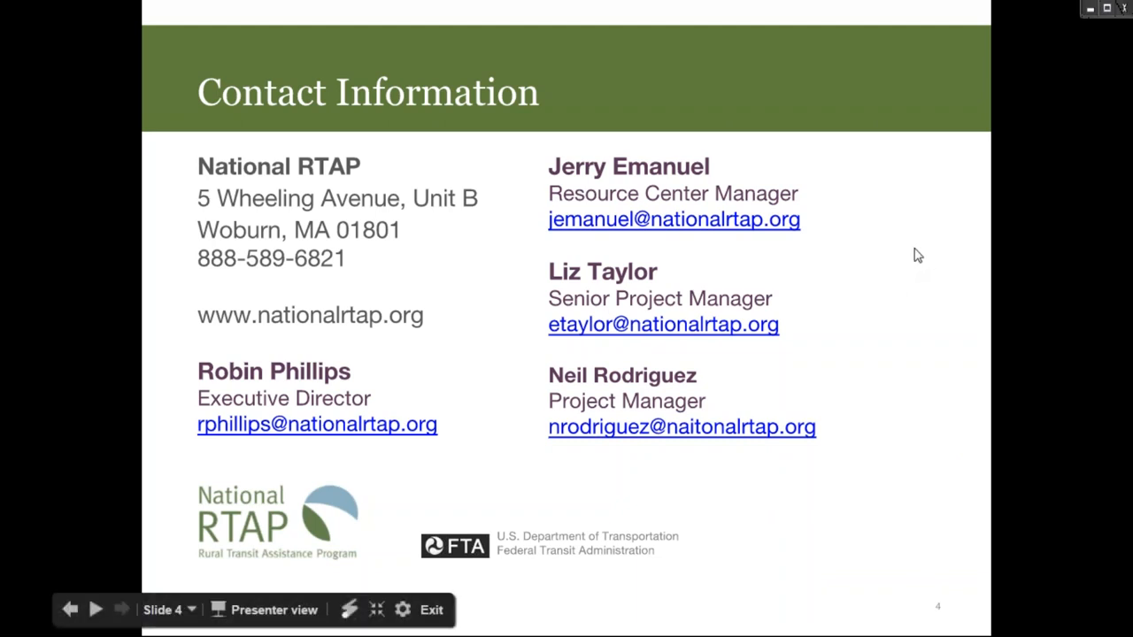
pyautogui.moveTo(1089, 346)
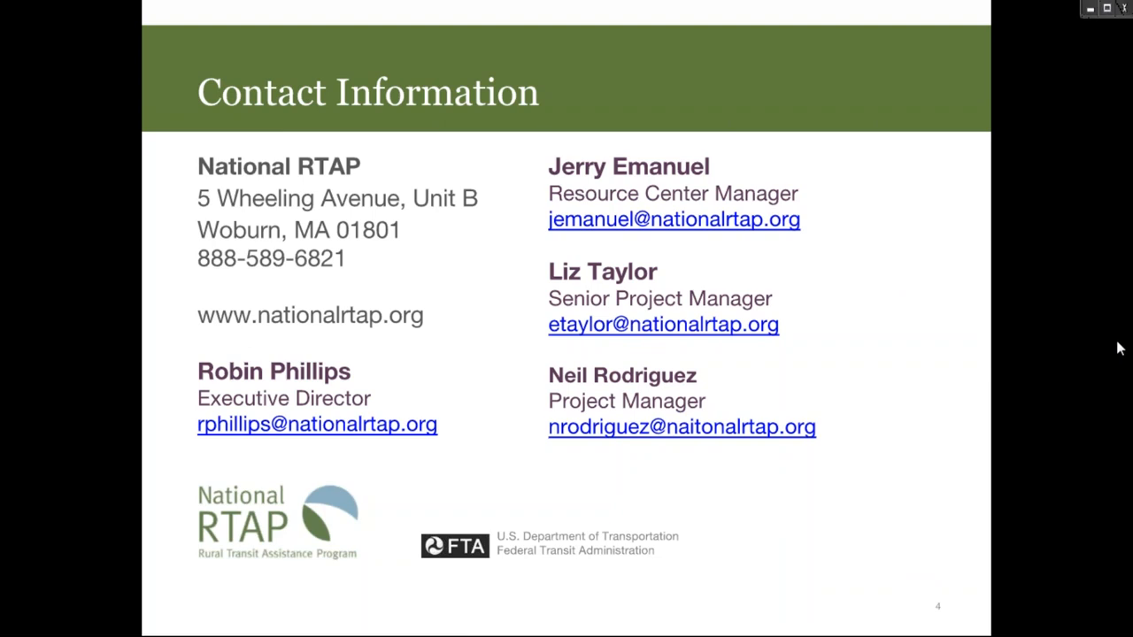
pyautogui.moveTo(1121, 303)
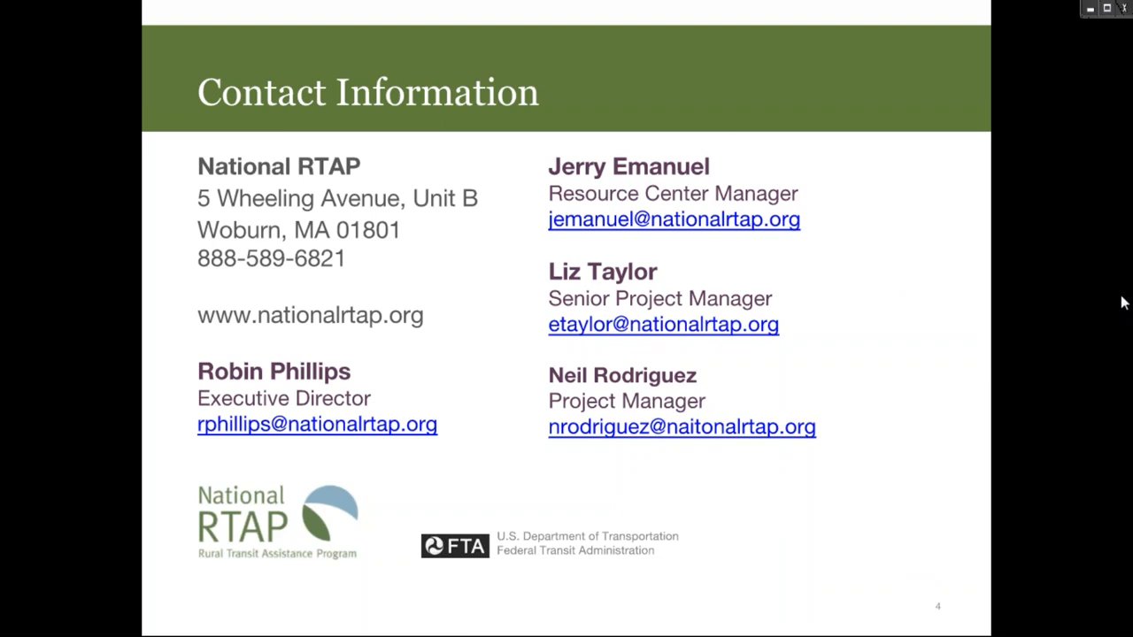
pyautogui.moveTo(1114, 335)
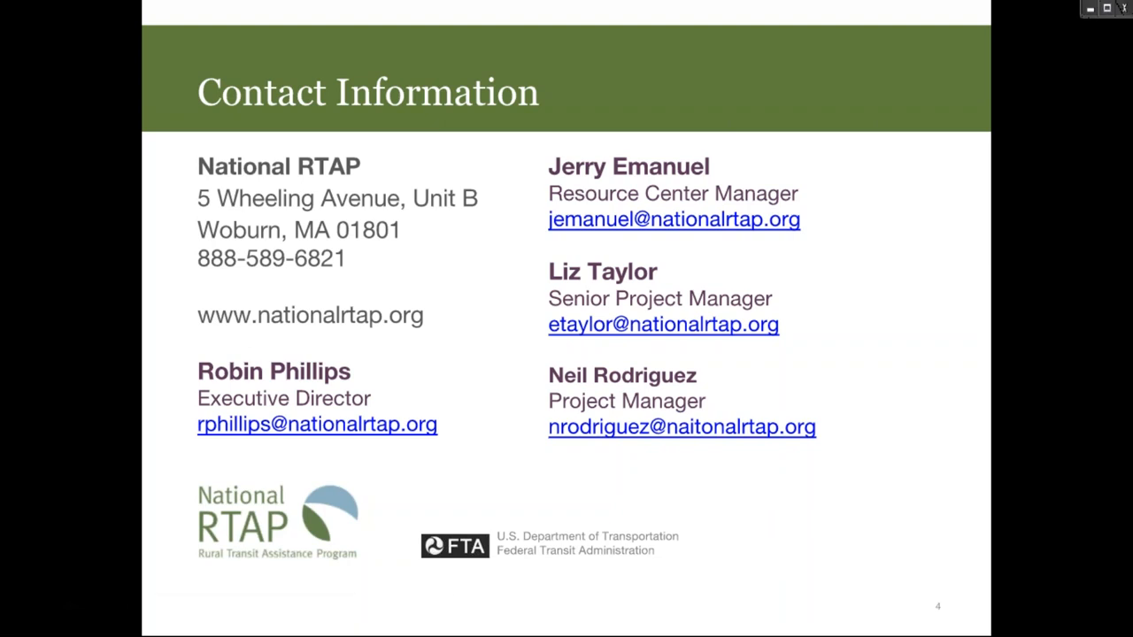
pyautogui.moveTo(814, 577)
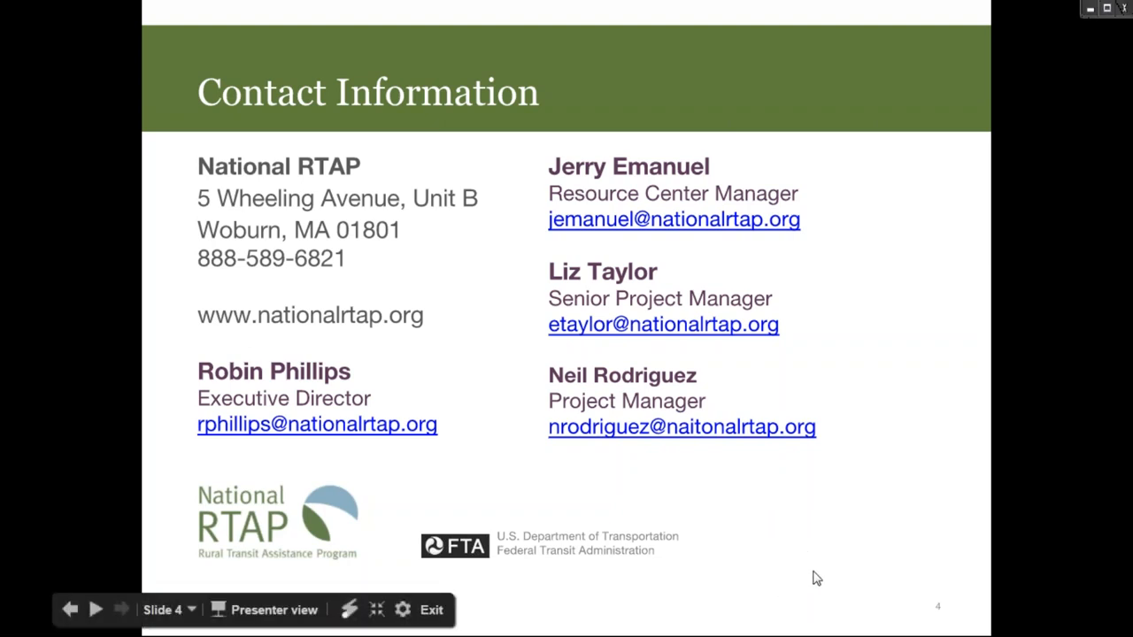
pyautogui.moveTo(917, 468)
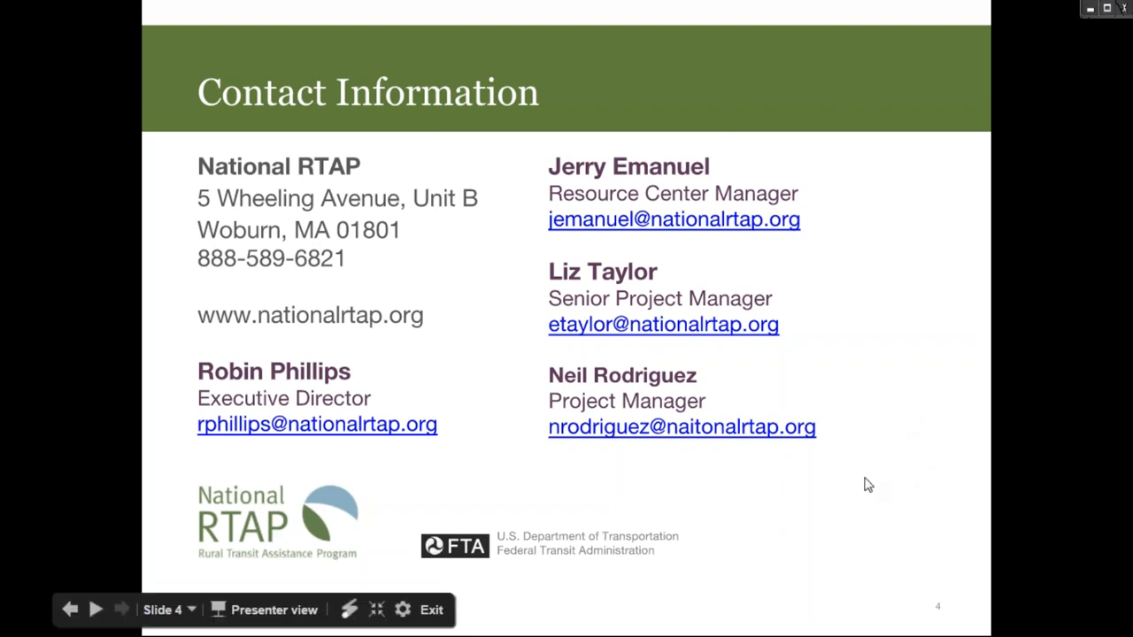
pyautogui.moveTo(892, 397)
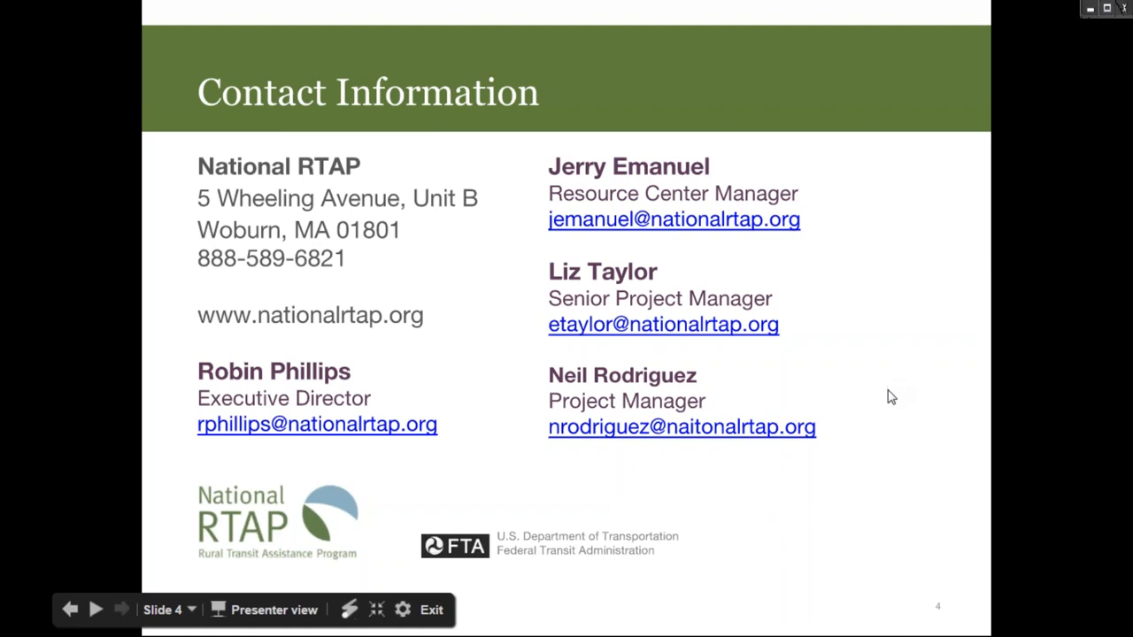
pyautogui.moveTo(891, 400)
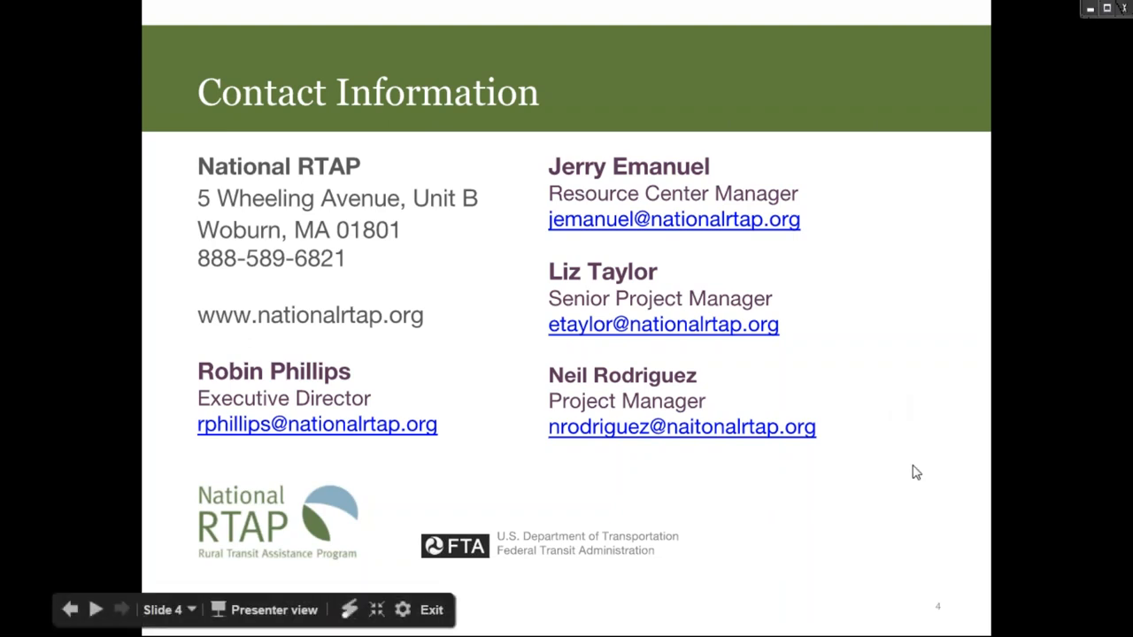
pyautogui.moveTo(920, 472)
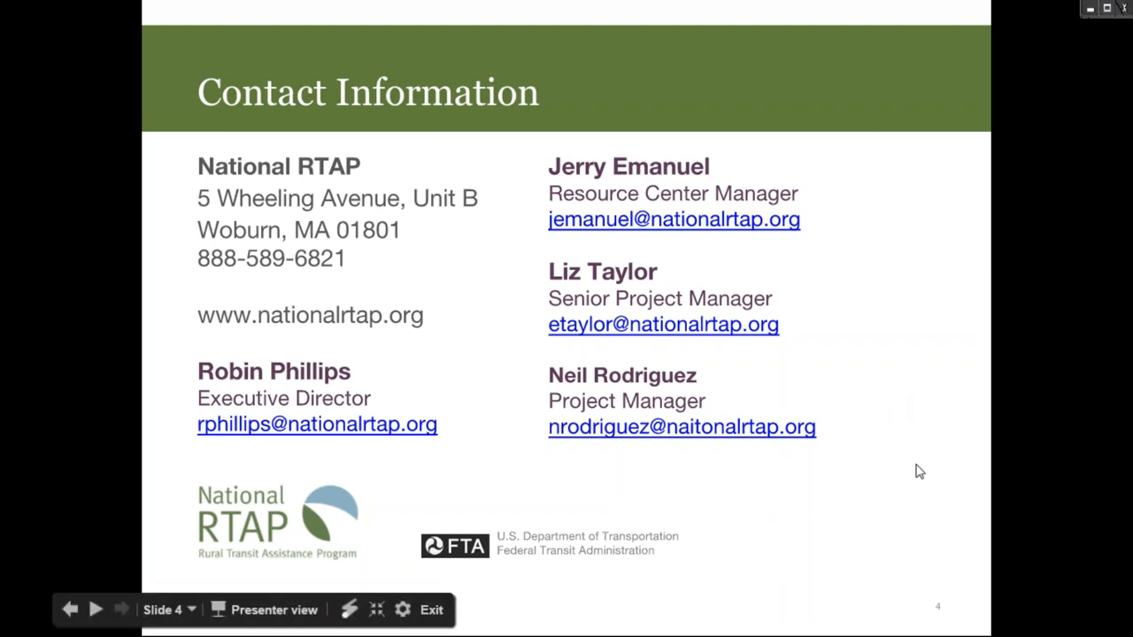
pyautogui.moveTo(893, 476)
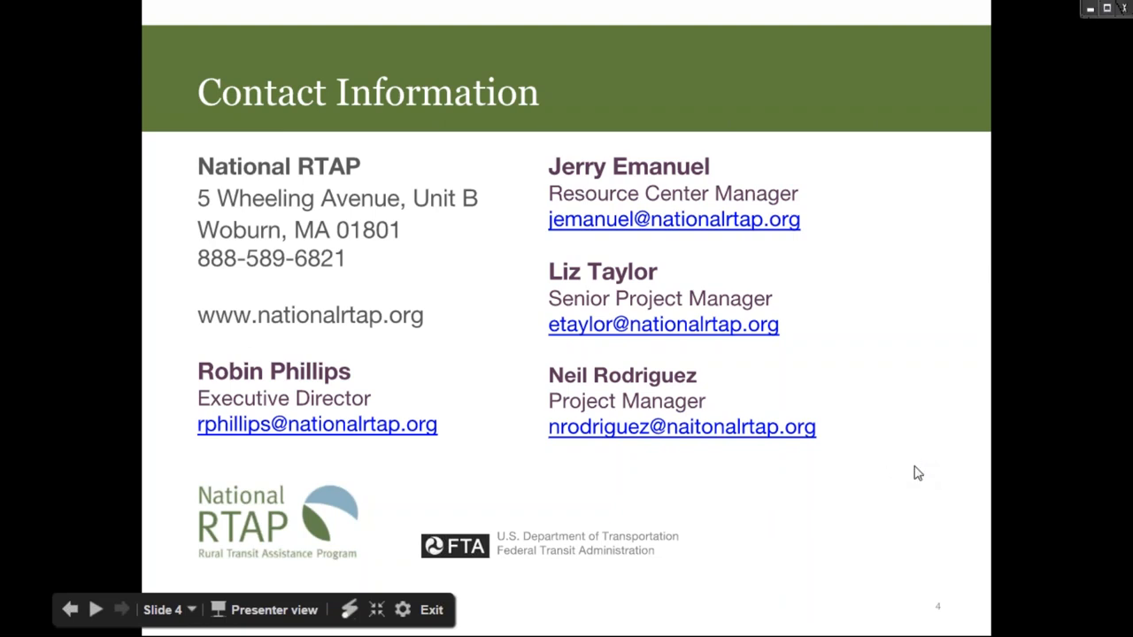
pyautogui.moveTo(910, 465)
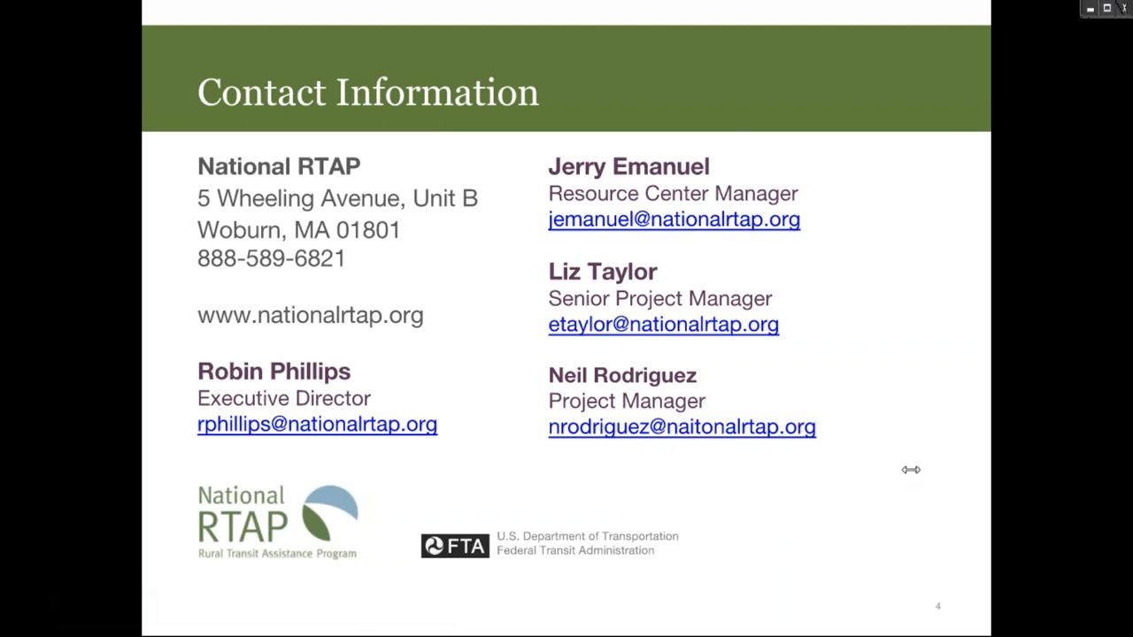
pyautogui.moveTo(911, 469)
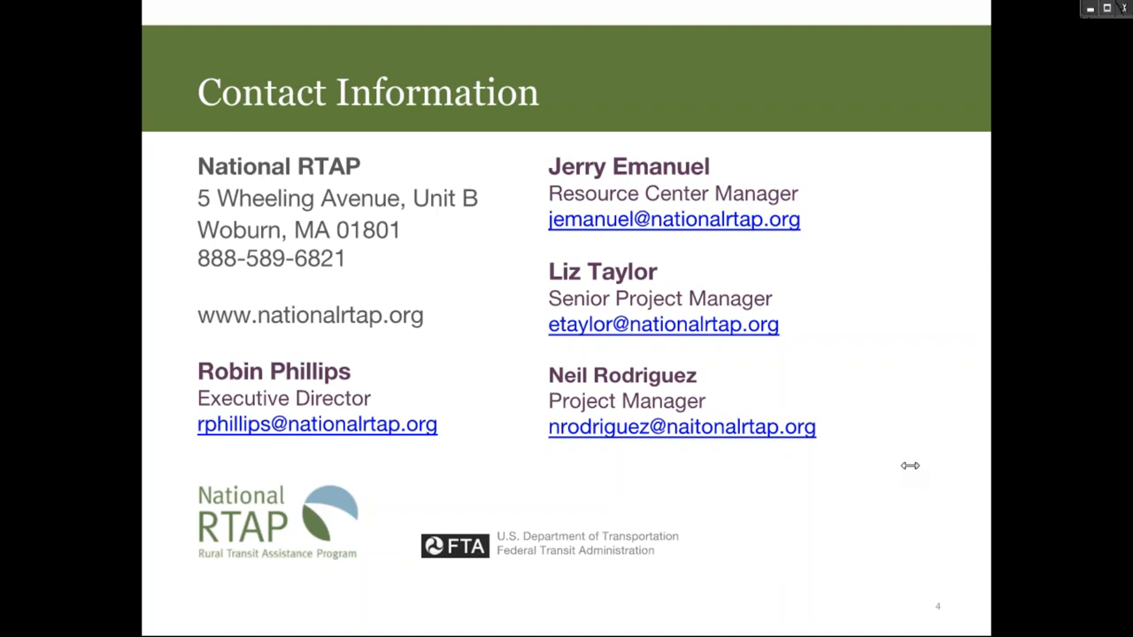
pyautogui.moveTo(922, 473)
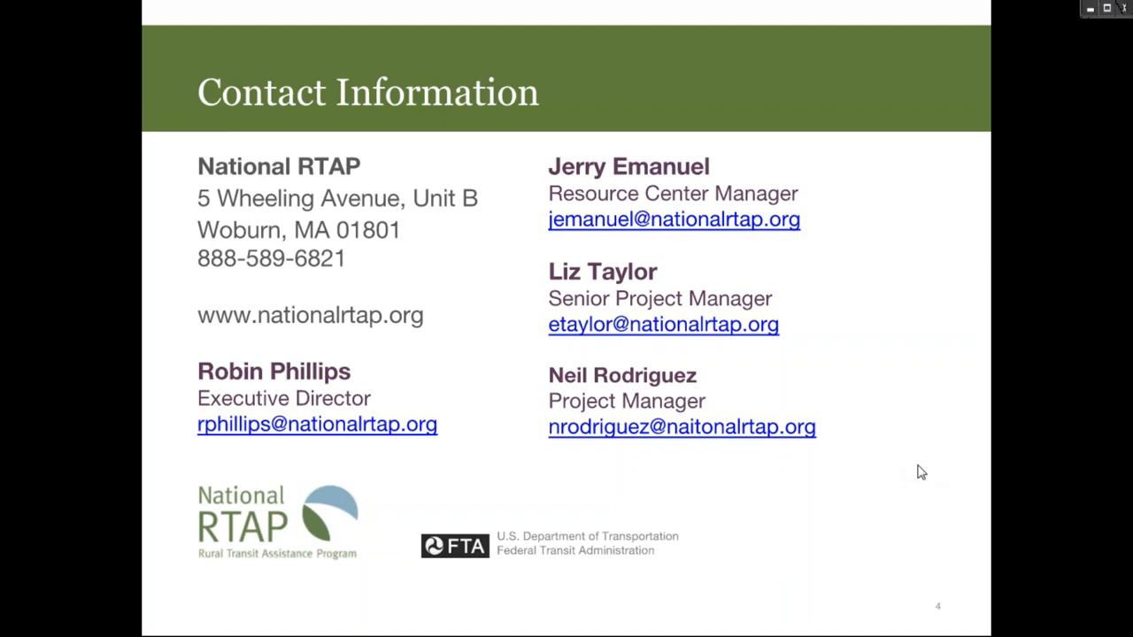
pyautogui.moveTo(912, 468)
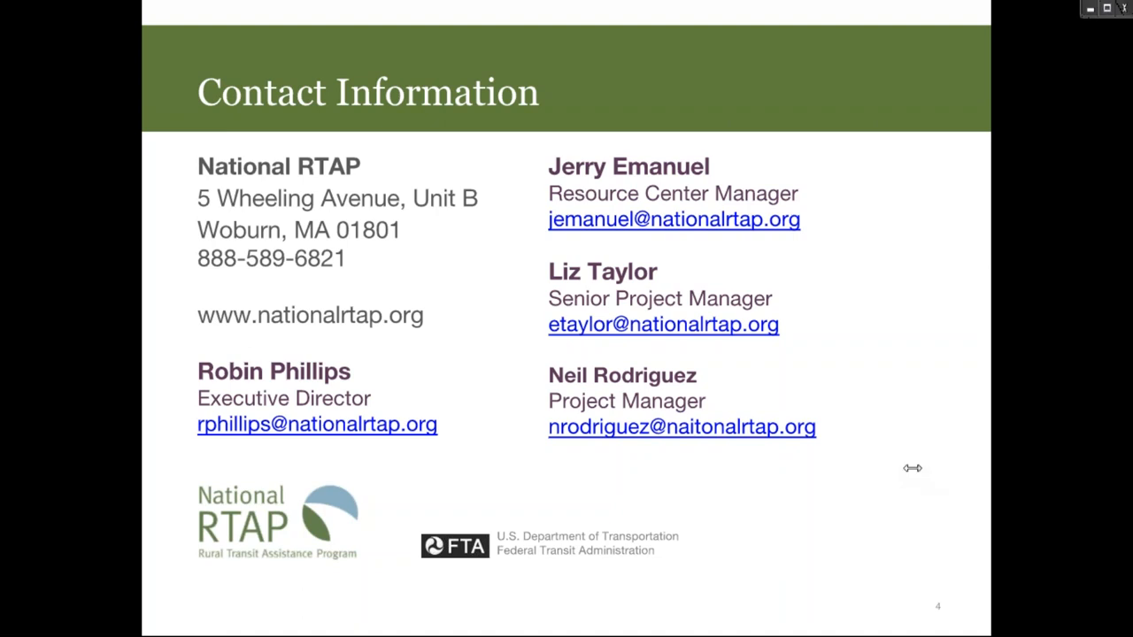
pyautogui.moveTo(874, 319)
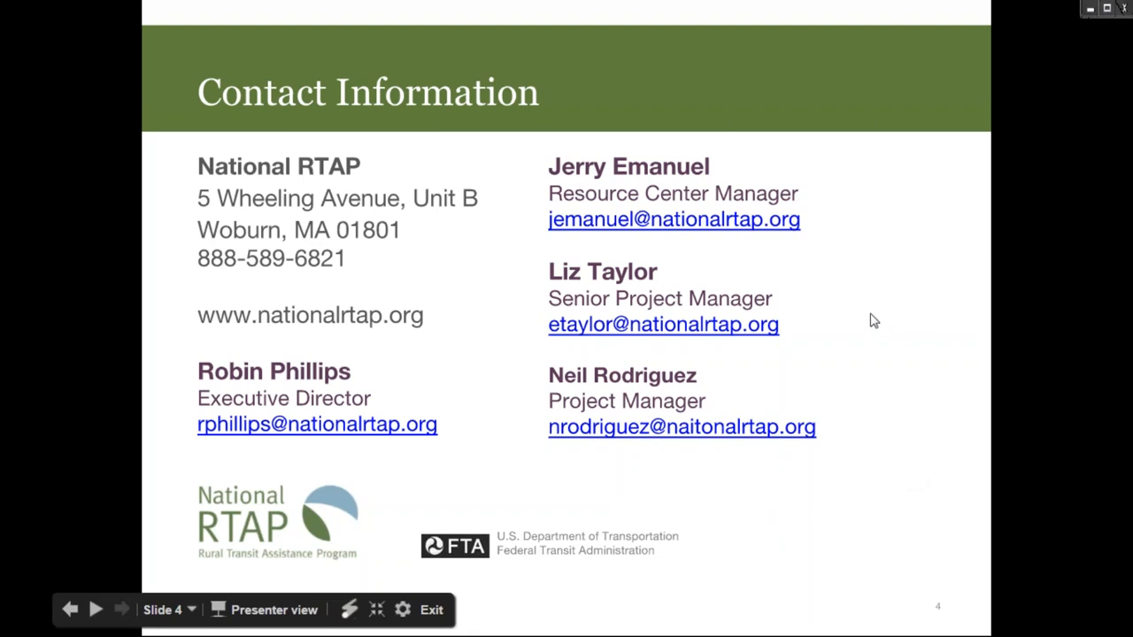
pyautogui.moveTo(938, 101)
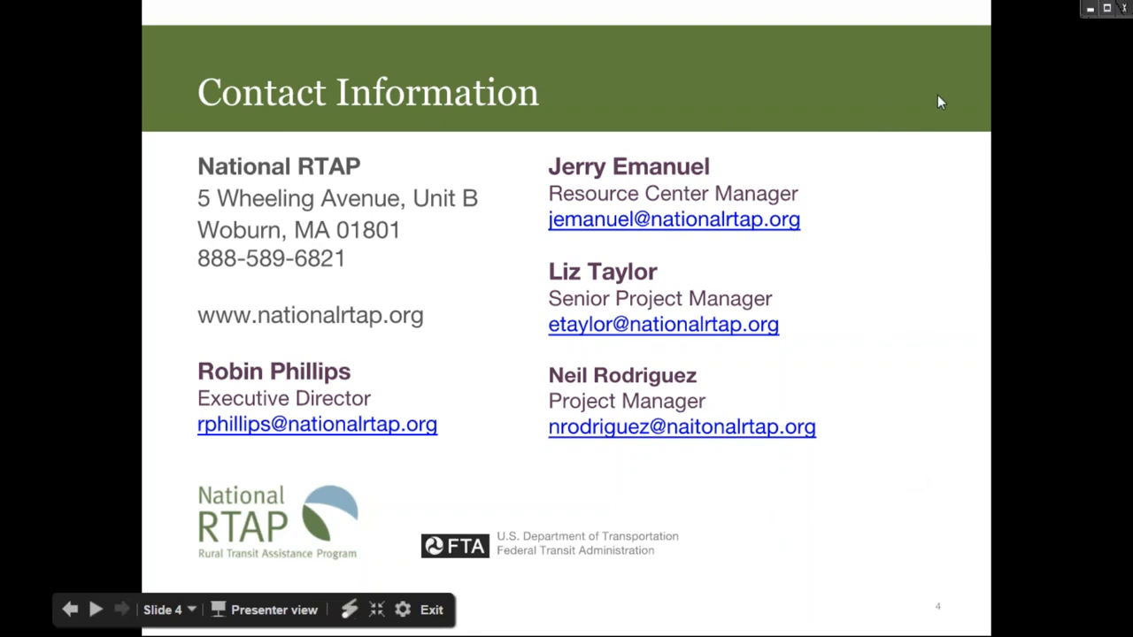